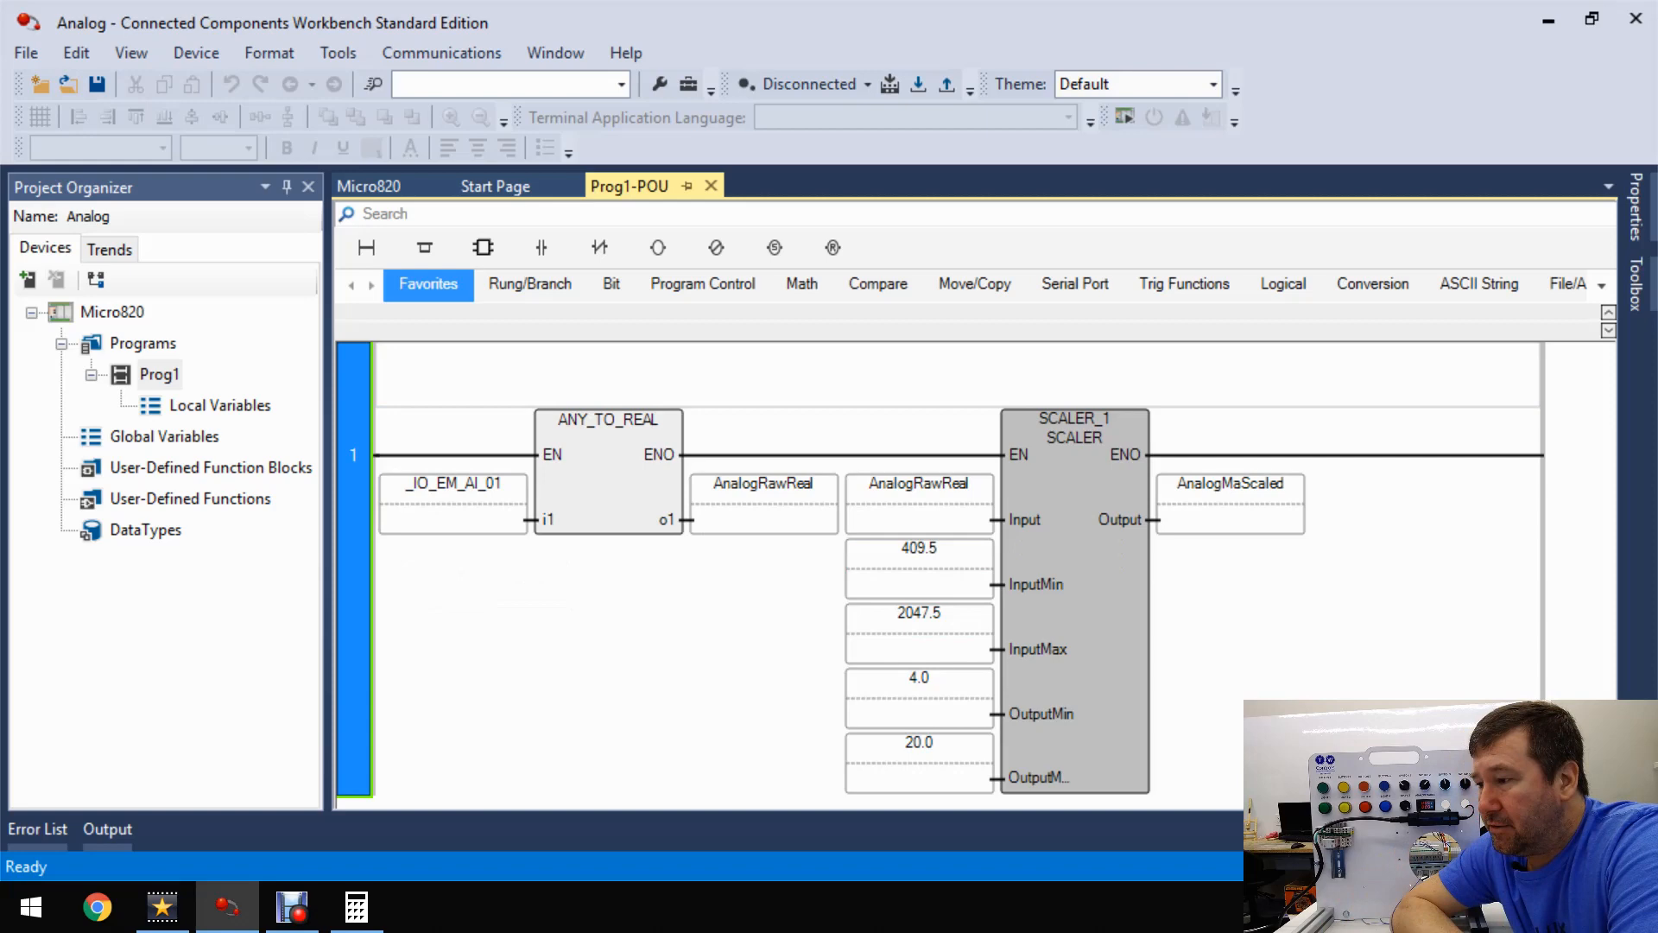
- Add a new Structured Text user-defined function block and name it Limit_Value
right_click(209, 467)
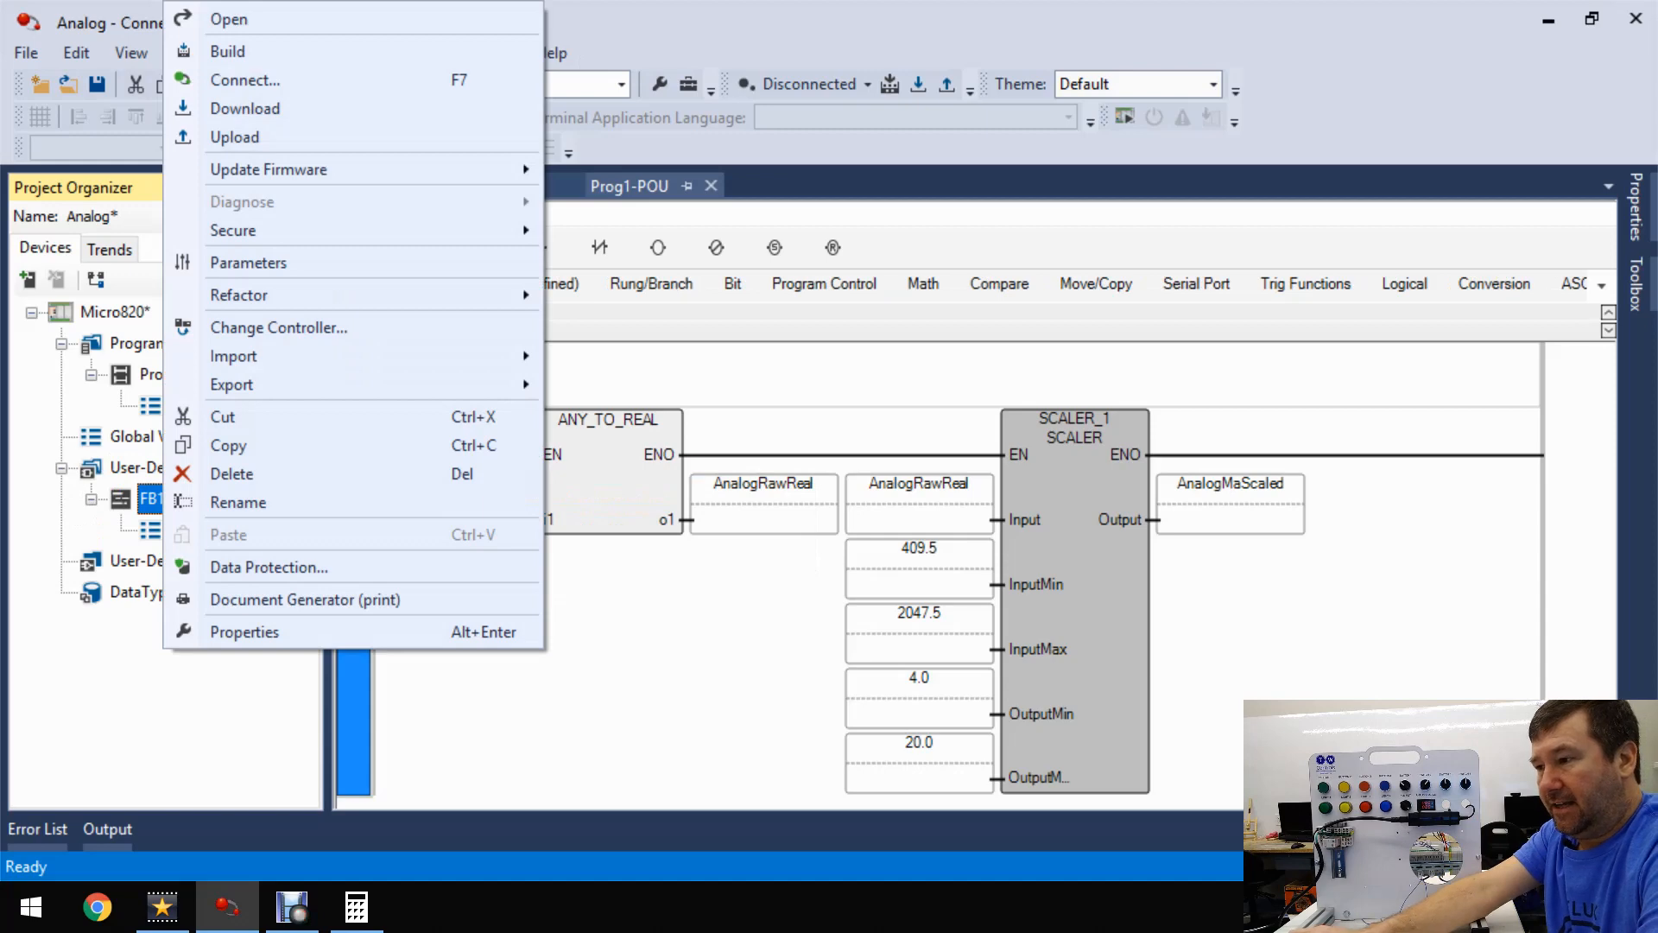
click(239, 501)
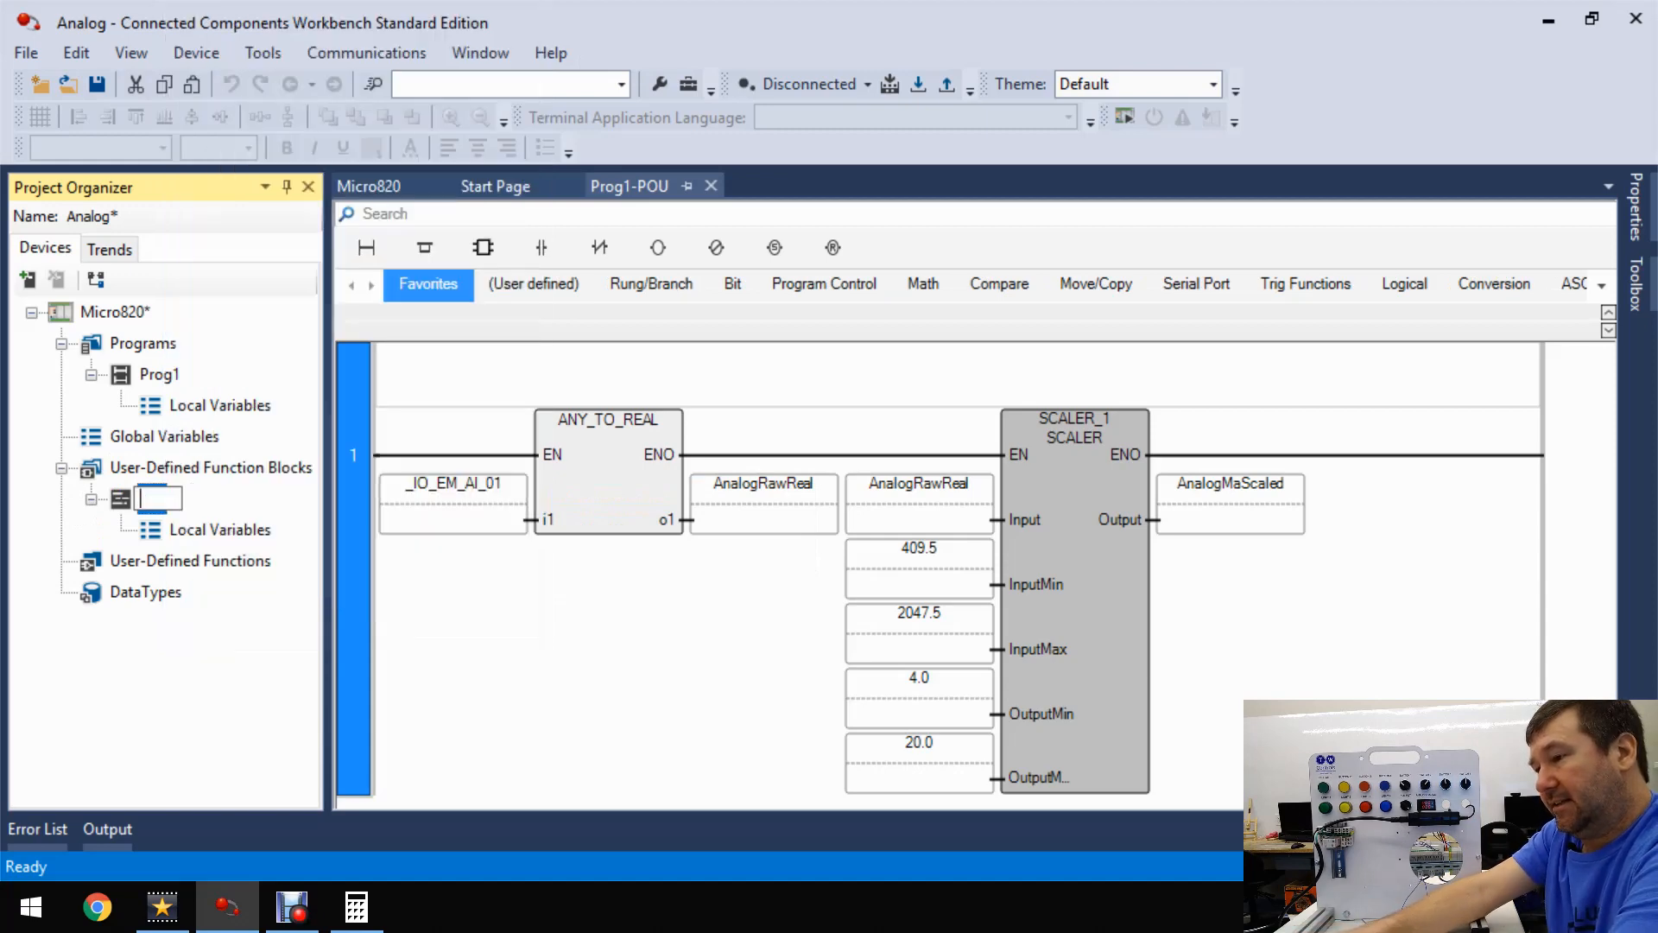
text(Limit)
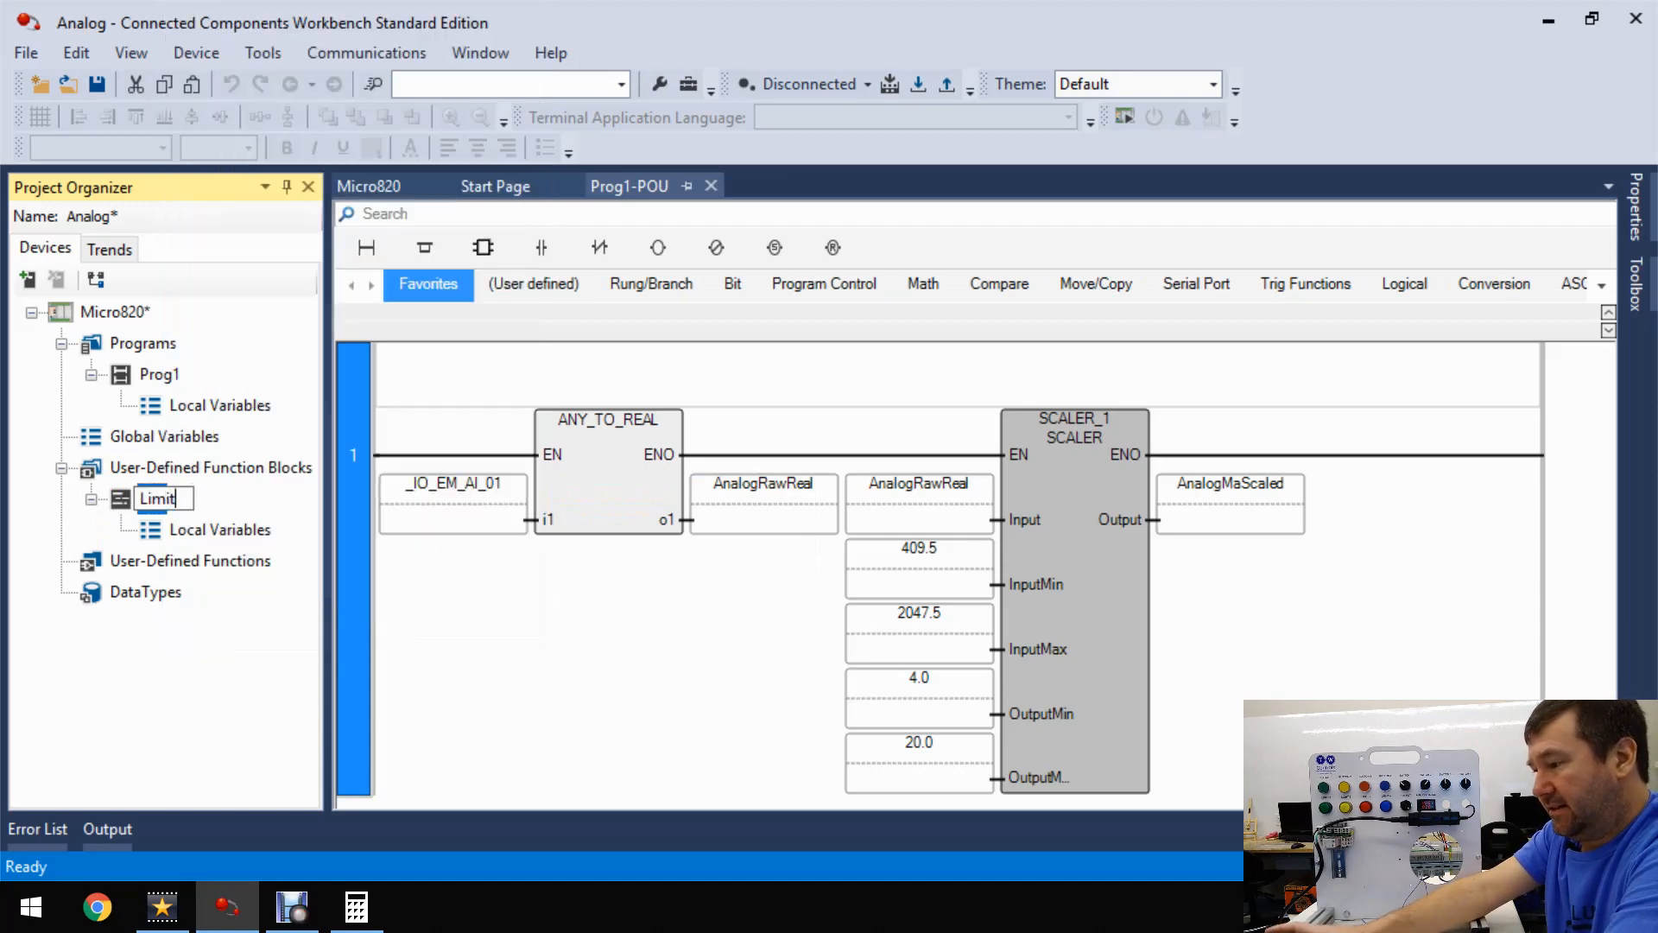
text(_Value)
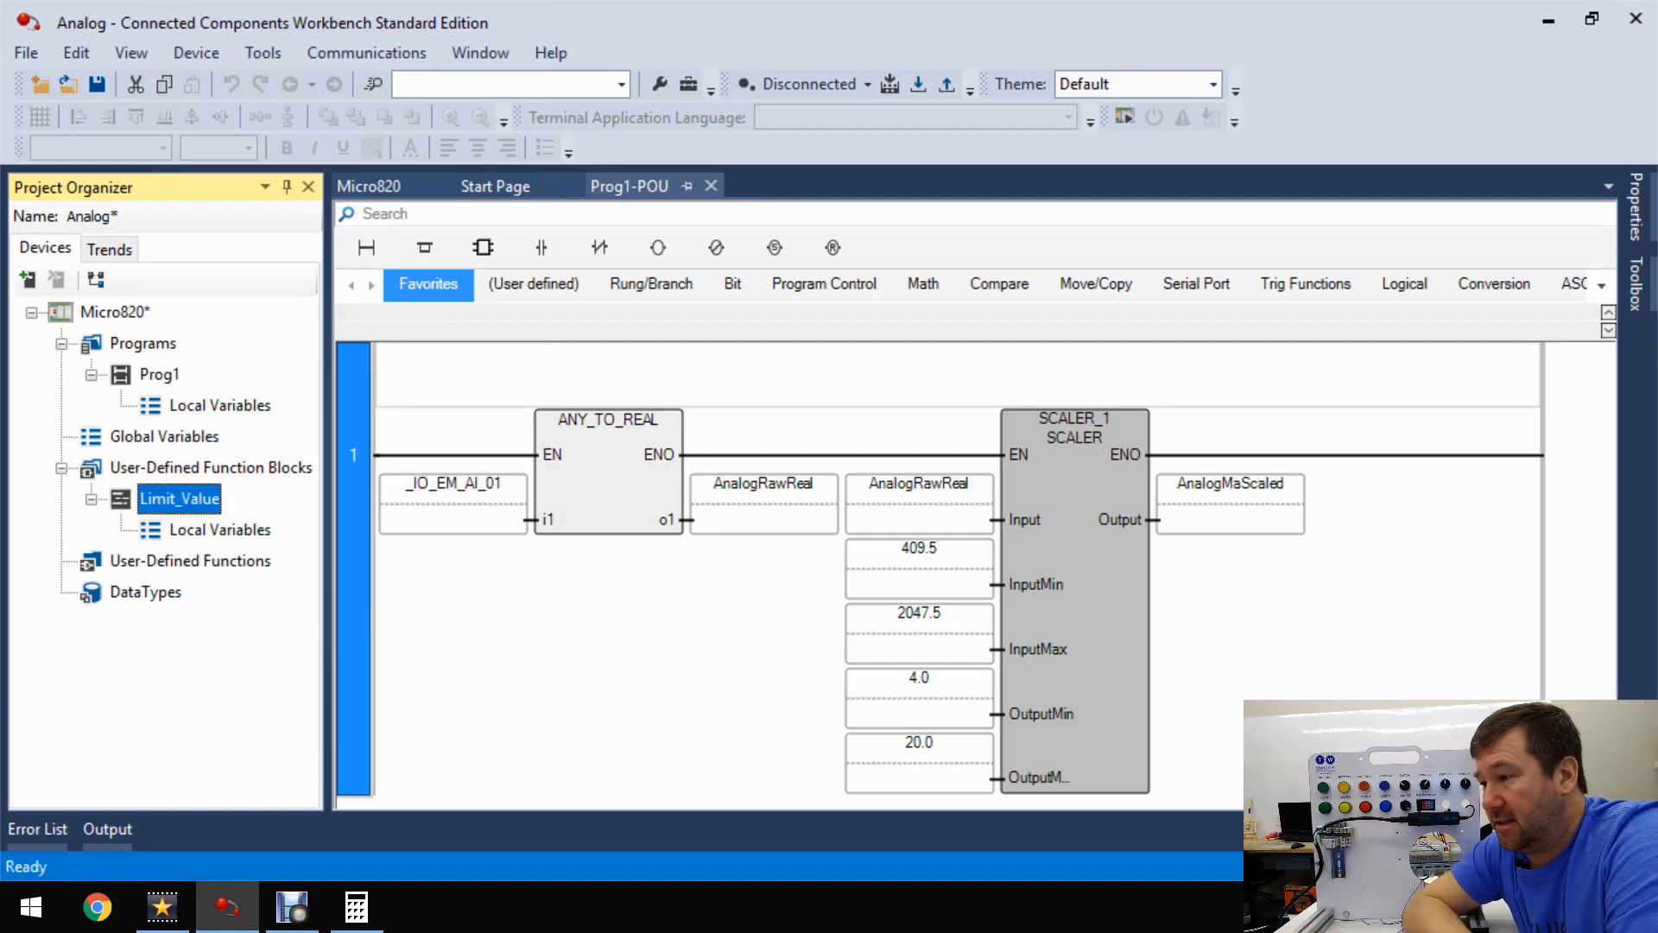
- Enter REAL Input_Value, Output_Value, Scaled_Min, Scaled_max and BOOL Enable_In, Enable_Out in Limit_Value's variable grid
double_click(220, 529)
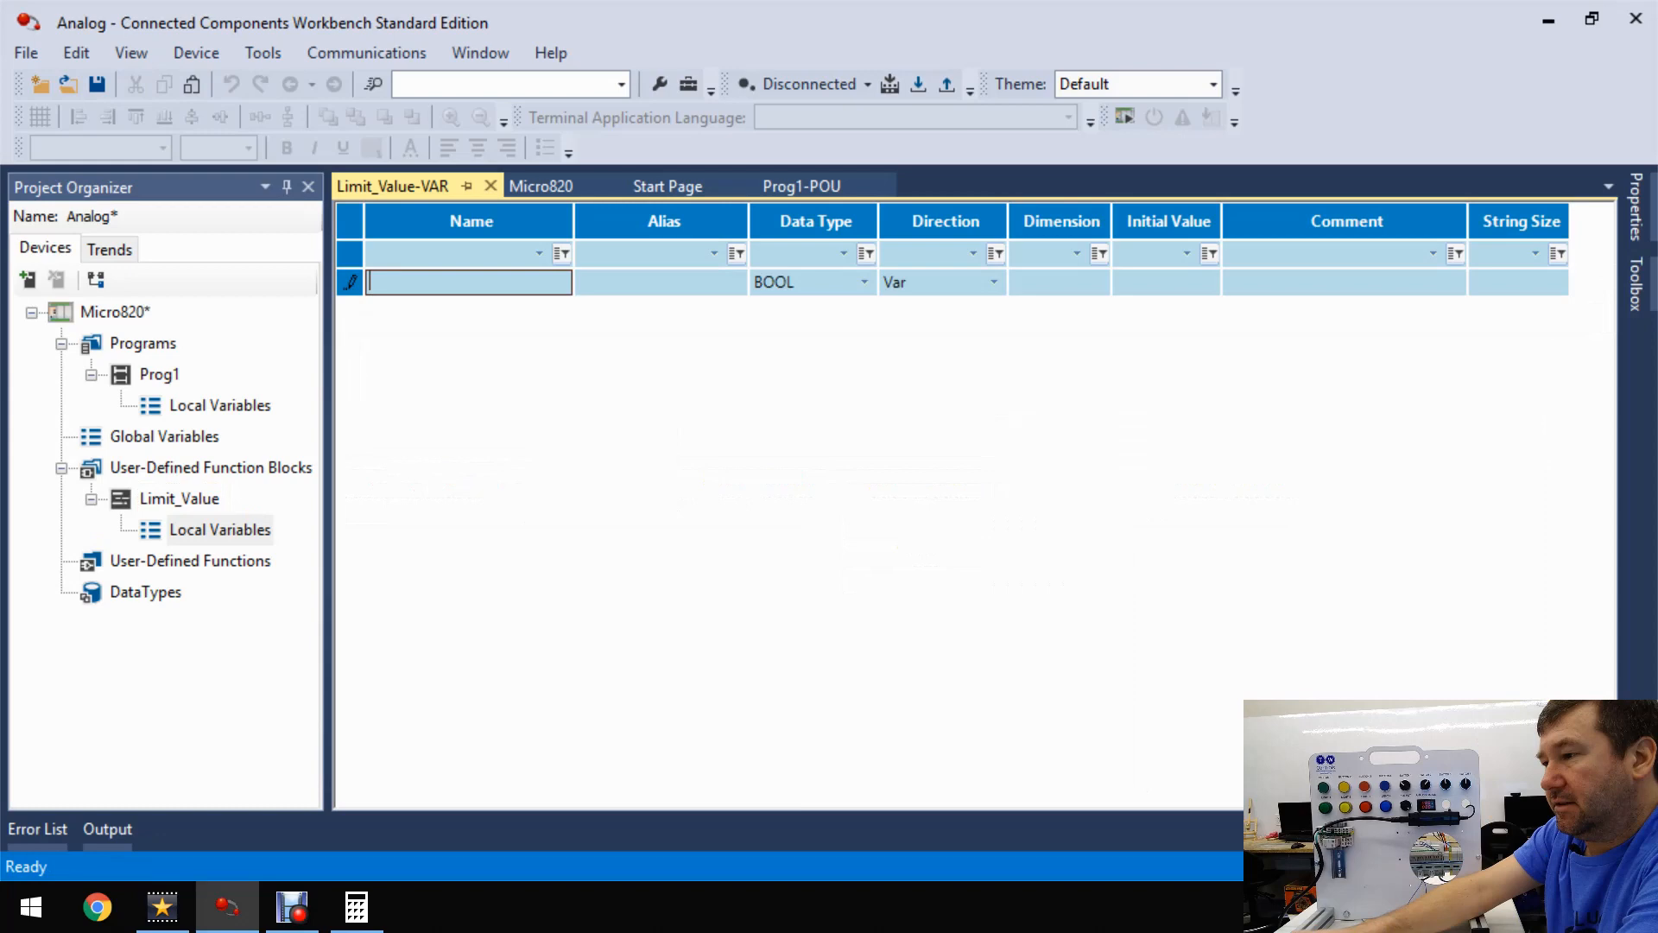
text(Input_Value)
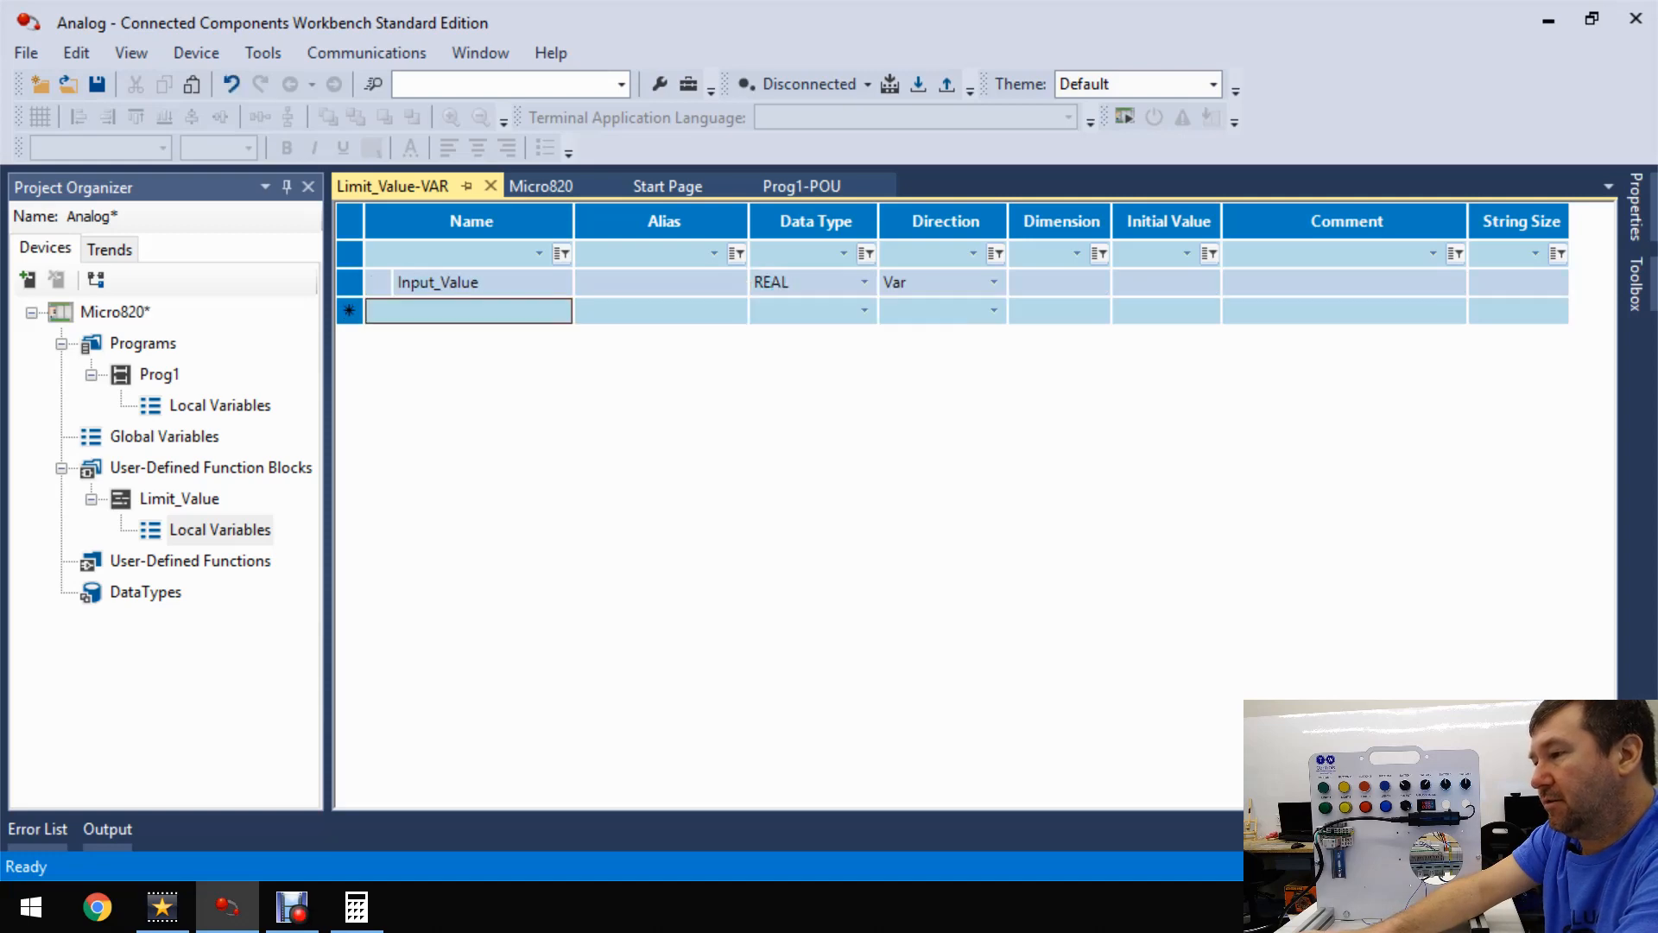
text(Output)
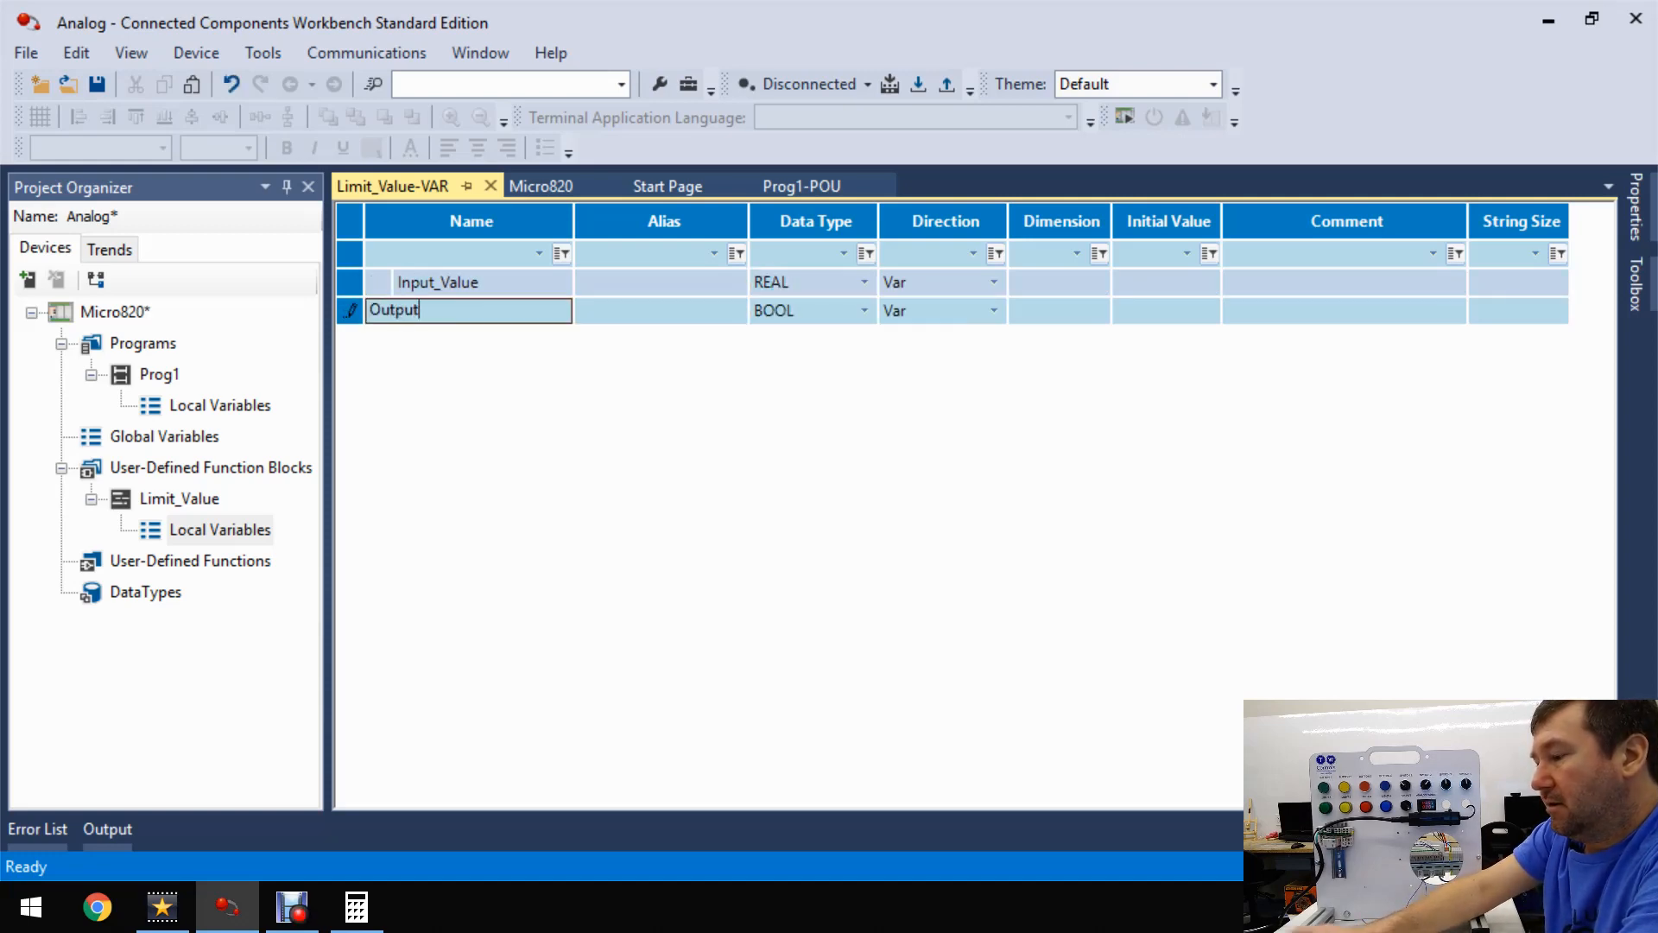
text(_Value)
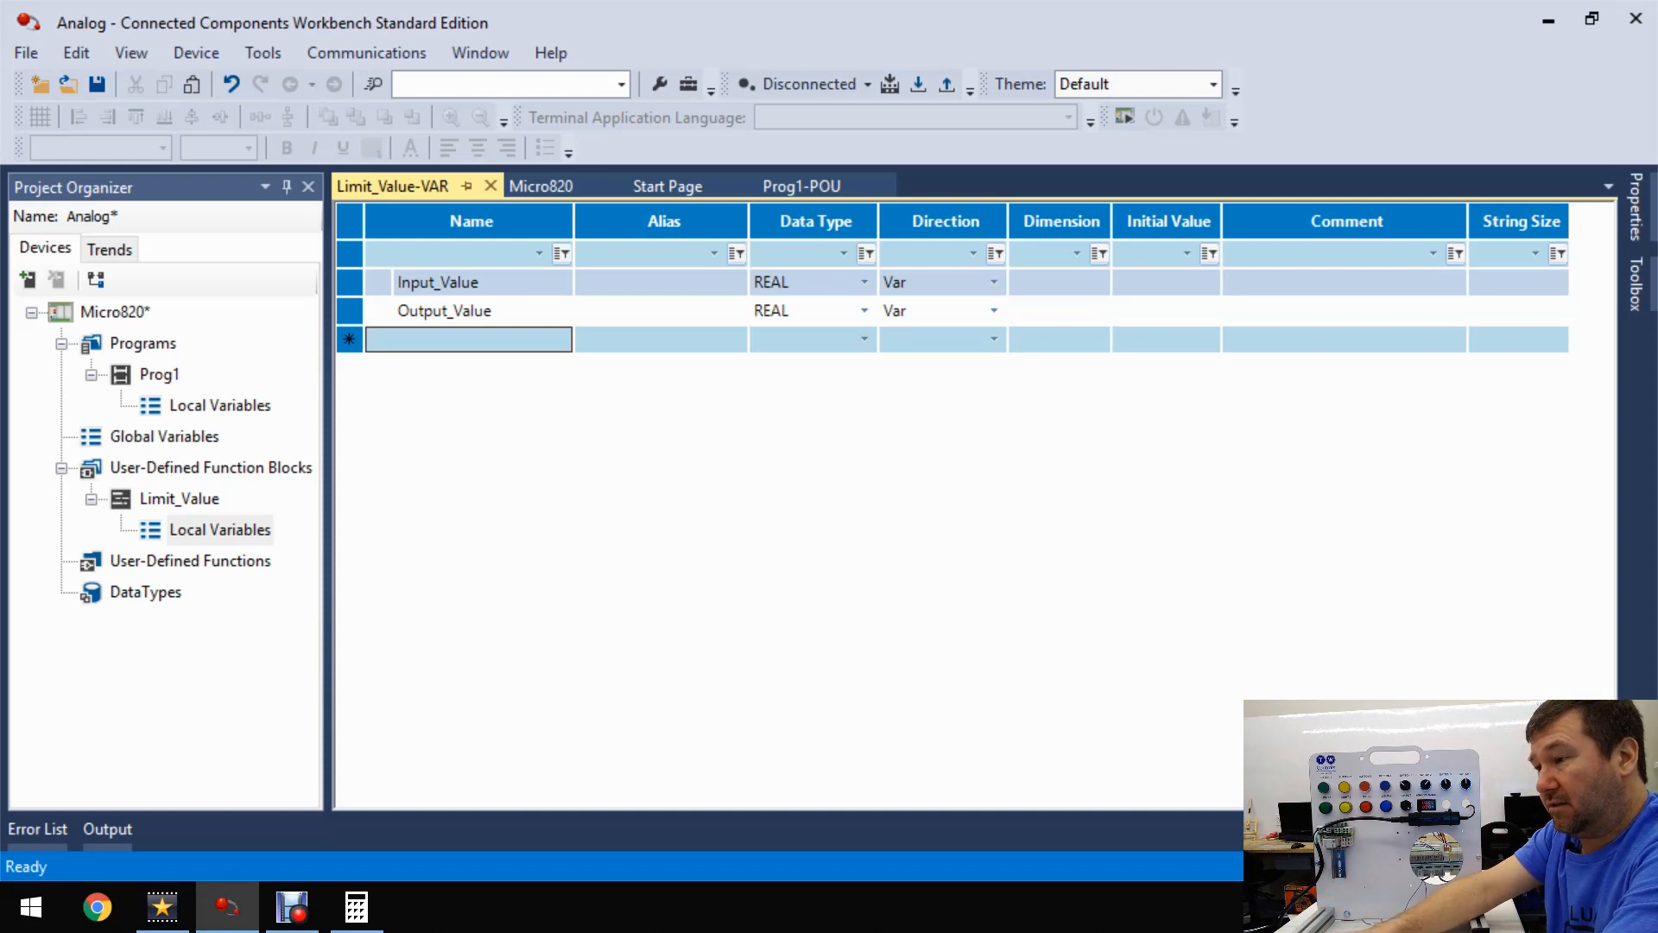
text(Scaled_Min)
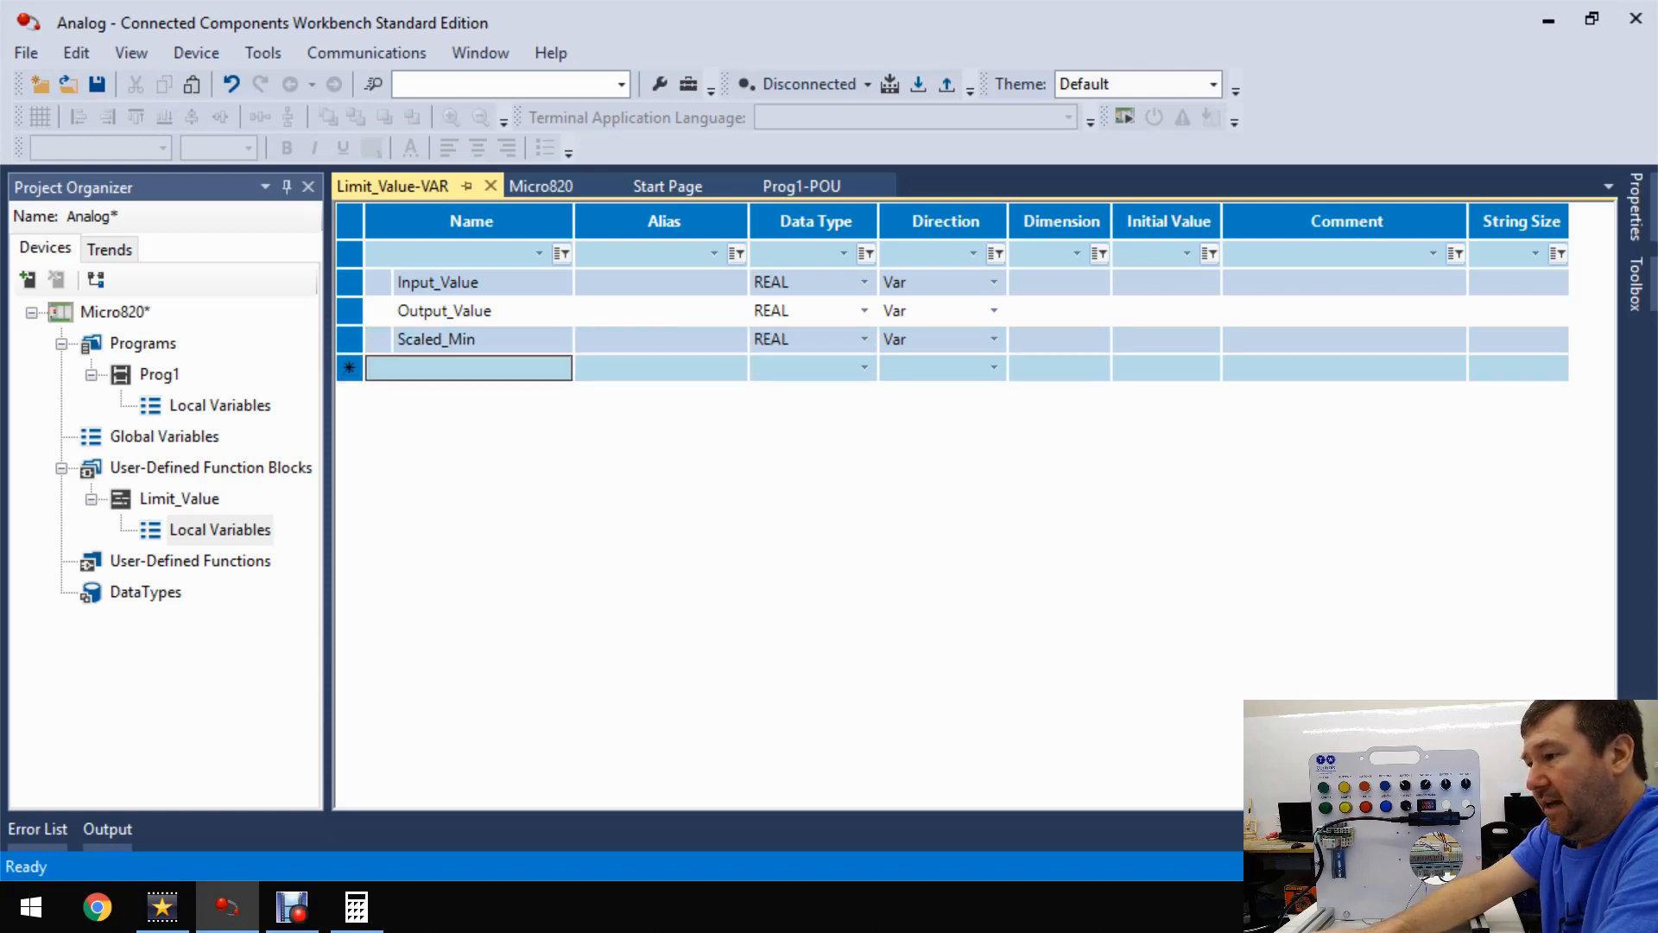
text(Scaled_max)
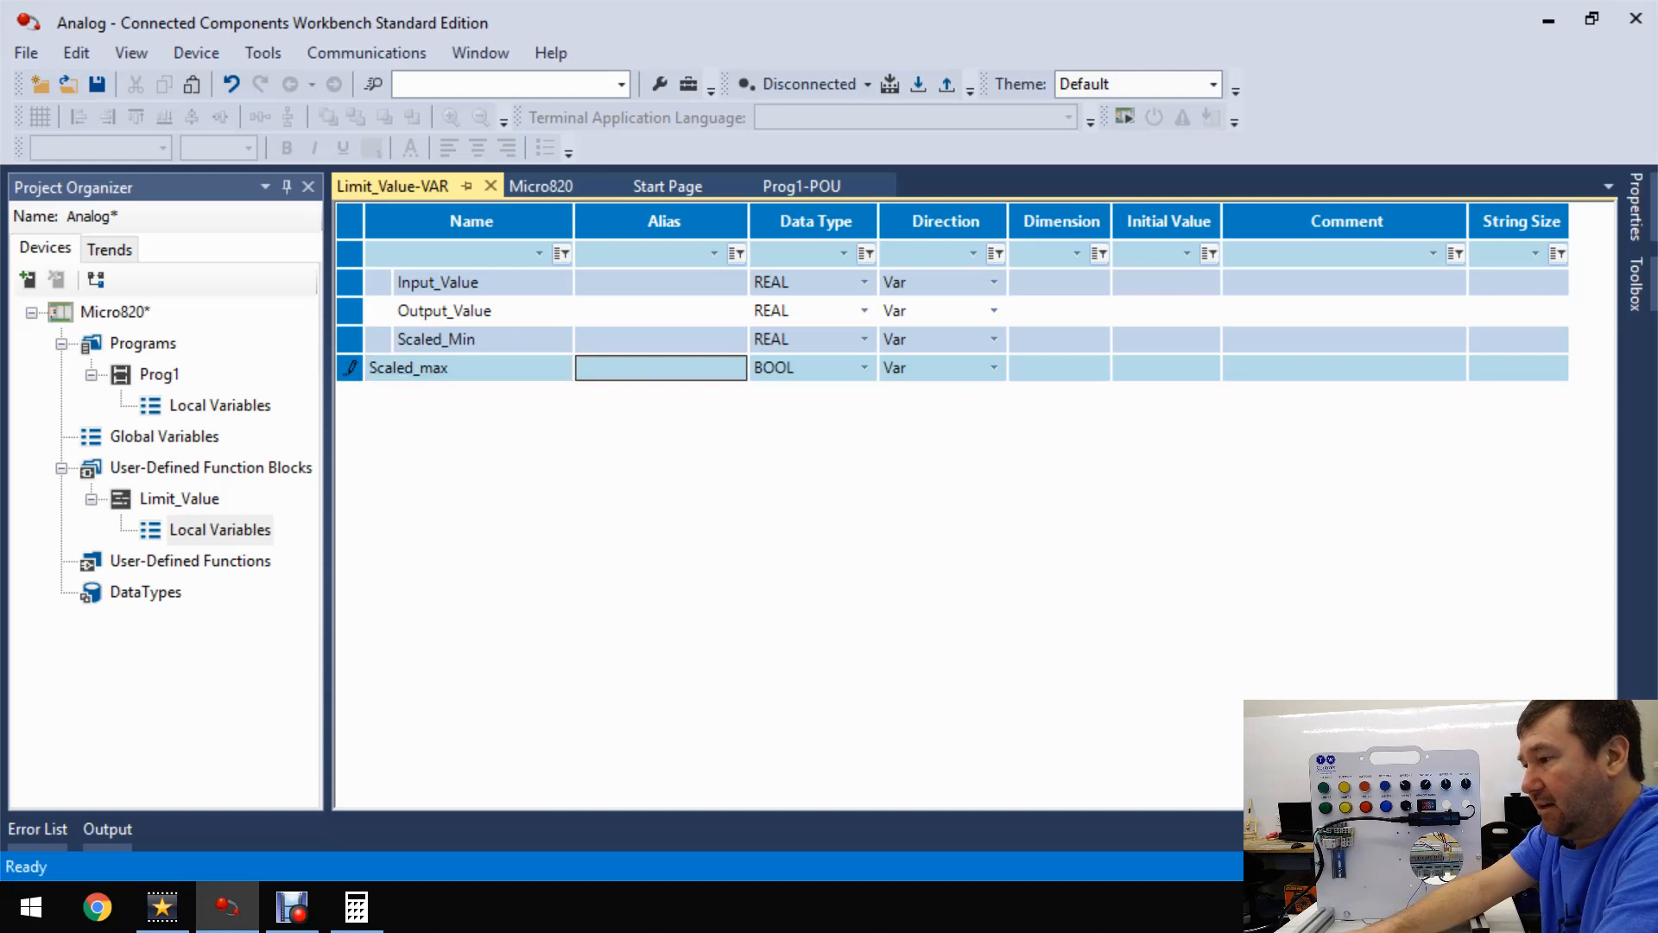
text(Enable_In)
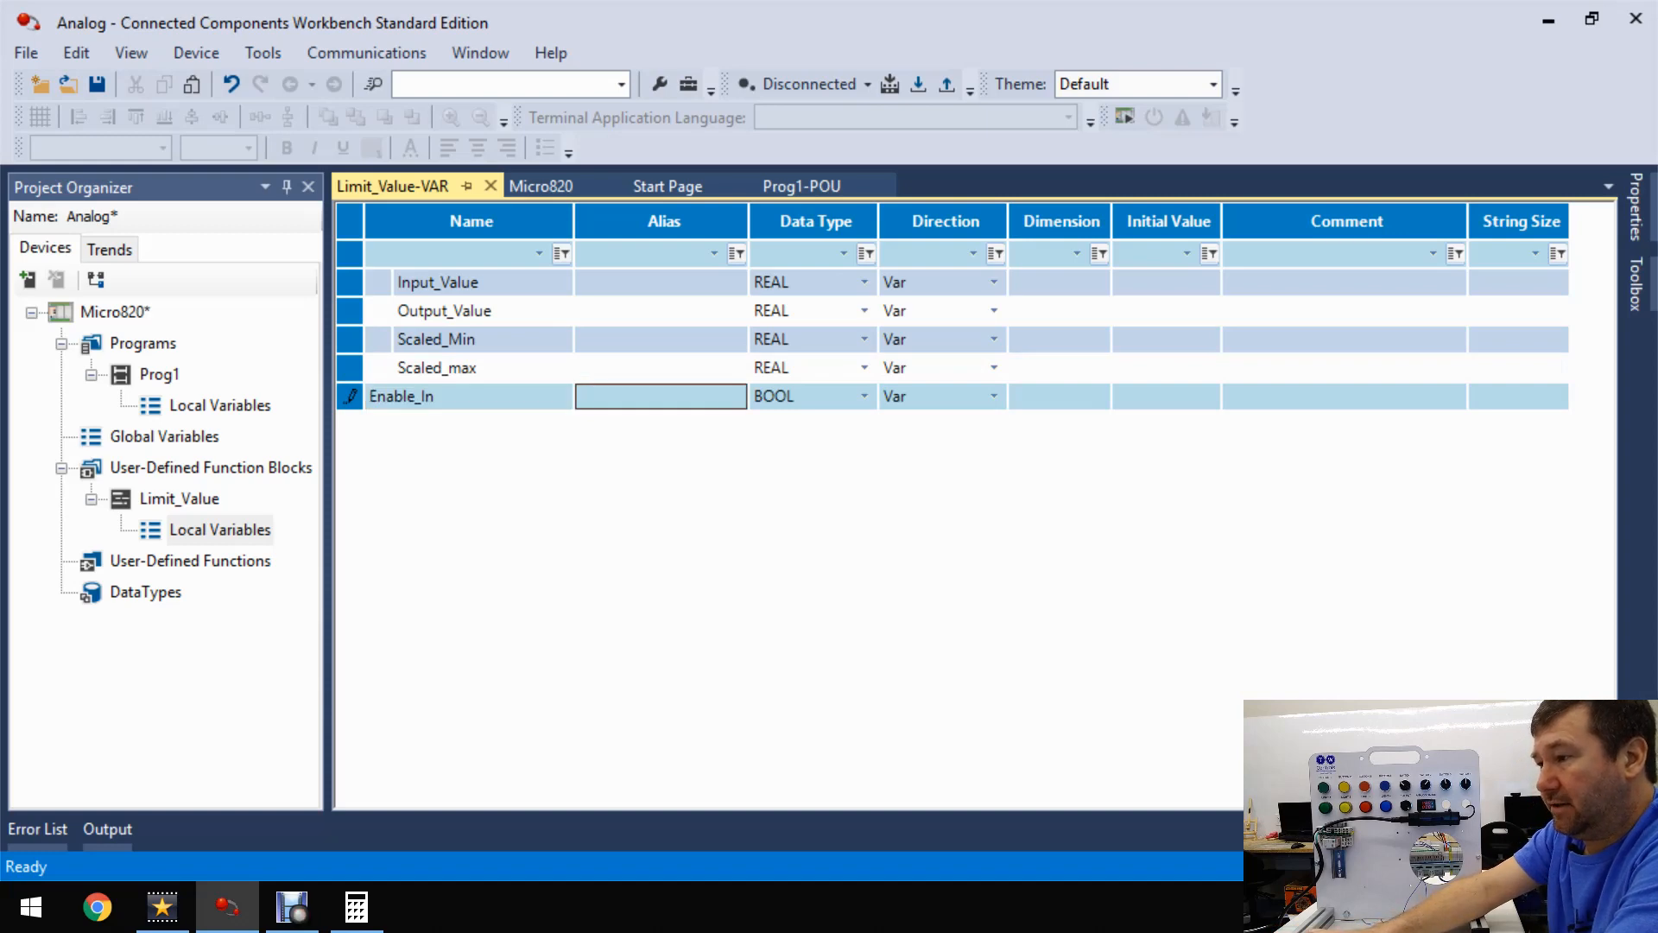
text(Enable_Out)
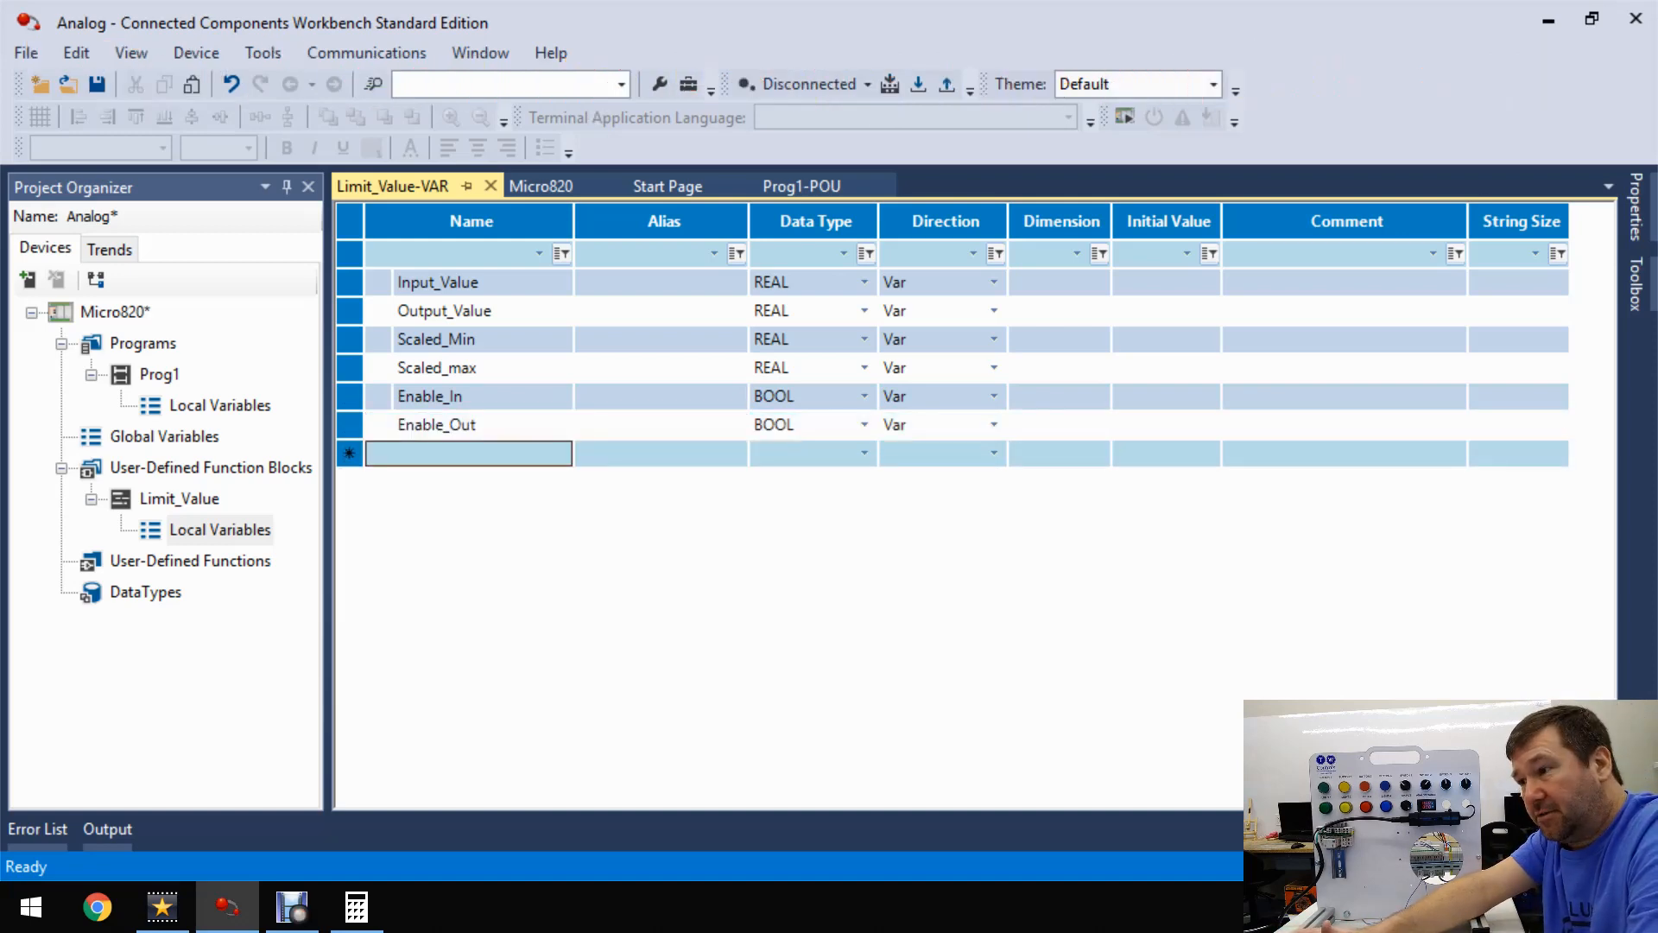
- In Limit_Value's ST editor write Enable_Out:=Enable_In;
double_click(178, 497)
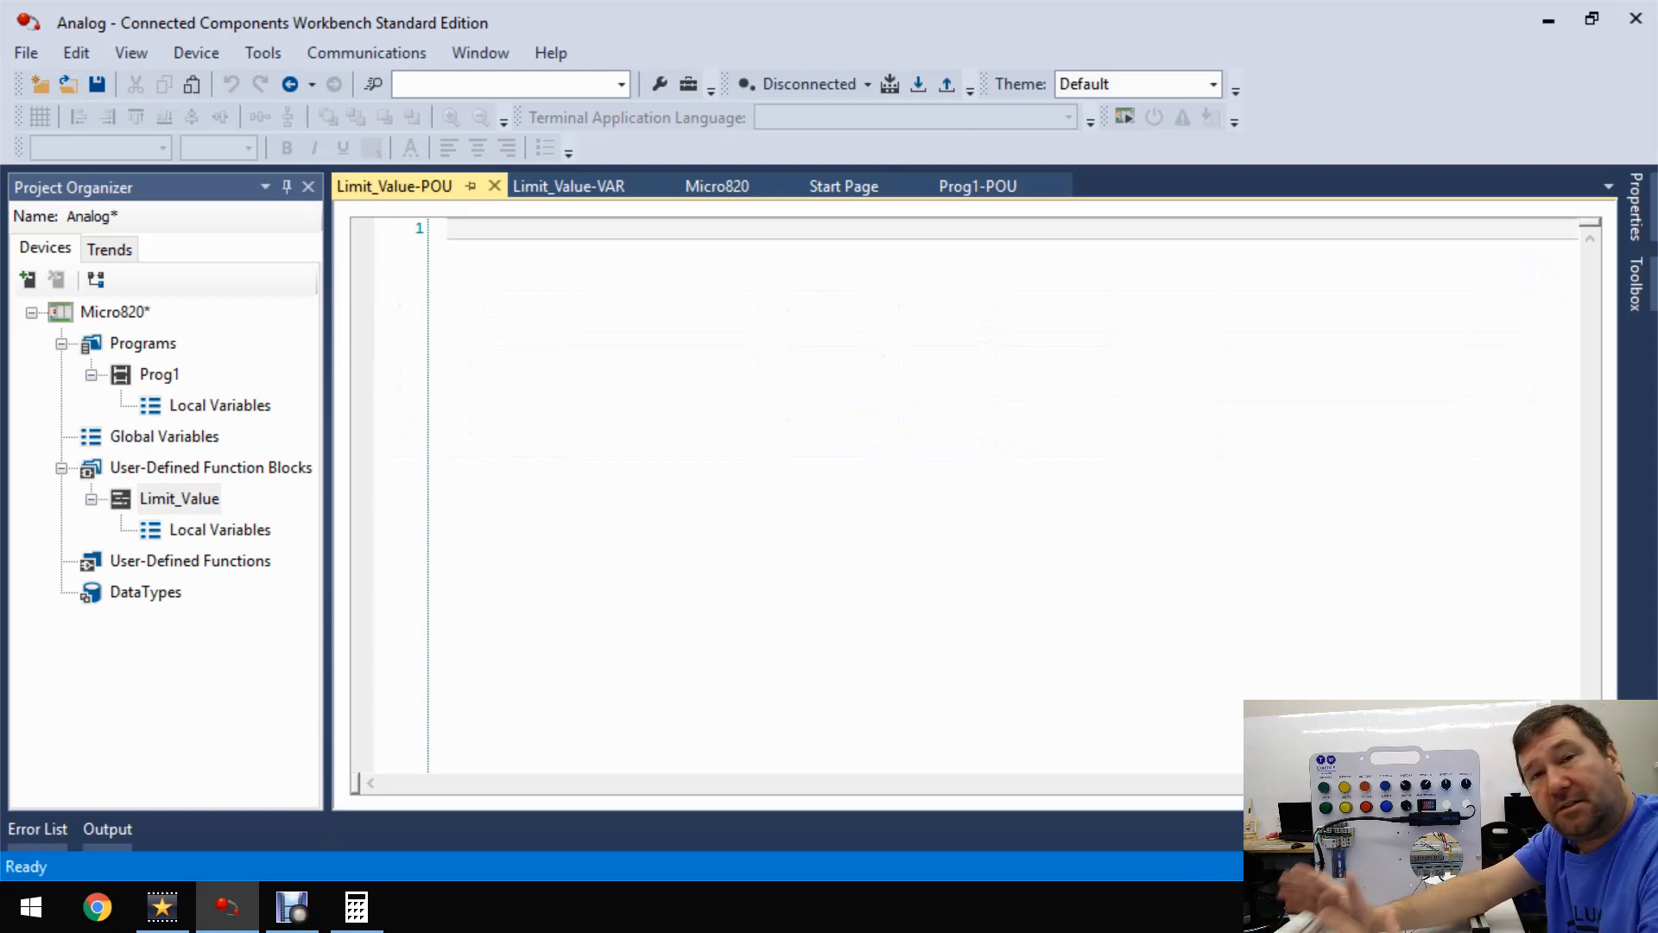
text(en)
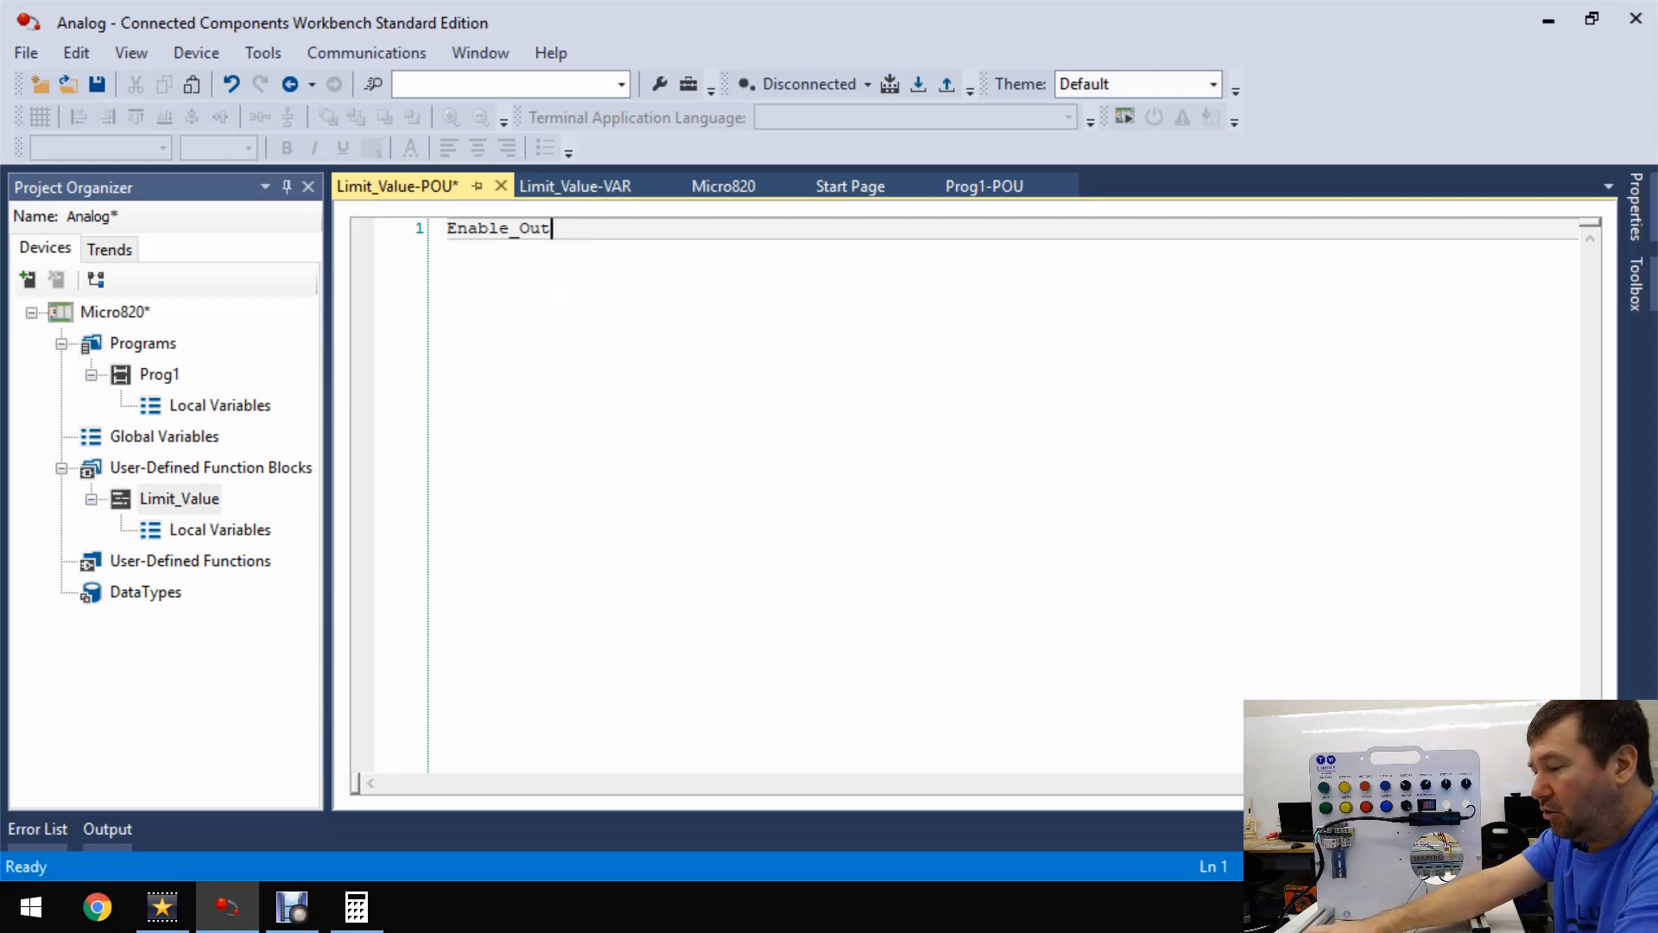
text(:=)
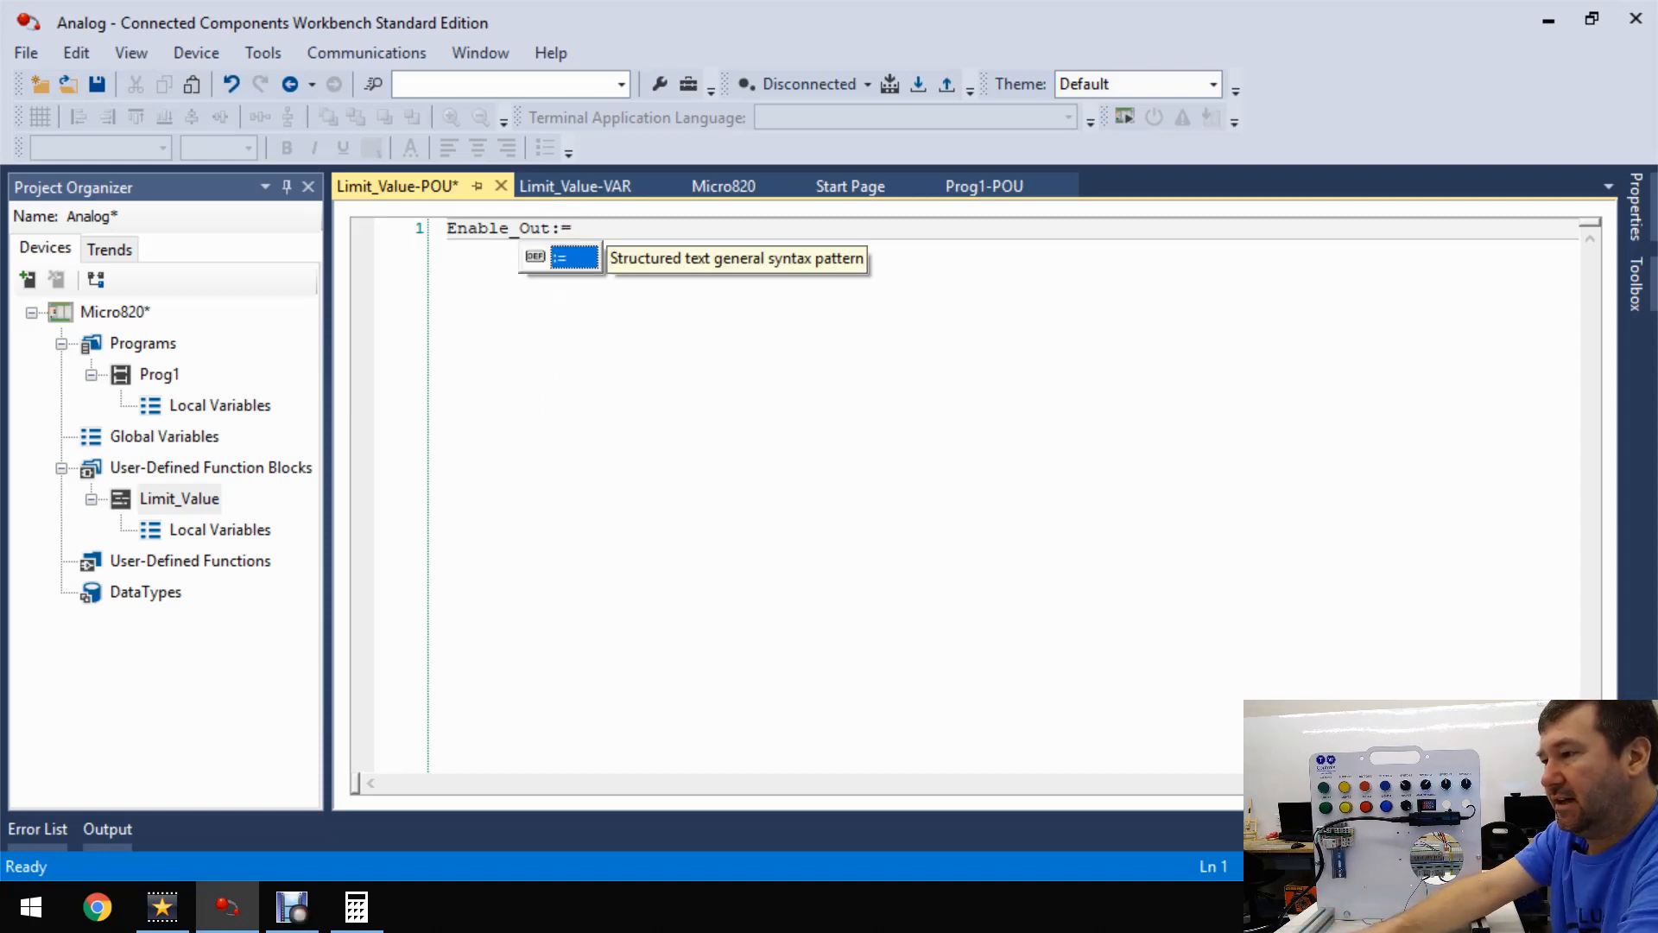
text(en)
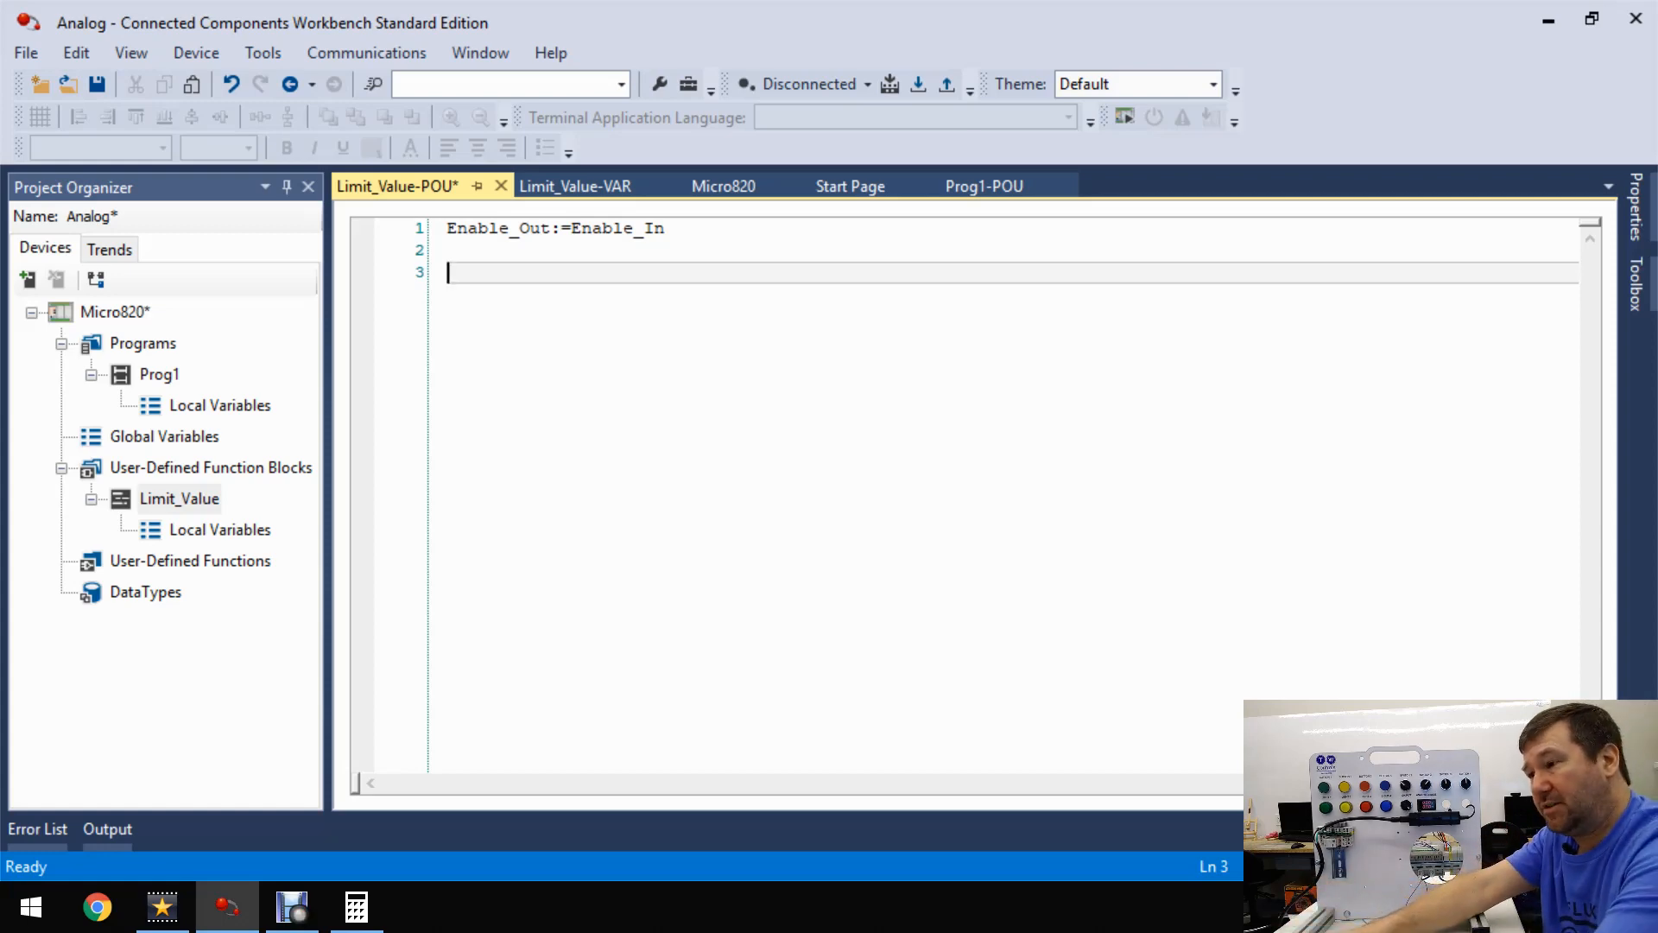
- Add an IF (Enable_In) test and begin its closing END_IF
text(If)
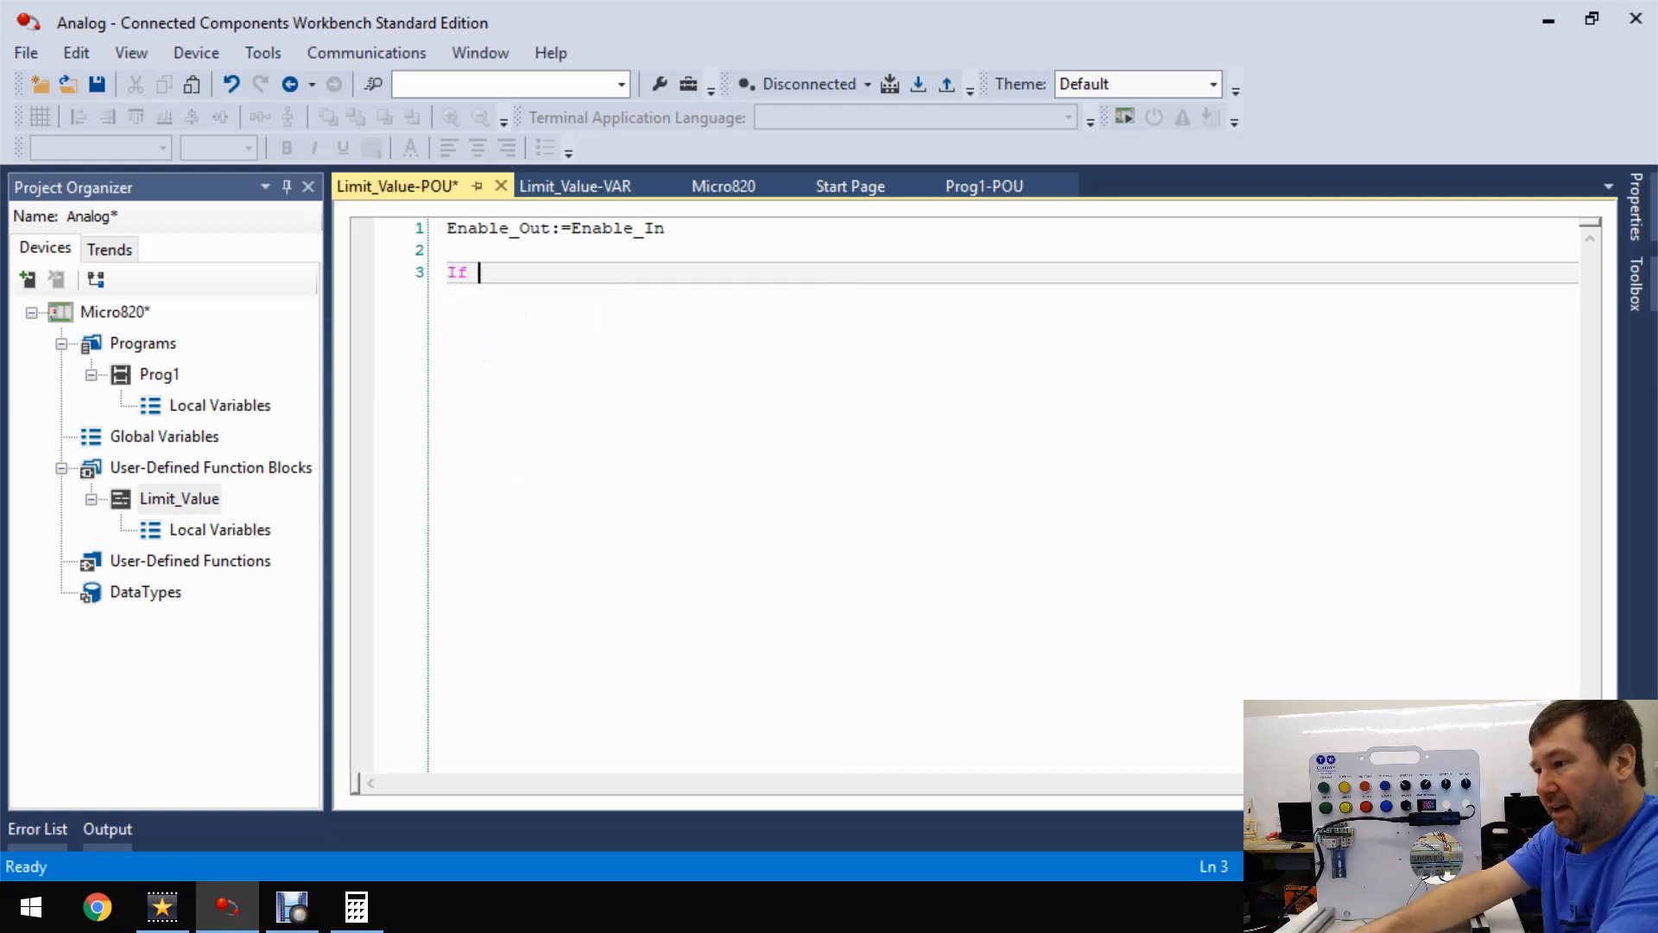
text((en)
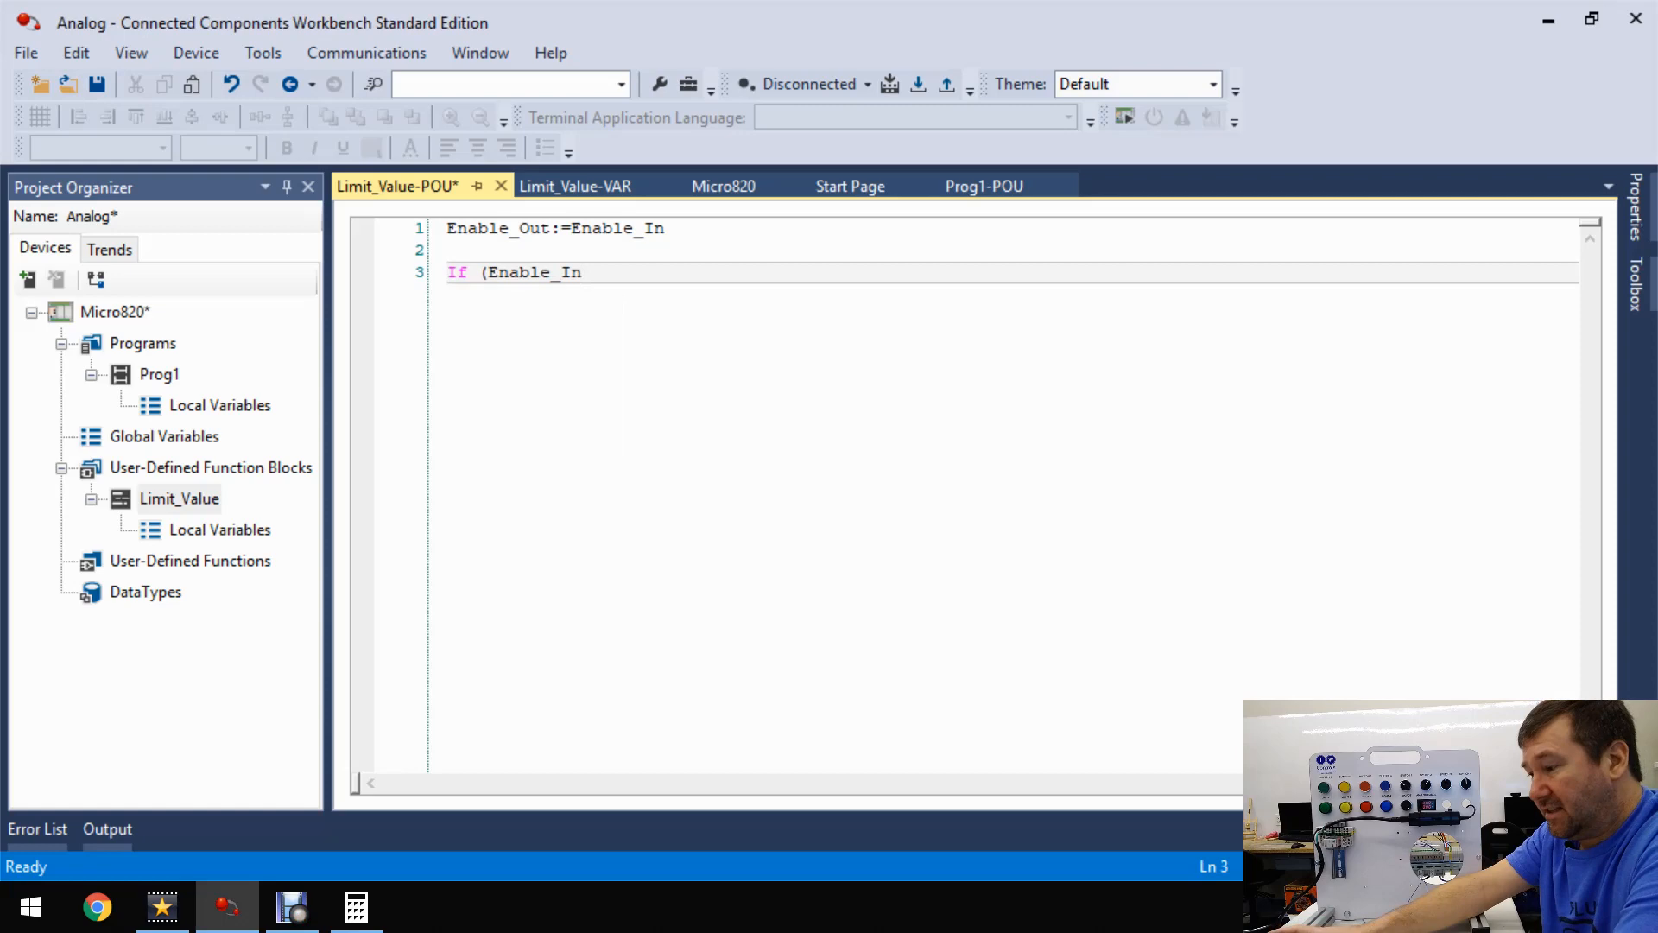
text())
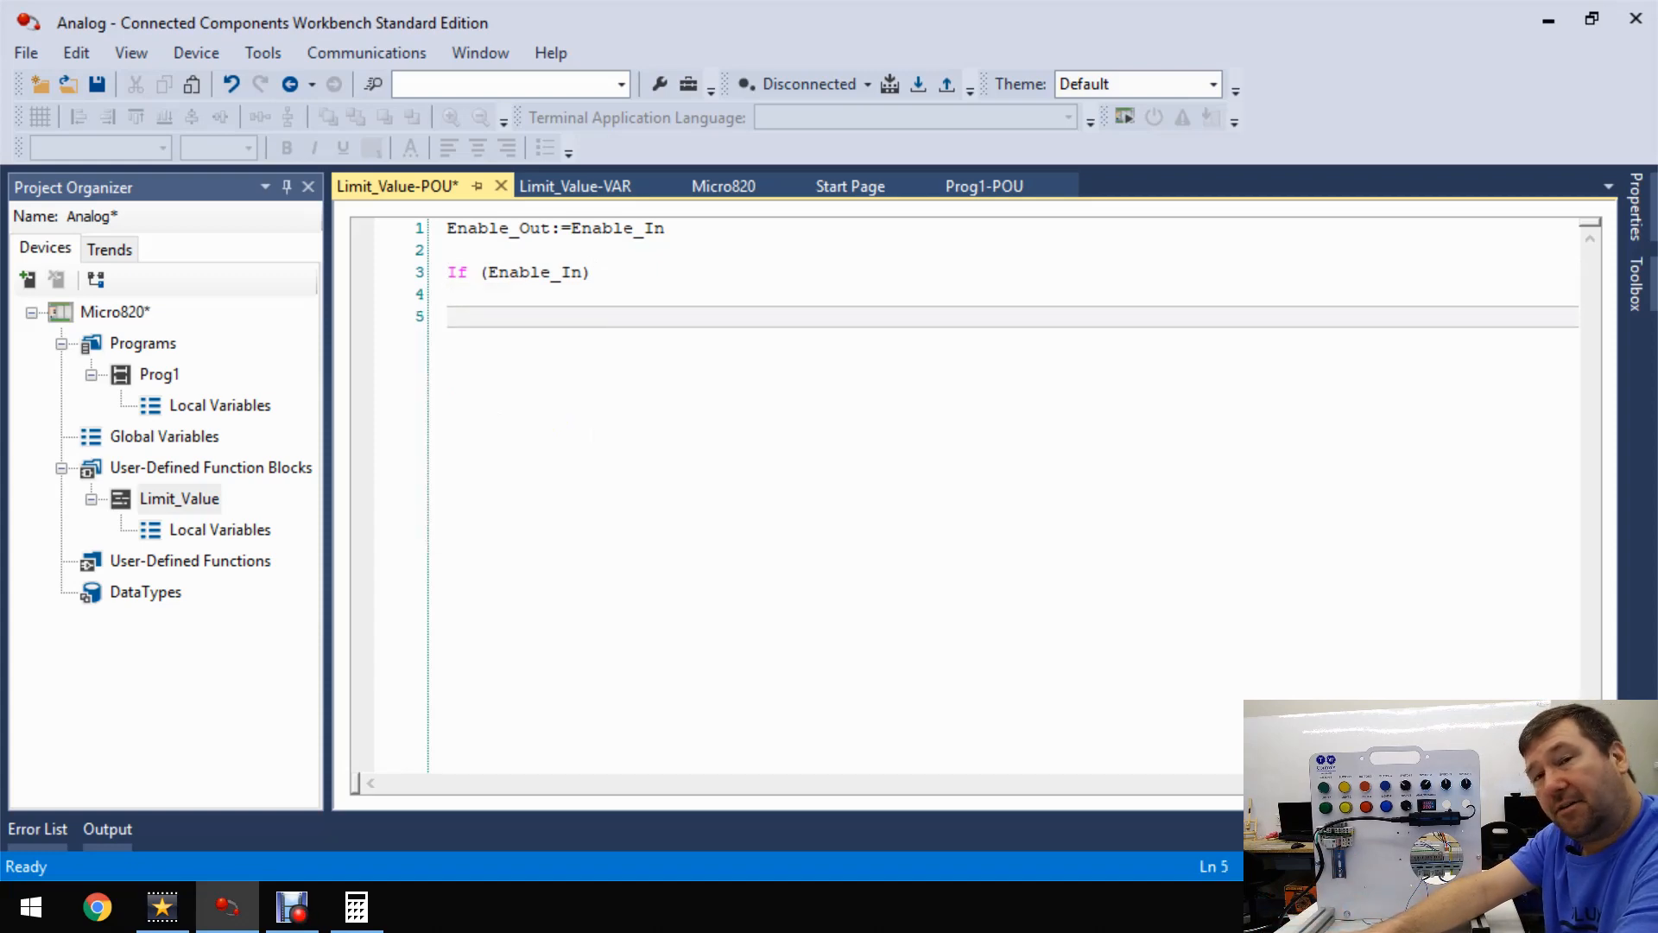
text(E)
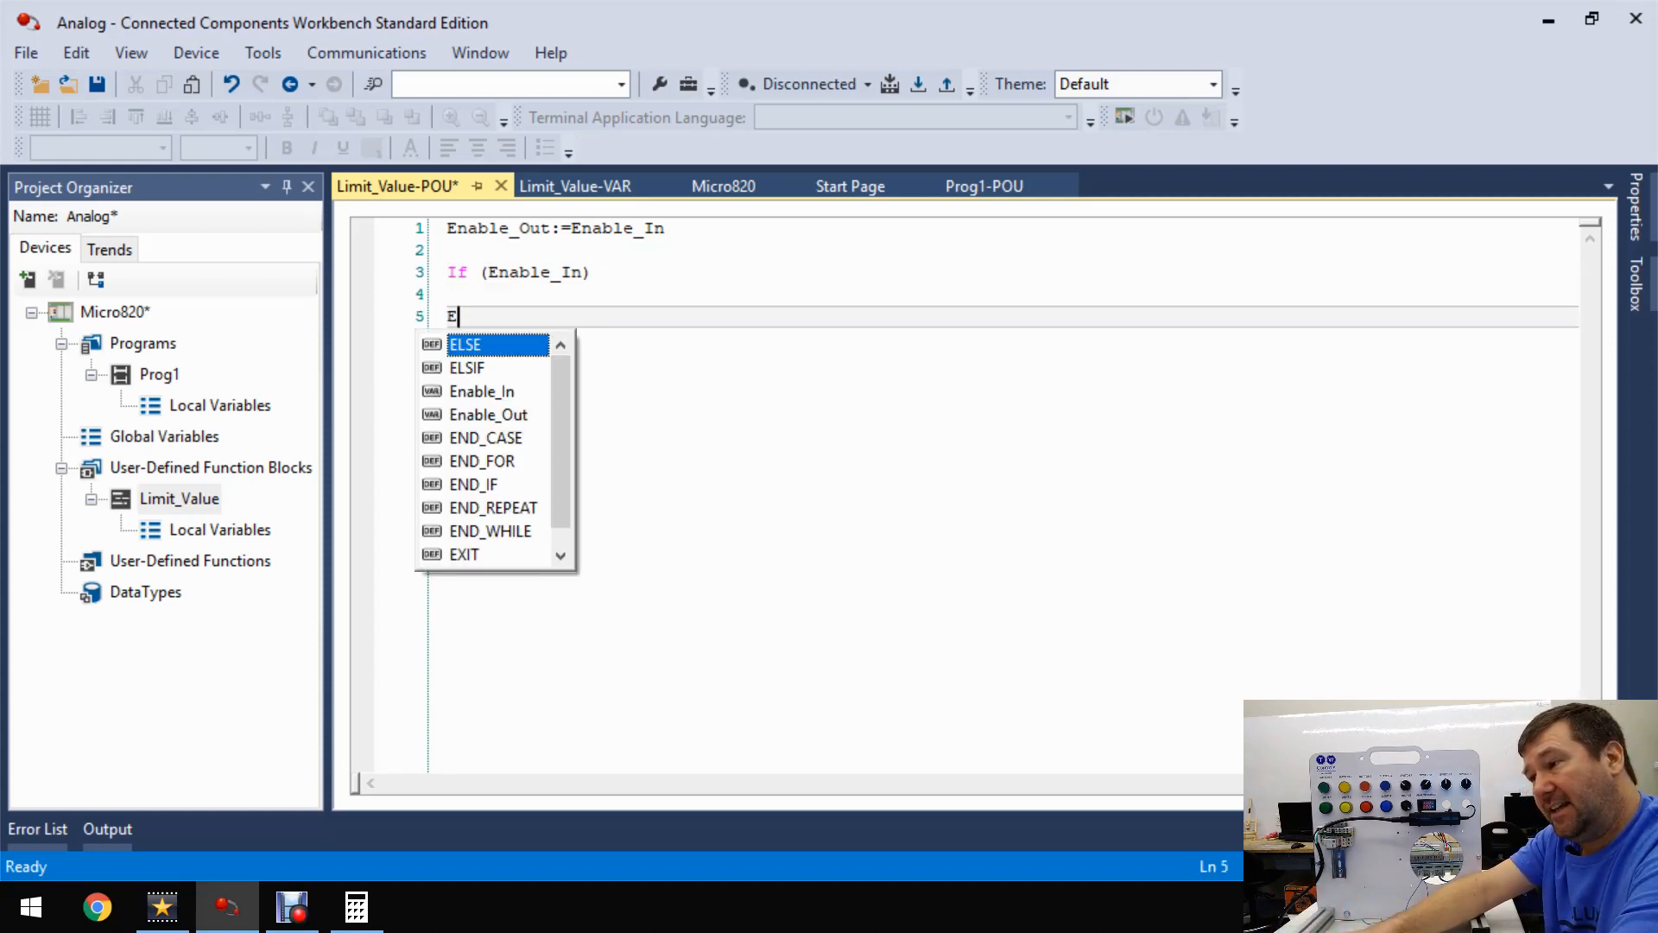
text(nd)
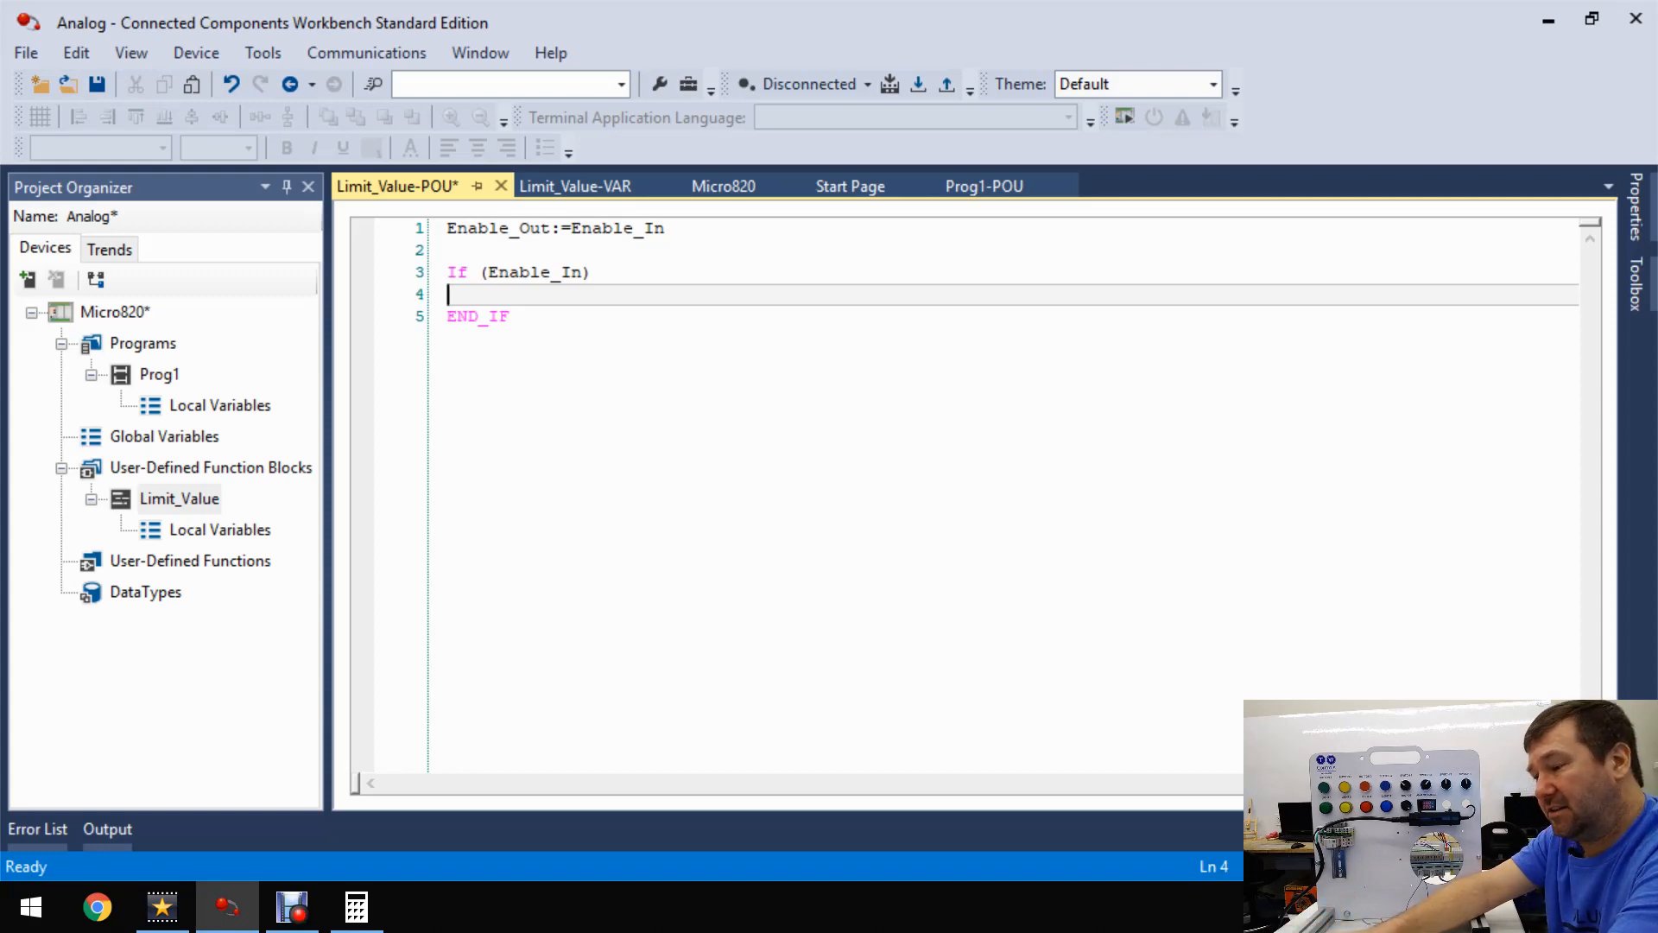
- Start a nested IF with condition (Input_Value>=Scaled_Min) AND inside the outer block
text(If)
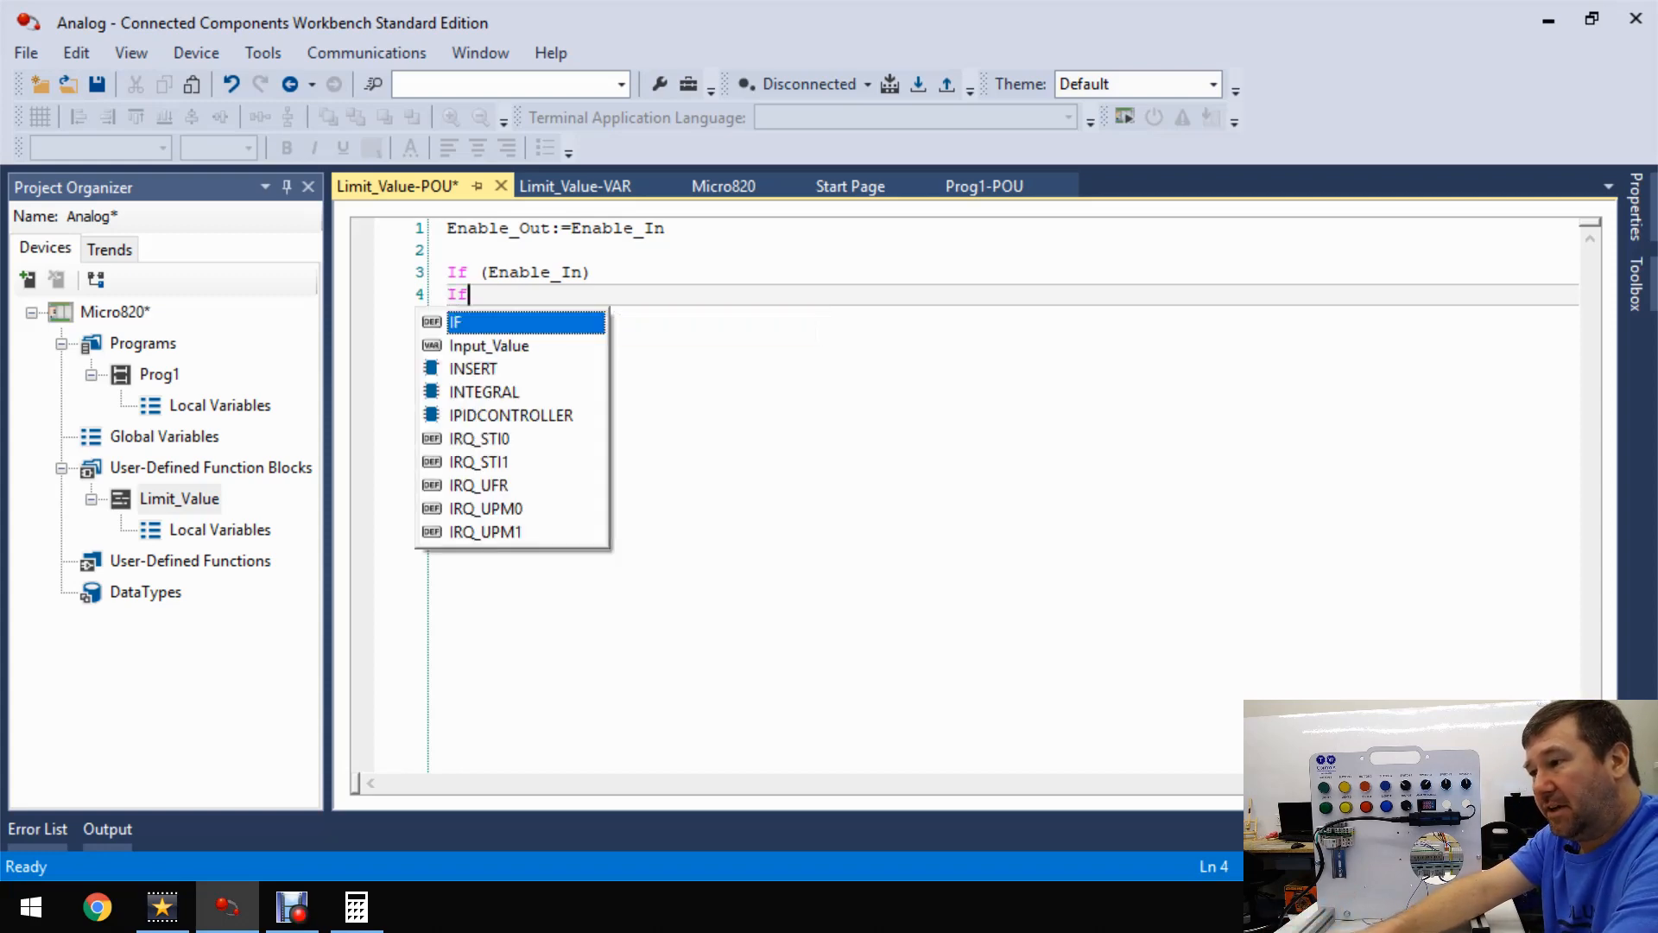
mouse_move(456, 321)
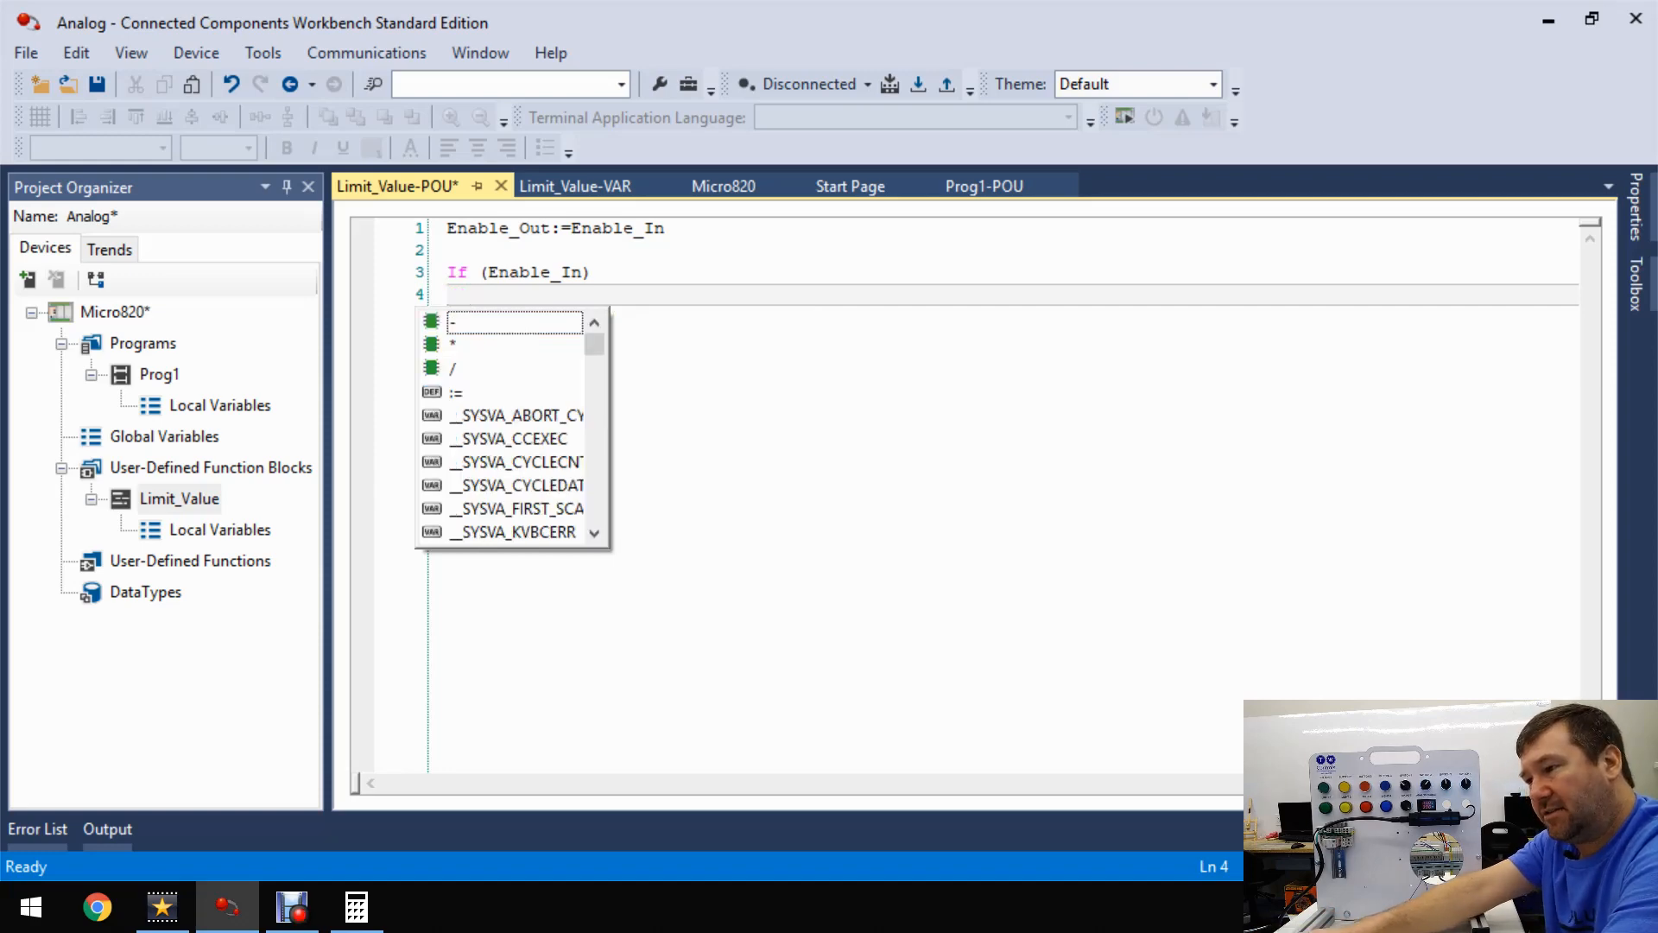
text(END_IF)
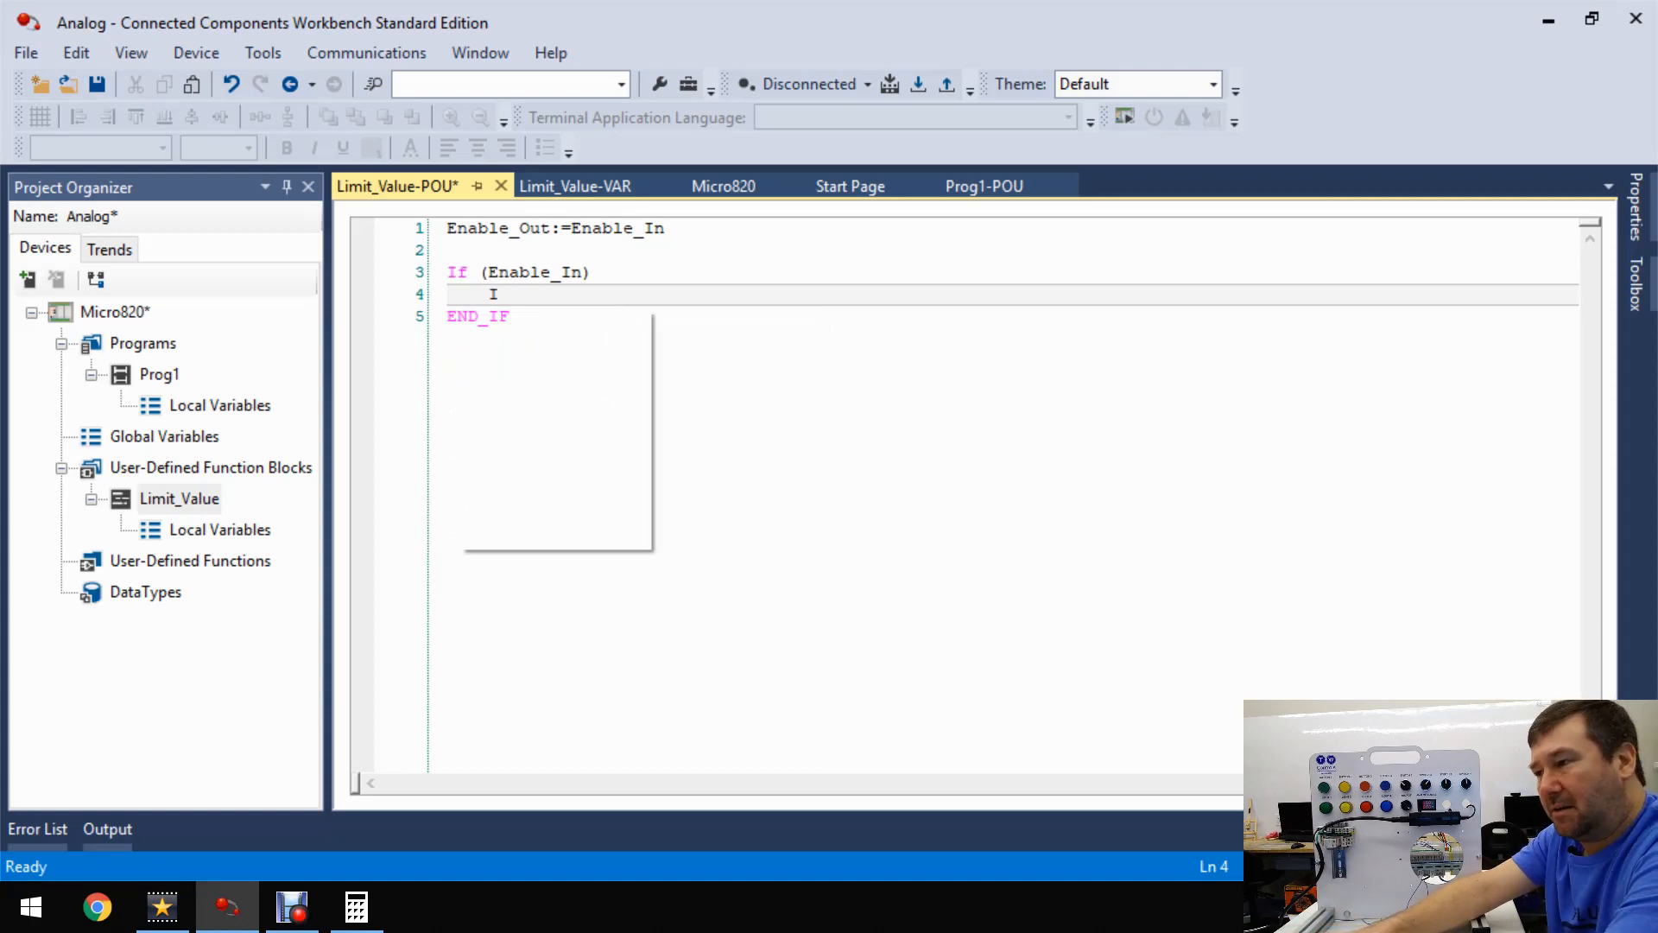
text(If (in)
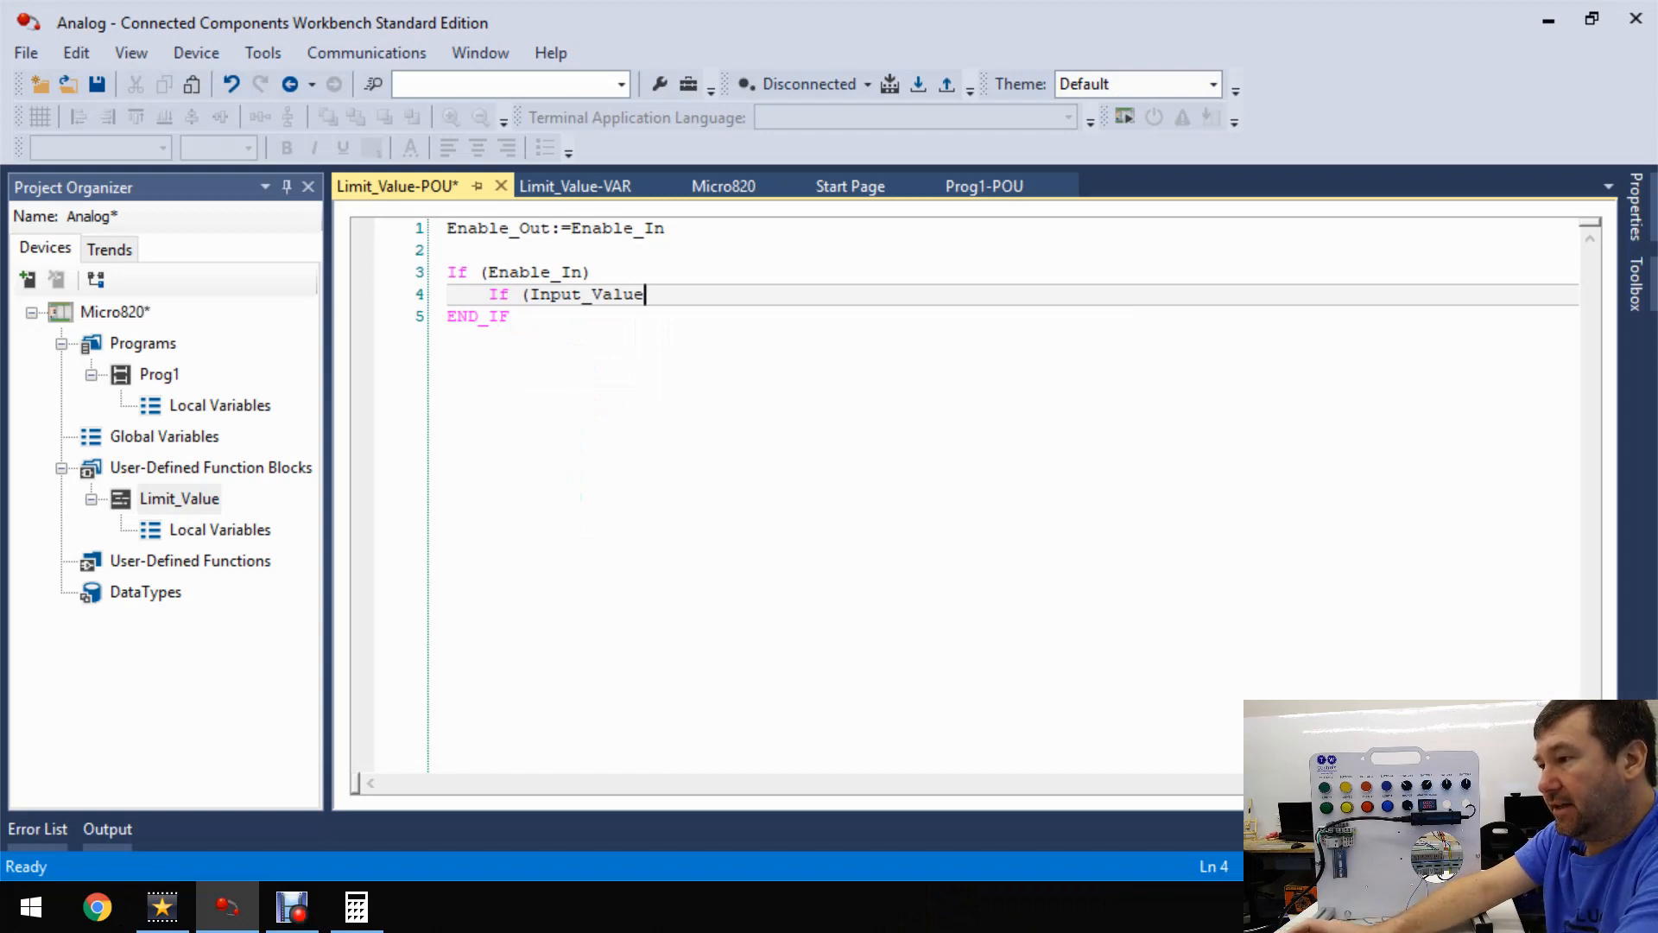
text(>)
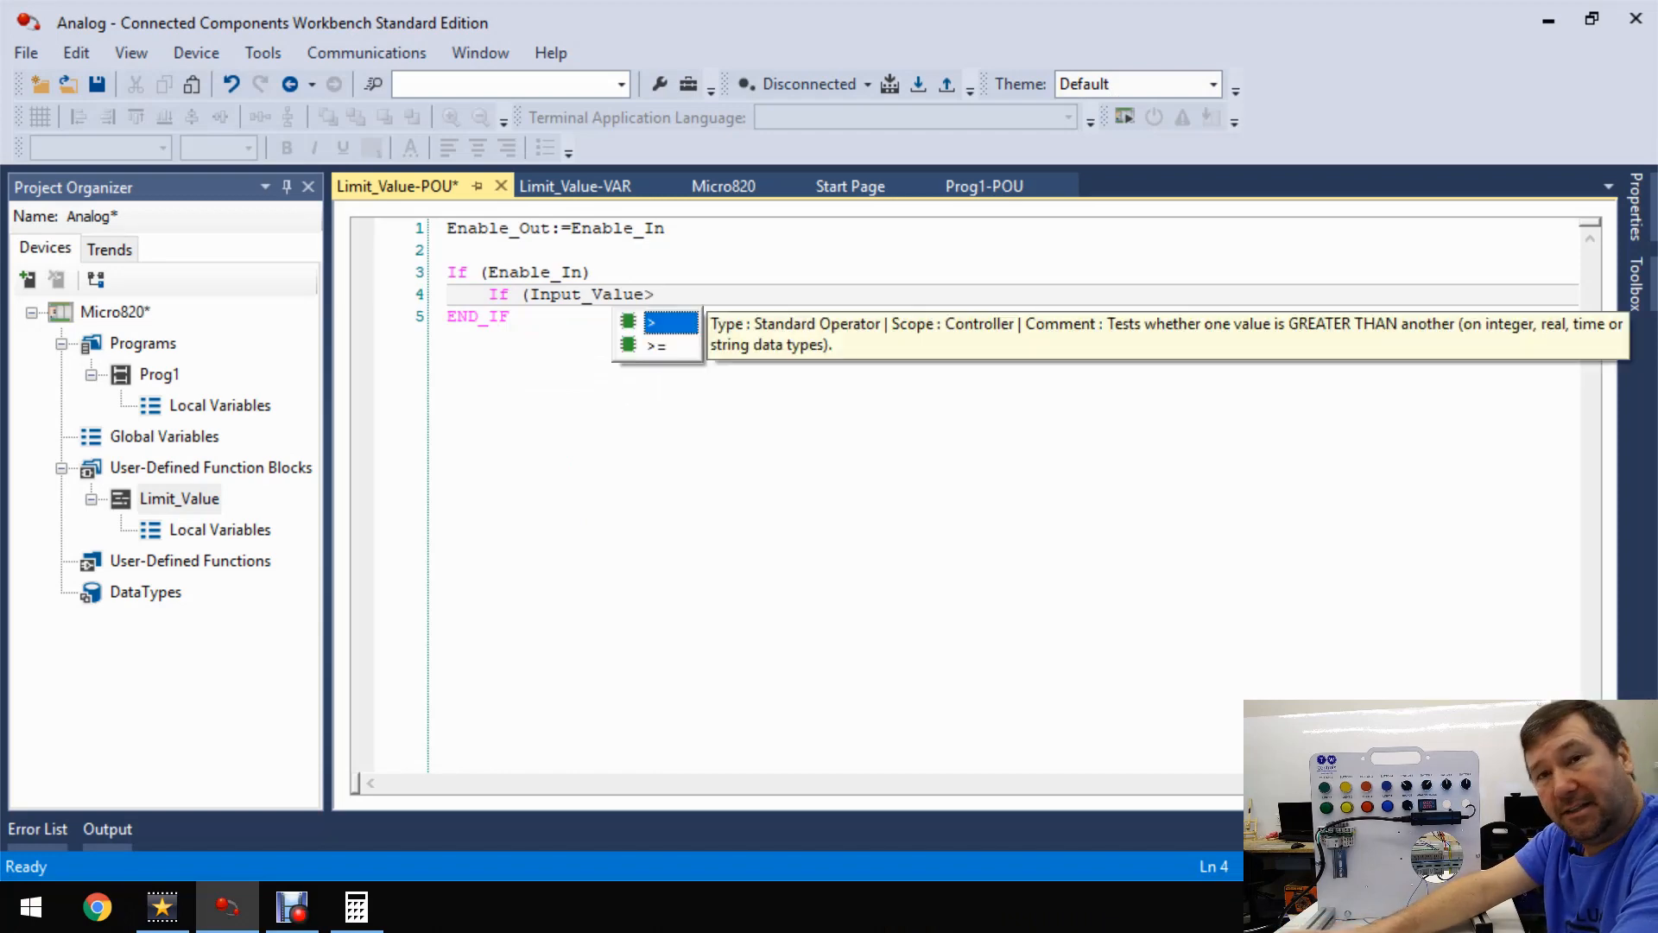
text(min)
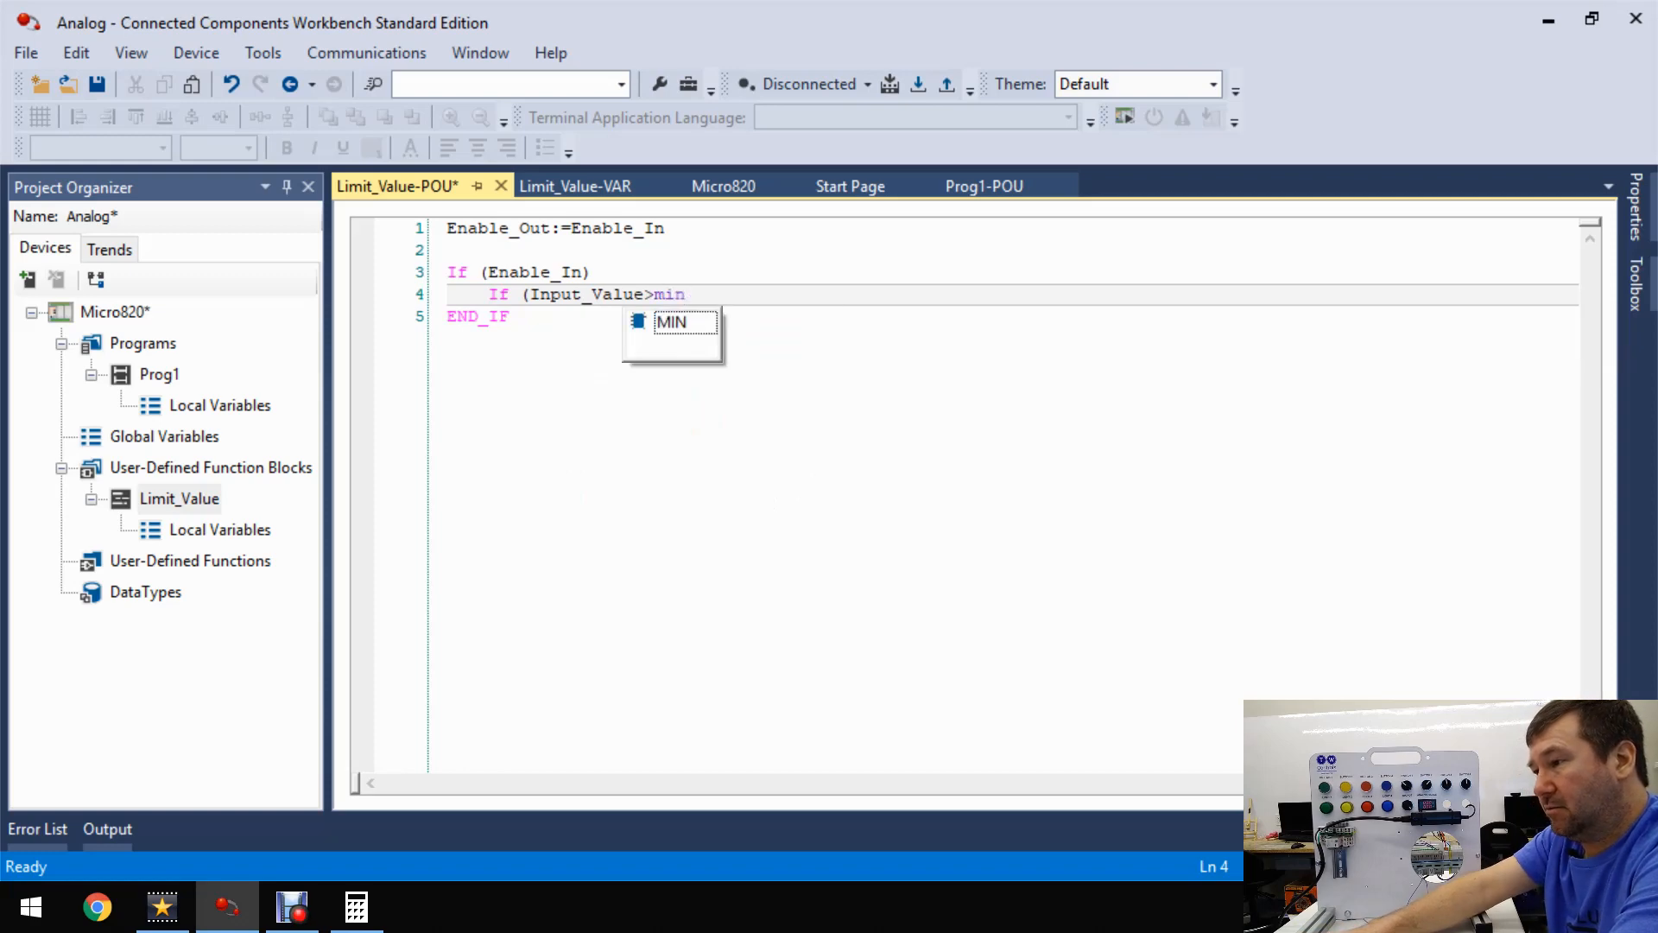
text(sca)
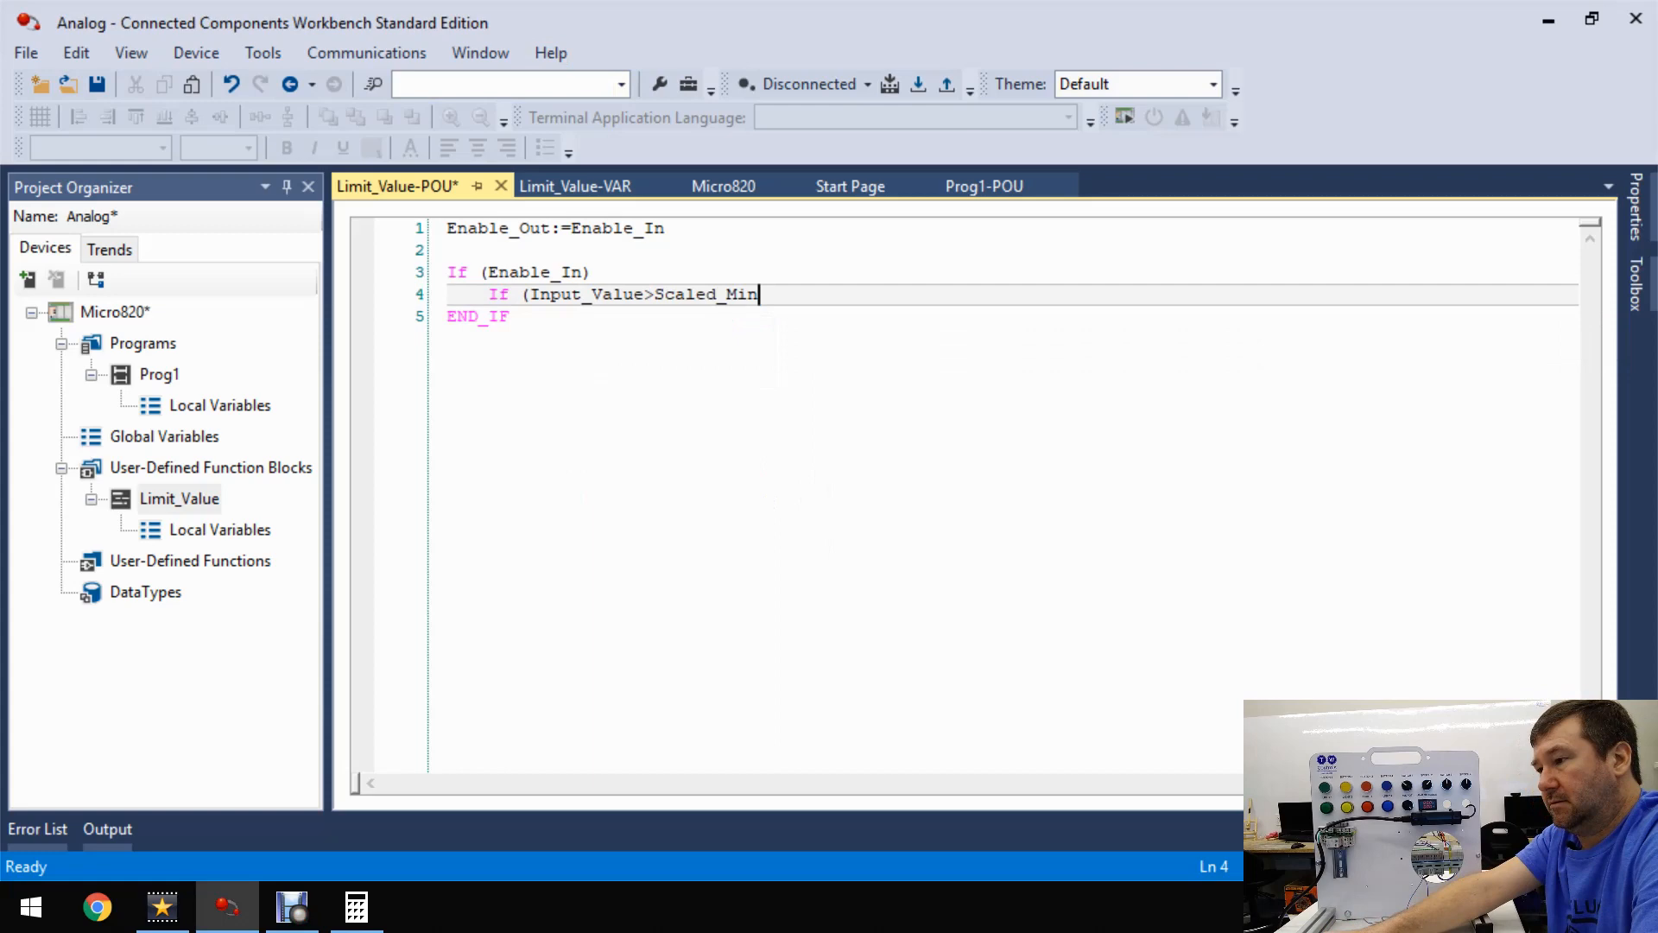
text())
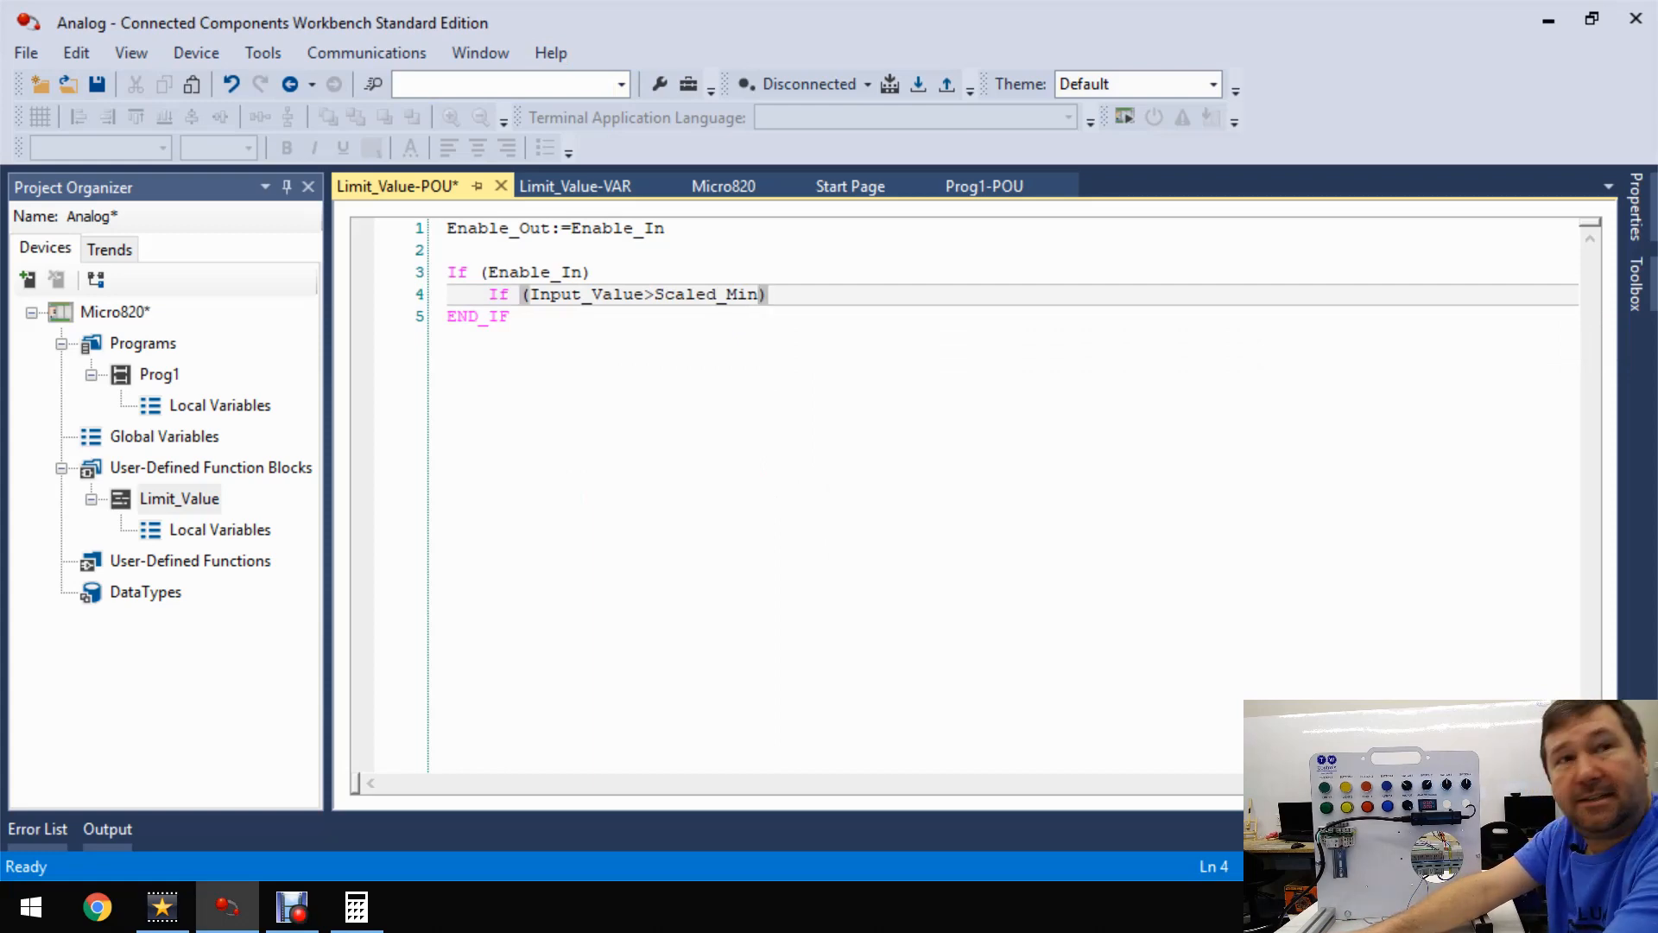
text(AND)
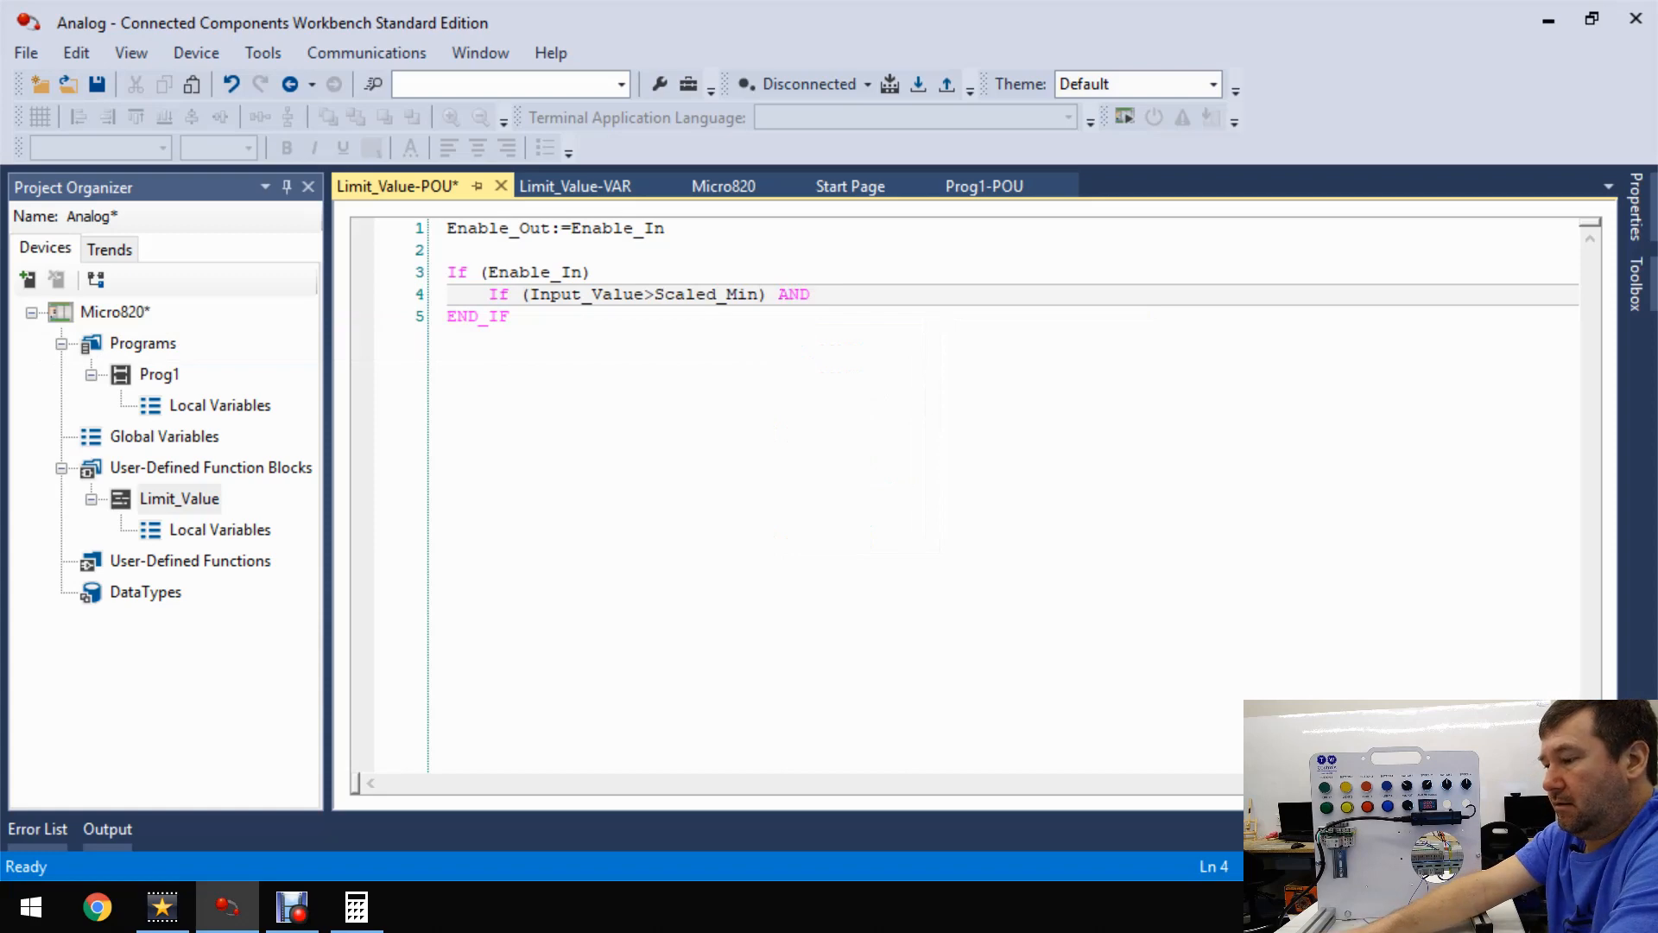
- Complete the condition with (Input_Value<=Scaled_max) and THEN
text((Input_Value<=)
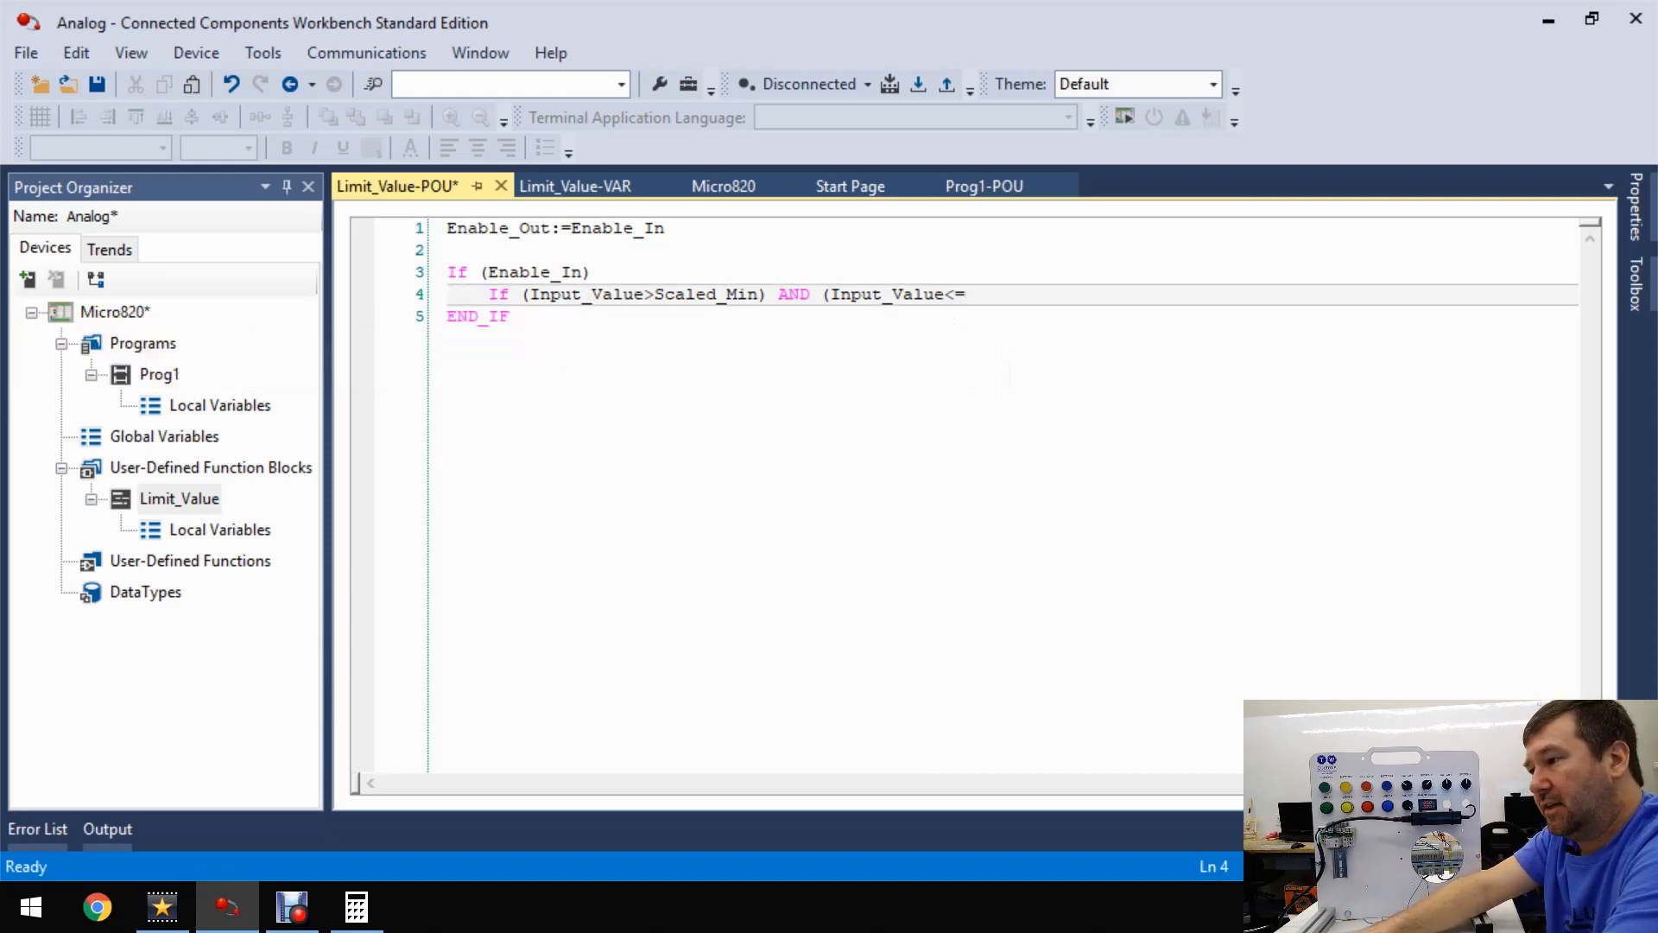
text(sc)
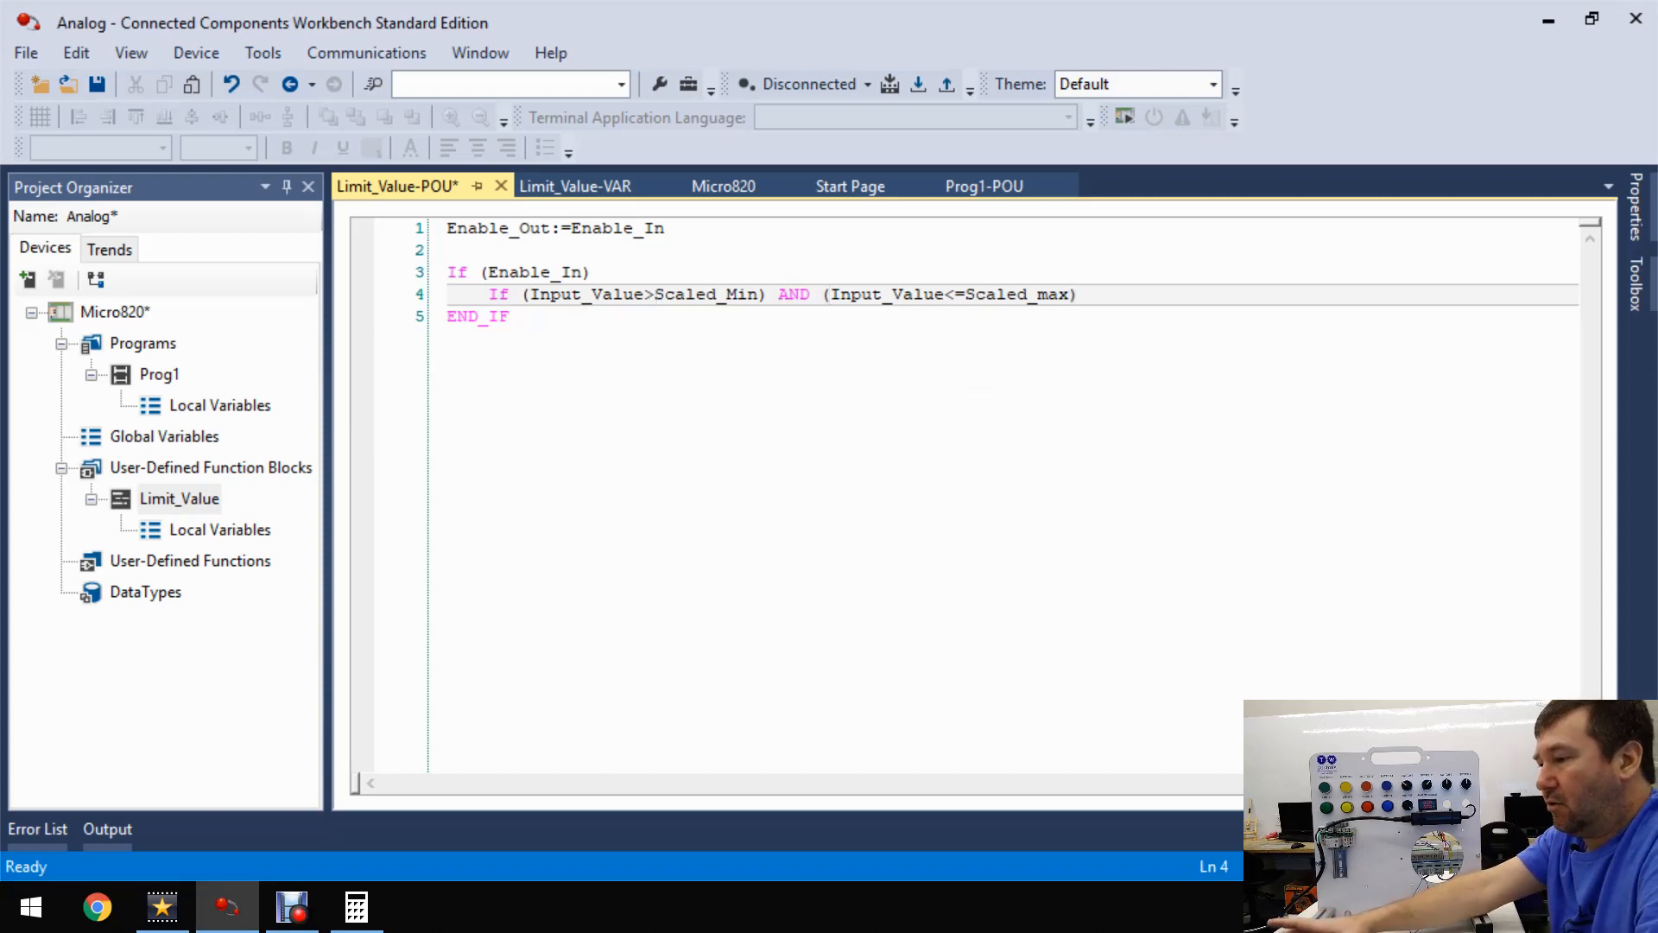
text(=)
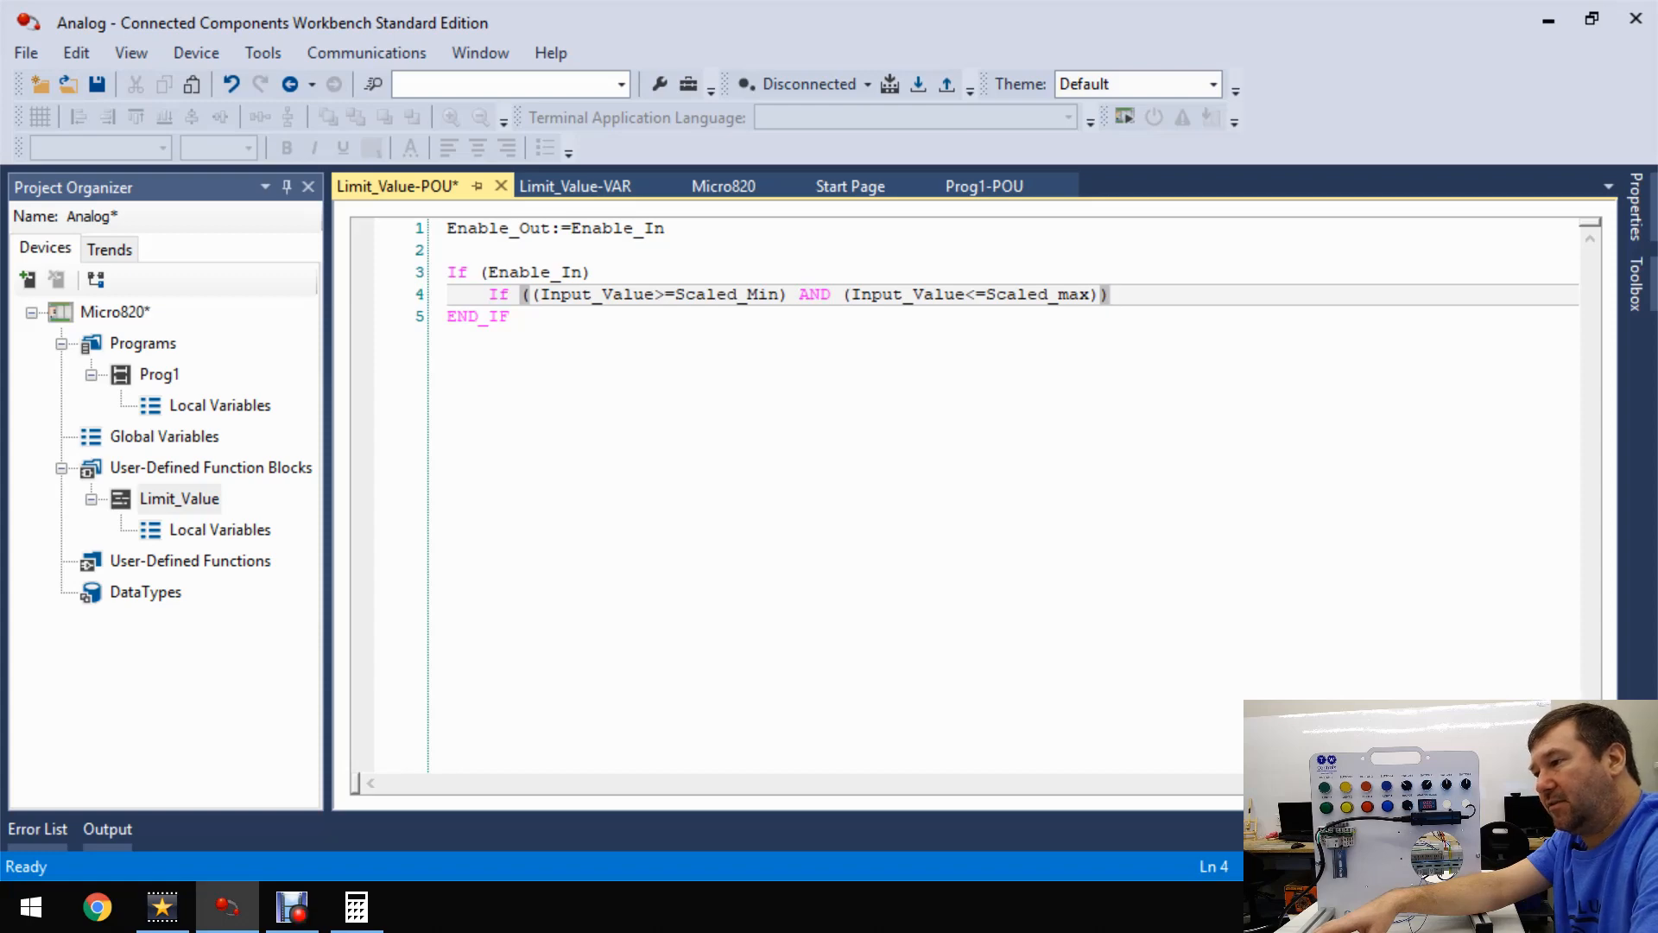
click(1109, 293)
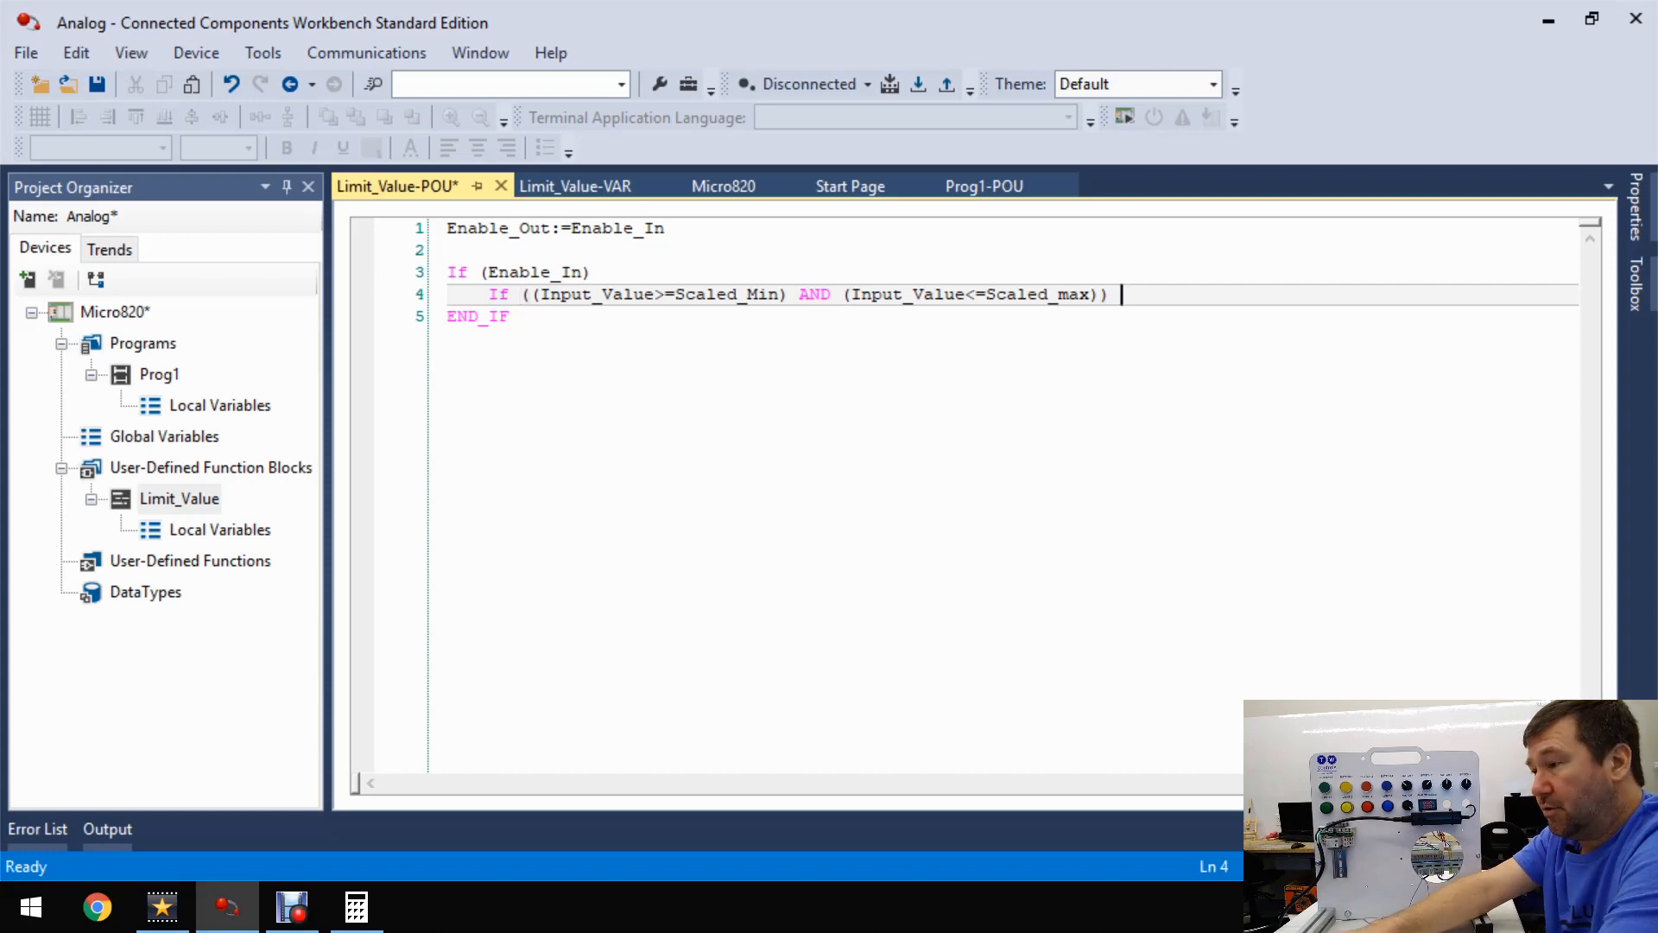
text(the)
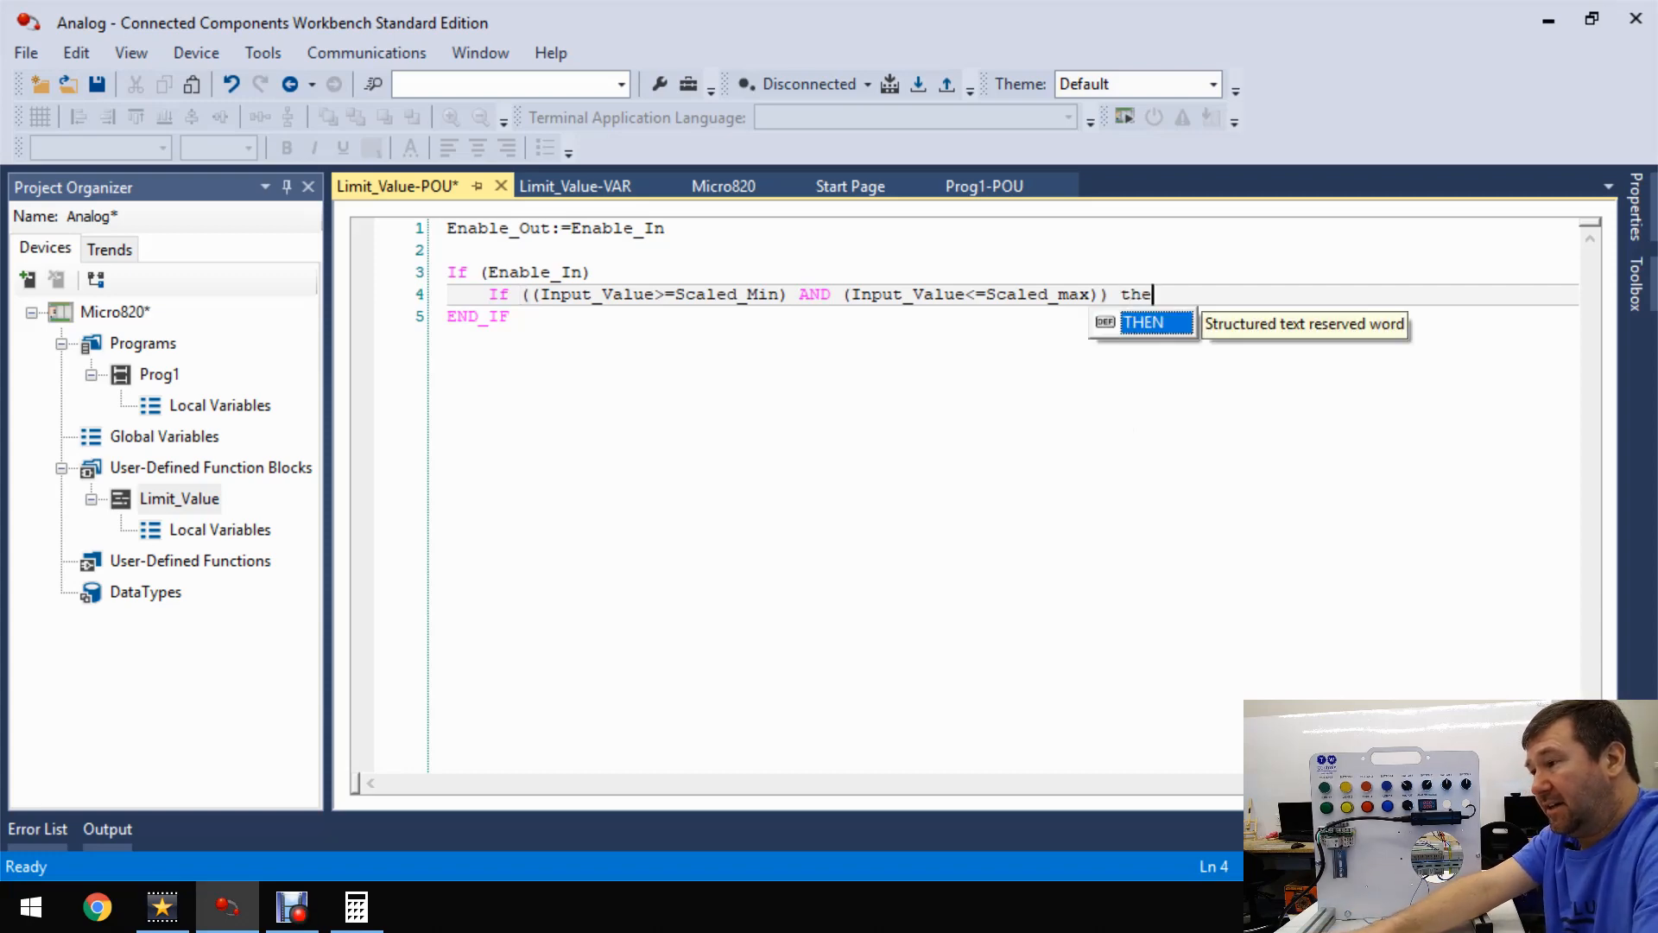
key(enter)
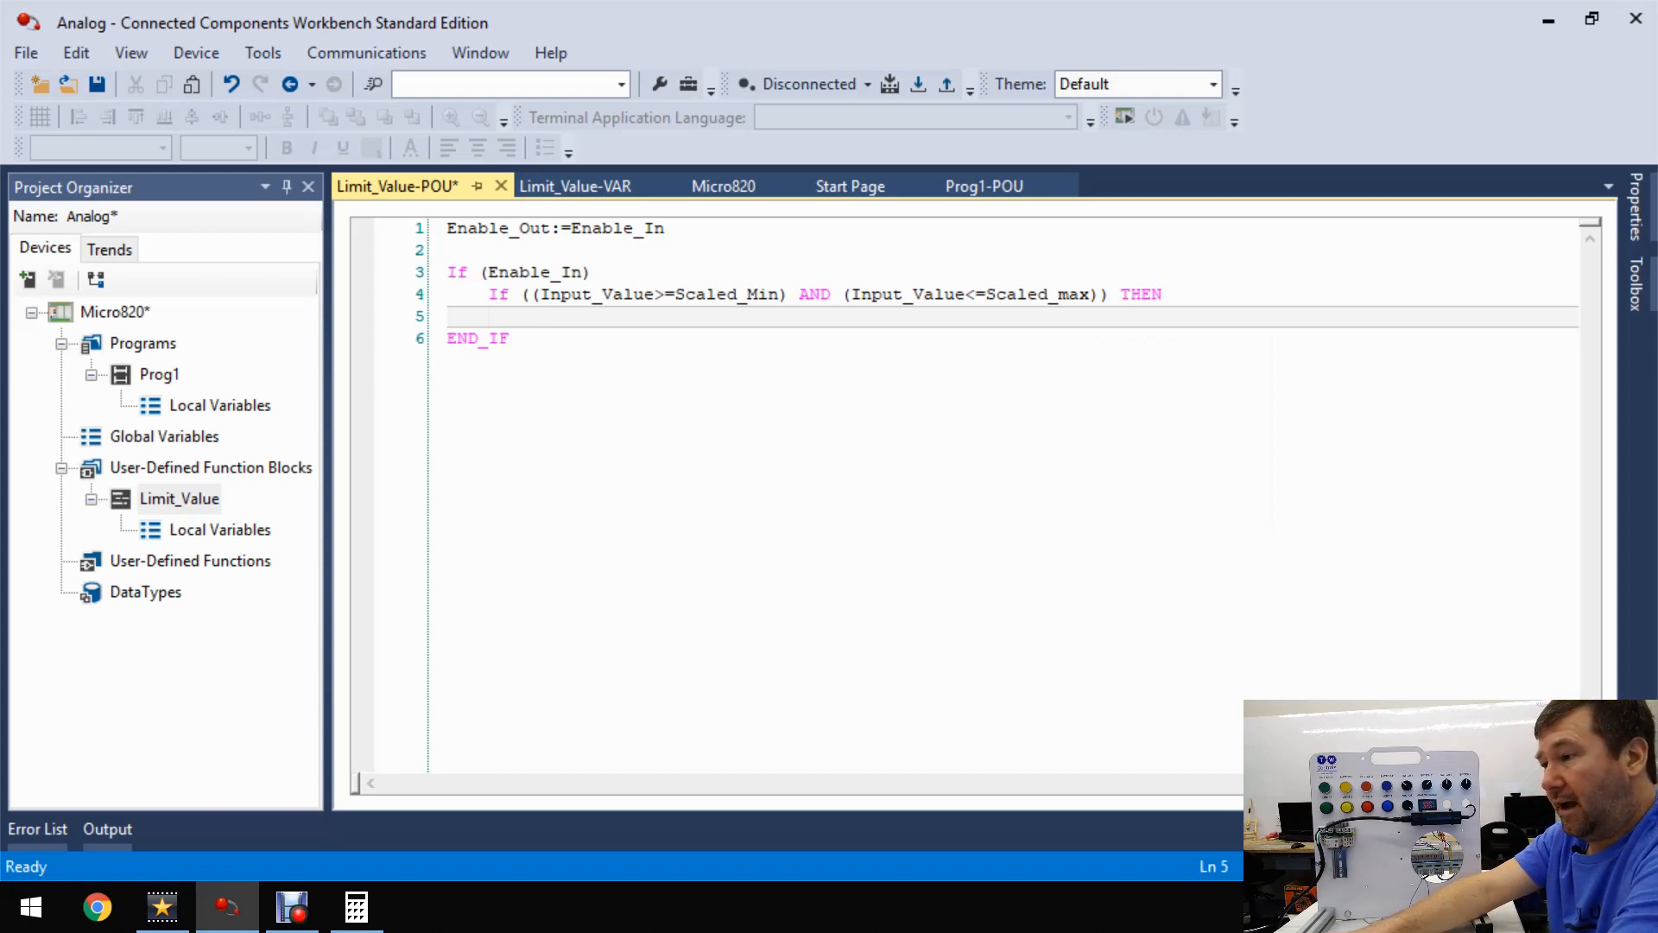
- Write Output_Value:=Input_Value; and close the nested block with END_IF
text(Output_Value)
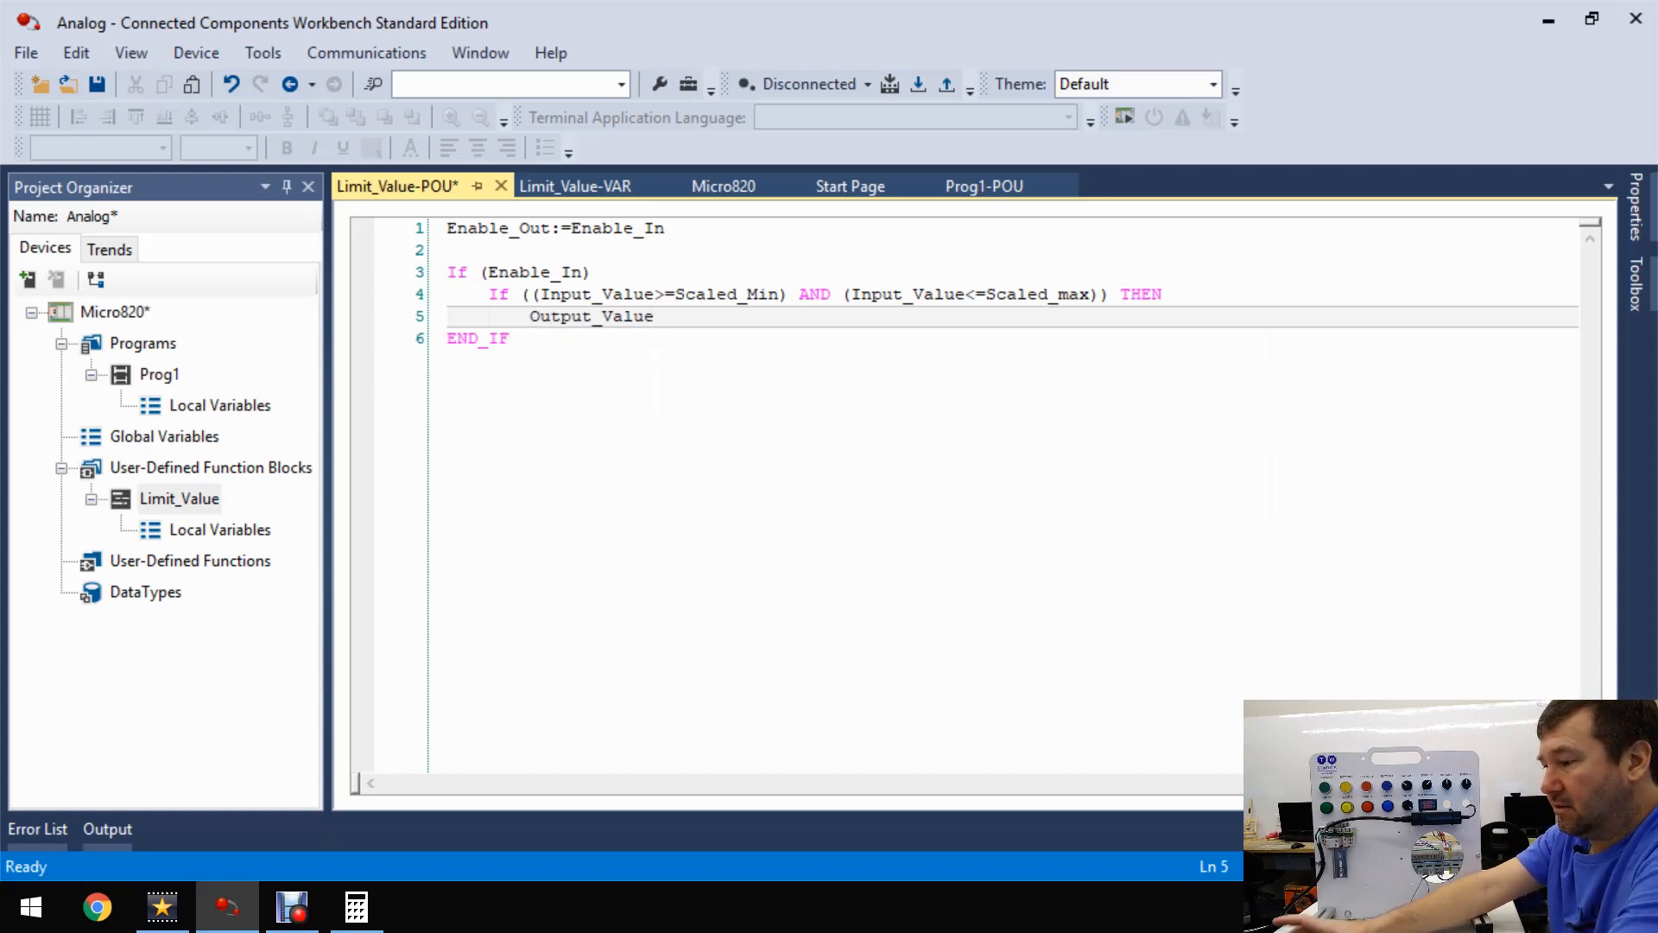
text(=)
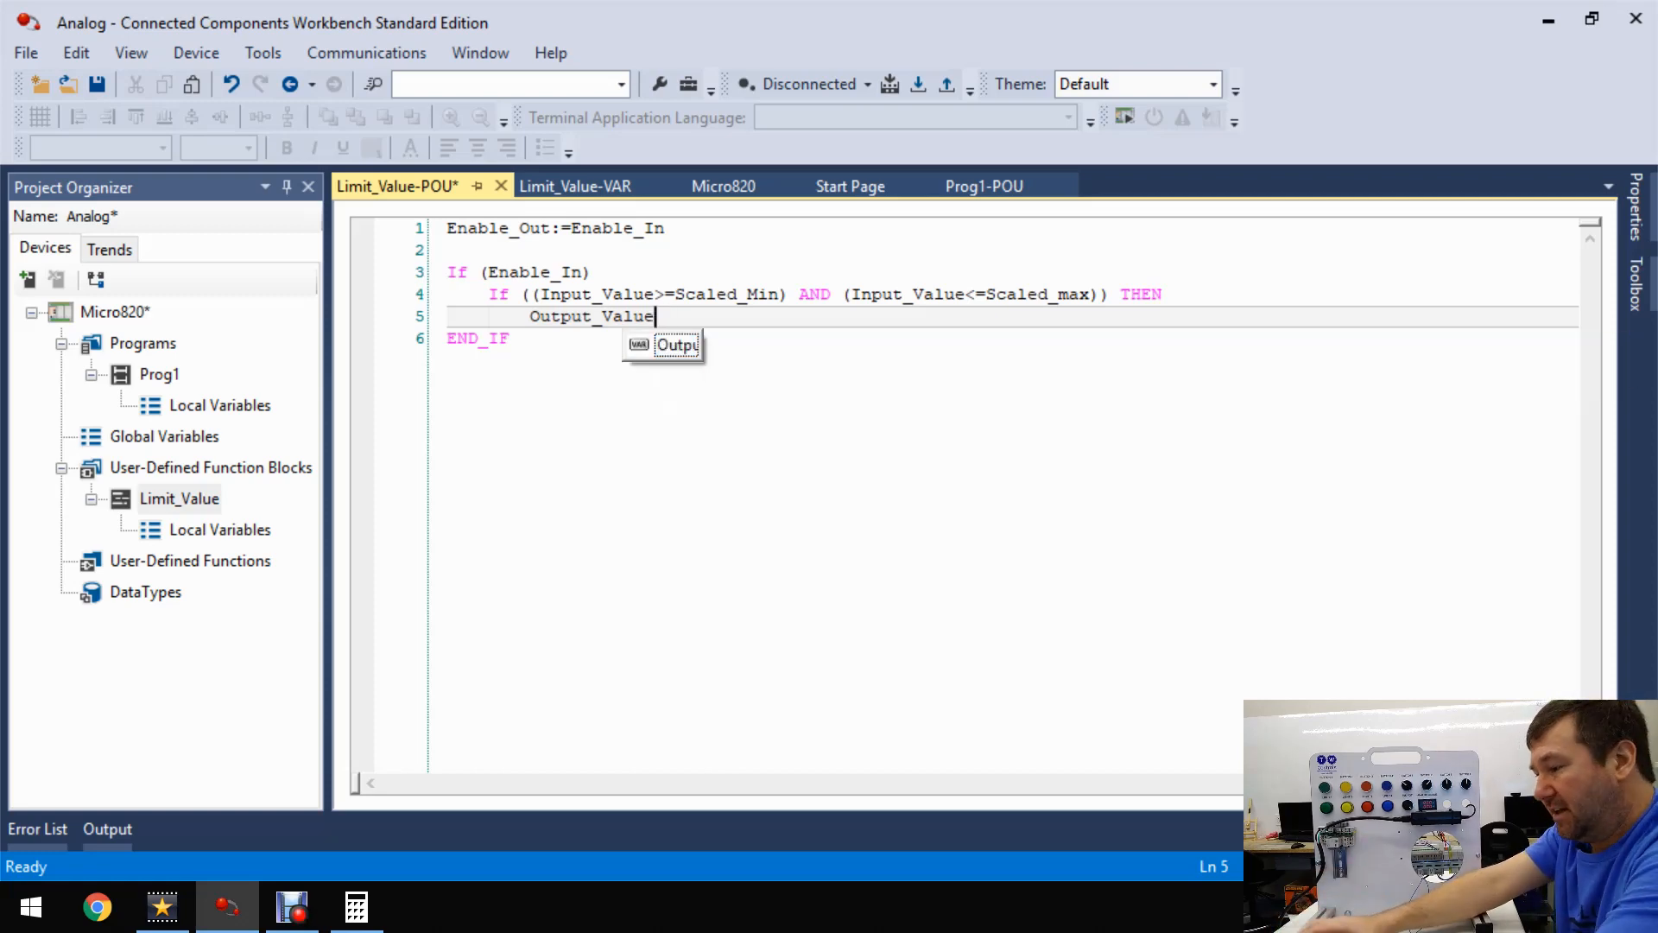
text(:)
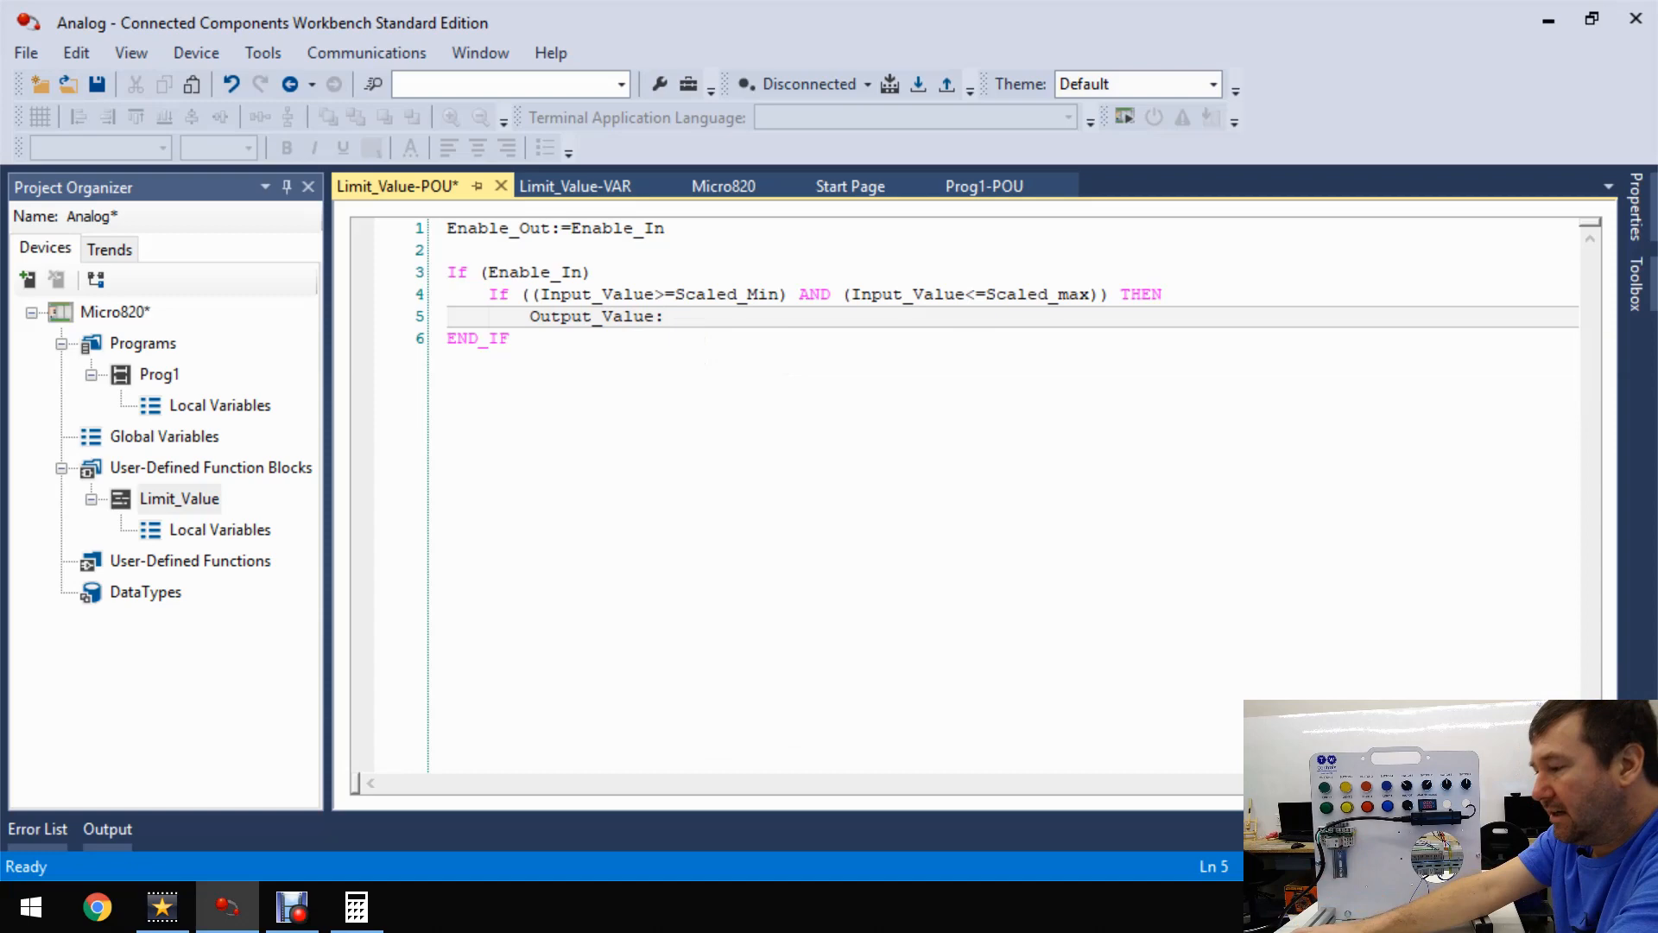
text(:=)
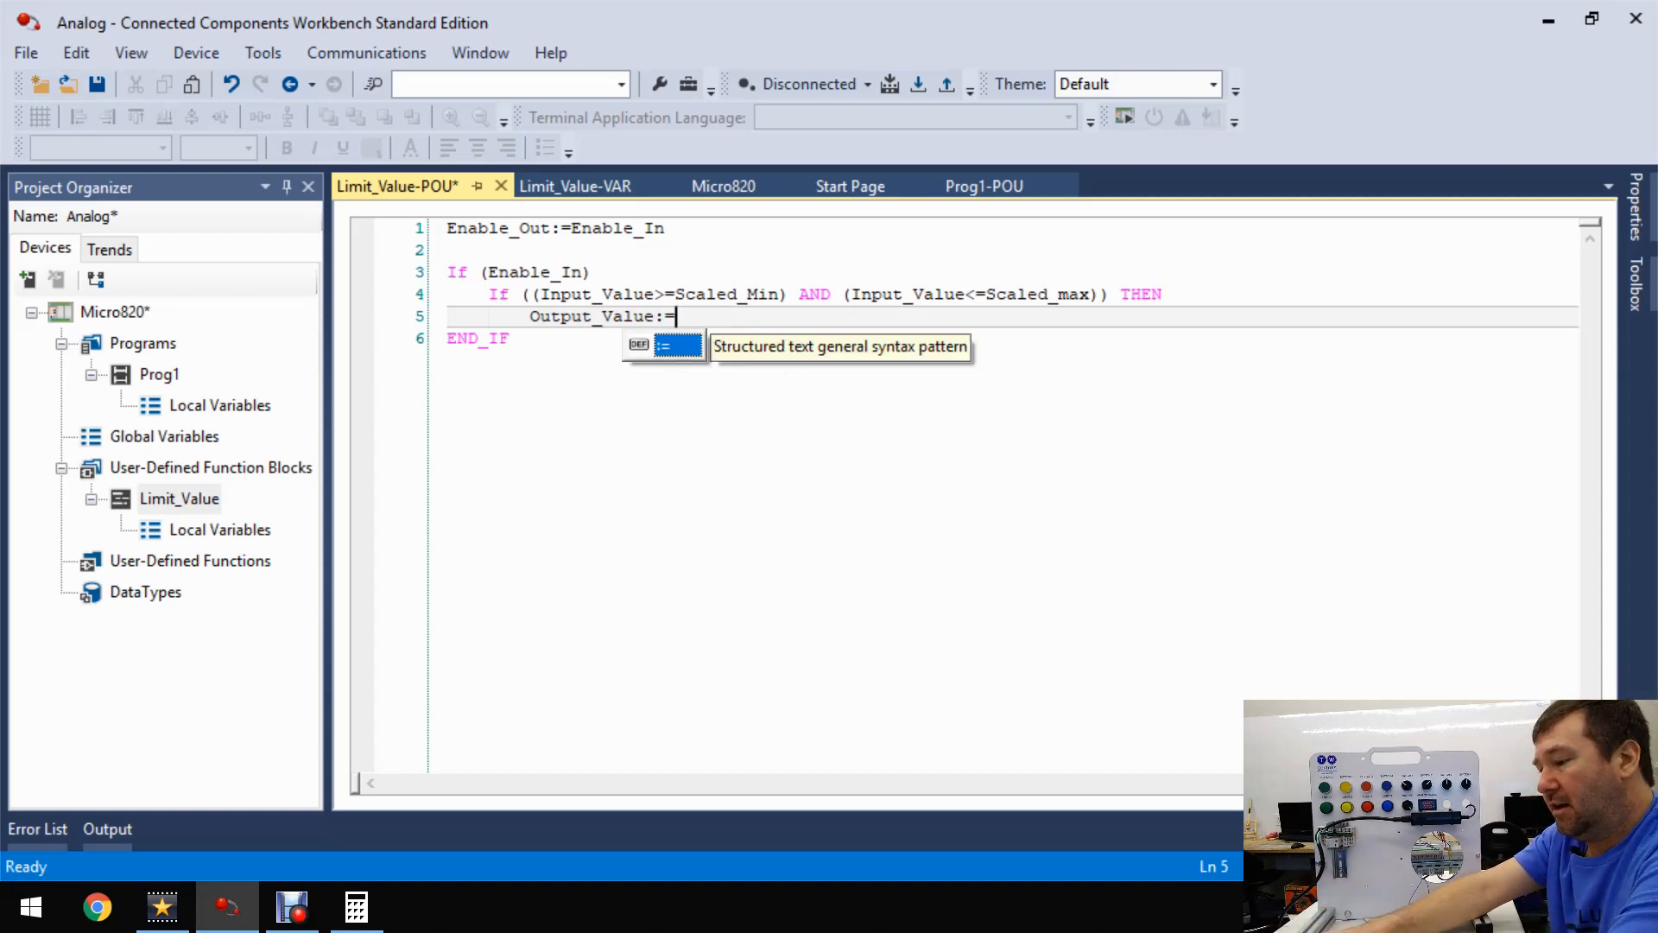
text(Input_Value)
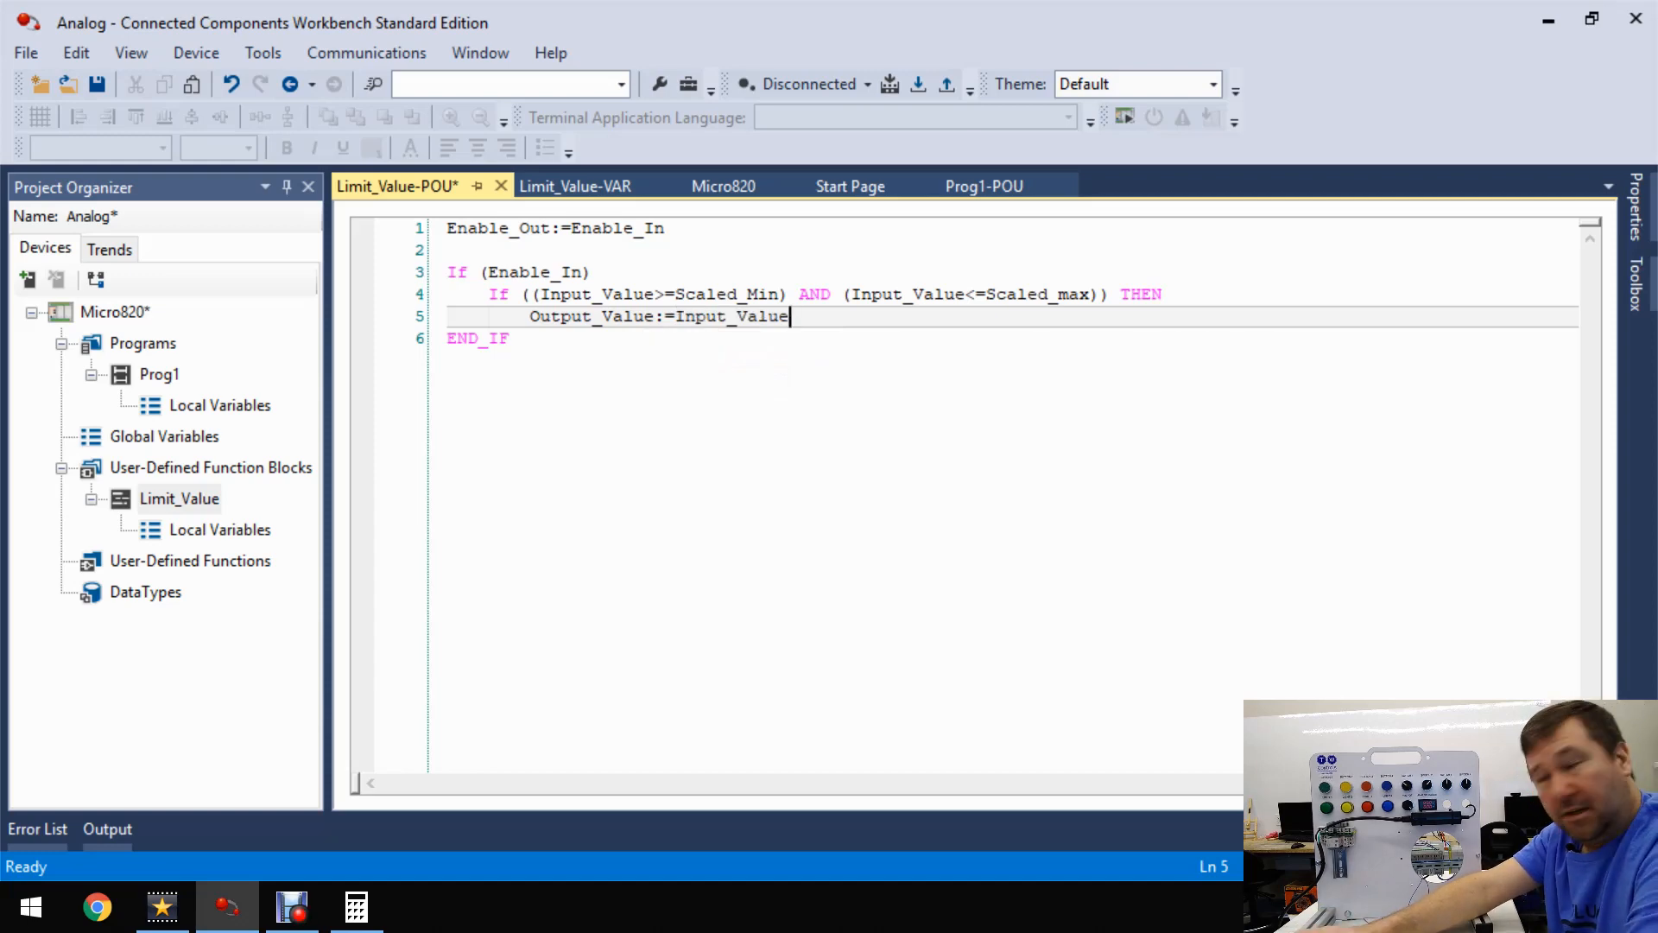
text(;)
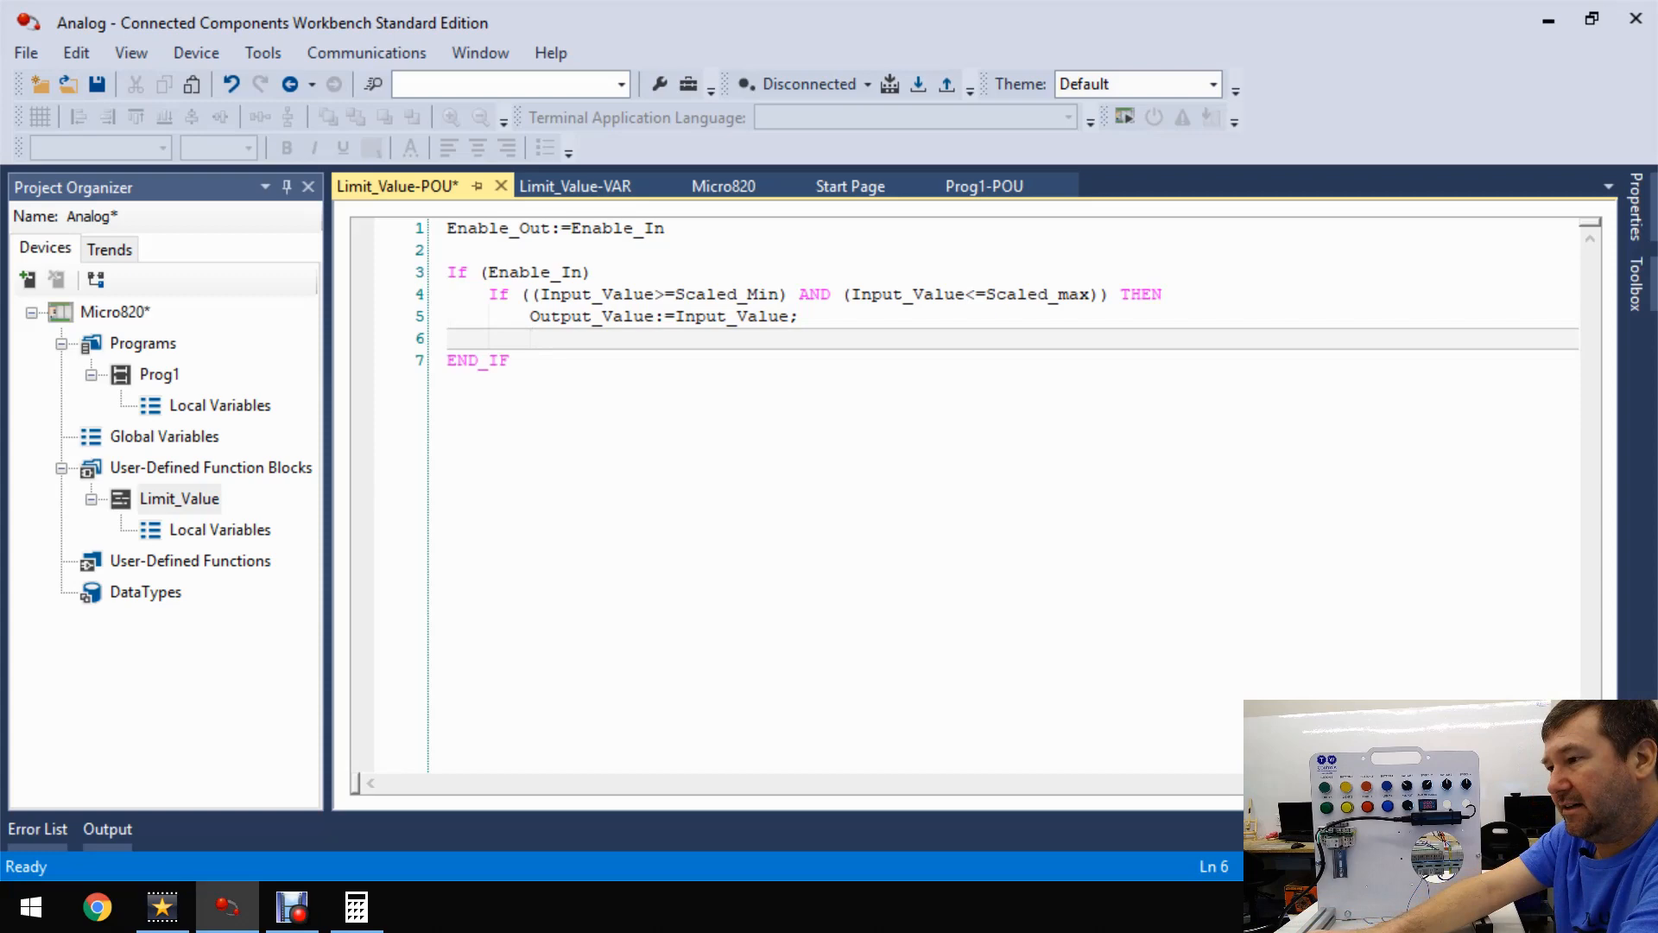
text(en)
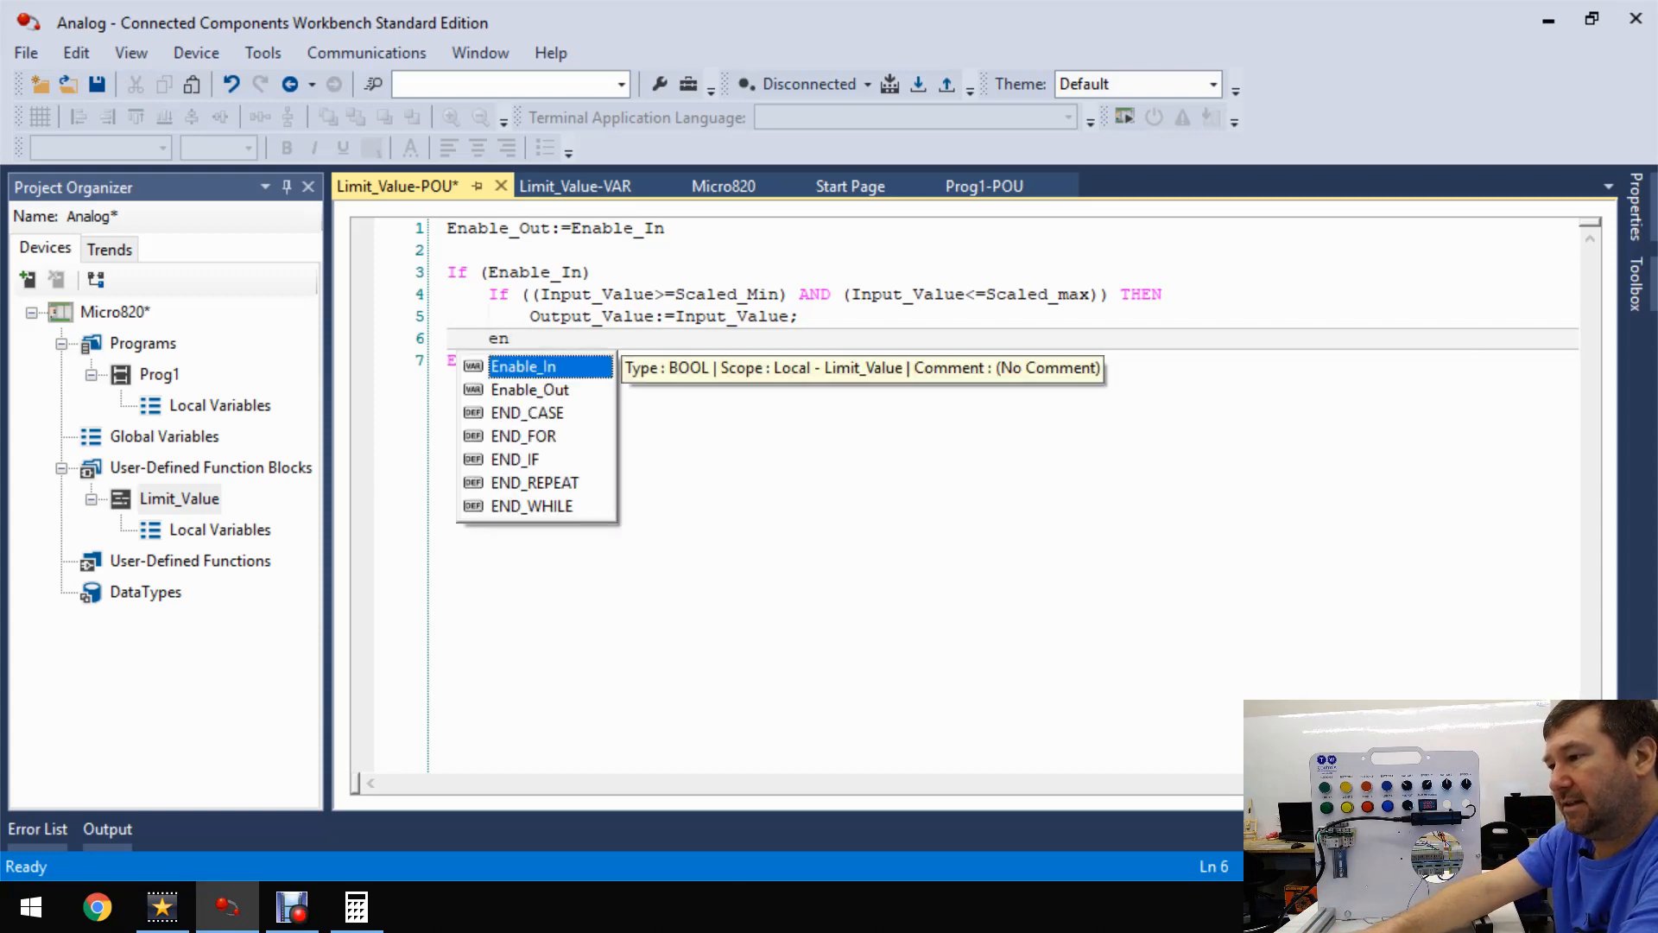
text(d)
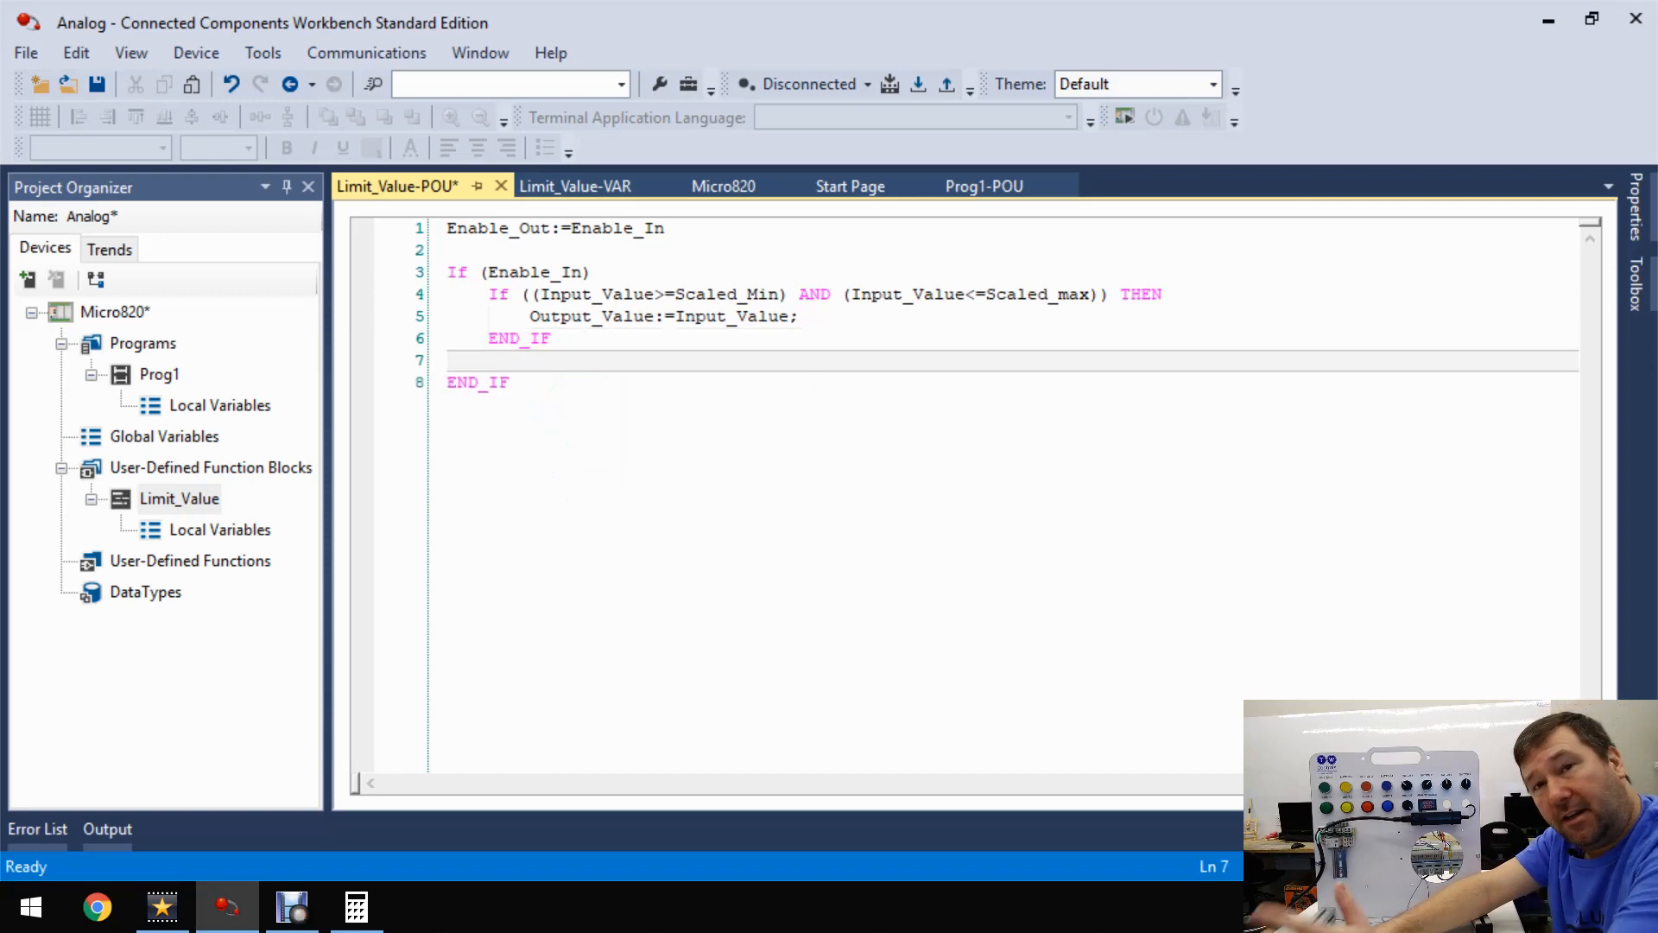
- Write IF (Input_Value>Scaled_max) THEN Output_Value:=Scaled_max; END_IF
text(If (i)
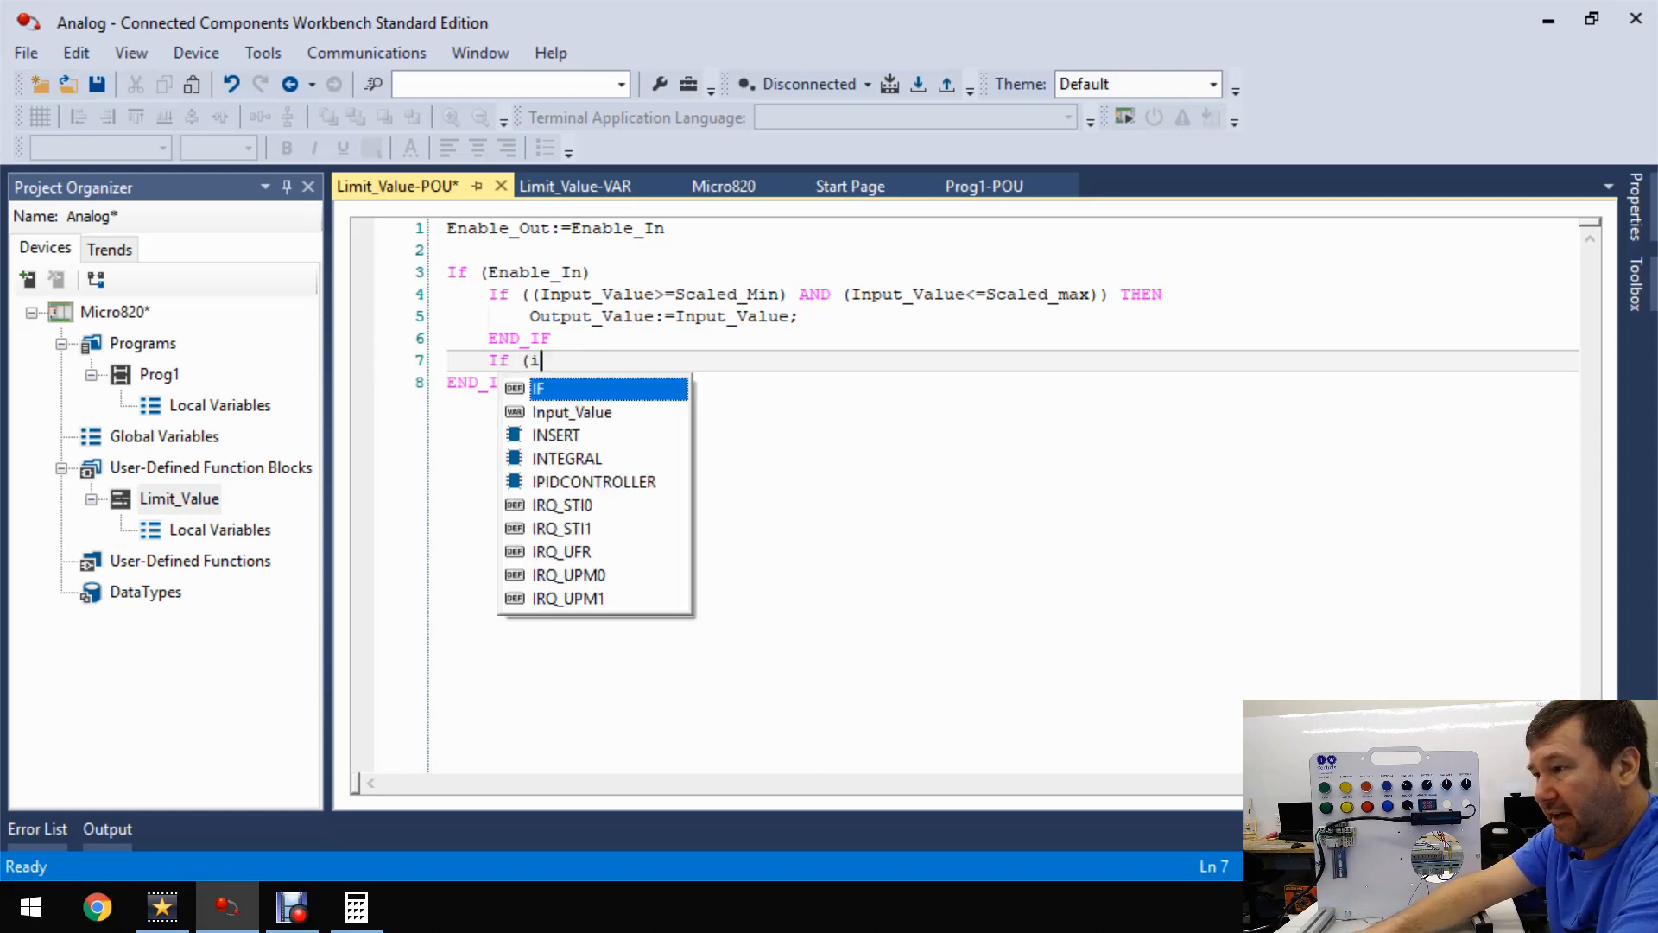
text(Input_Value)
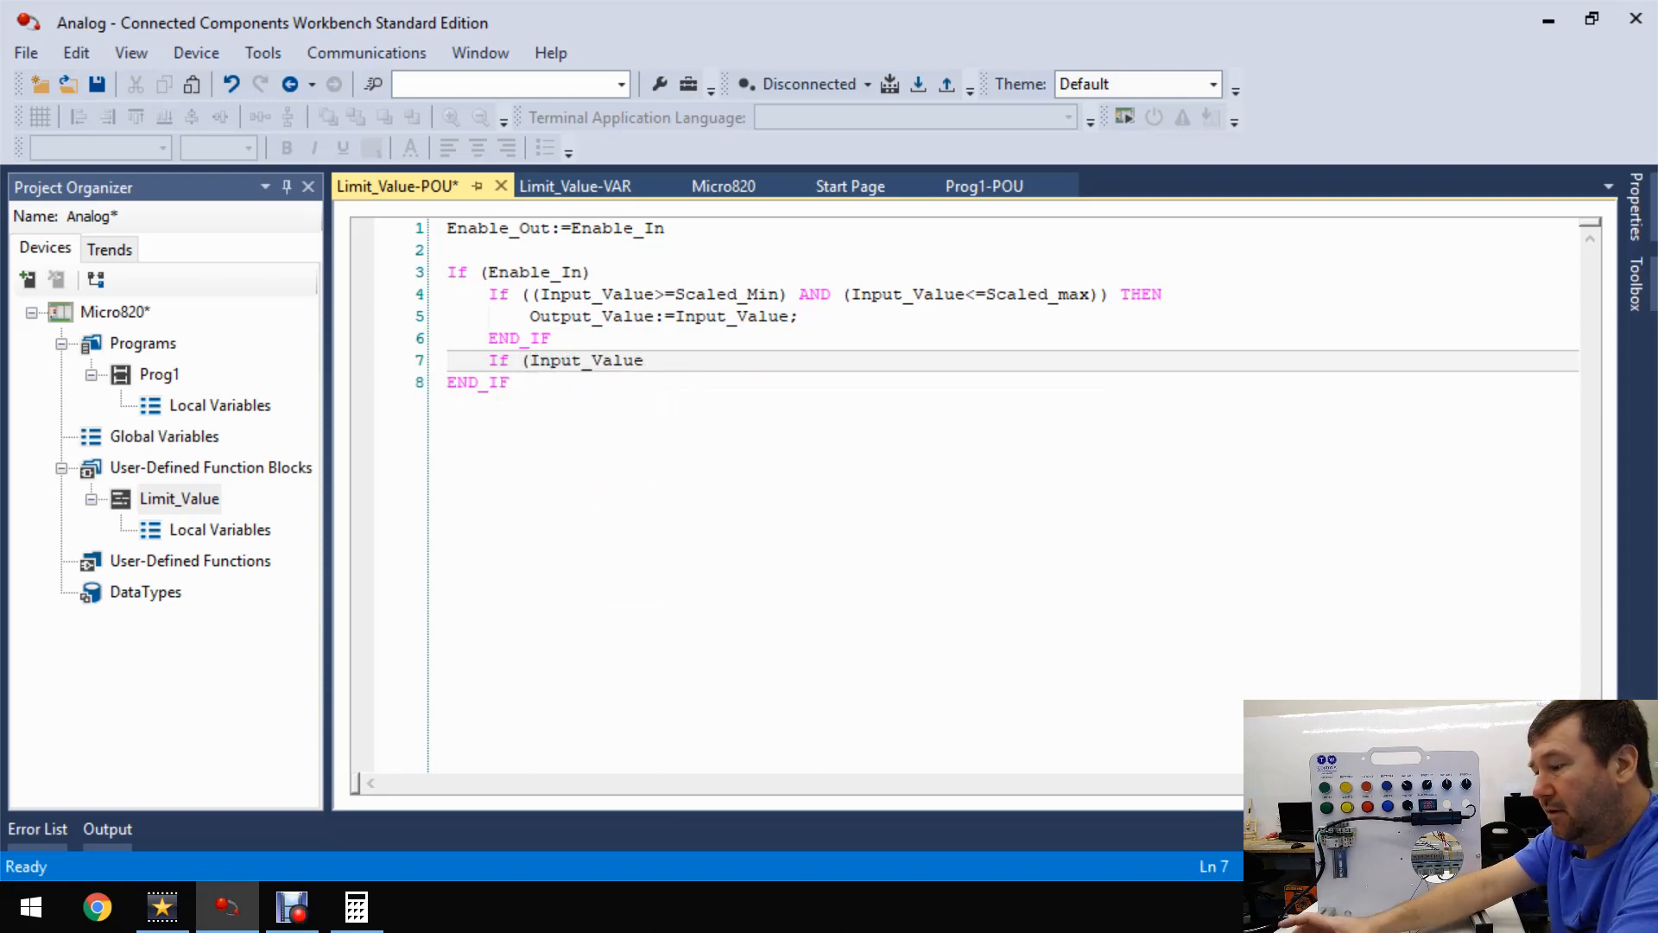
text(>)
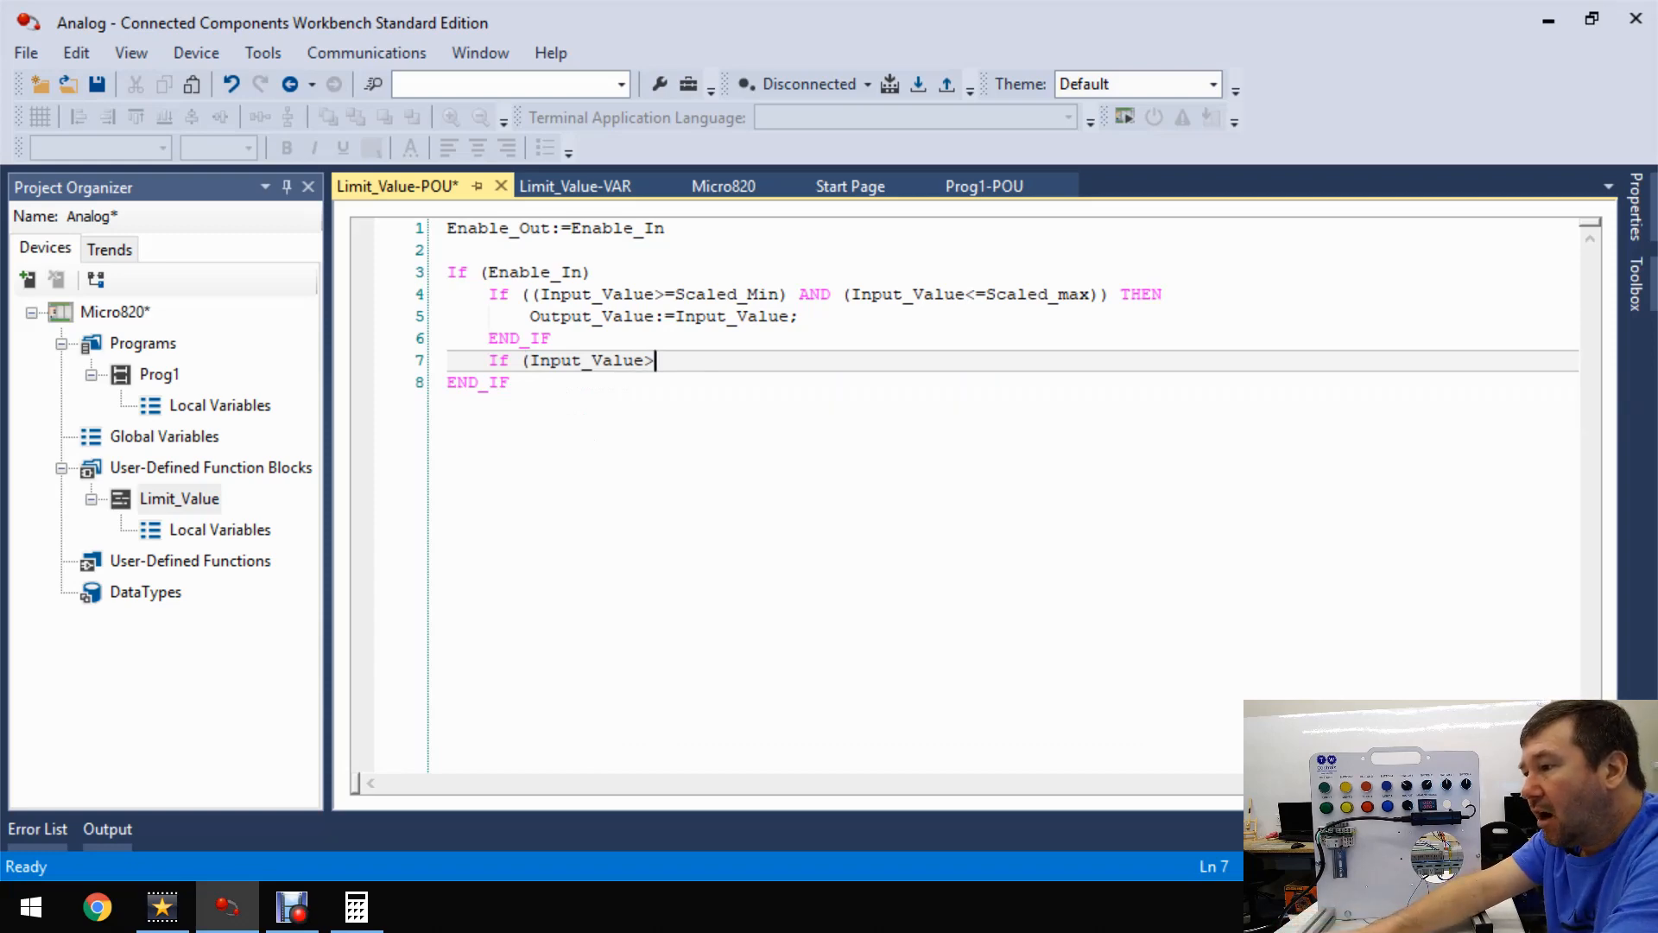
text(>scaled_max) THEN)
text(Output_Value)
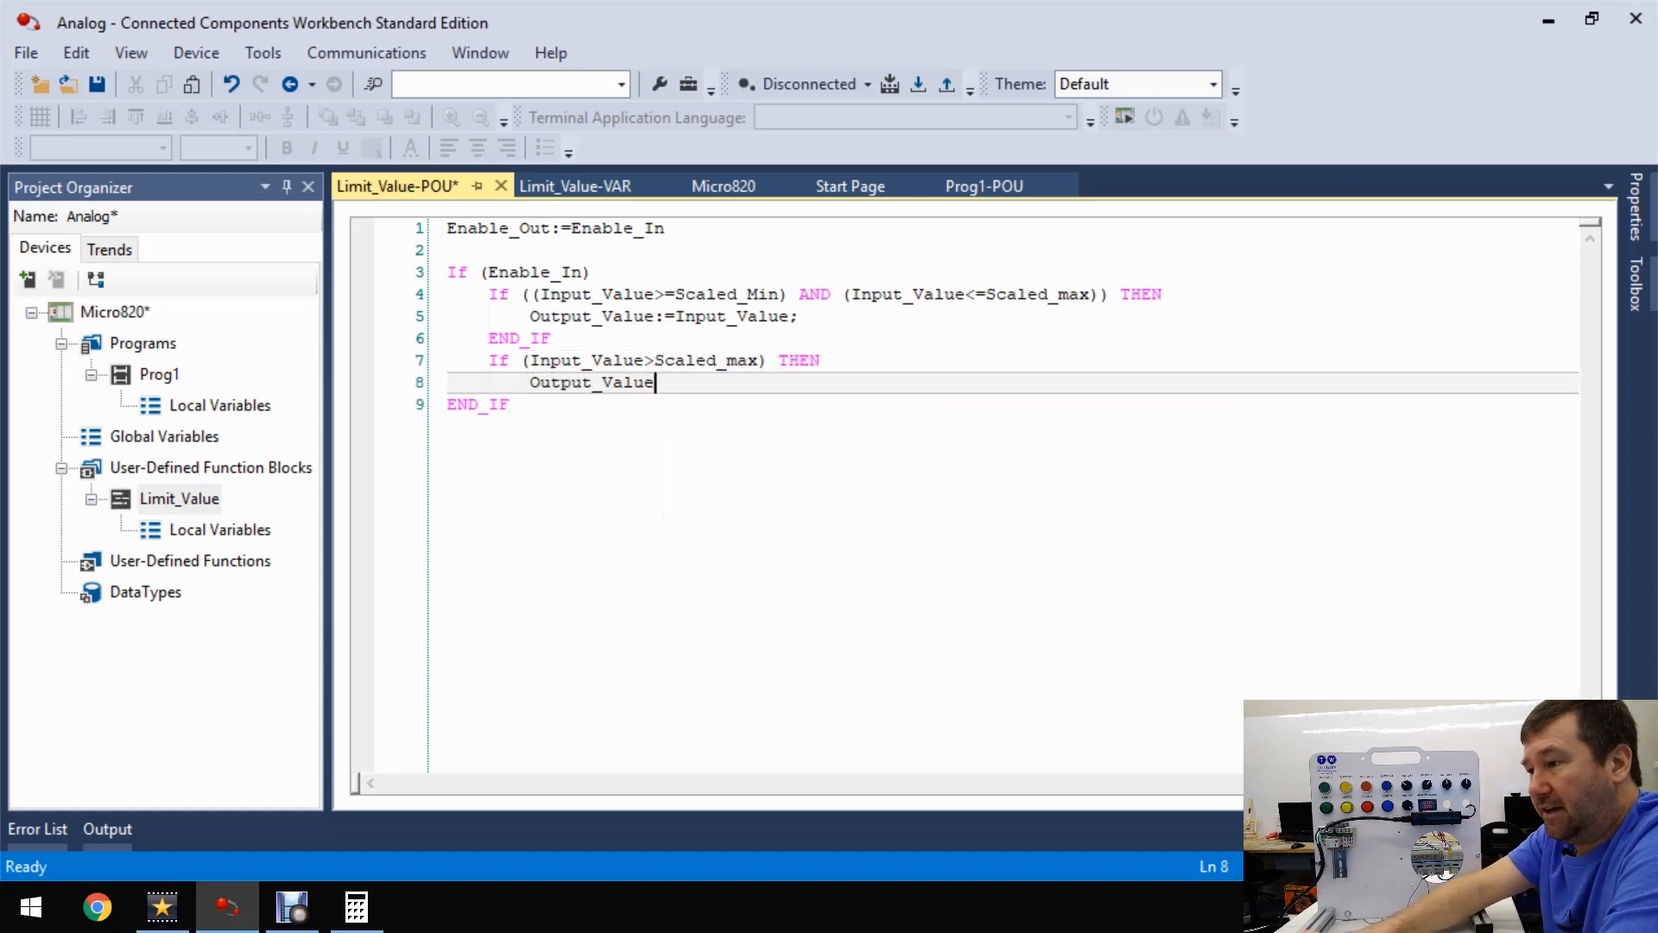
text(:)
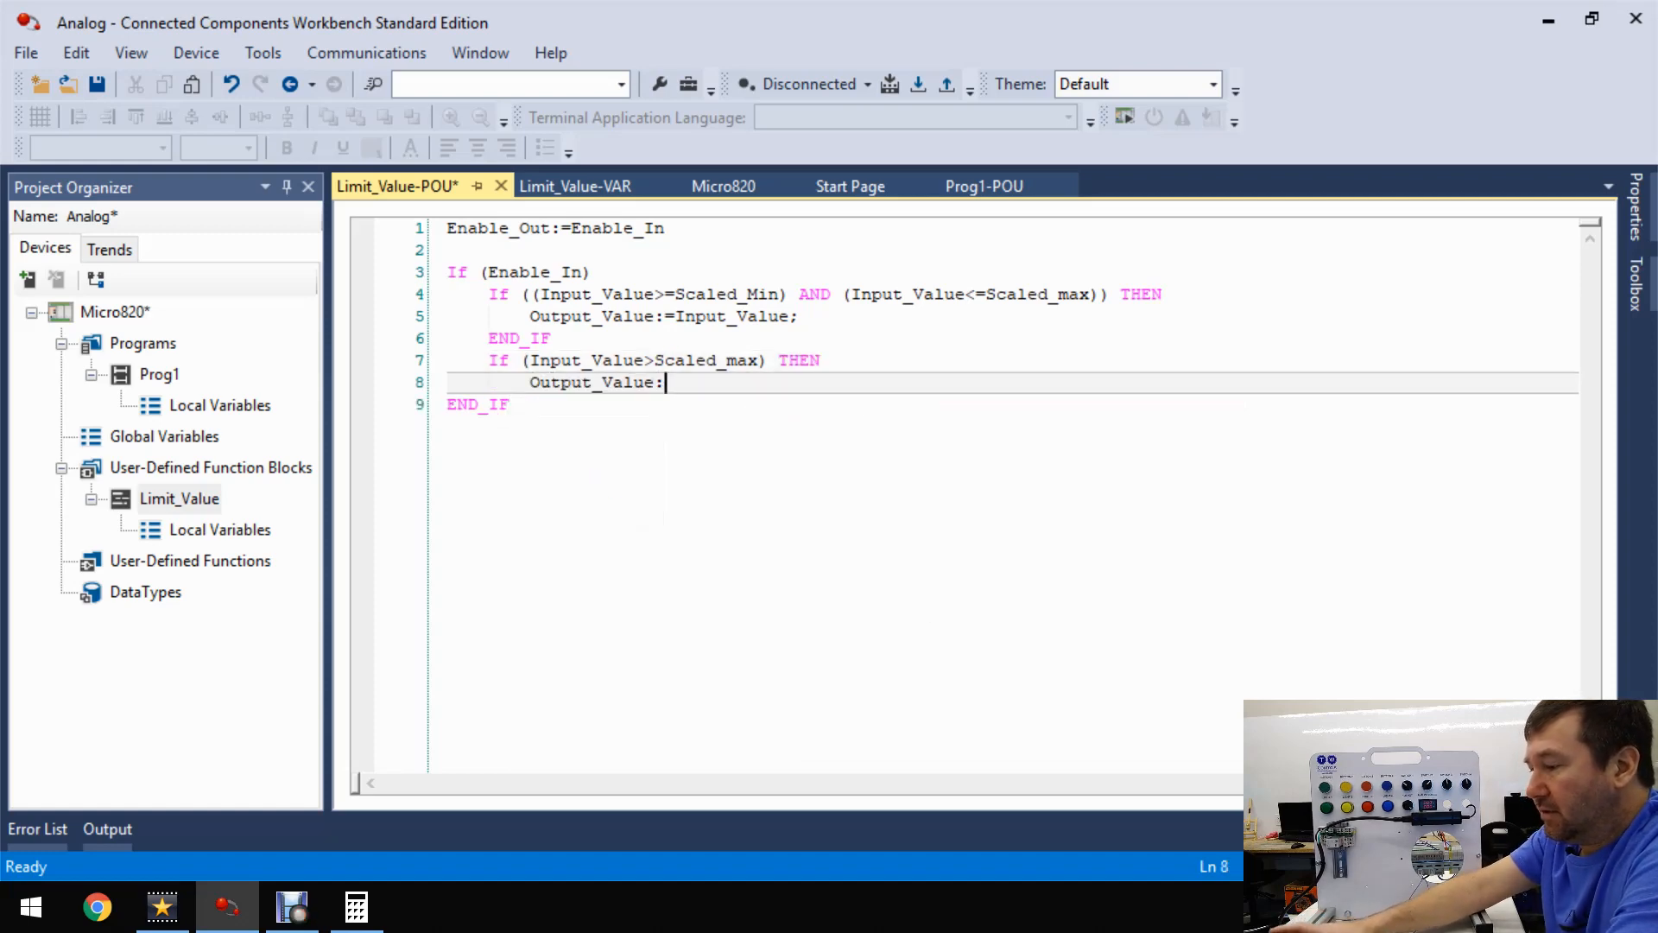
text(=Scaled_max;)
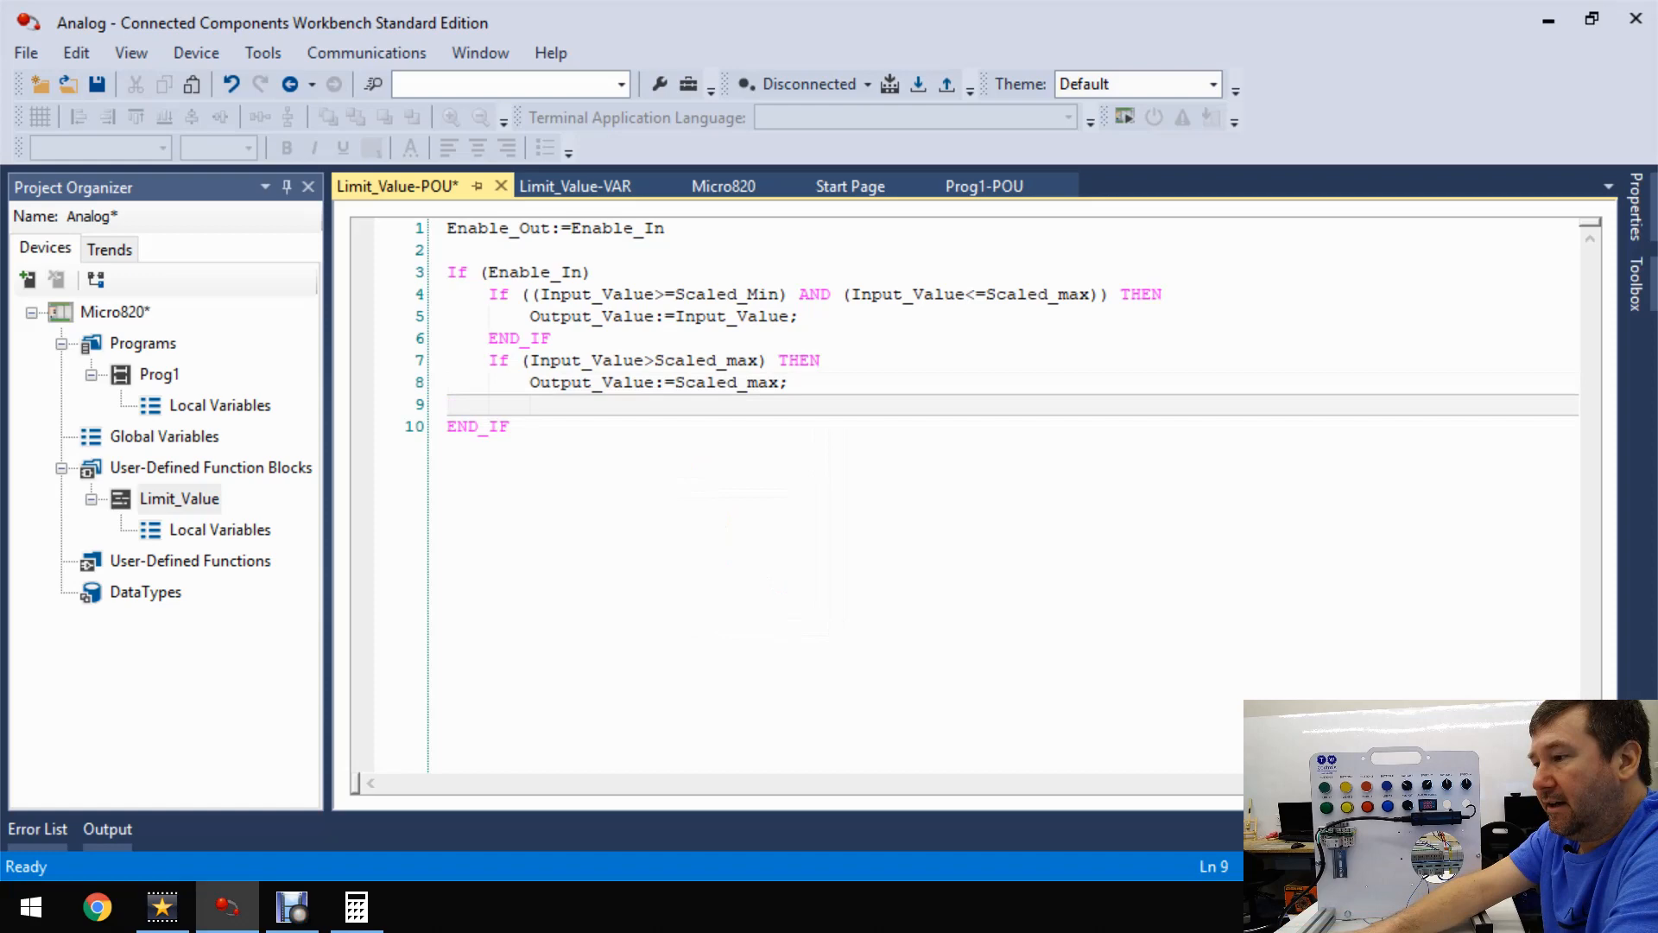
text(END_)
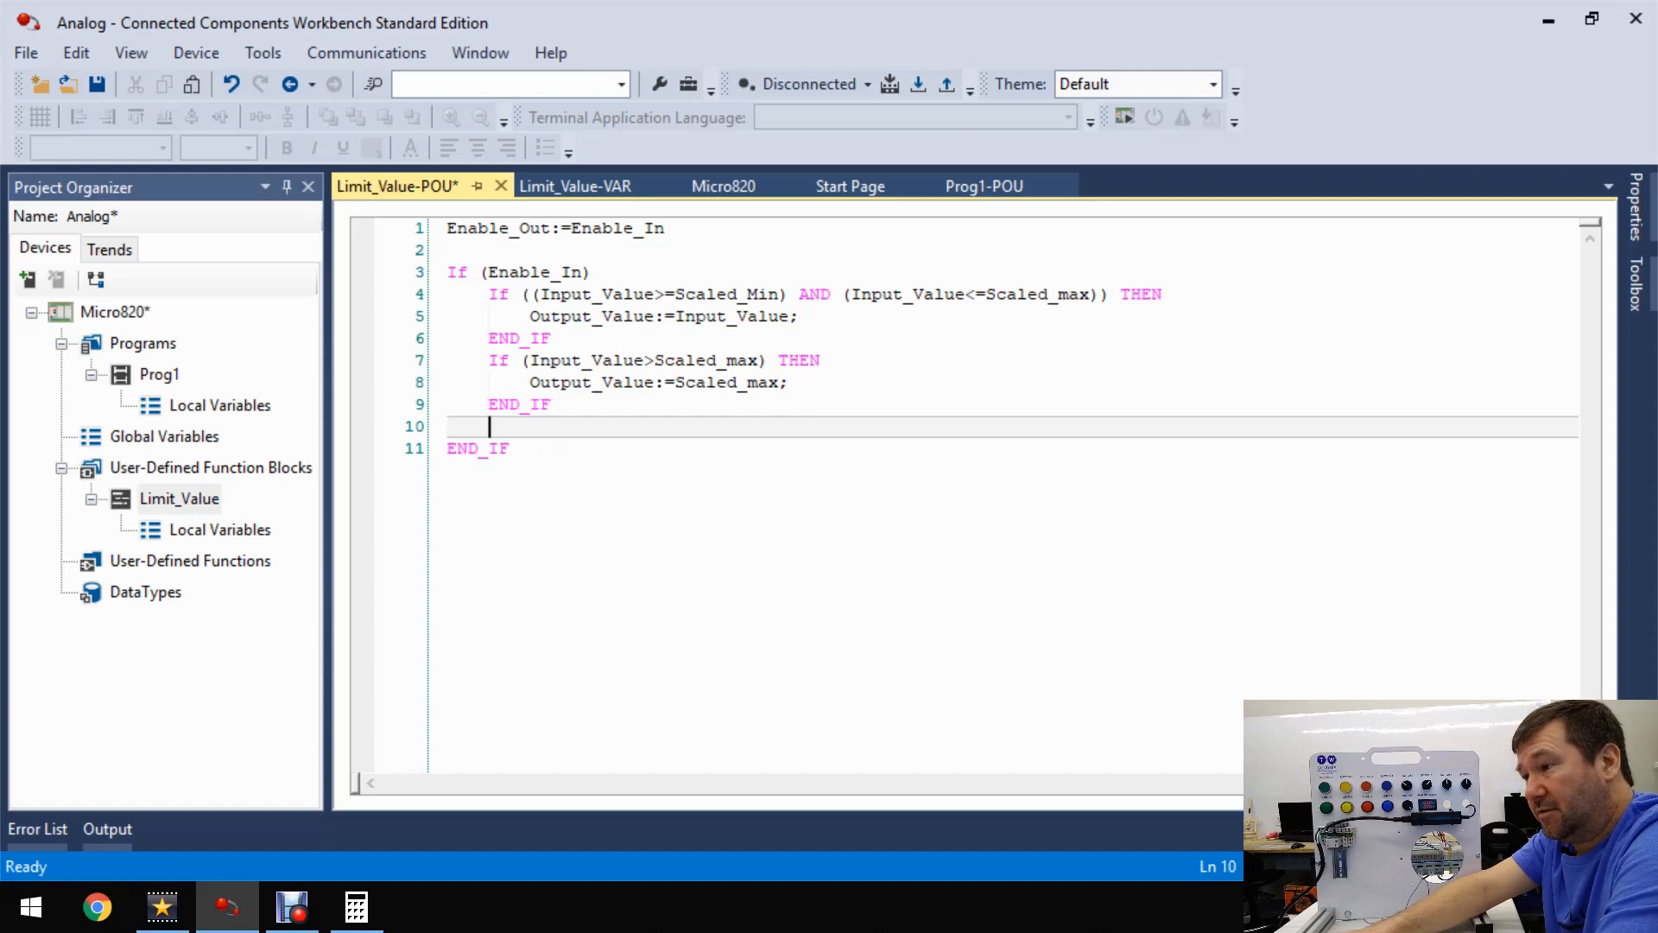
- Write IF (Input_Value<Scaled_Min) THEN Output_Value:=Scaled_Min; END_IF, accepting Scaled_Min from autocomplete
text(IF ()
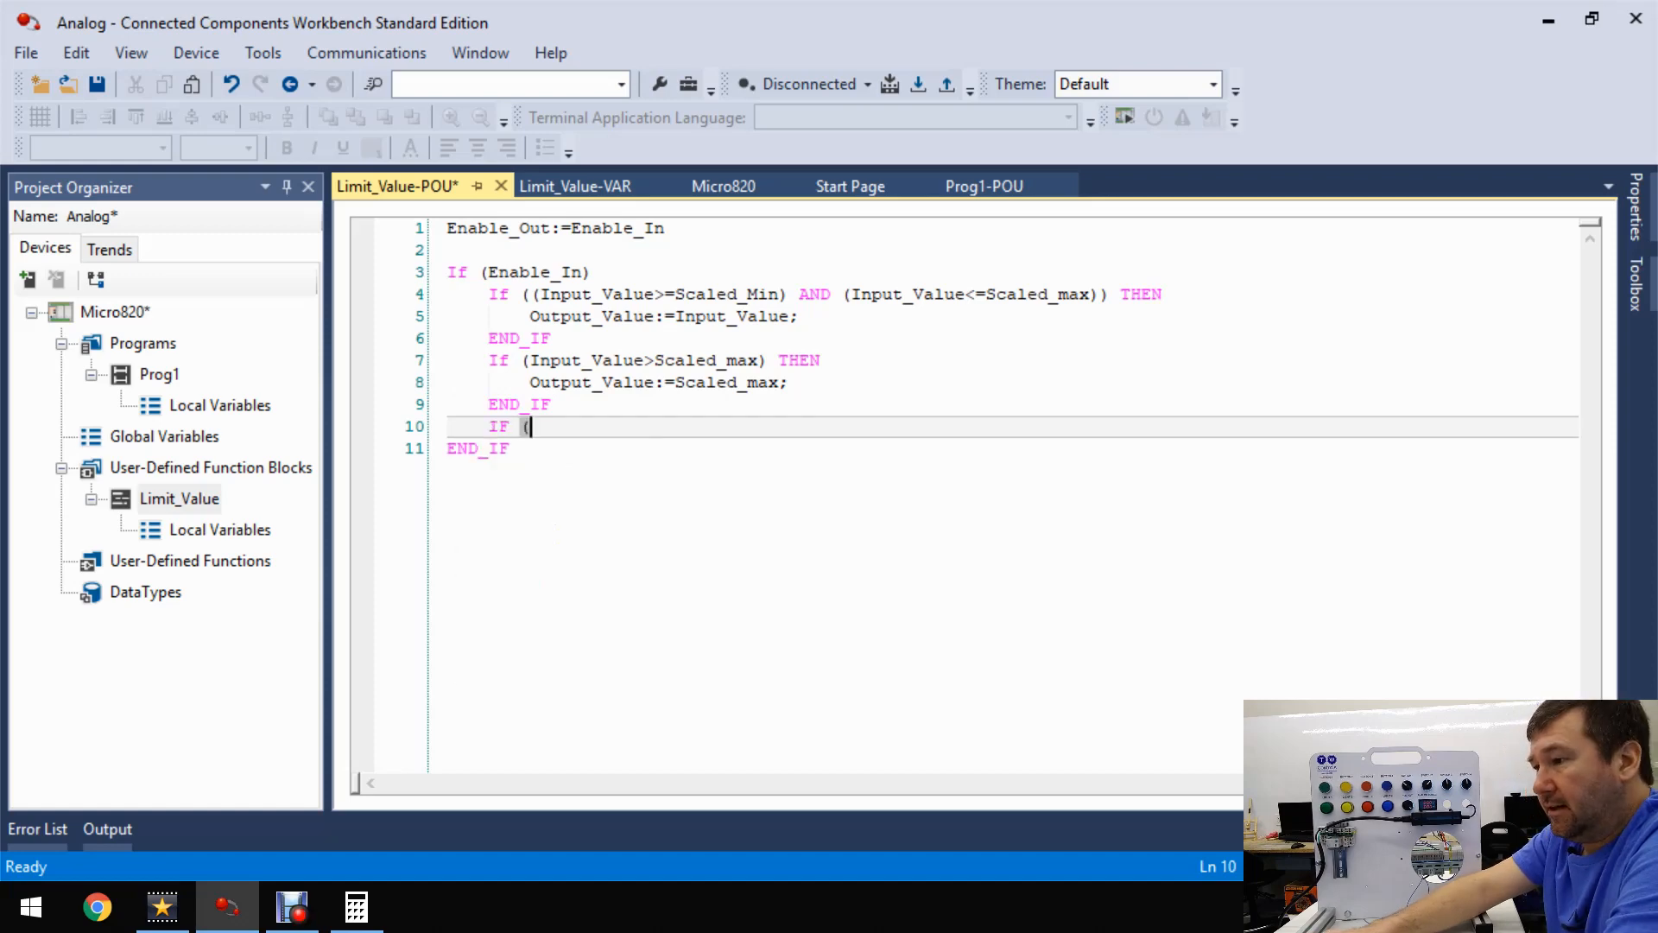
text(Input_Value)
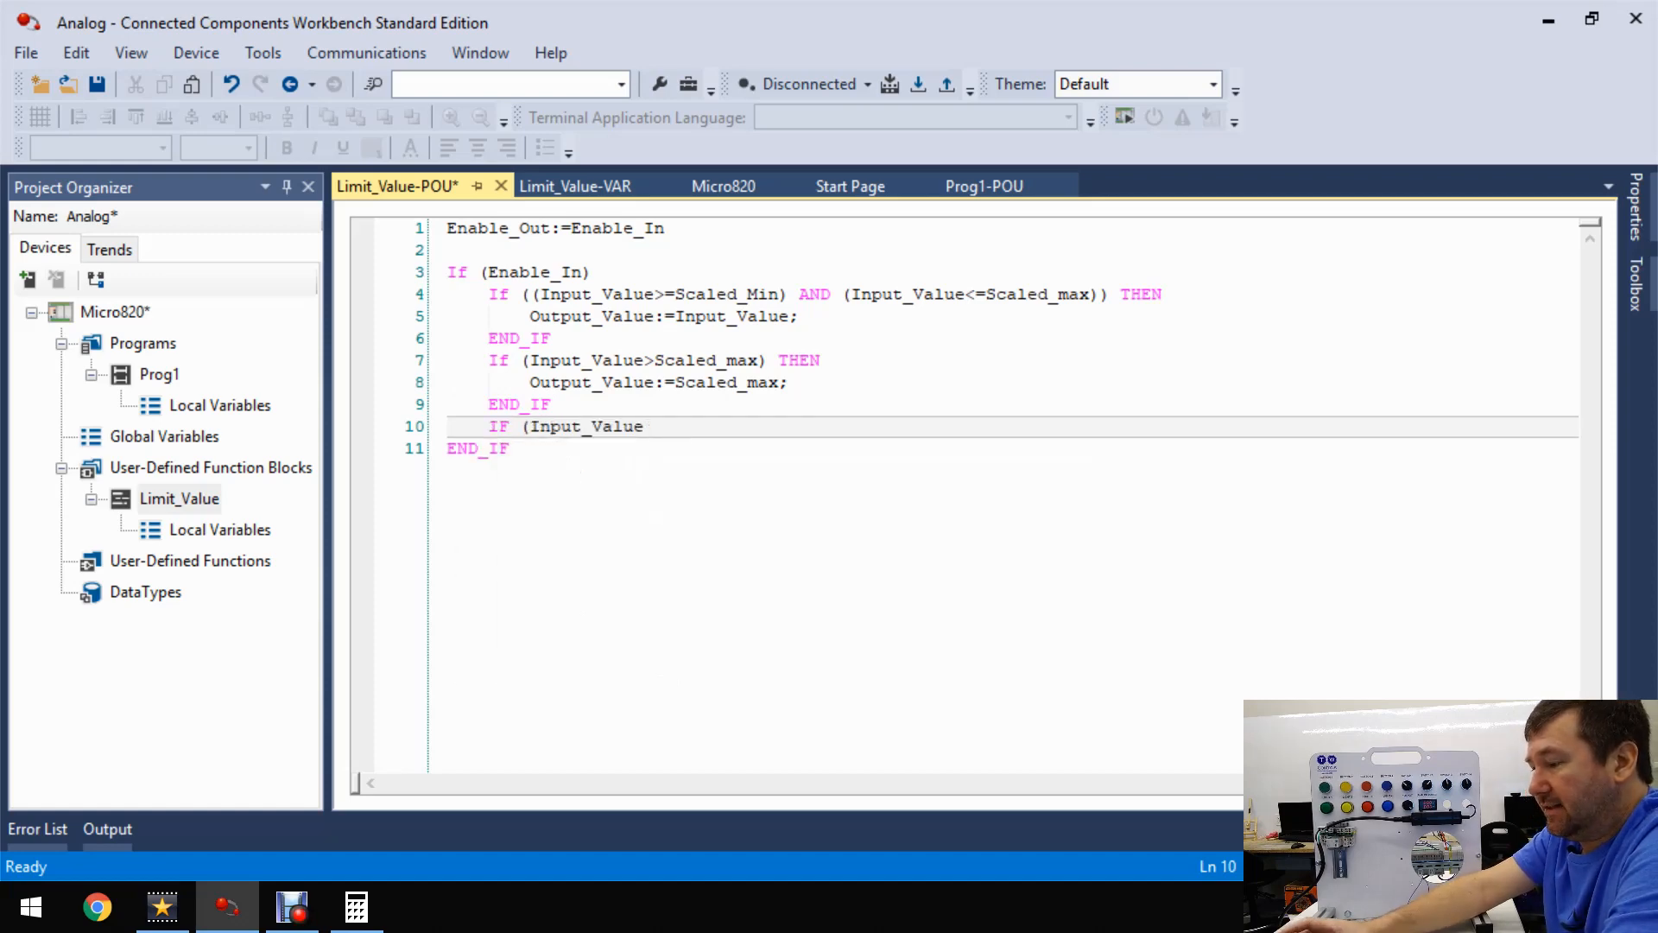
text(<s)
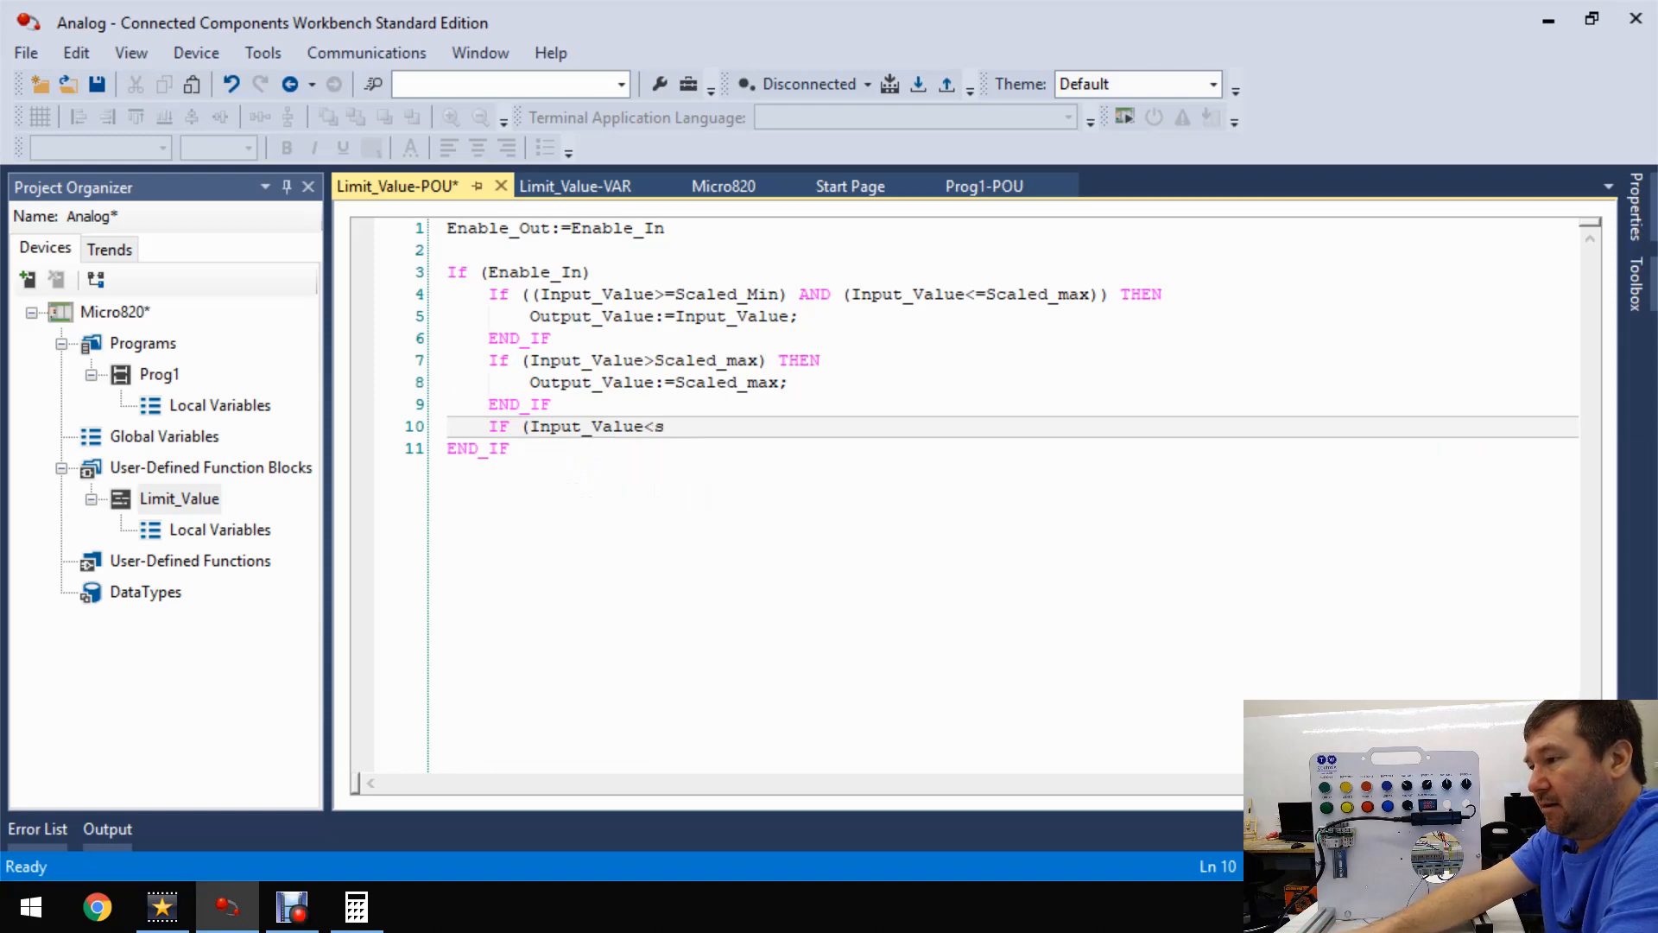
text(caled_Min) THEN)
text(Output_Value)
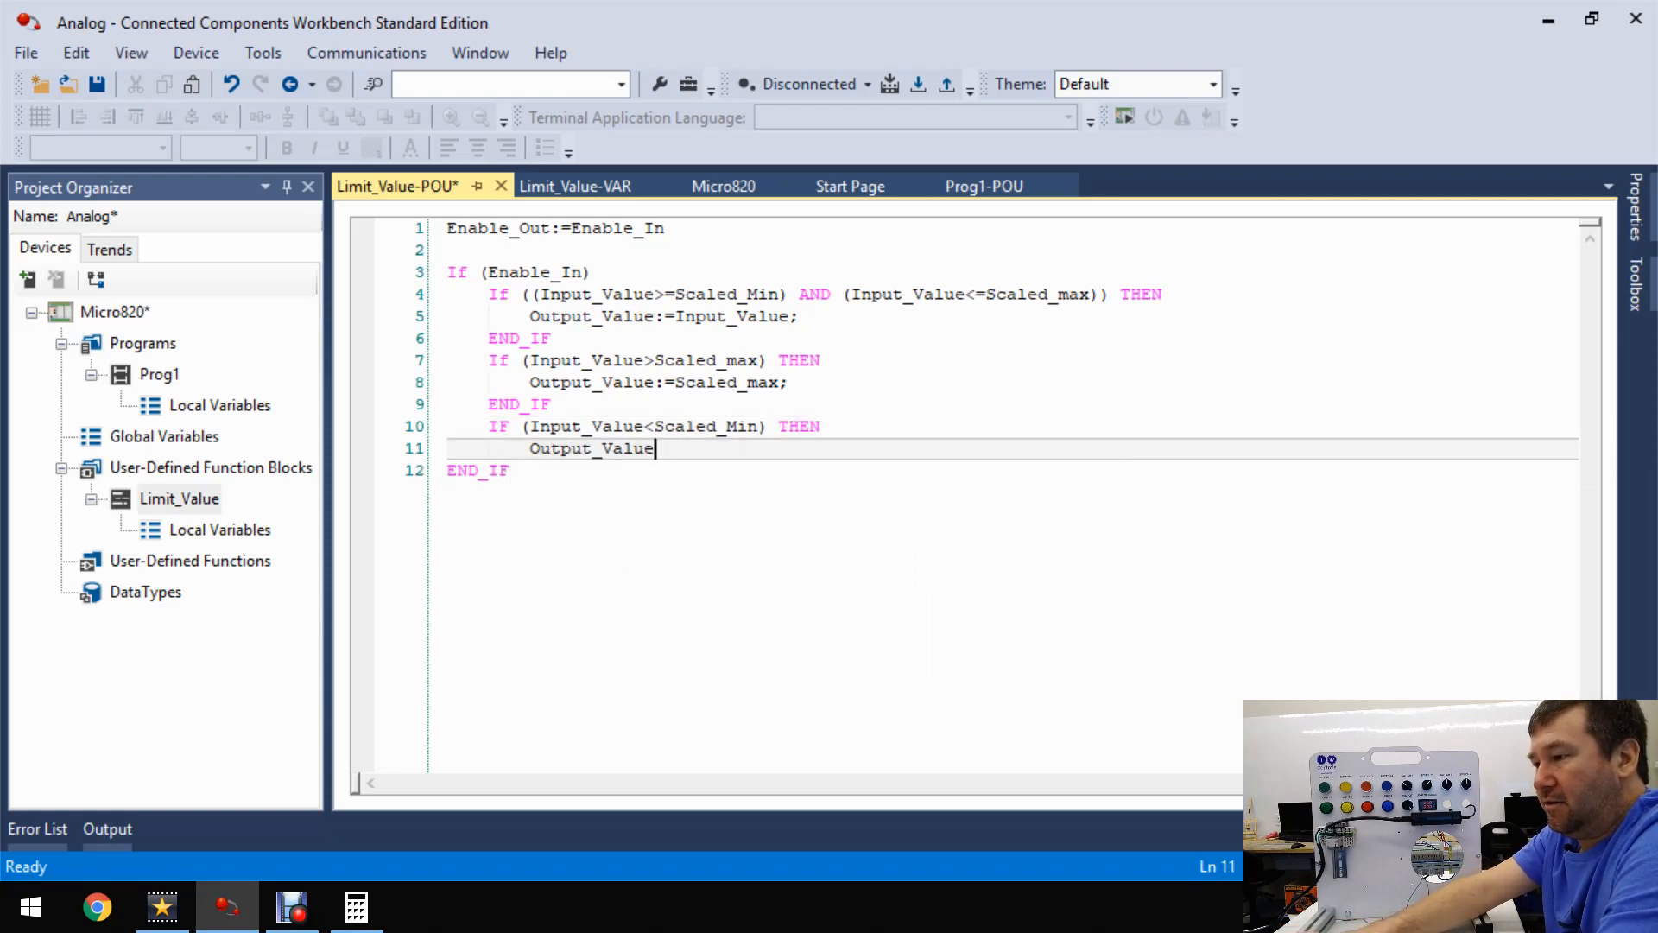
text(:=)
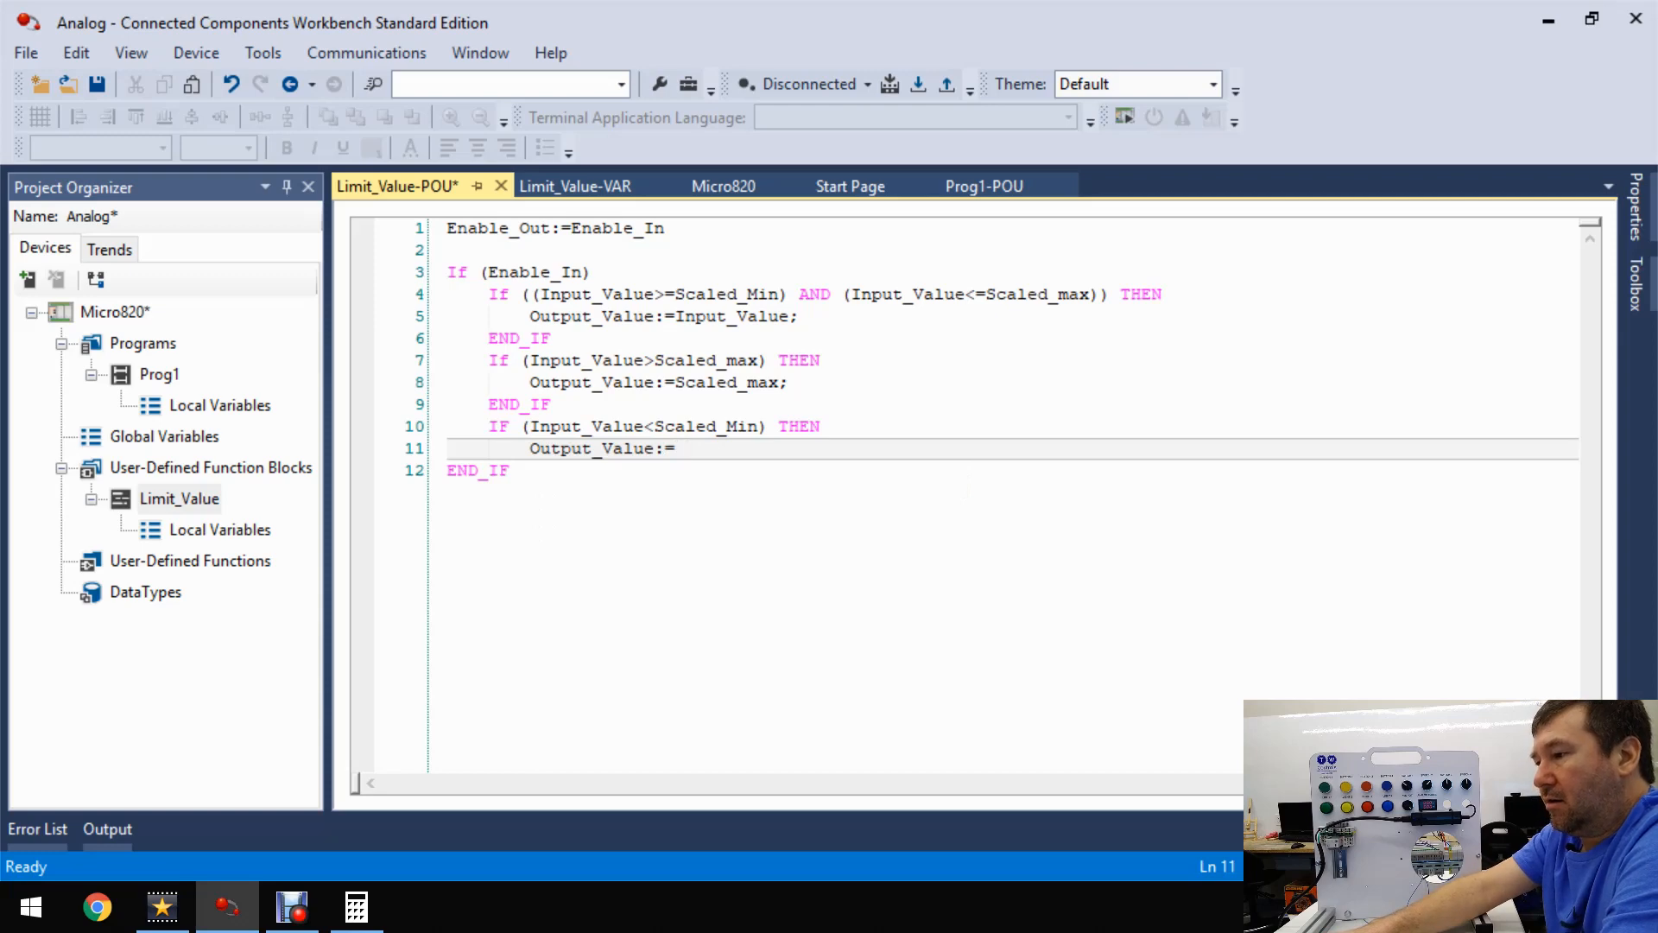
text(sc)
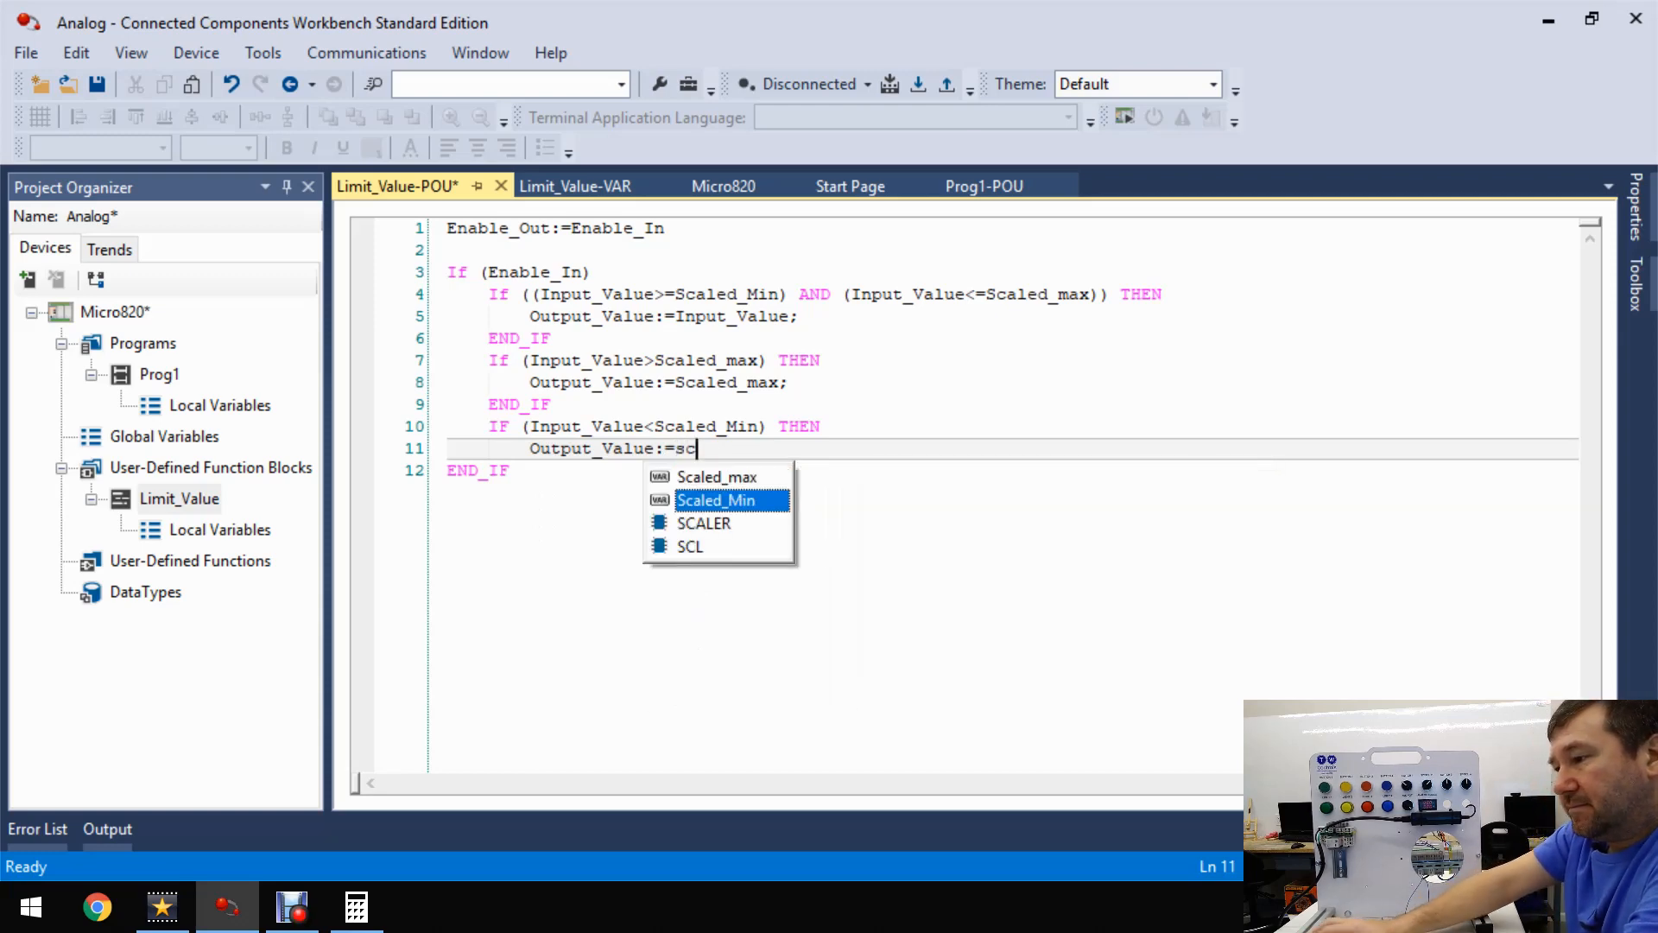
key(Tab)
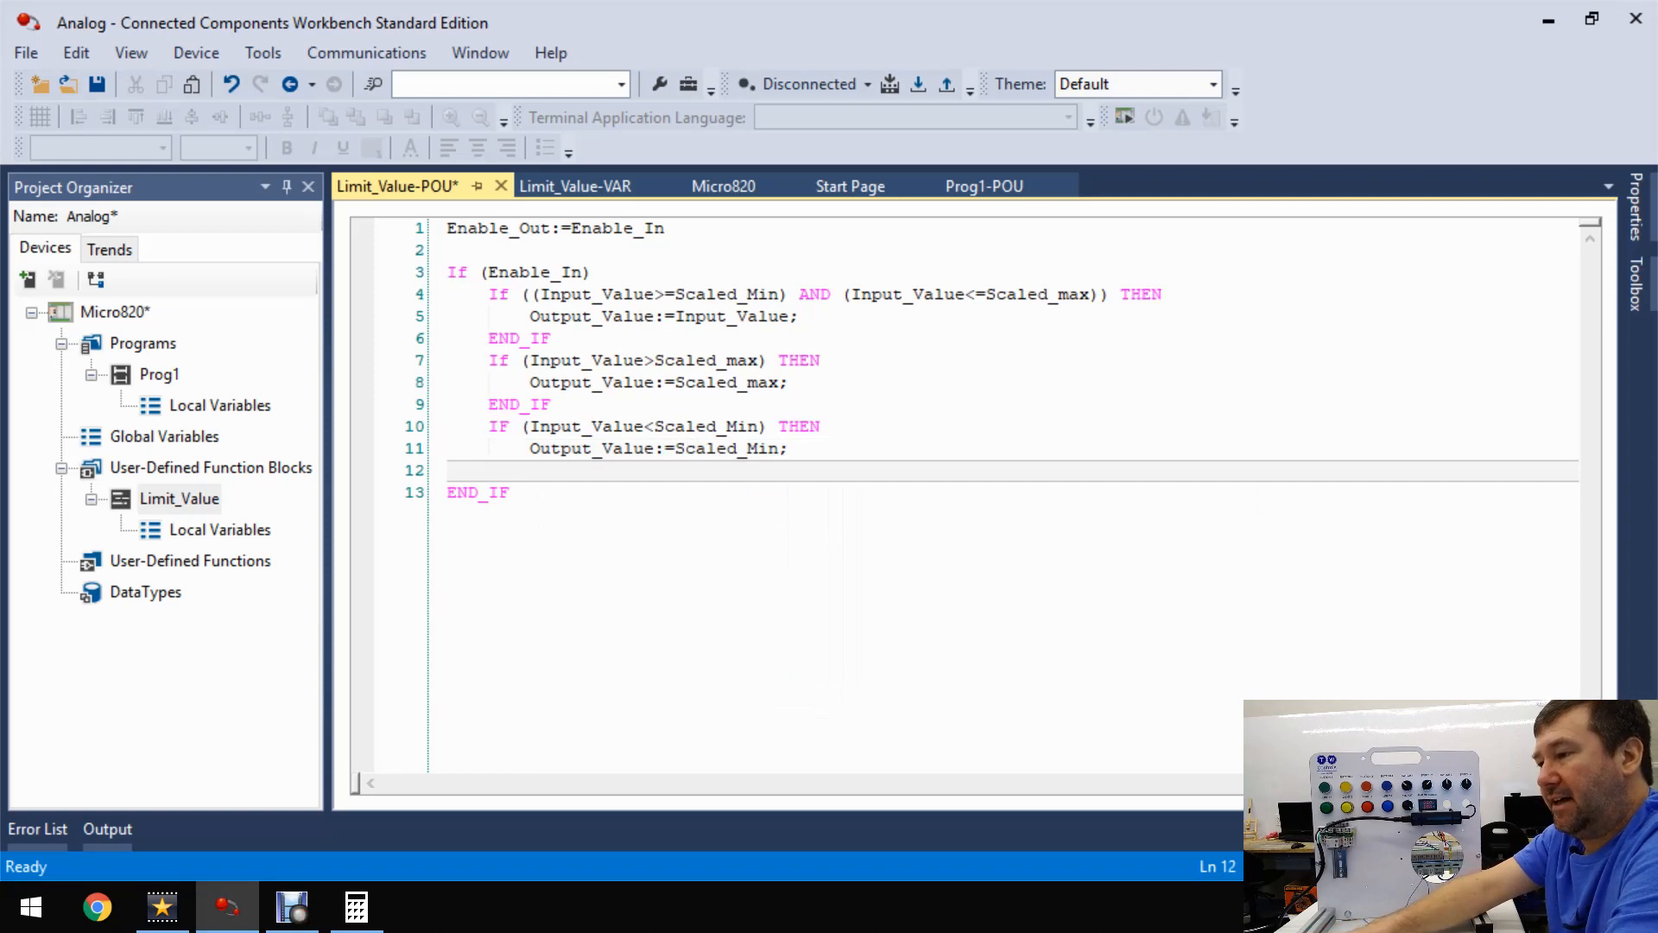
text(end)
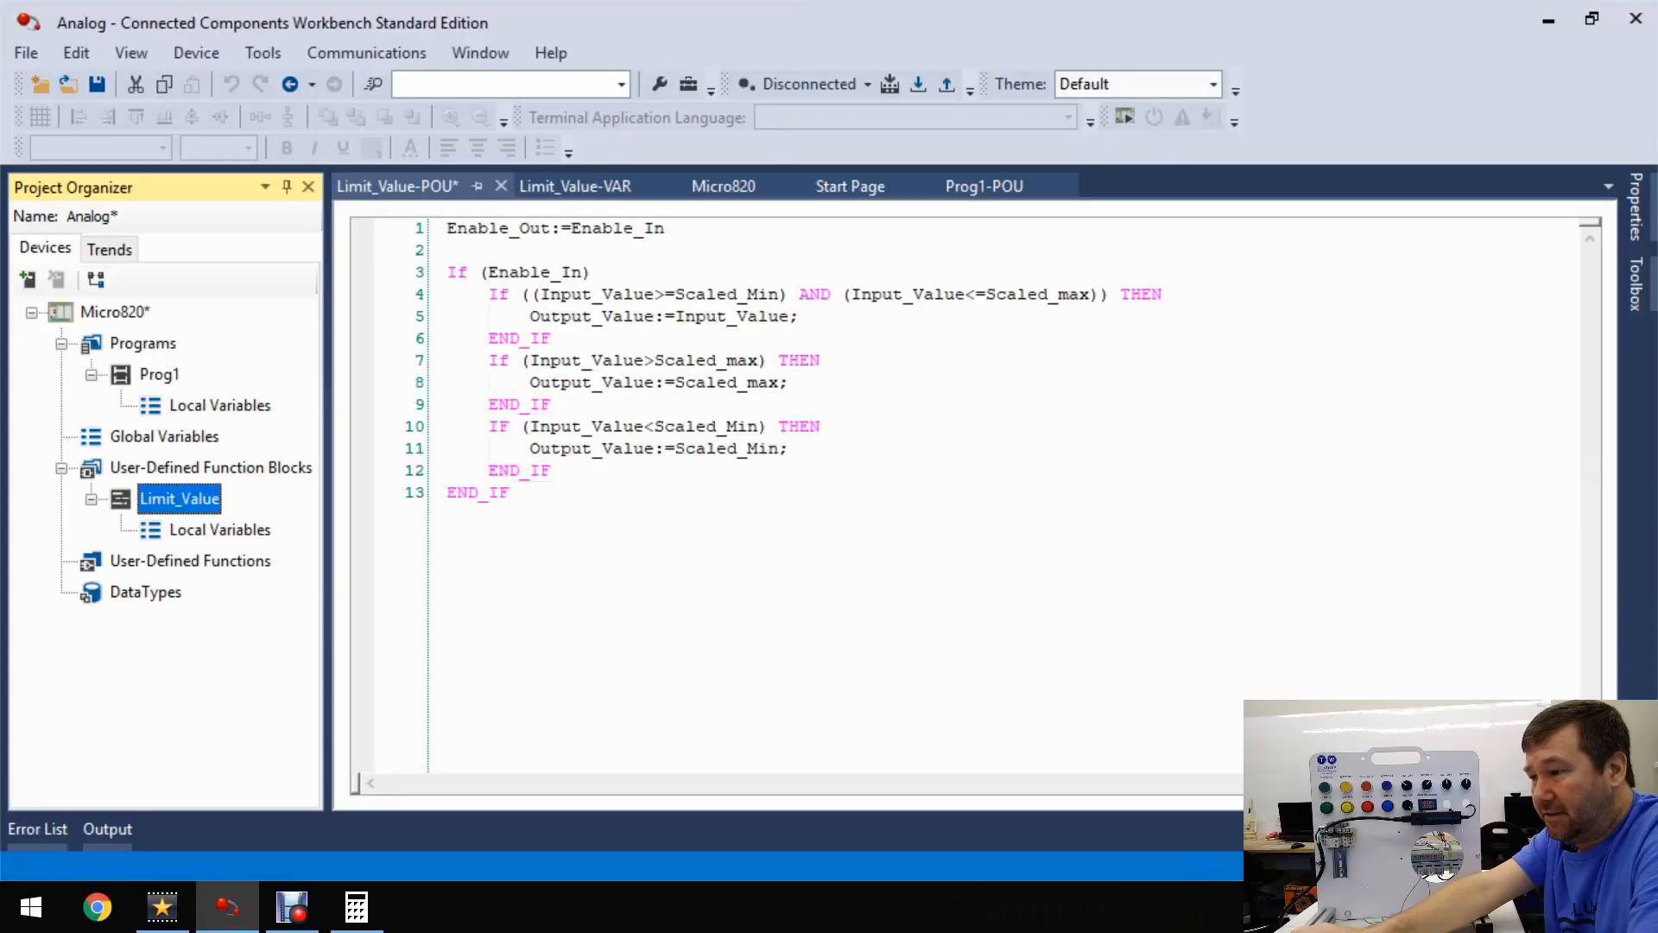
- In Prog1's ladder, insert a Limit_Value block after the SCALER by searching 'limi'
click(209, 468)
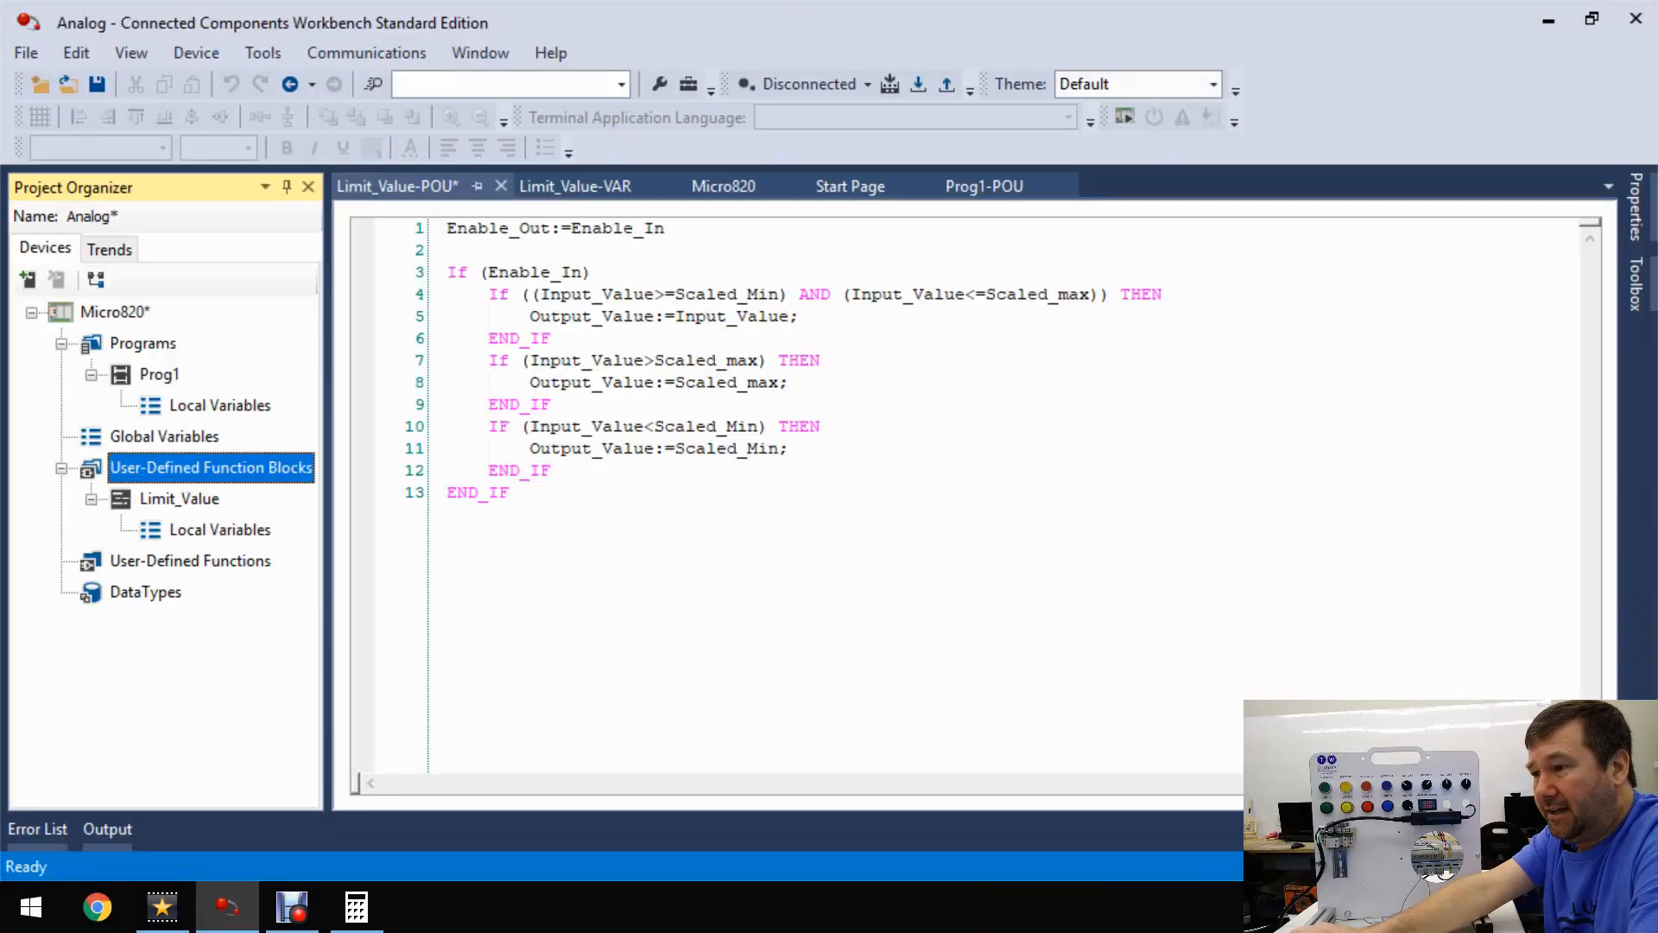
click(983, 186)
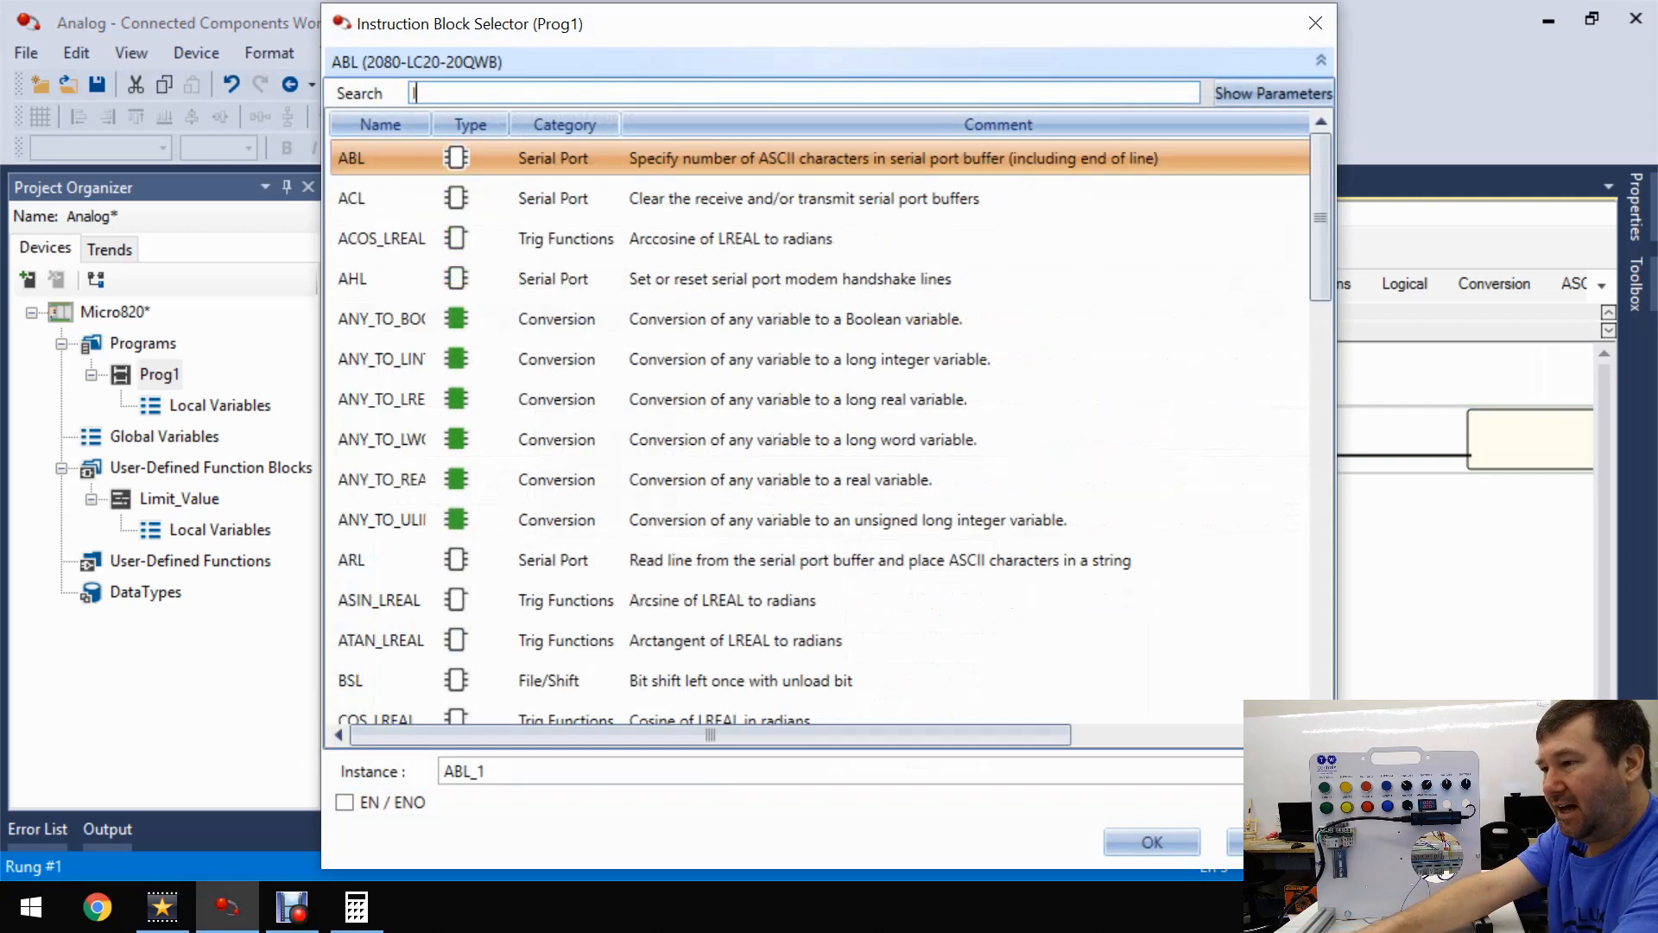
text(limi)
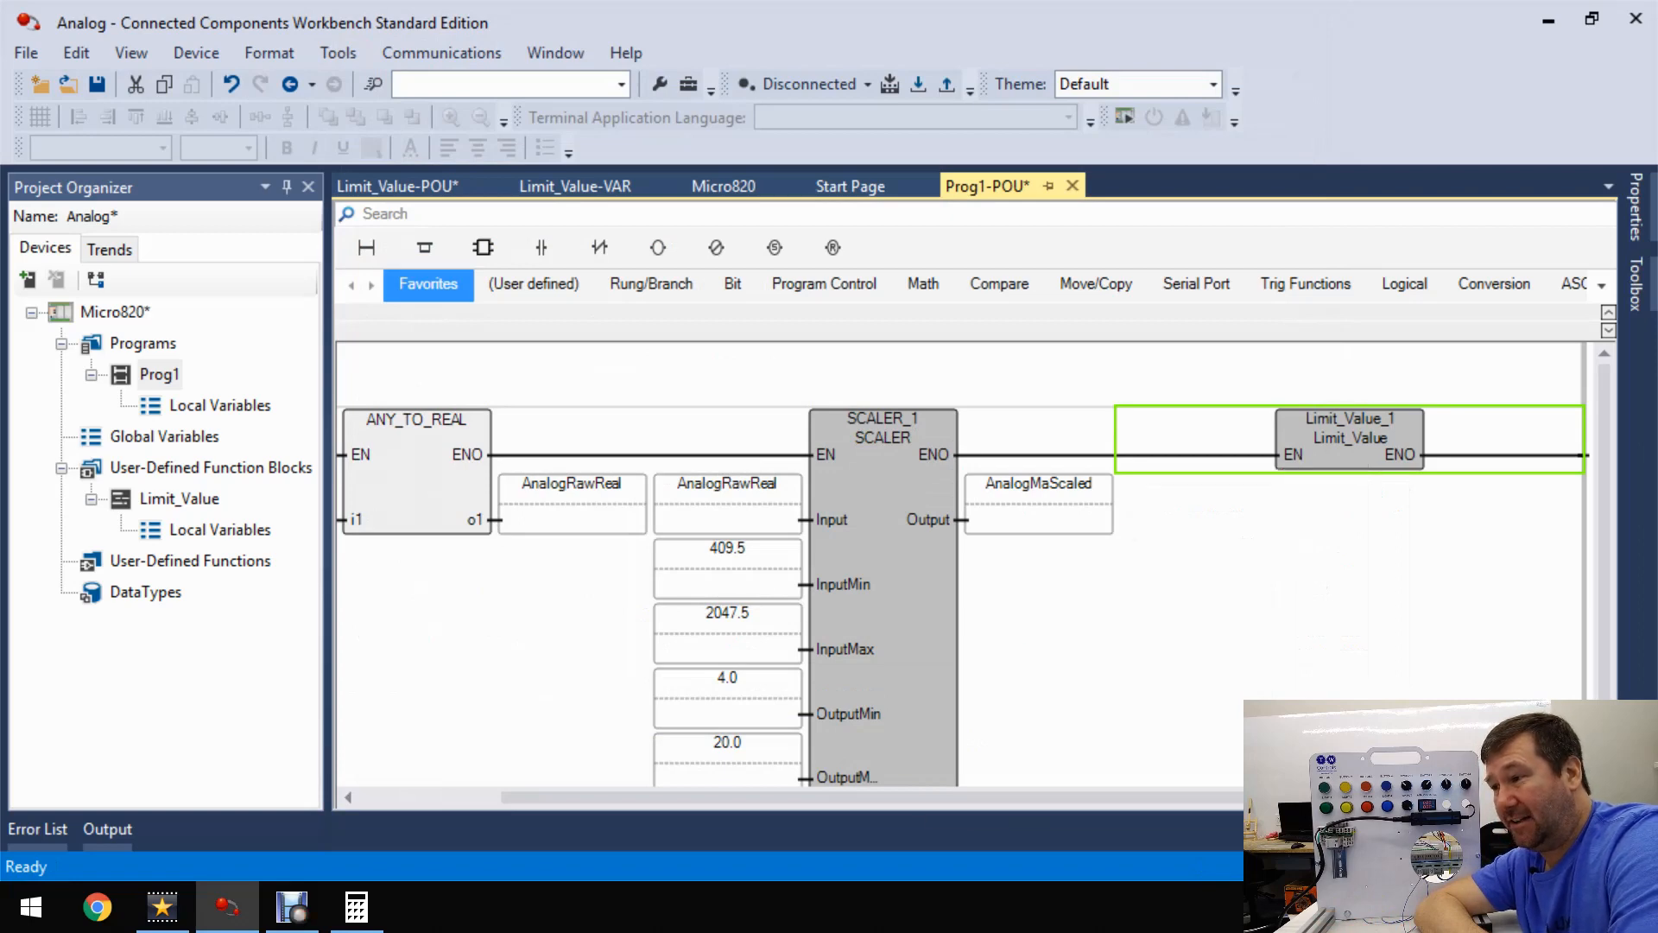
- Reopen the Limit_Value-VAR tab showing its six plain Var variables
click(575, 184)
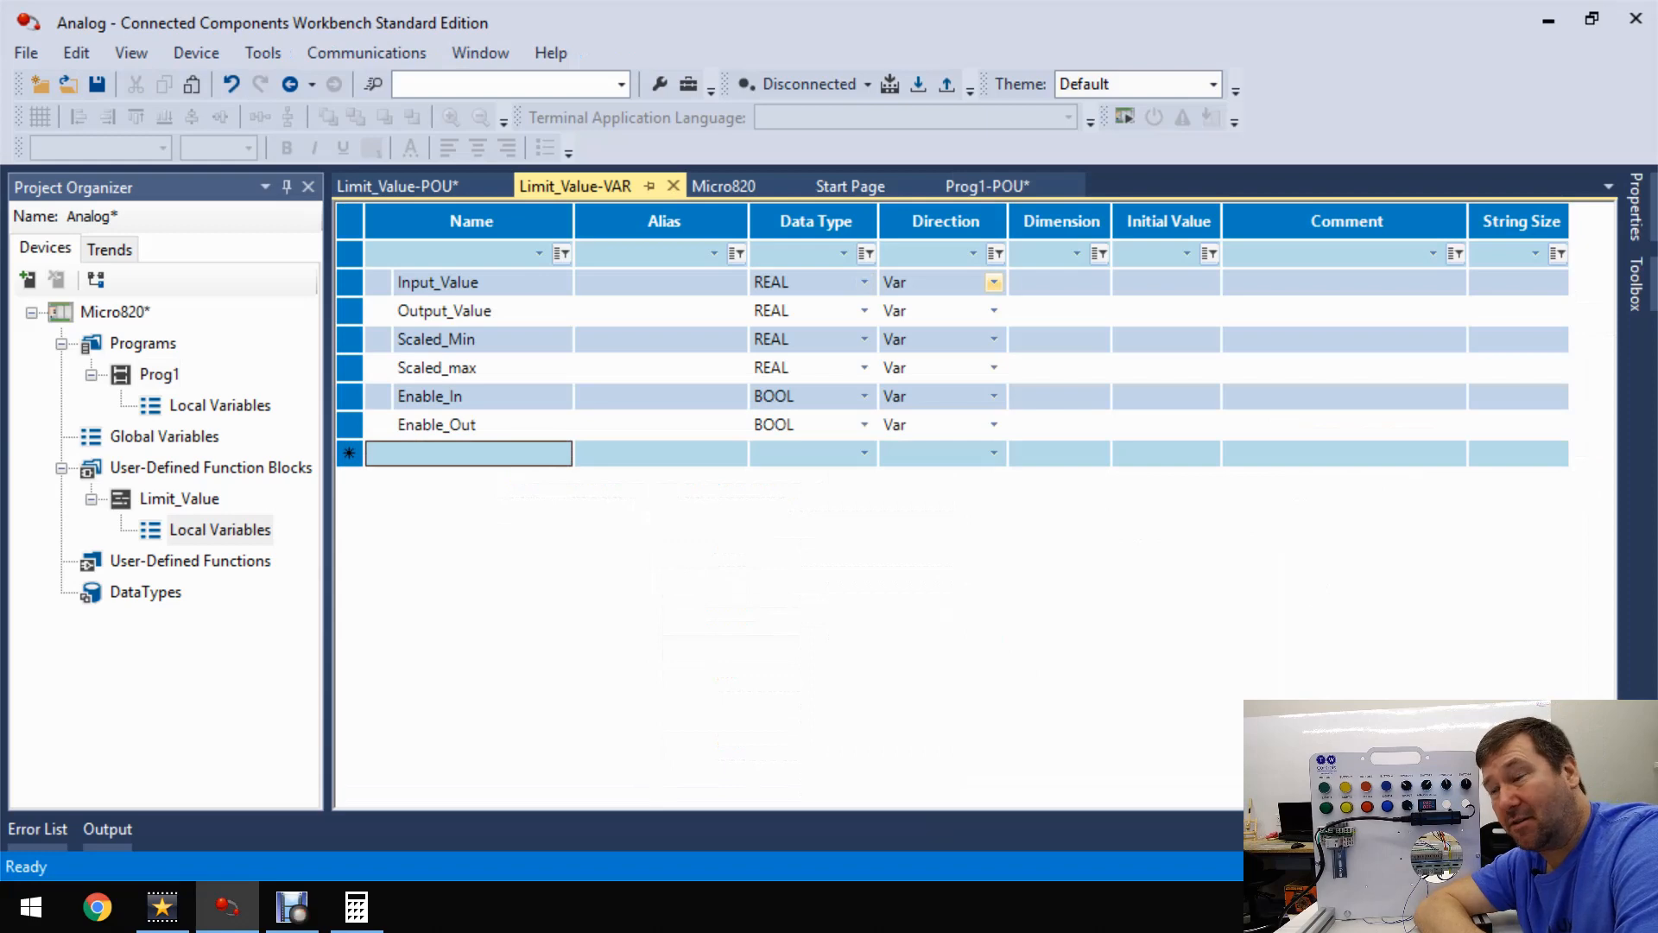
- Set Input_Value and Scaled_Min to VarInput and Output_Value to VarOutput
click(992, 282)
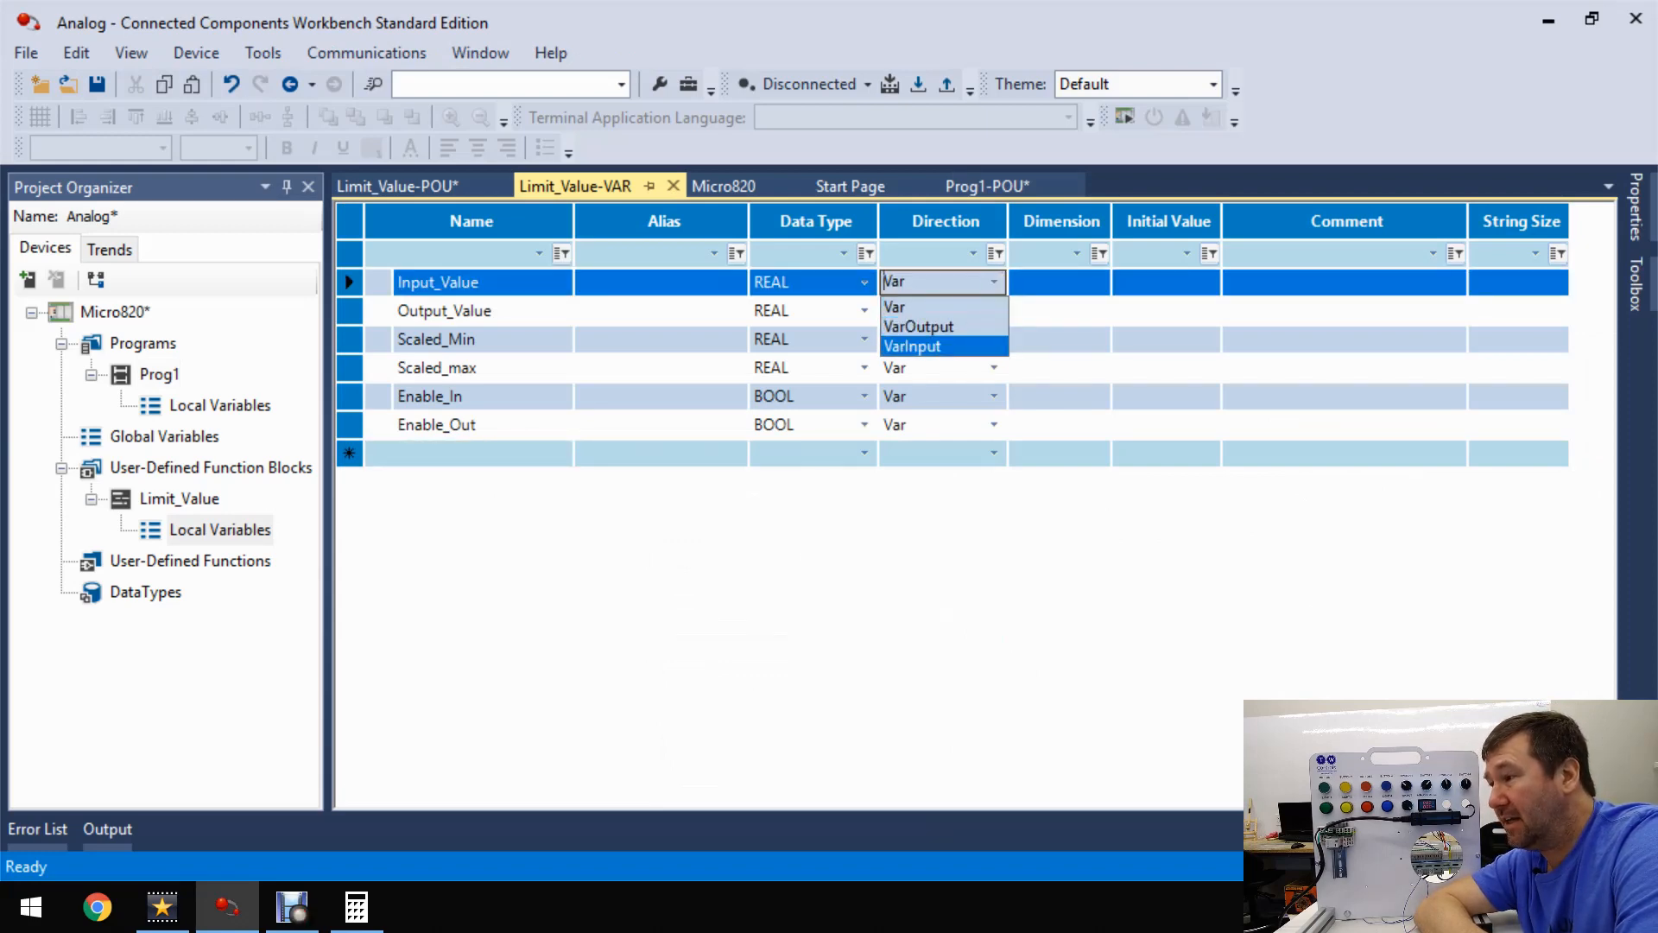
click(913, 345)
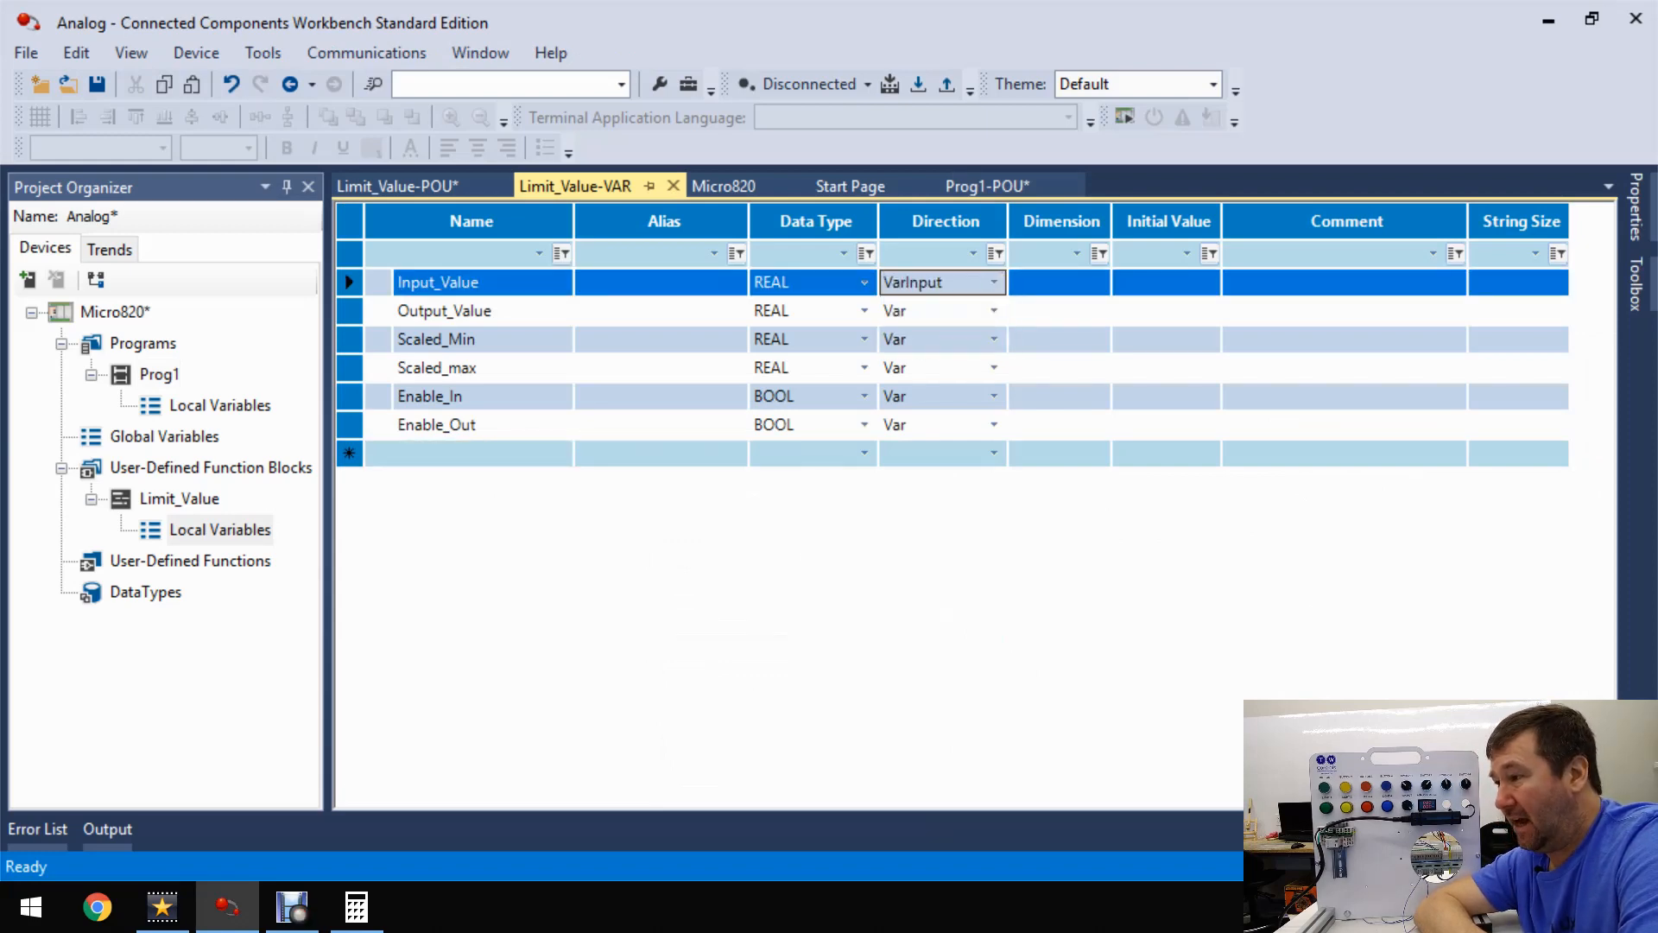
click(992, 309)
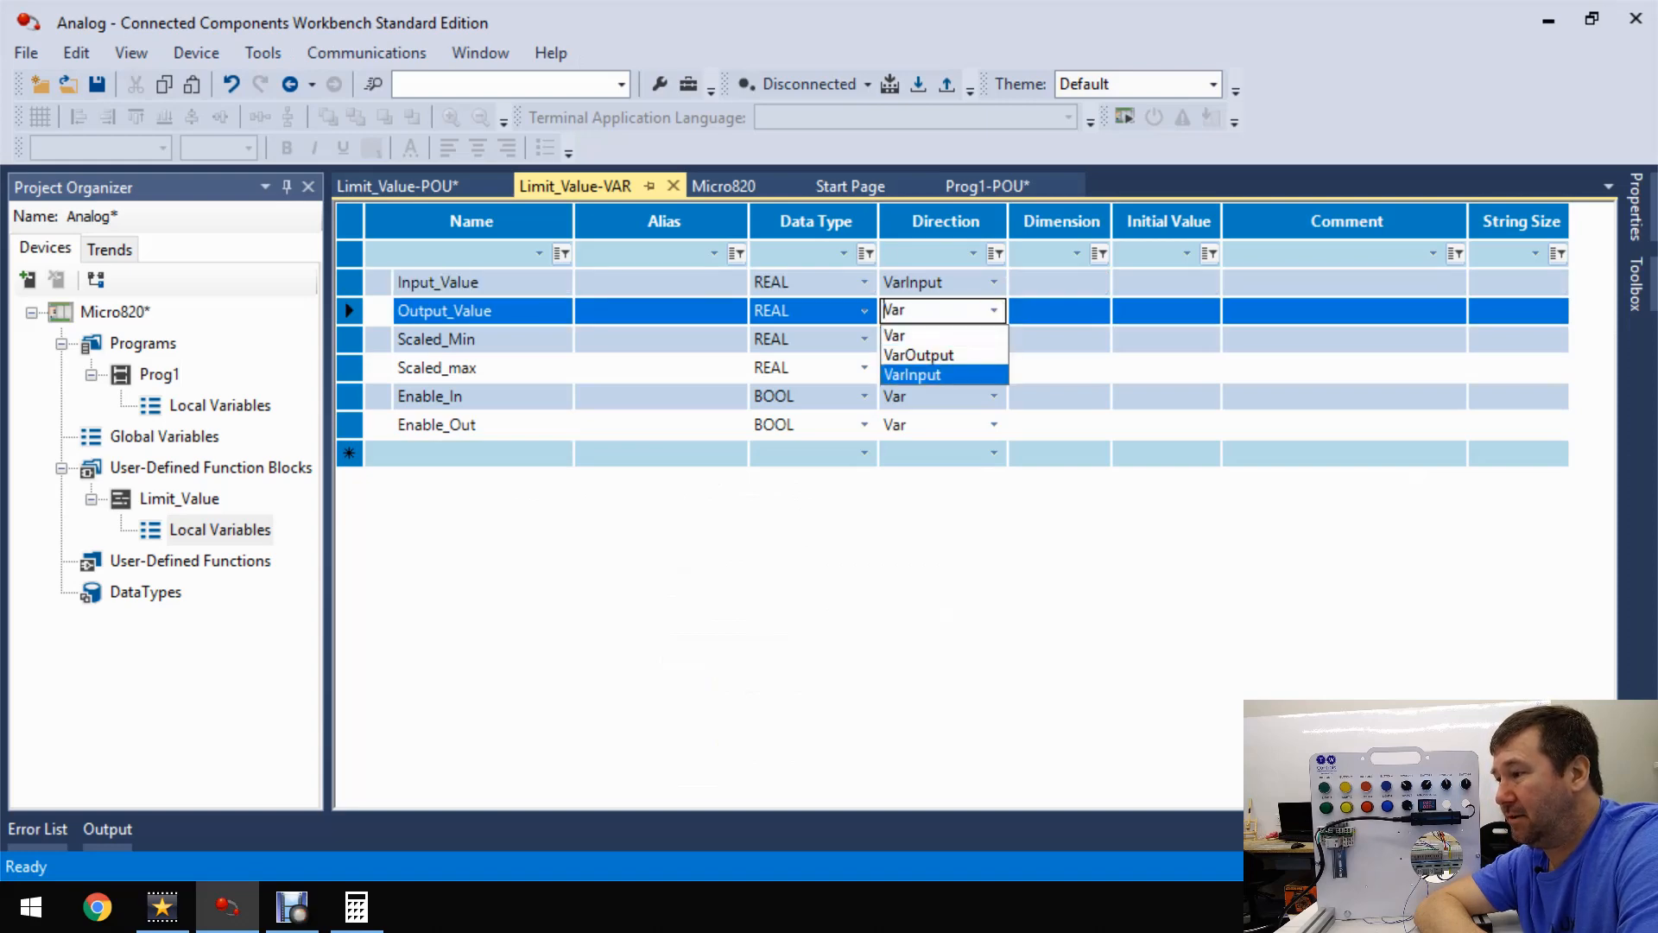
click(917, 354)
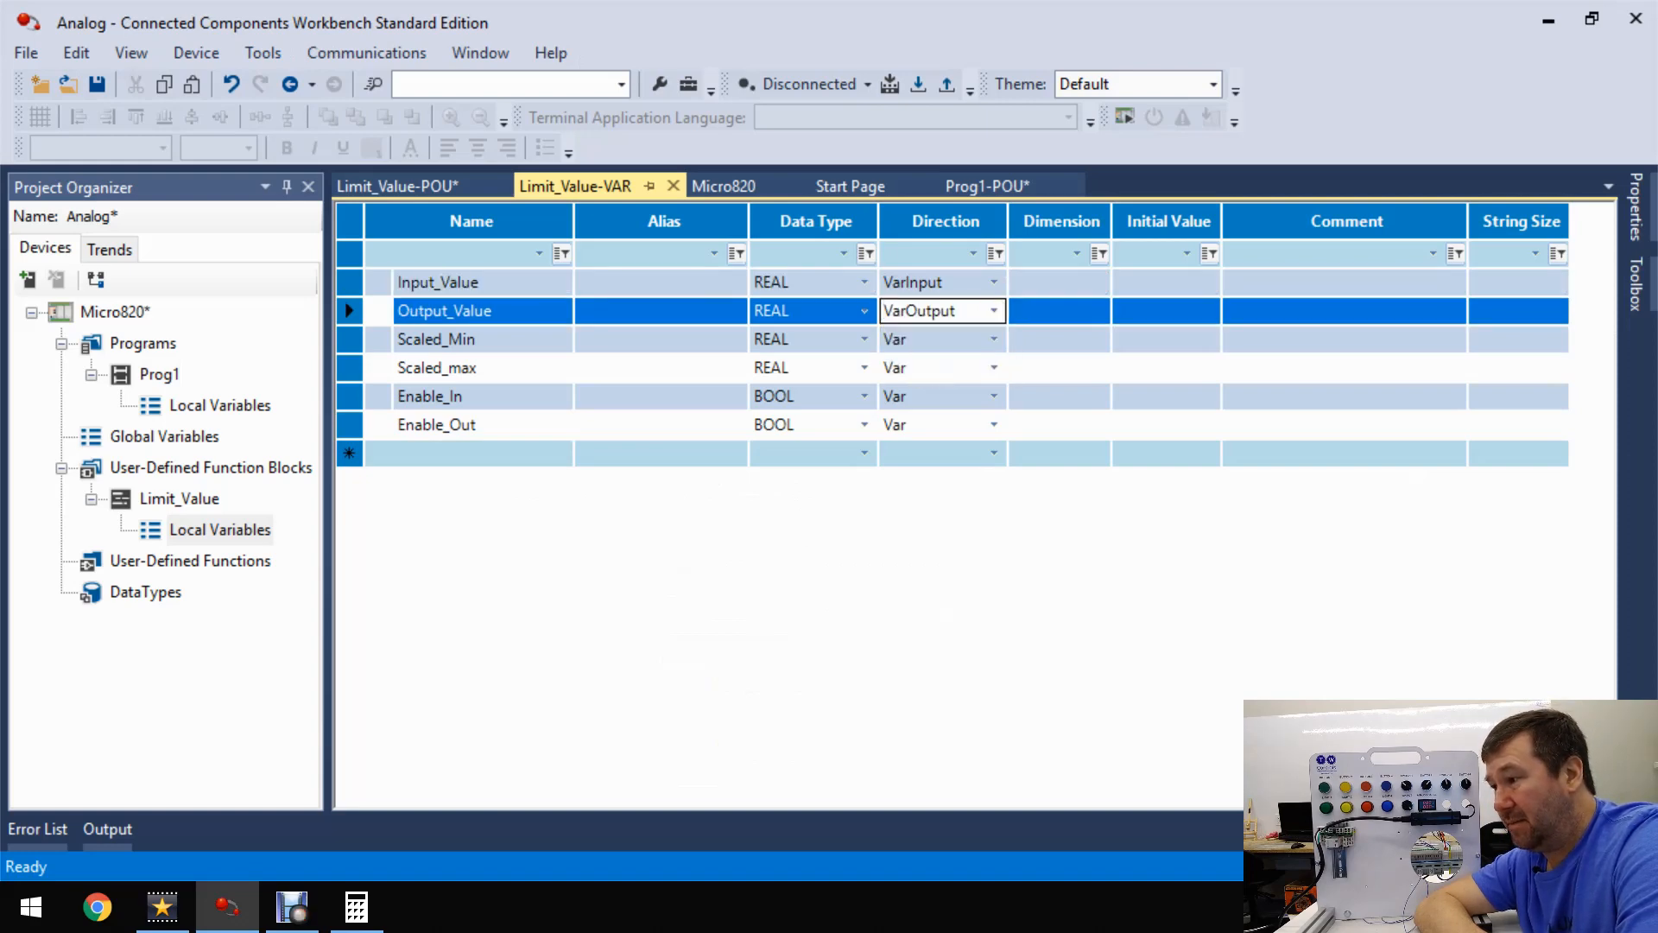
click(991, 338)
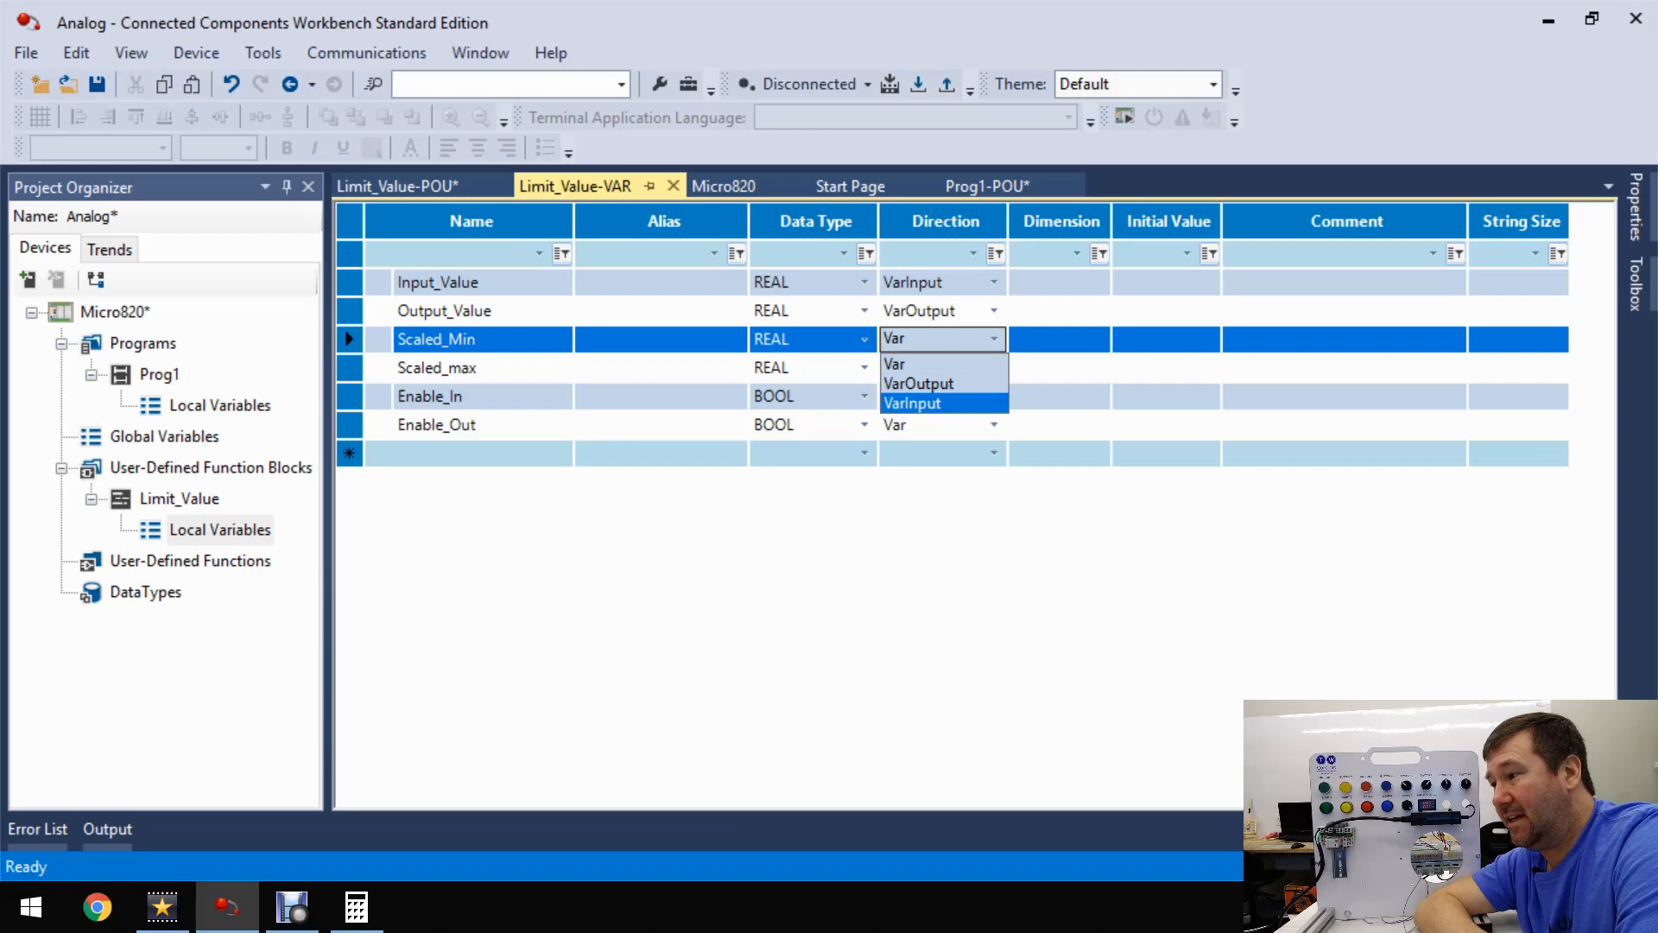
click(915, 402)
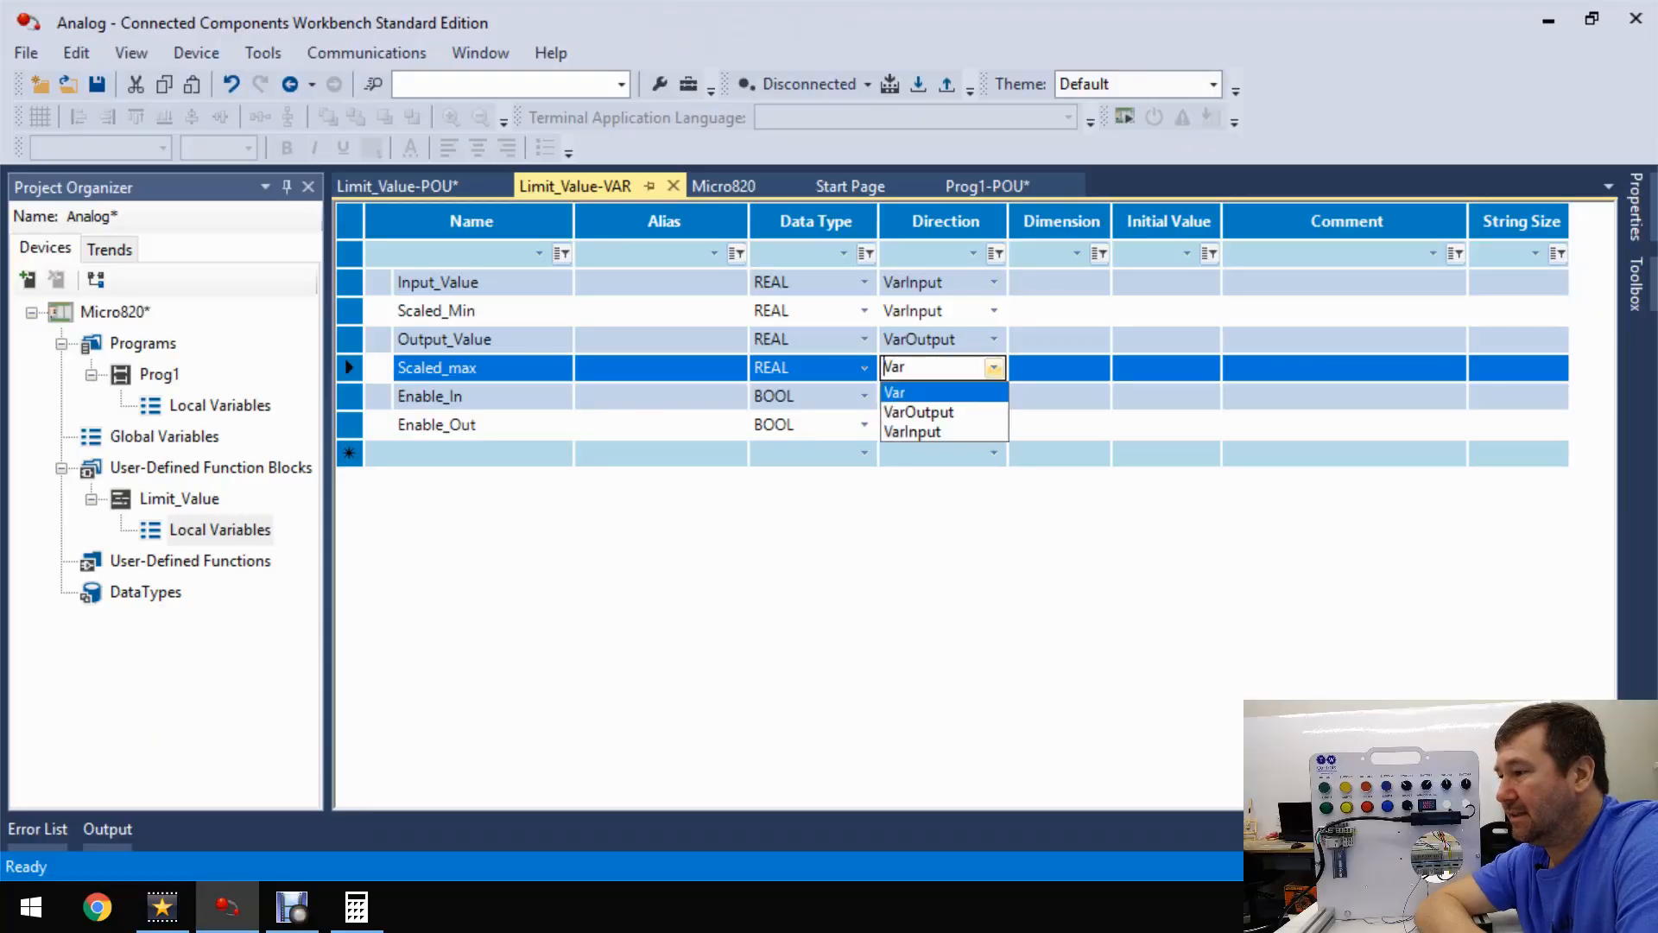
- Set Scaled_max and Enable_In to VarInput and Enable_Out to VarOutput
click(895, 392)
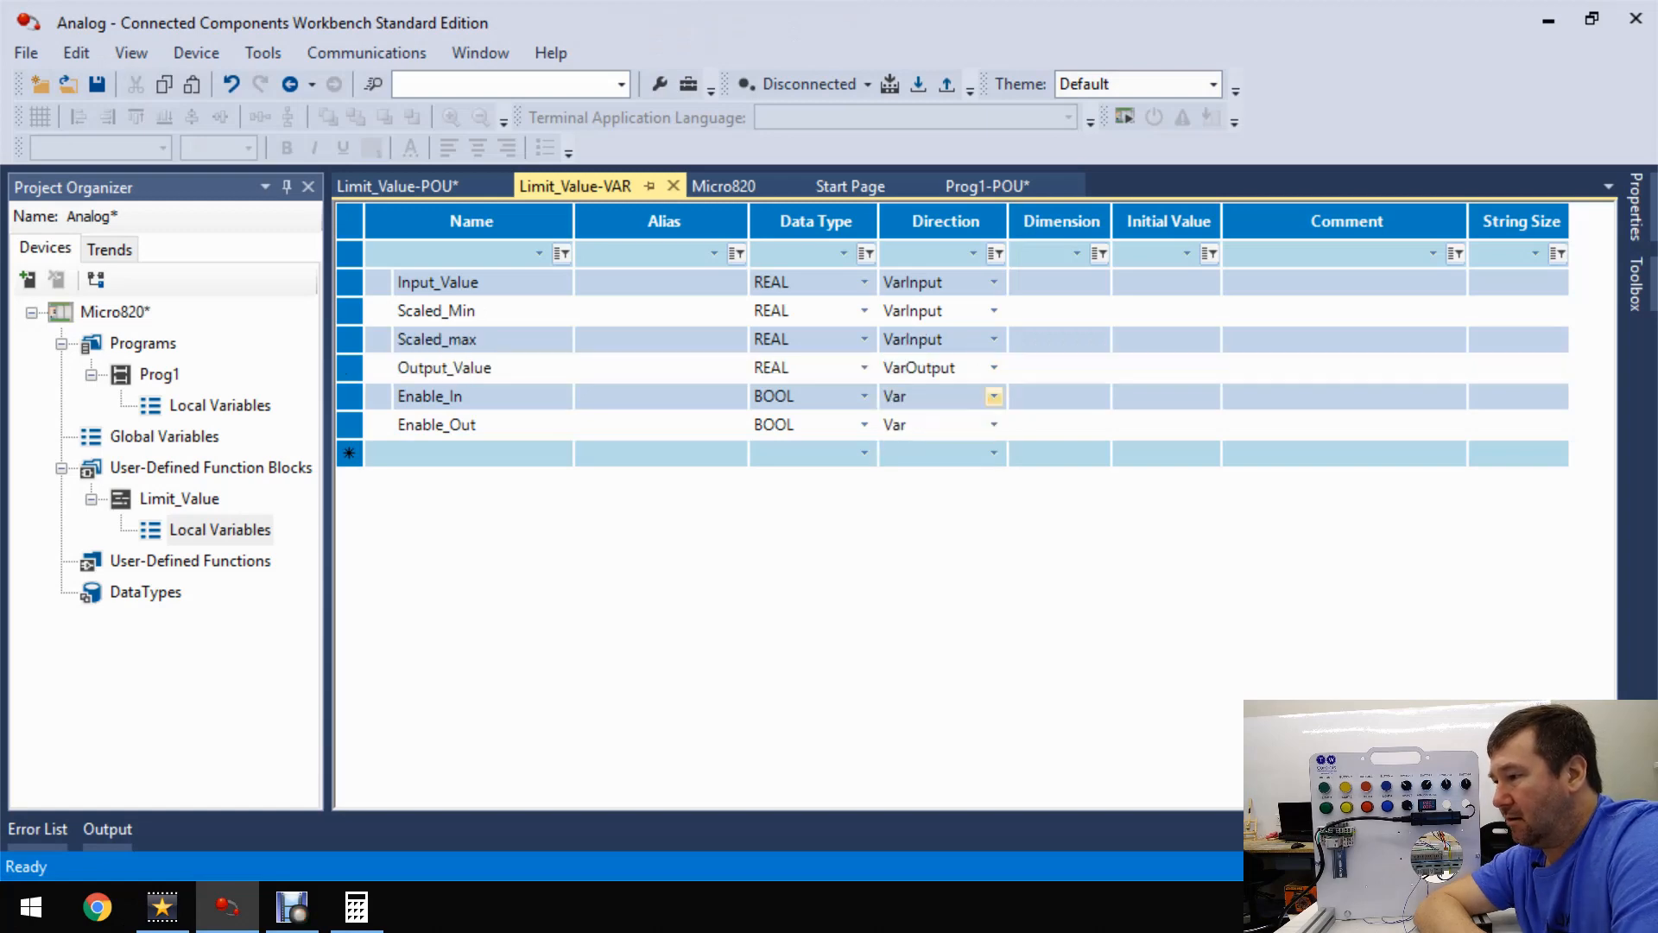
click(991, 396)
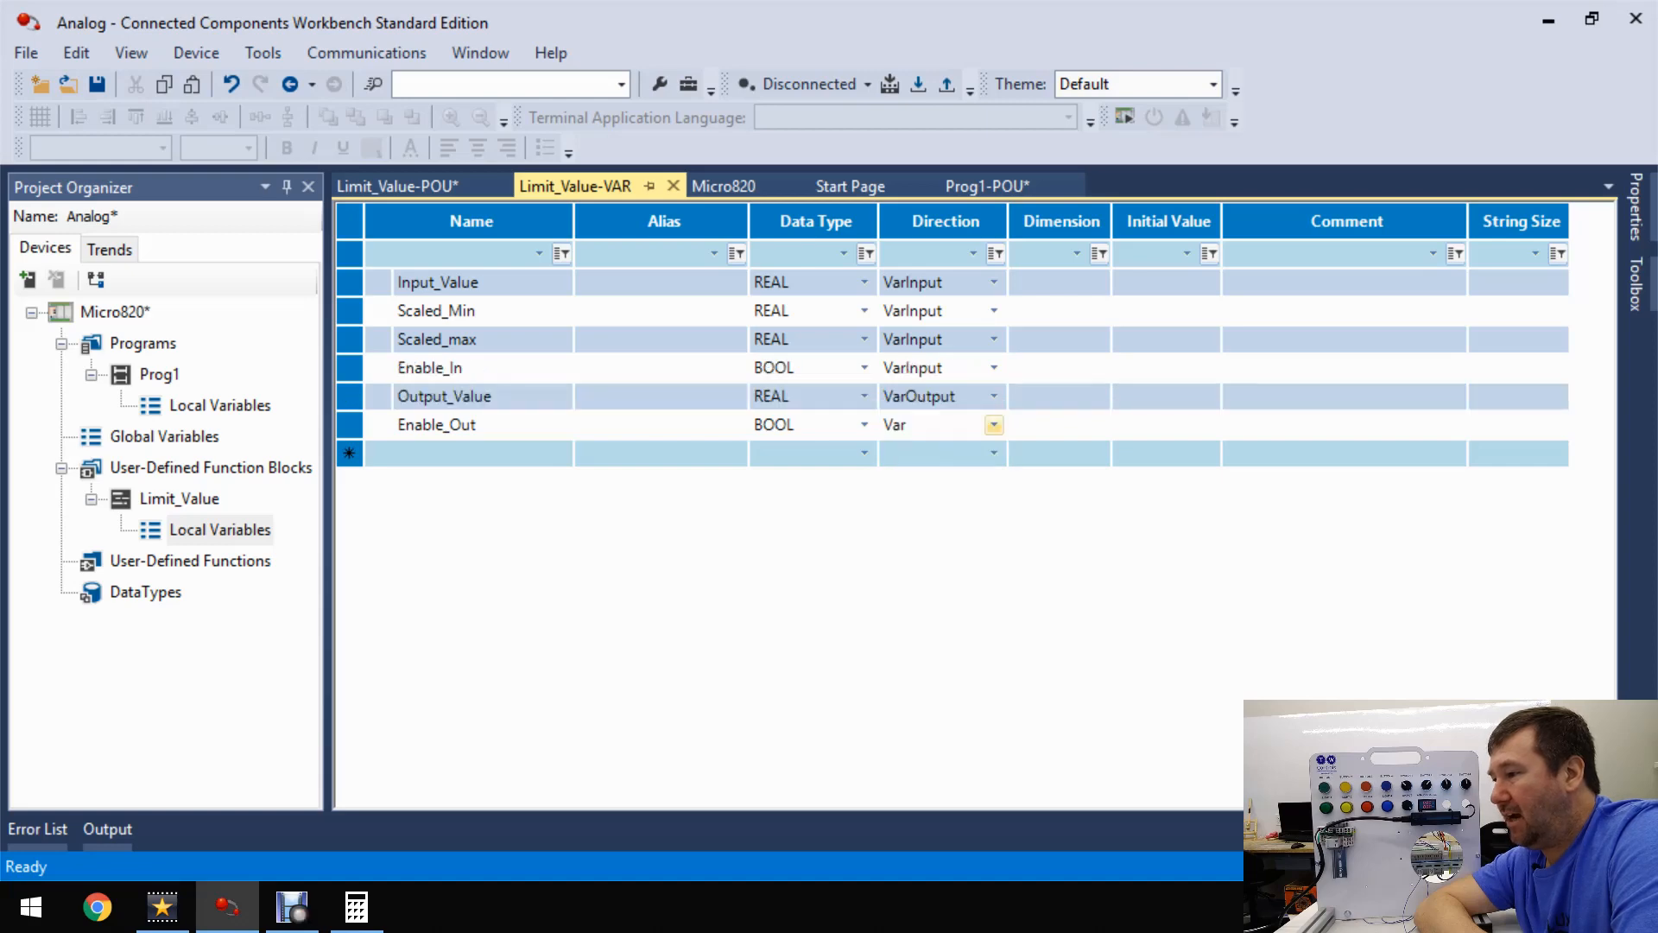
click(992, 425)
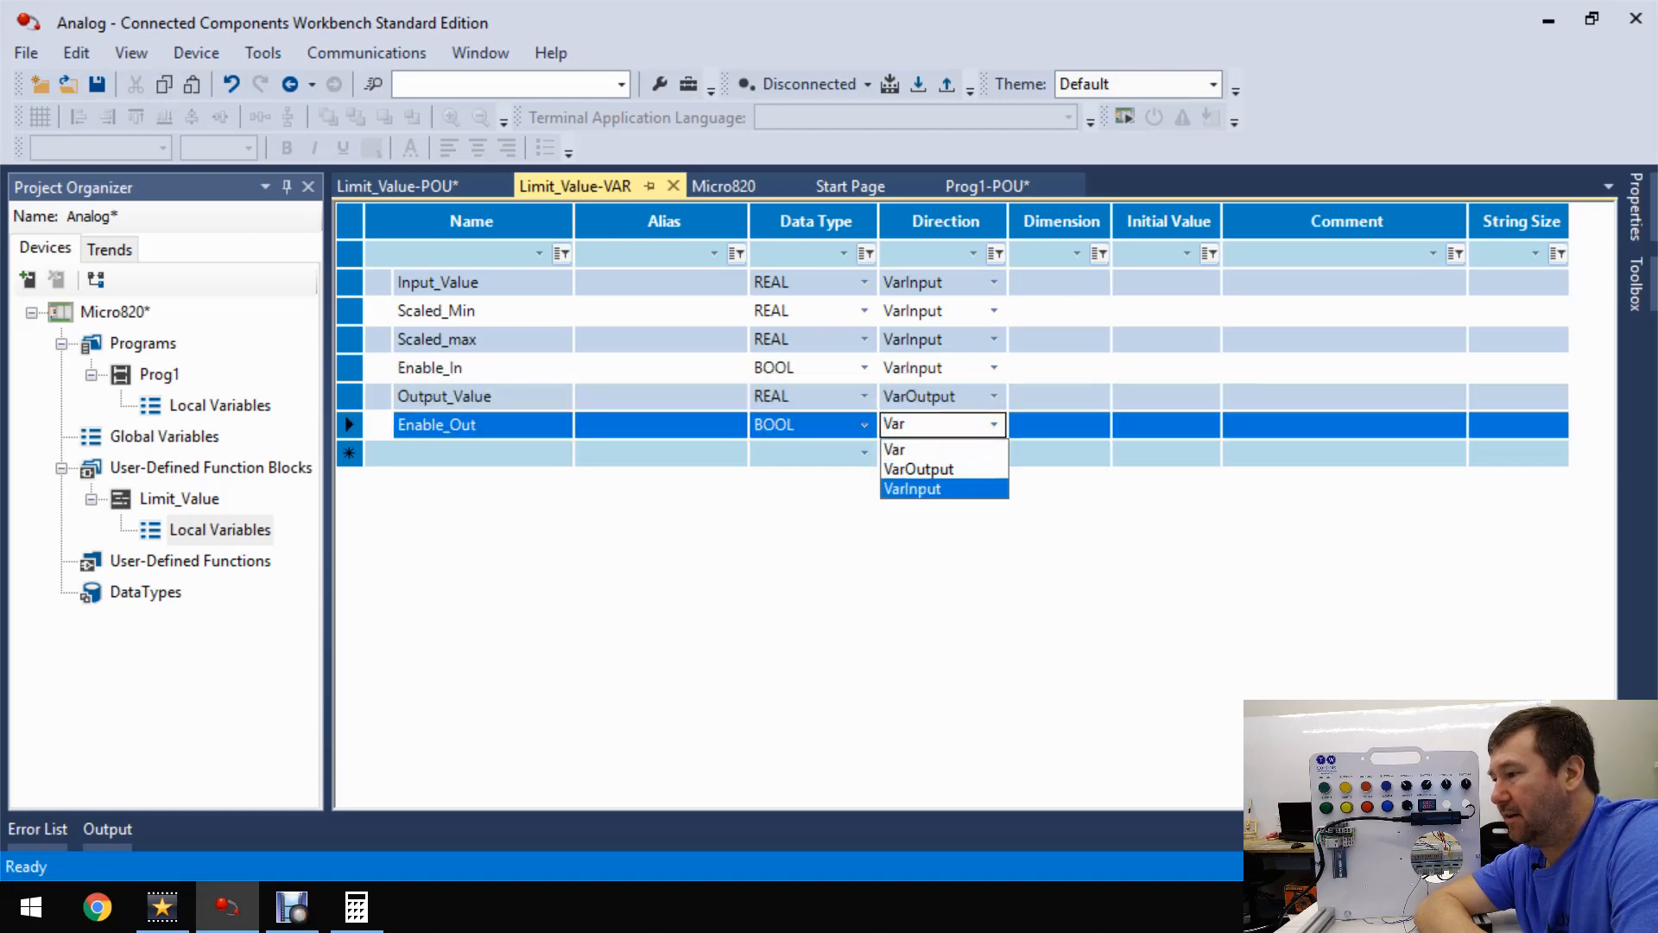
click(917, 468)
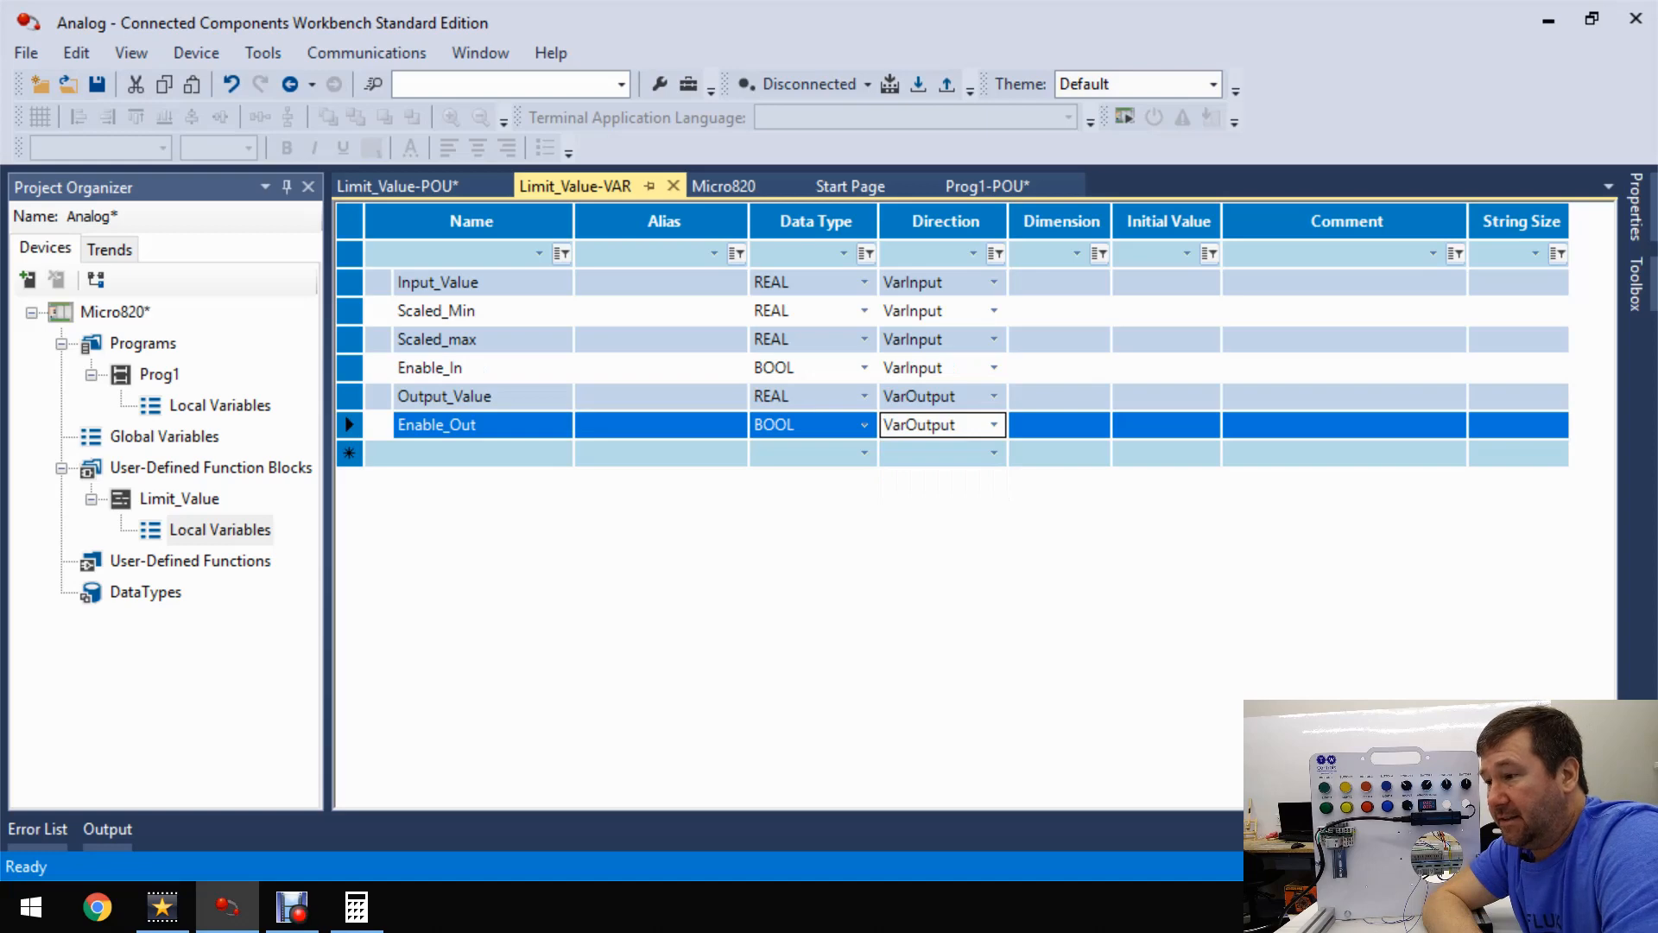
click(986, 185)
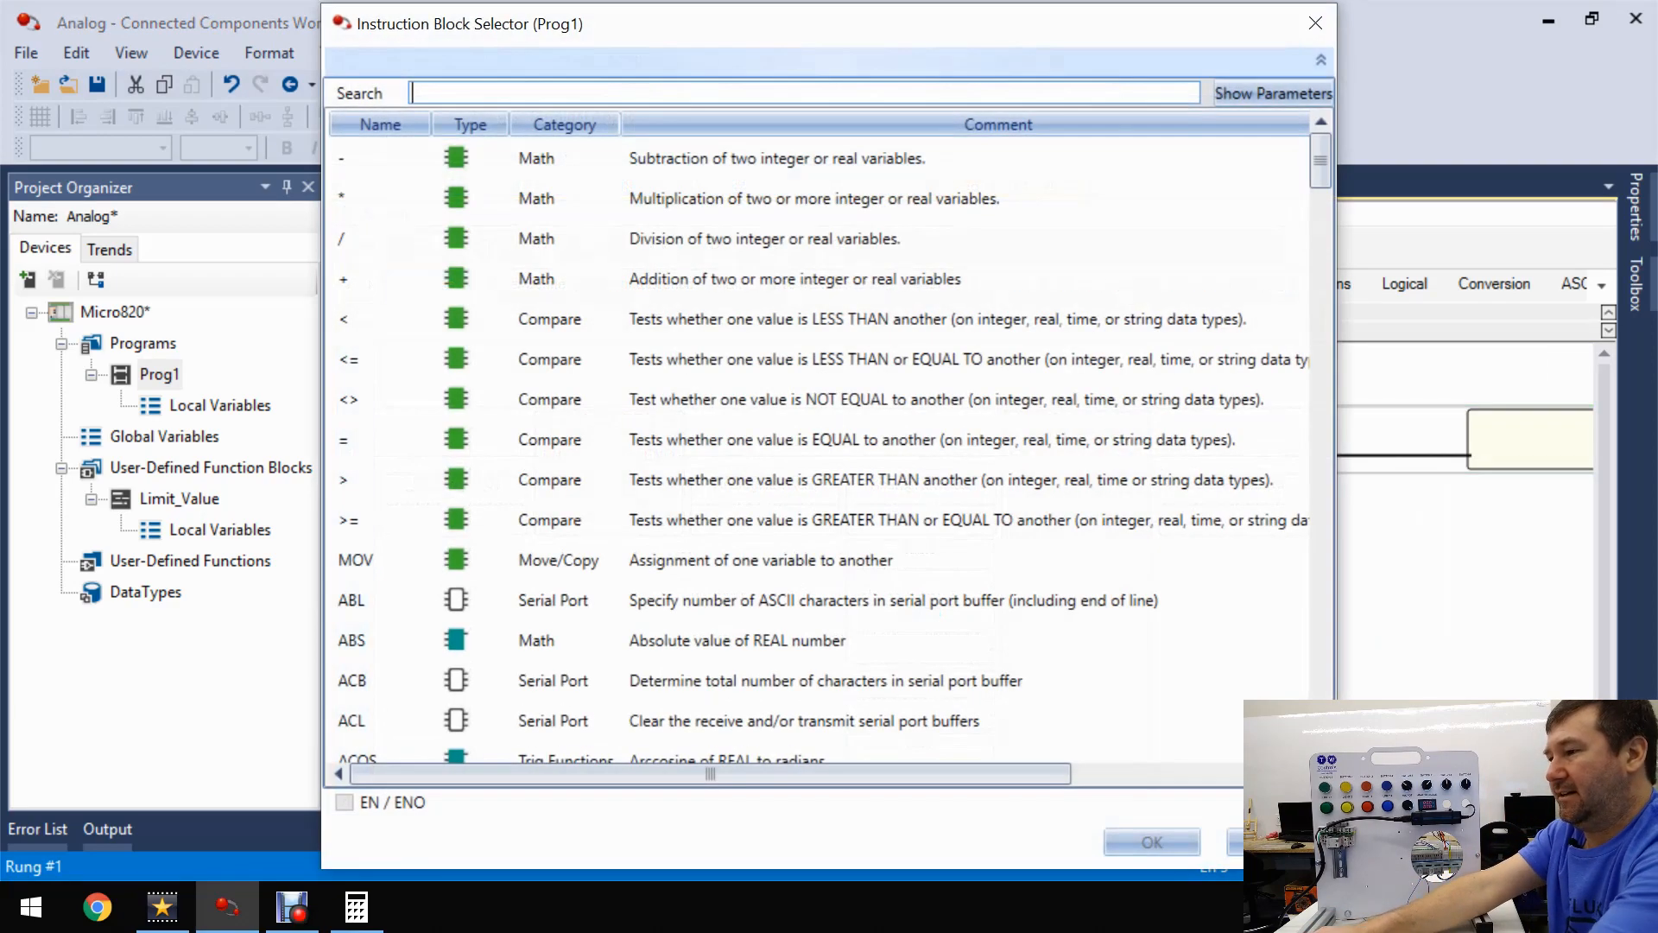
- Select the Limit_Value_1 block on the rung and feed AnalogMaScaled into Input_Value
text(lim)
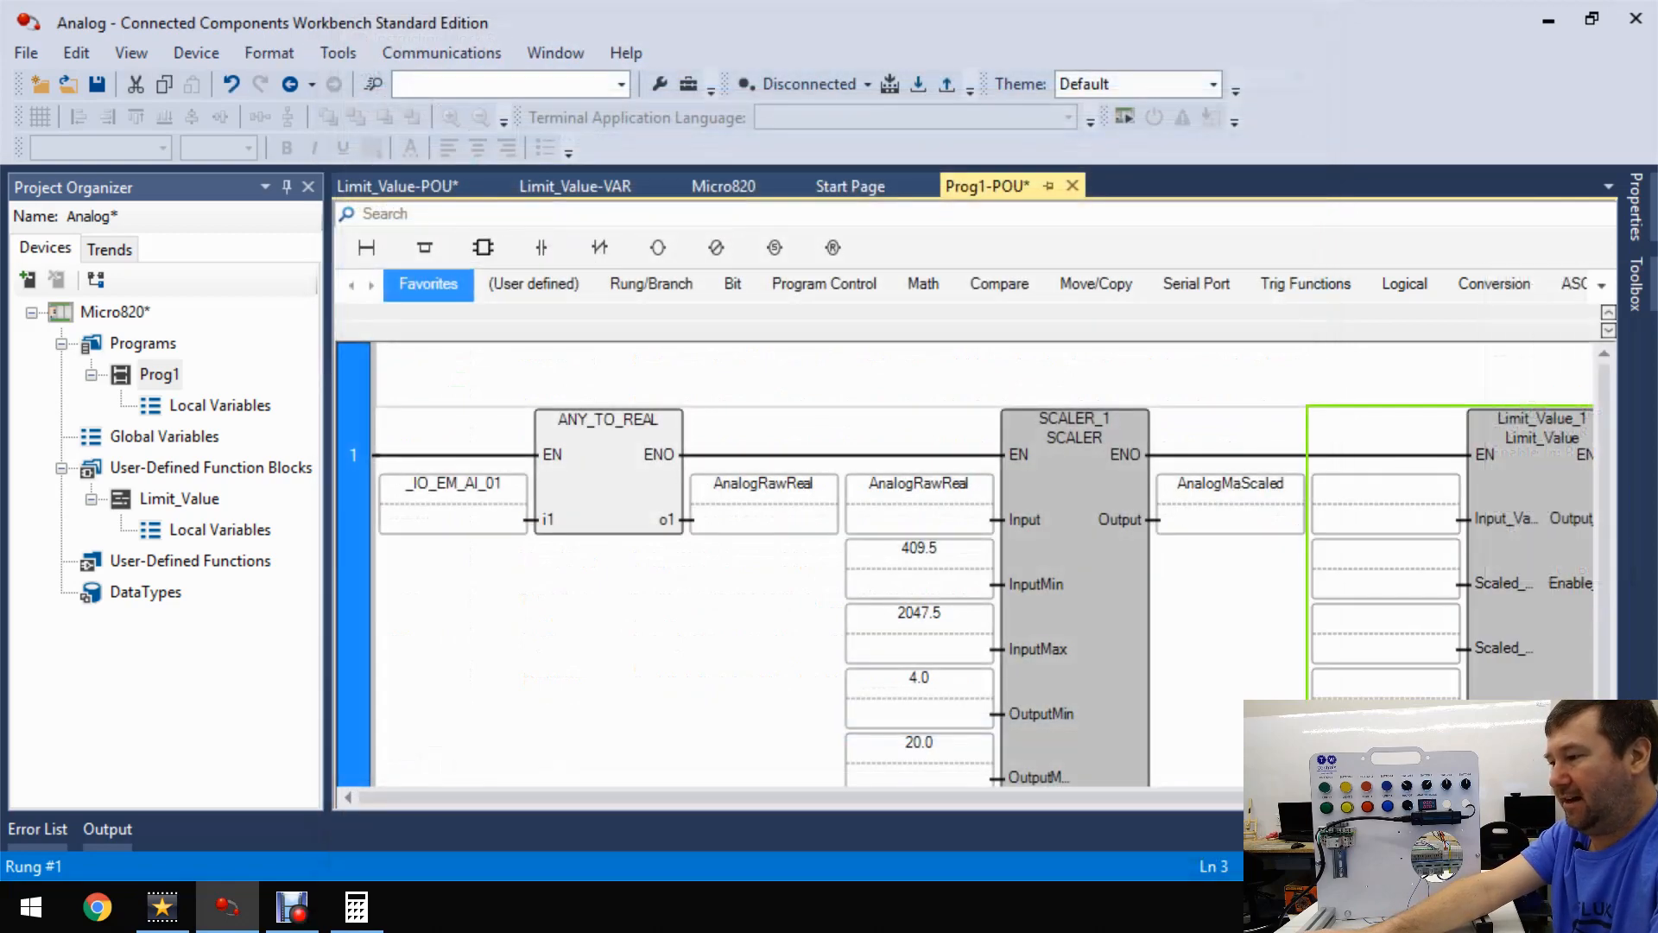
scroll(right, 3)
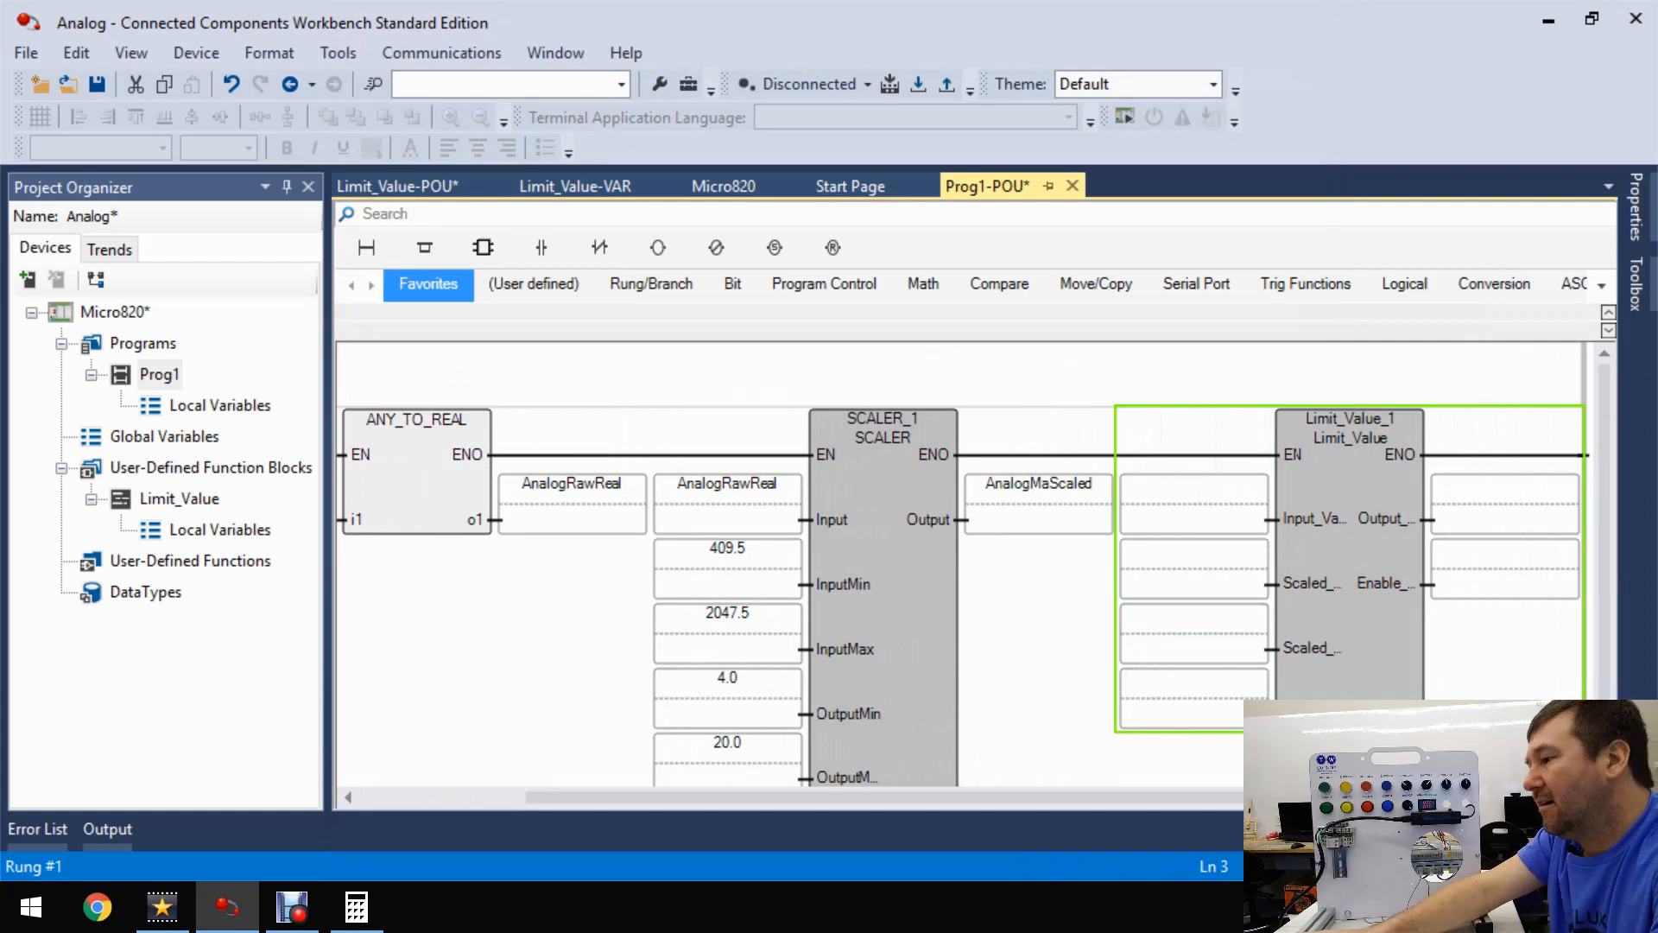
click(1036, 484)
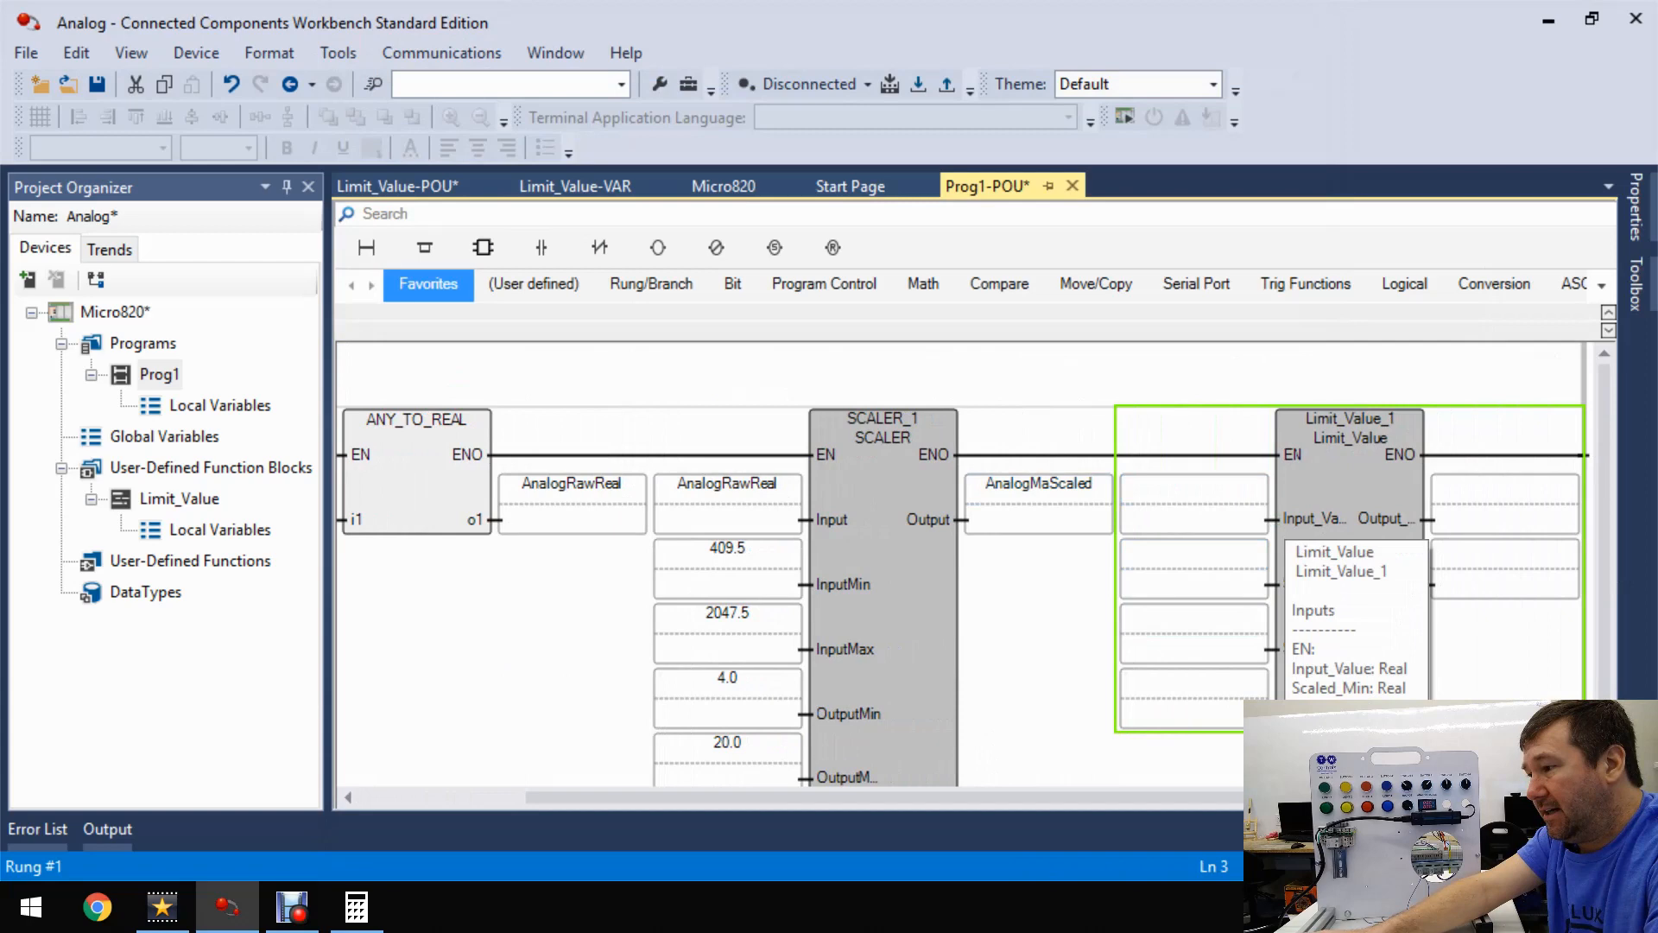
click(1036, 487)
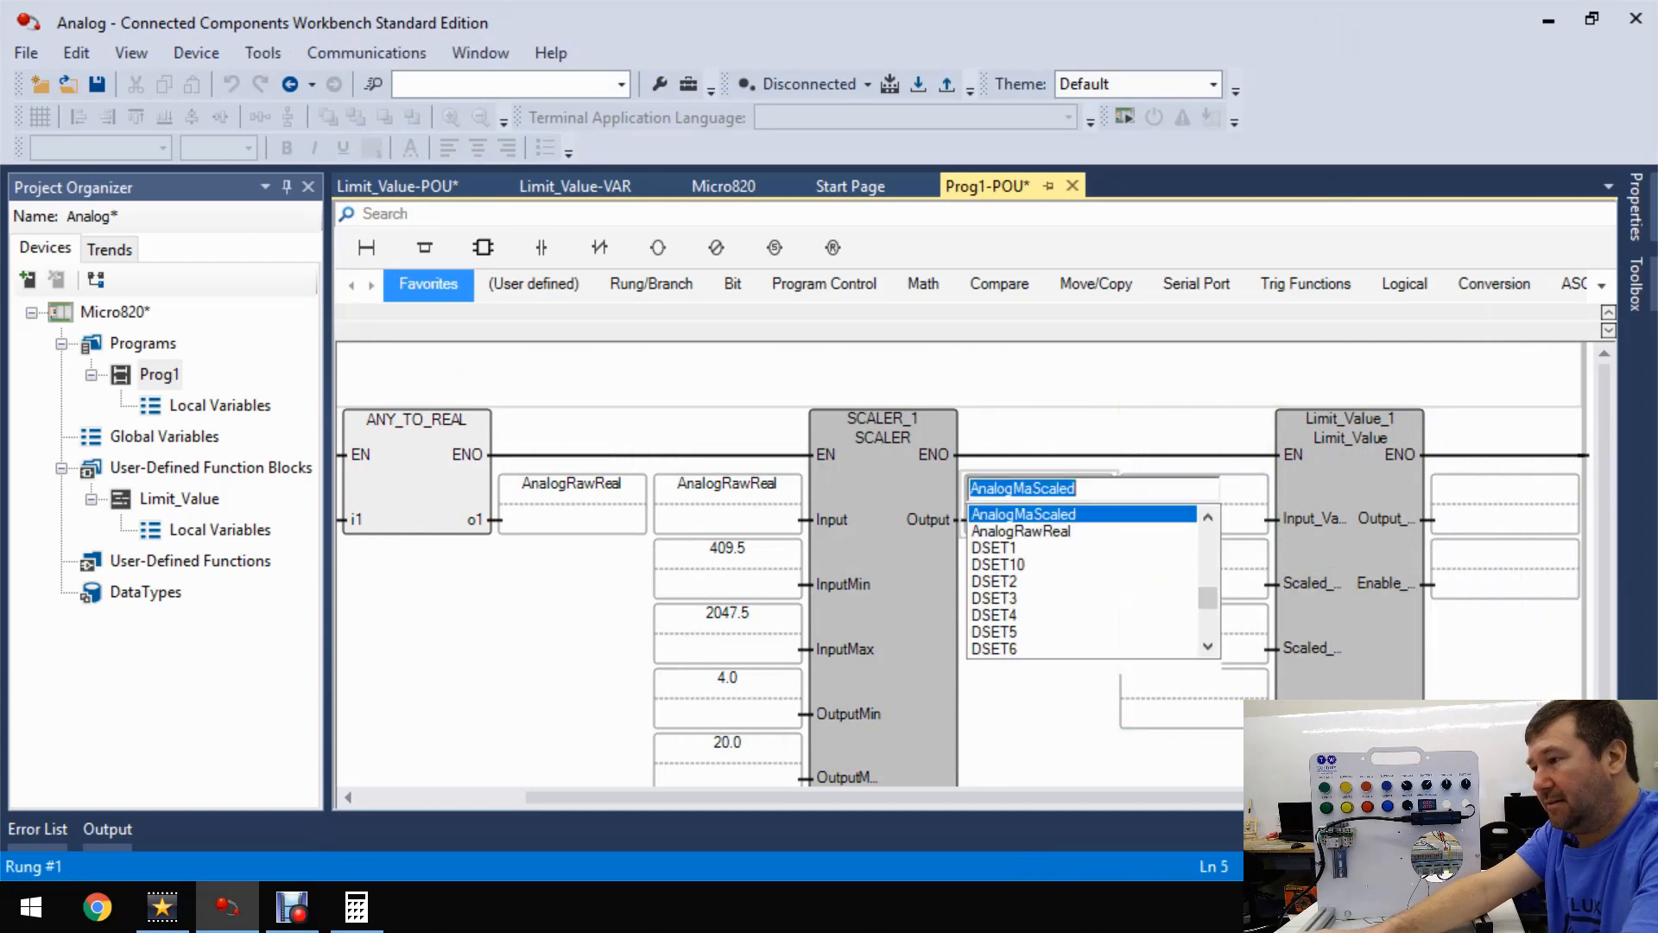
click(1021, 513)
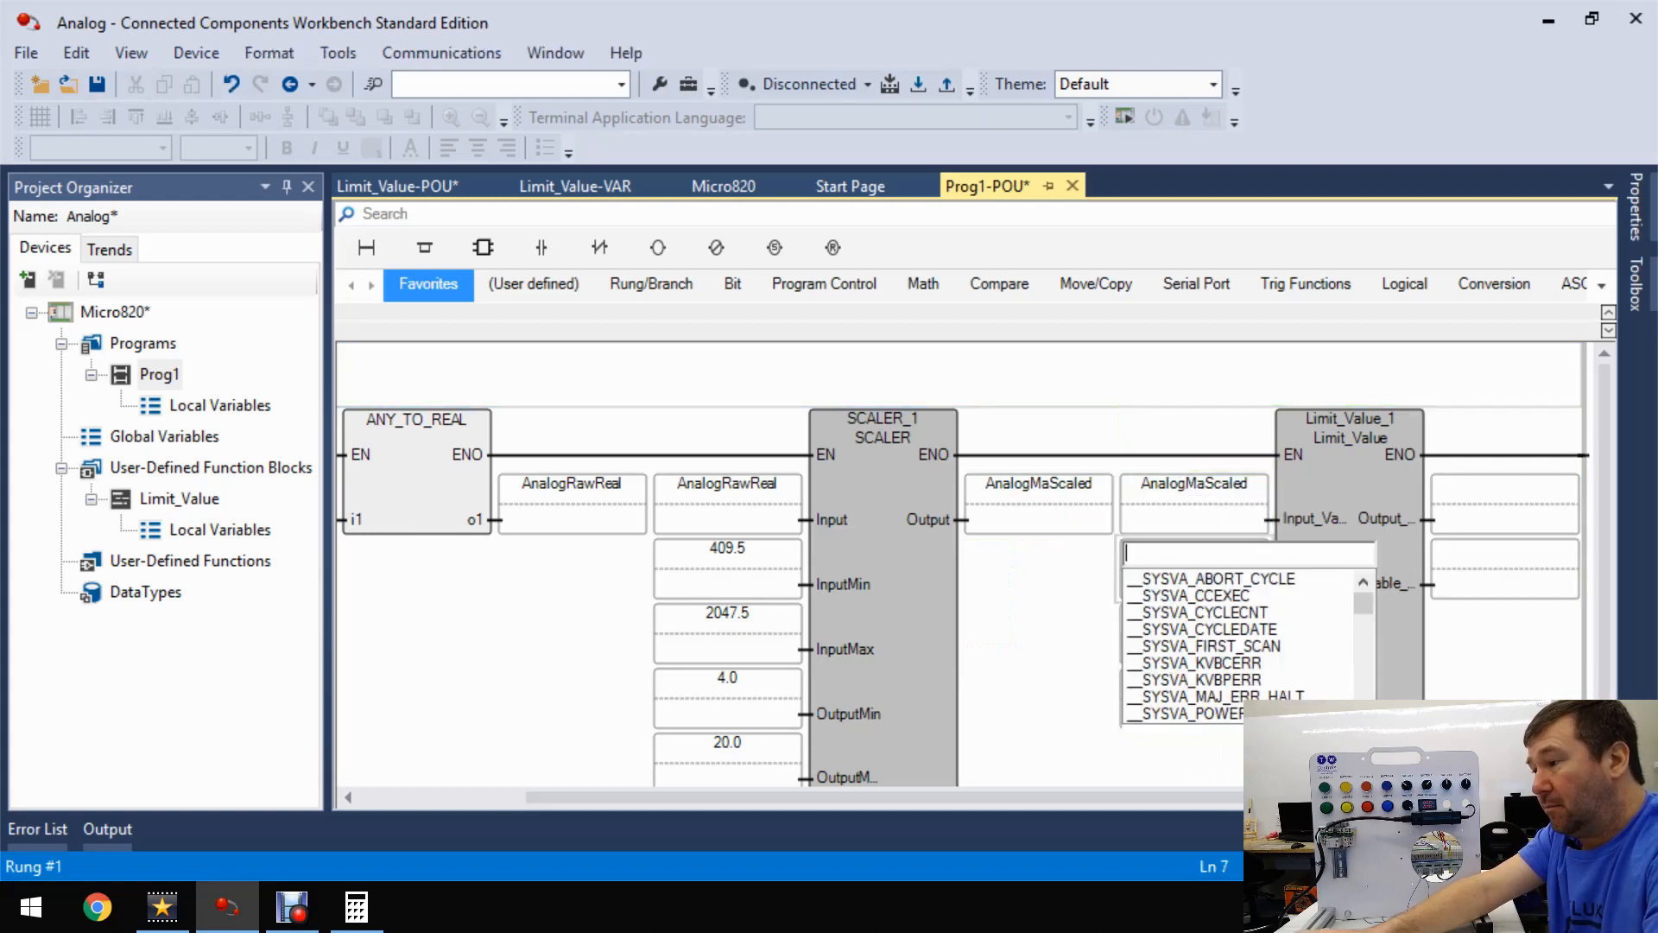
- Enter 4.0 and 20.0 limits and create REAL AnalogScaledInRange as the limiter output
text(4.0)
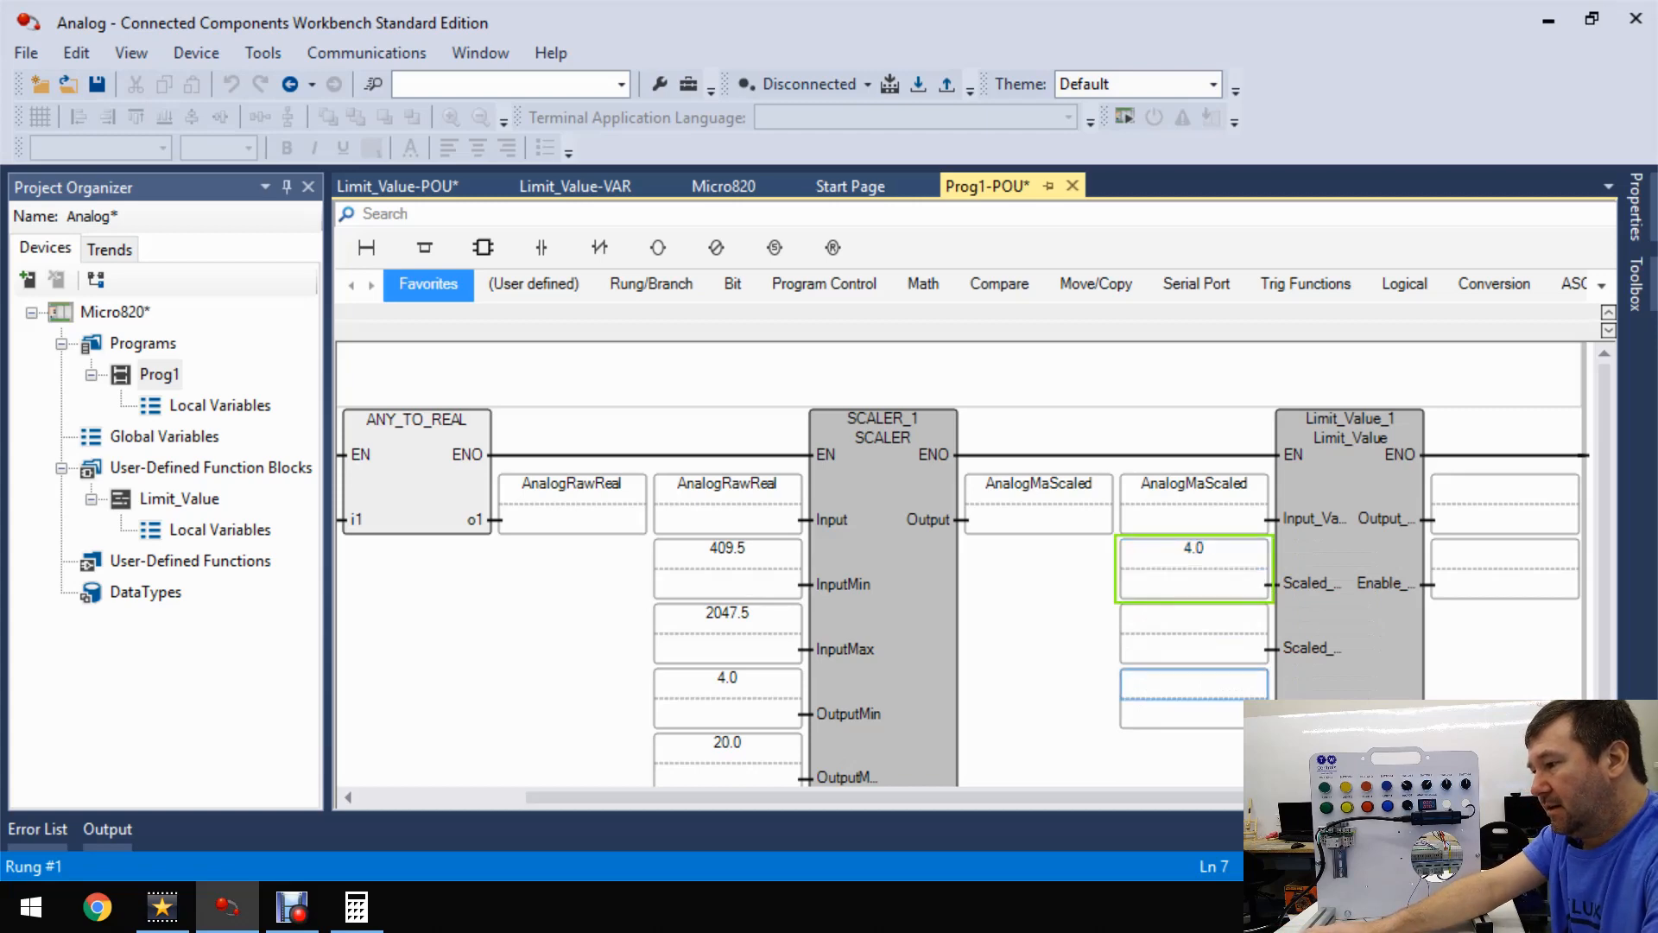
click(1194, 602)
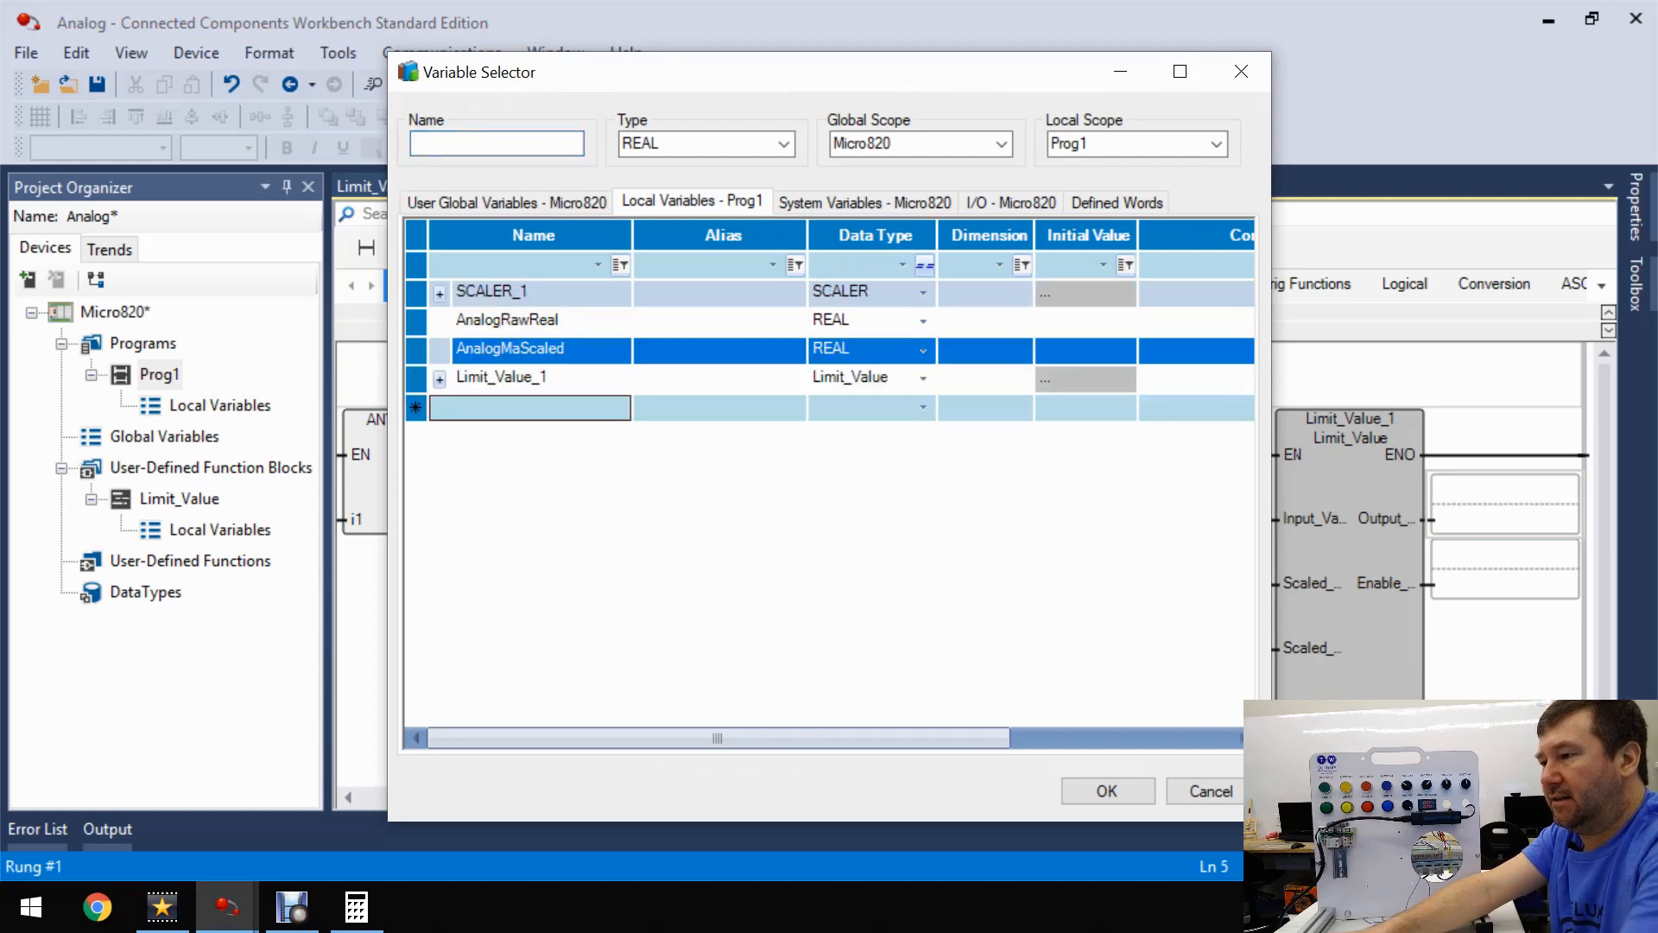
text(AnalogScale)
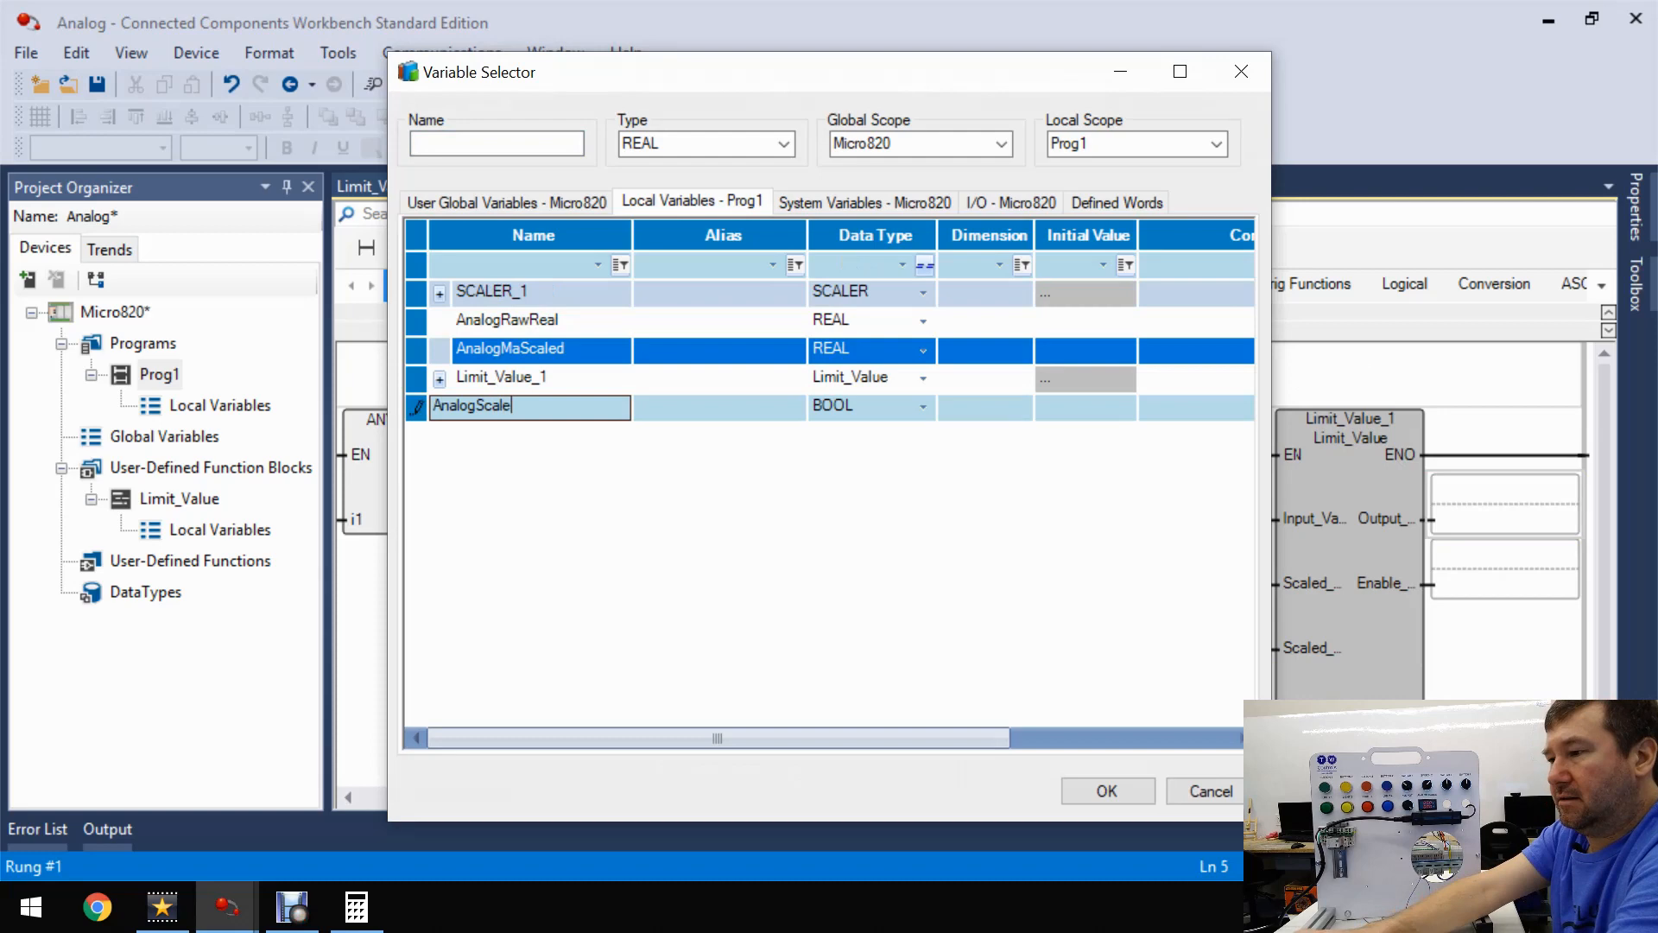
text(InRange)
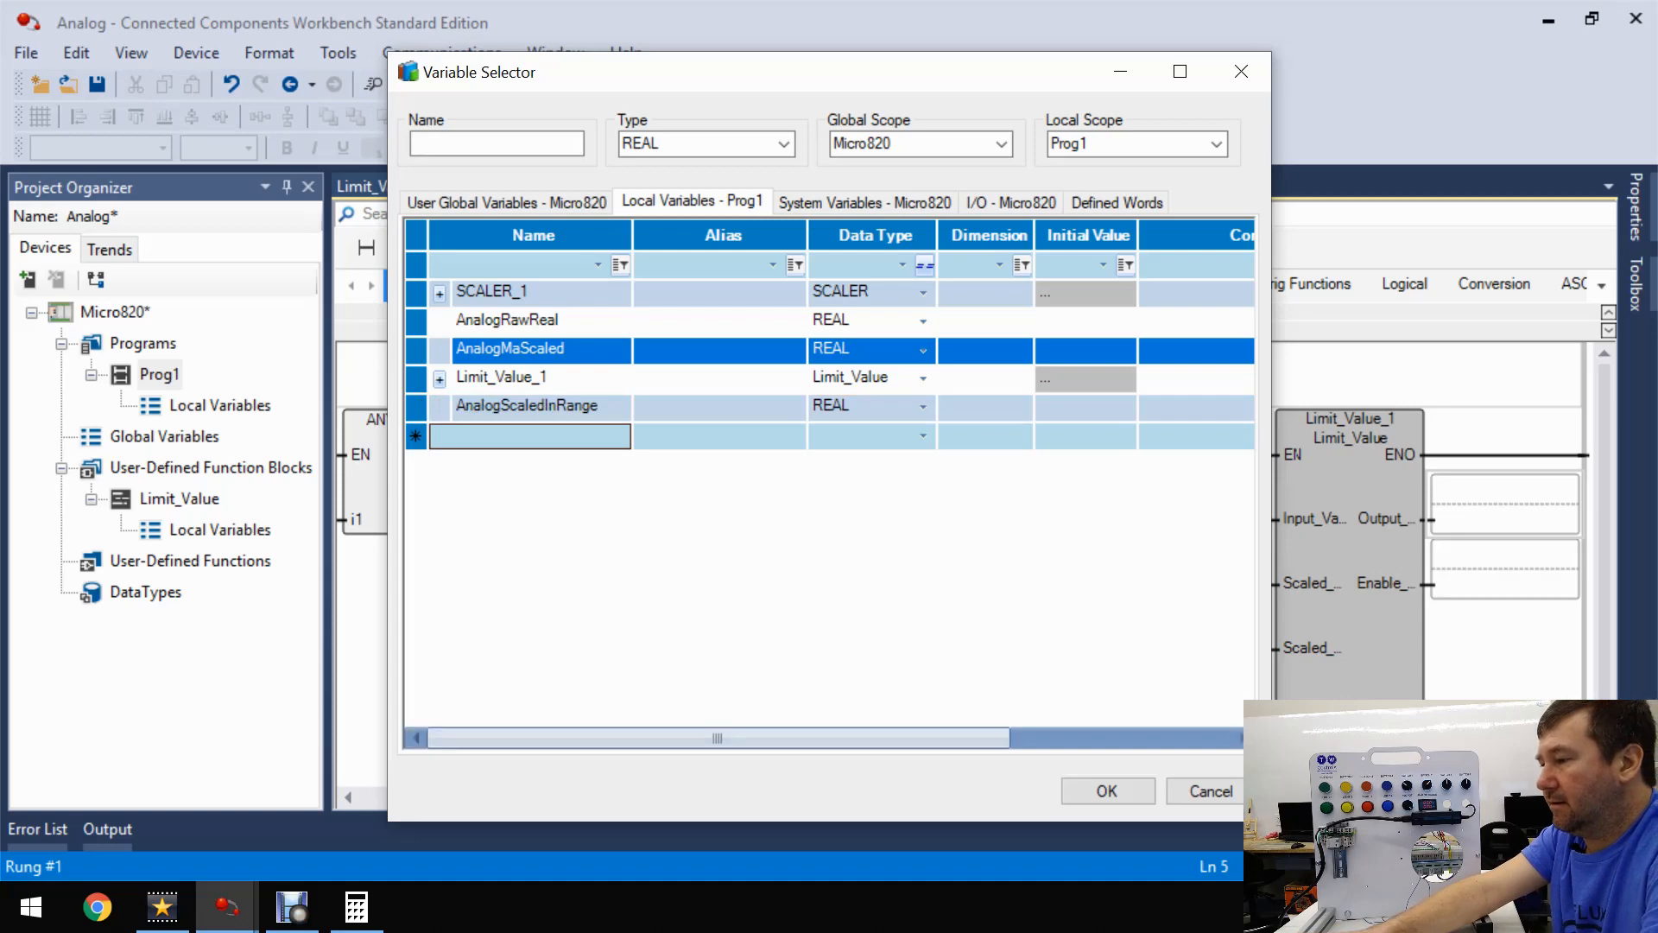
click(1105, 791)
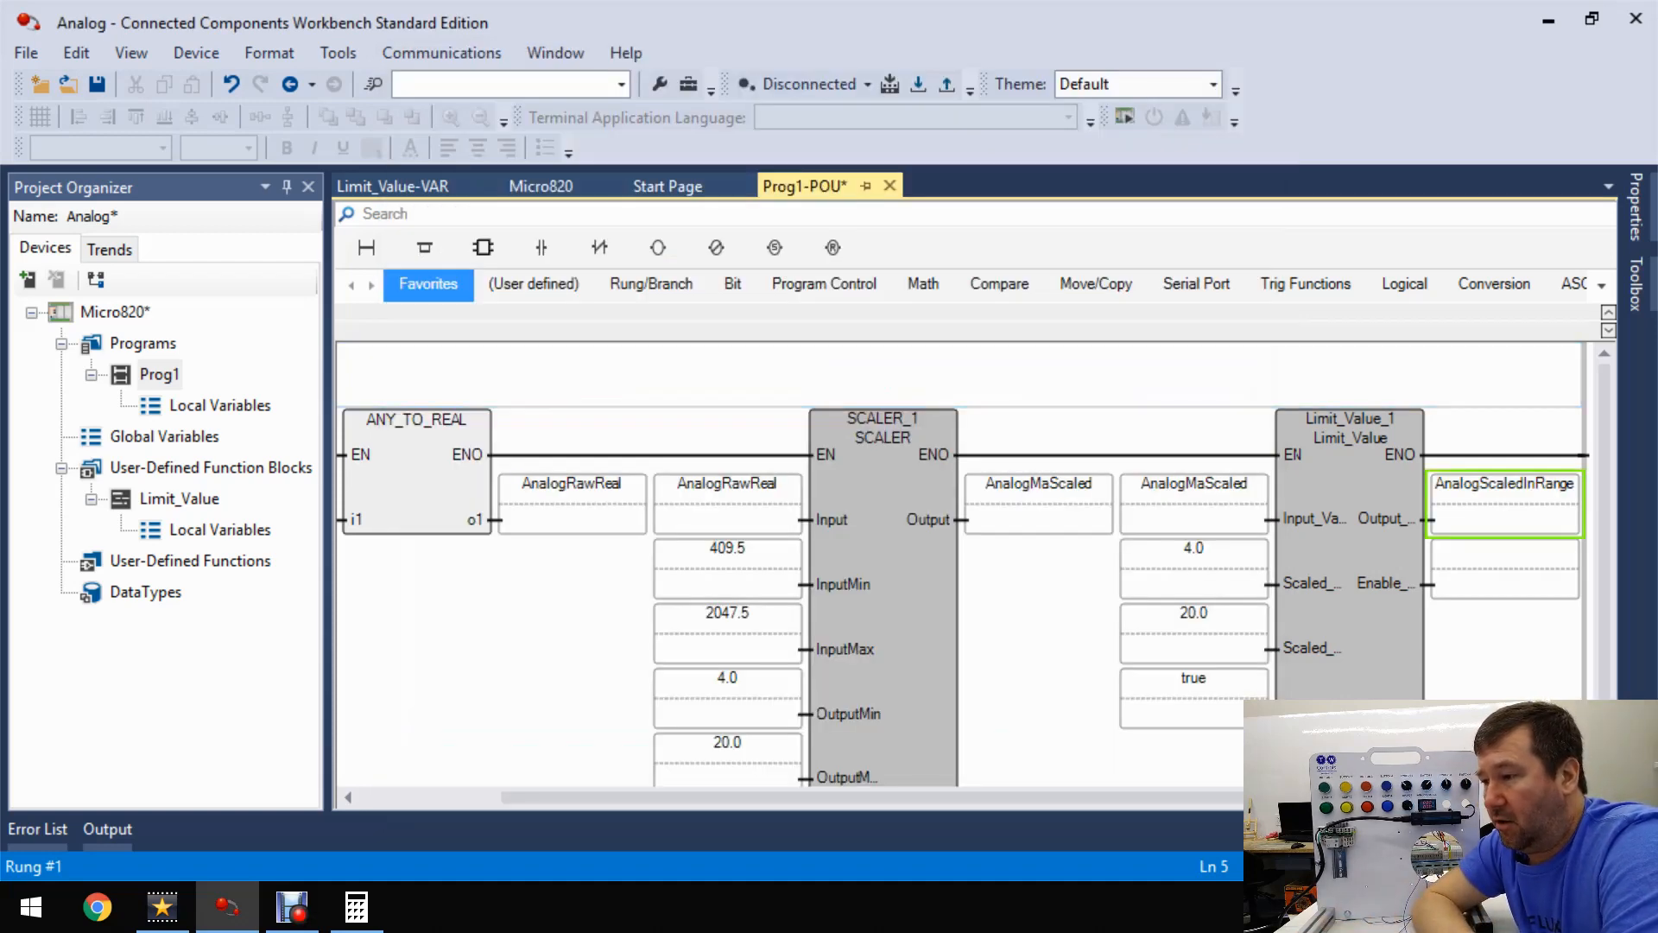
- Move Scaled_Min above Input_Value in the Limit_Value parameter list, giving Limit_Value_1 an Enable_In pin
right_click(114, 311)
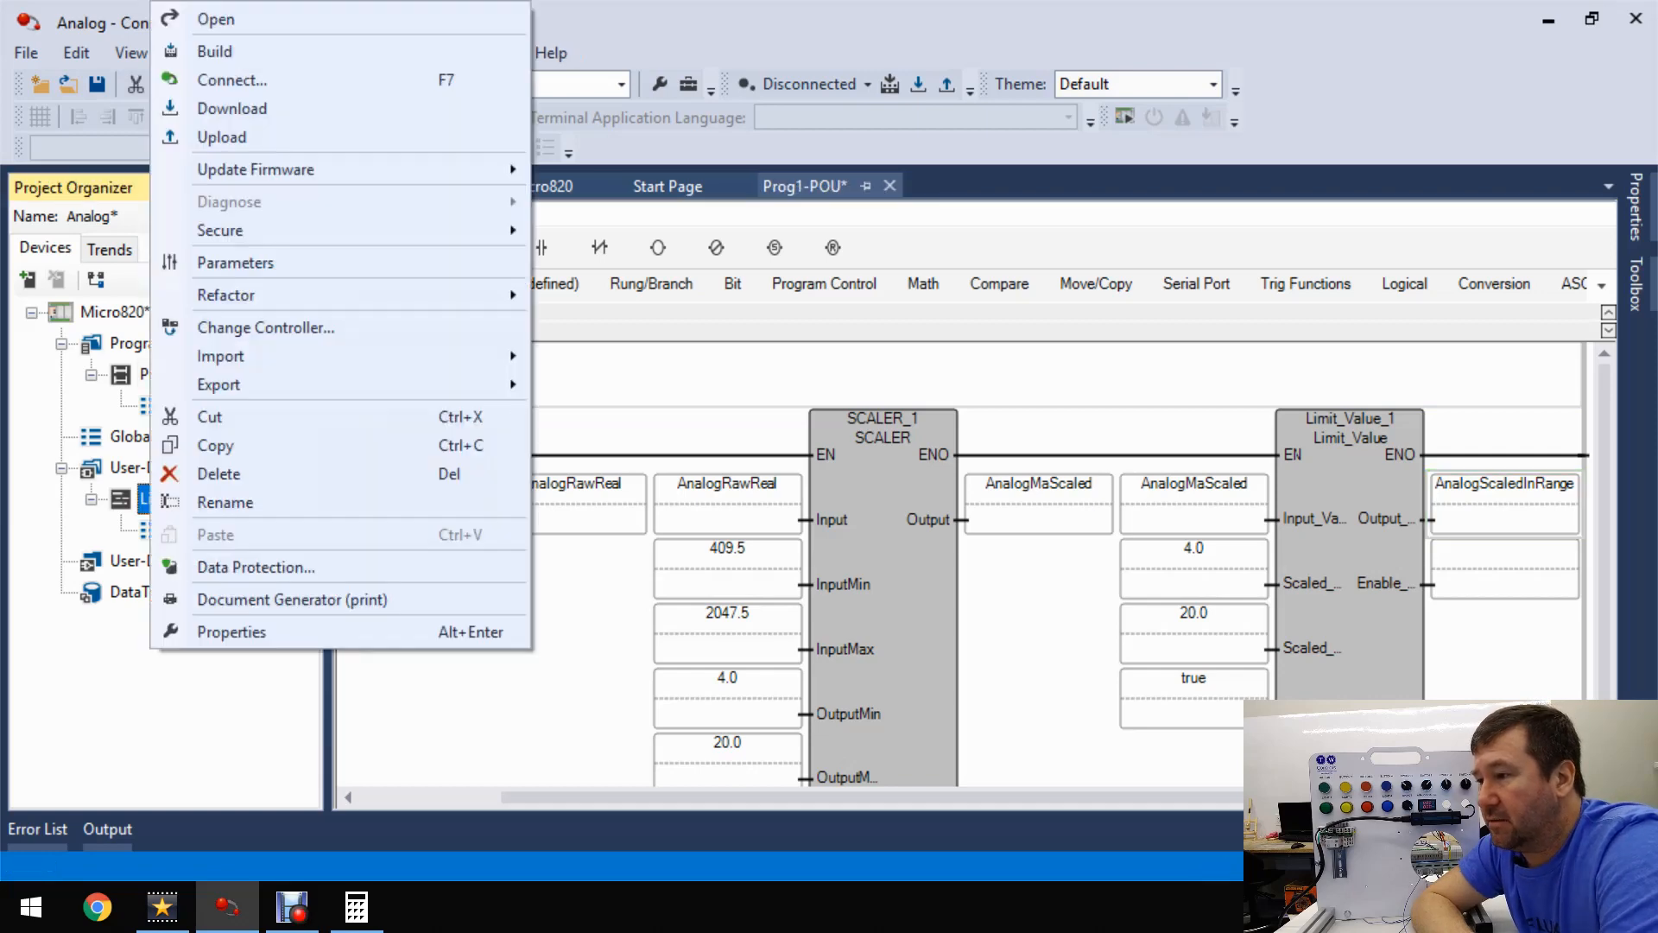
mouse_move(220, 473)
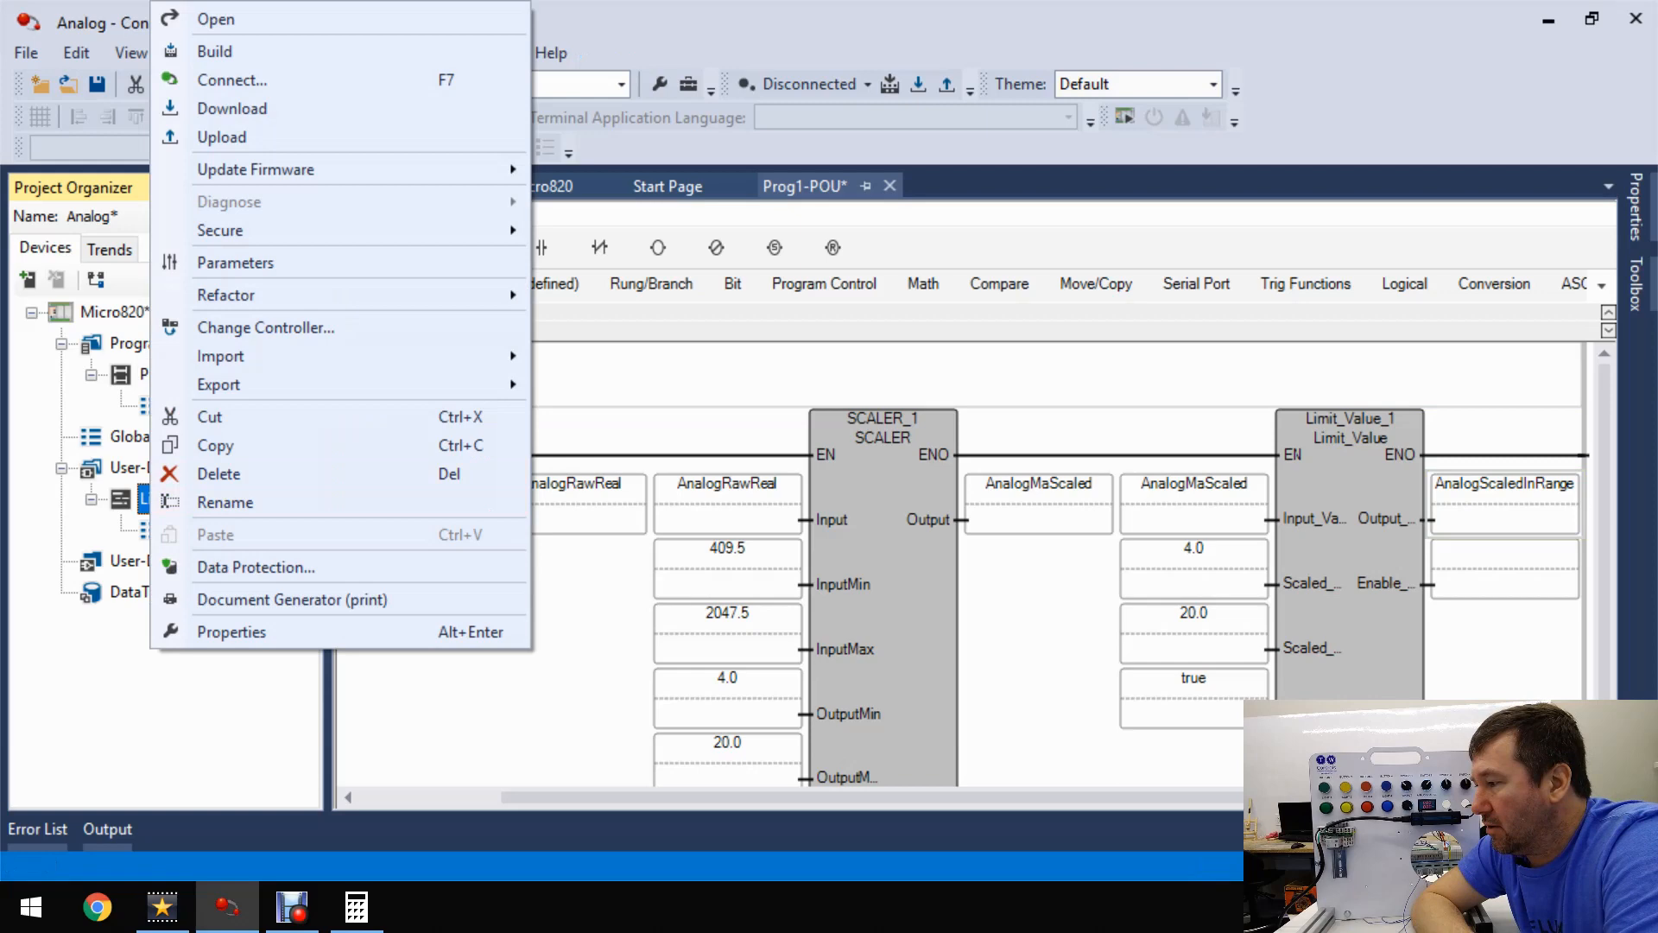
mouse_move(234, 262)
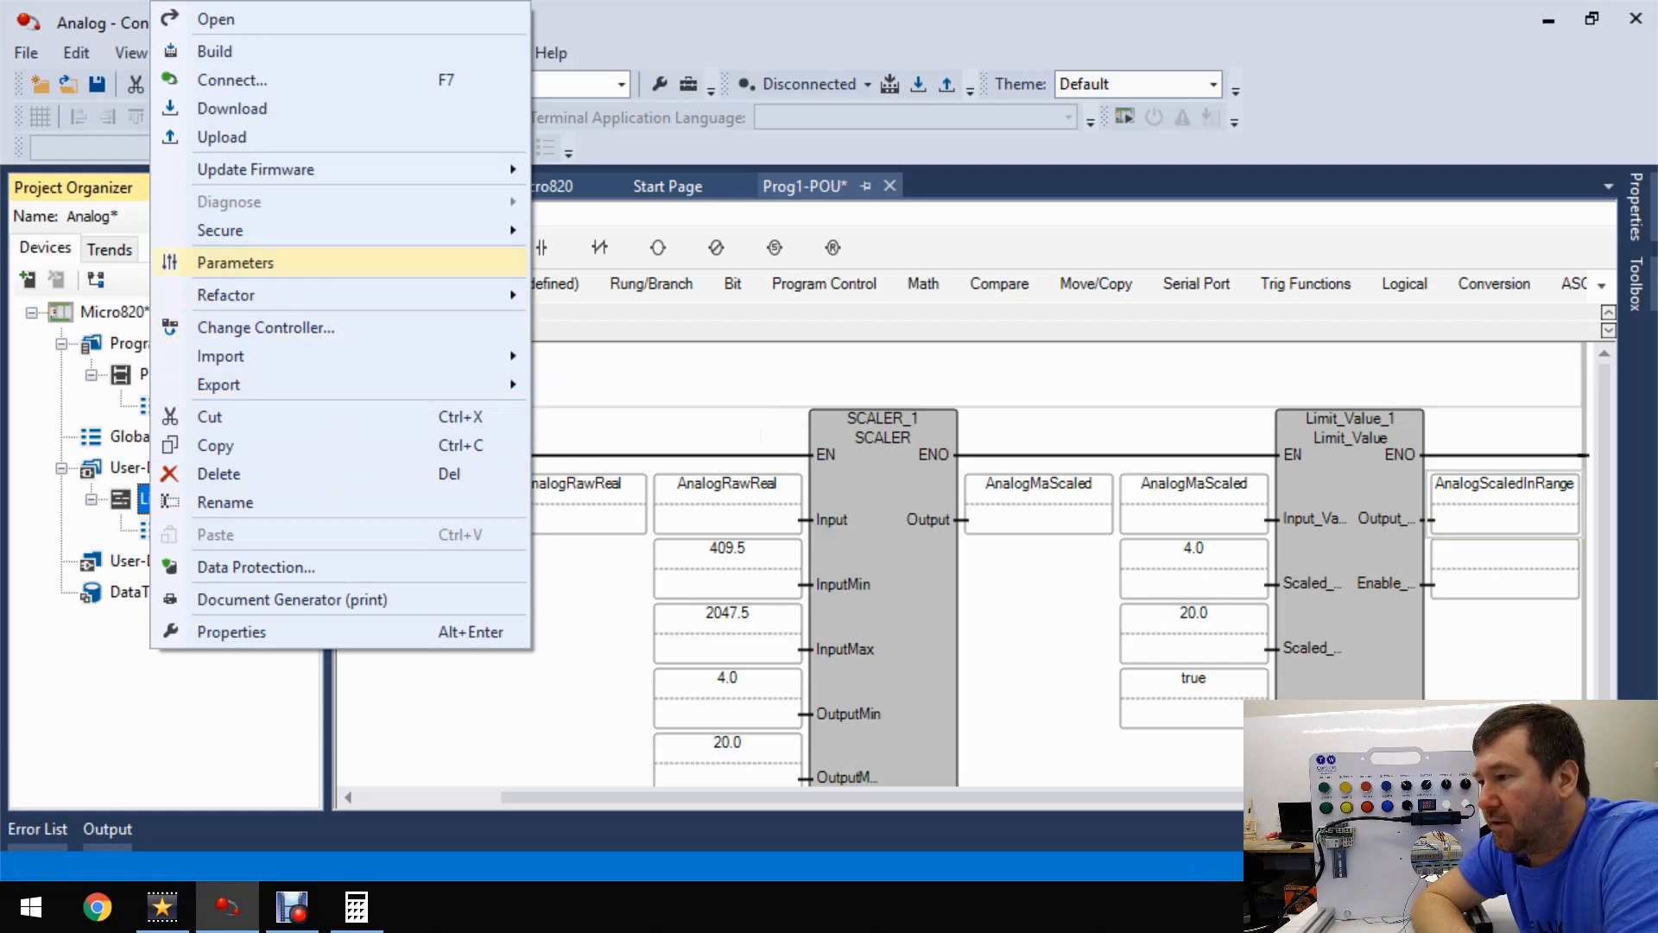
click(234, 262)
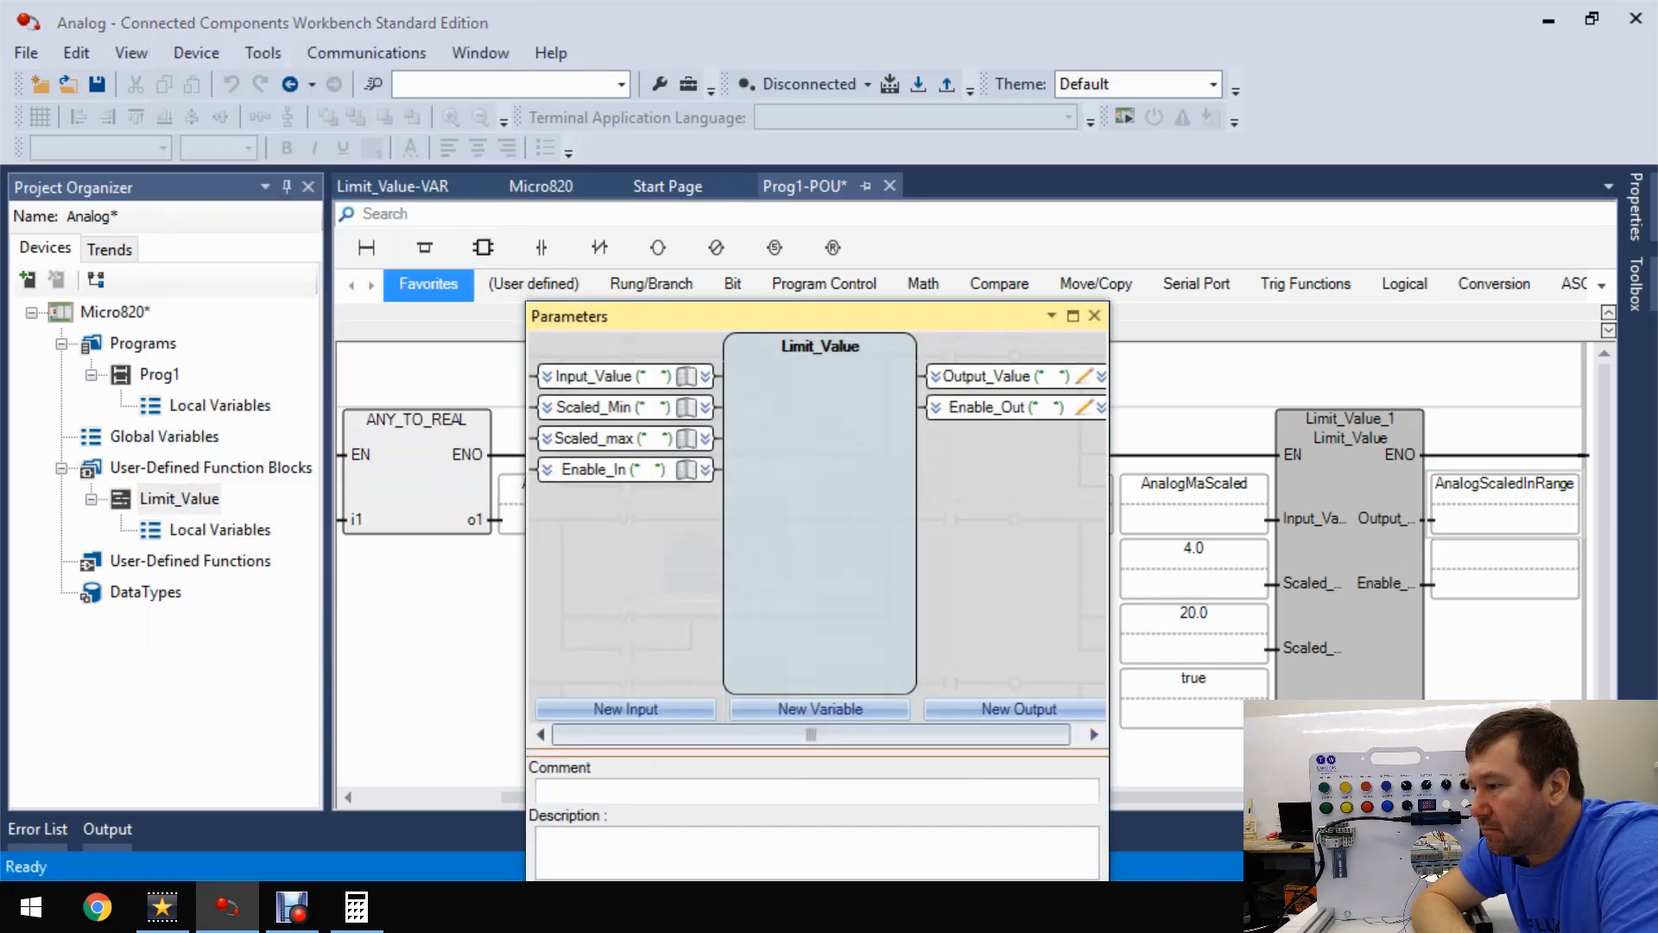
click(597, 377)
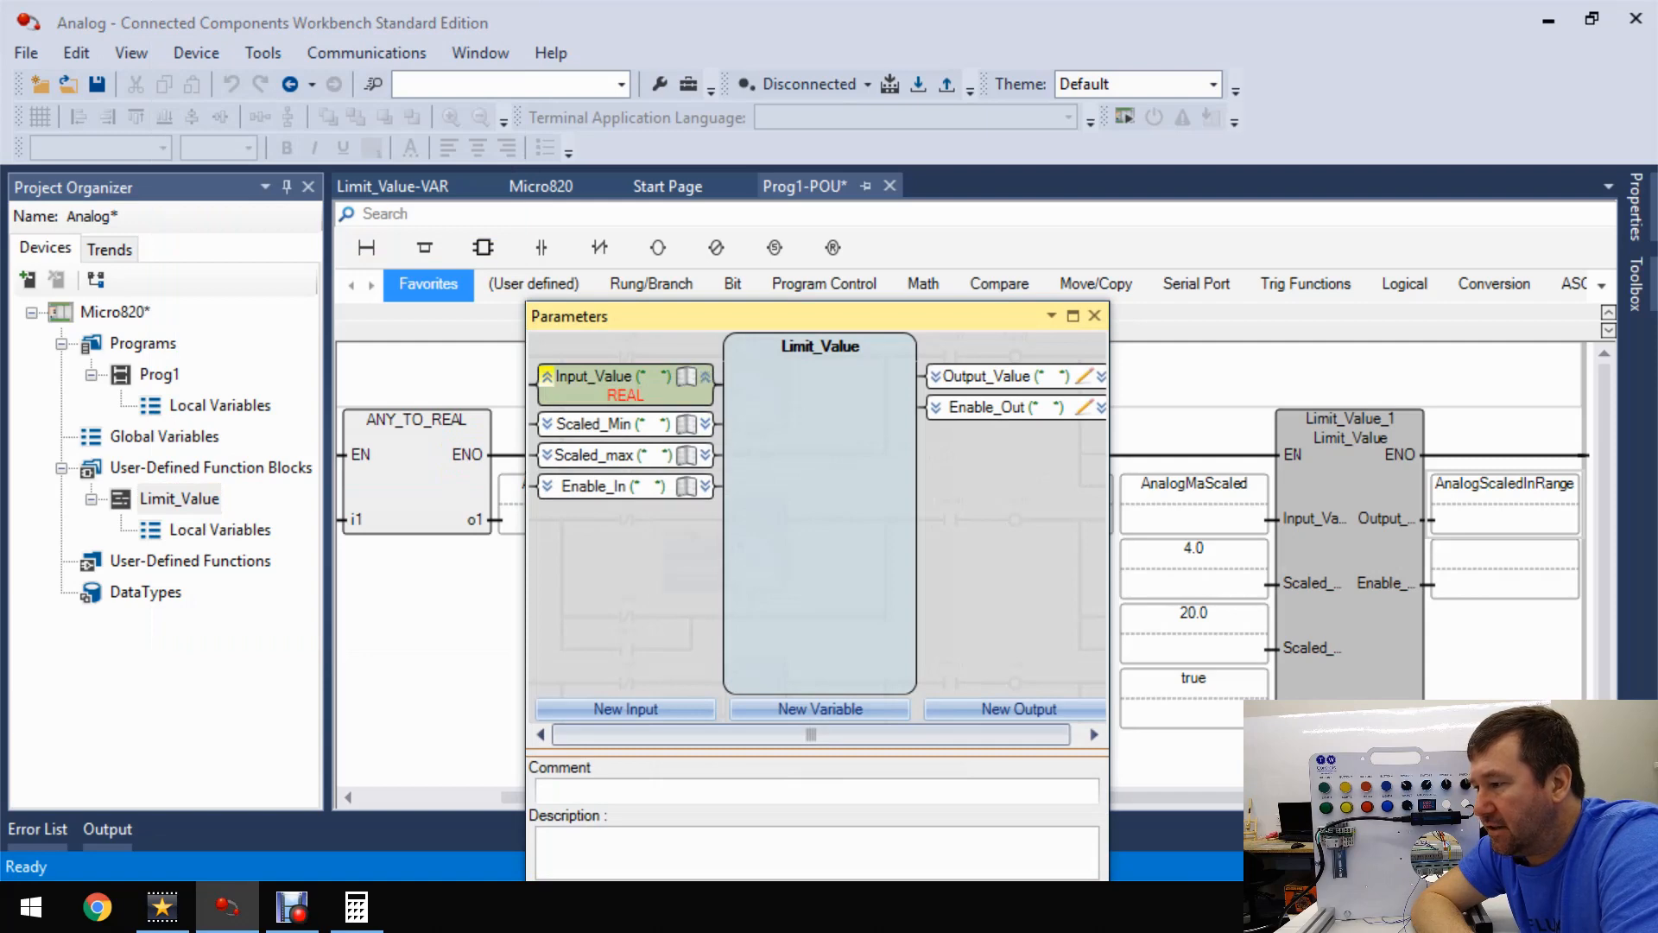
click(603, 376)
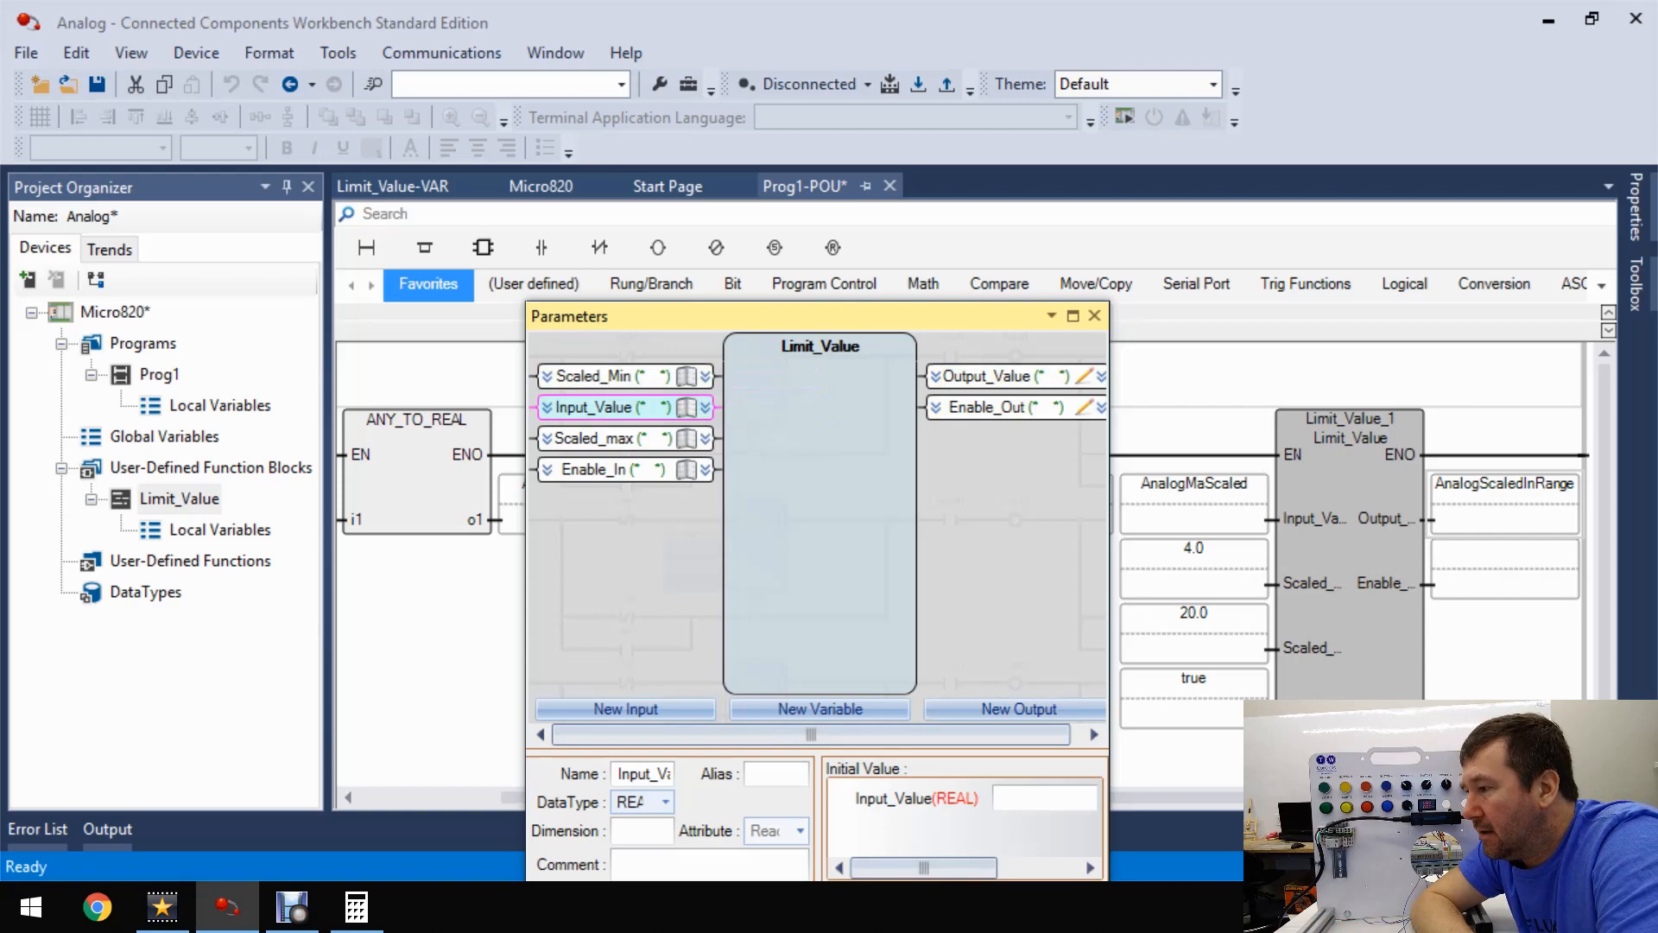
click(1095, 315)
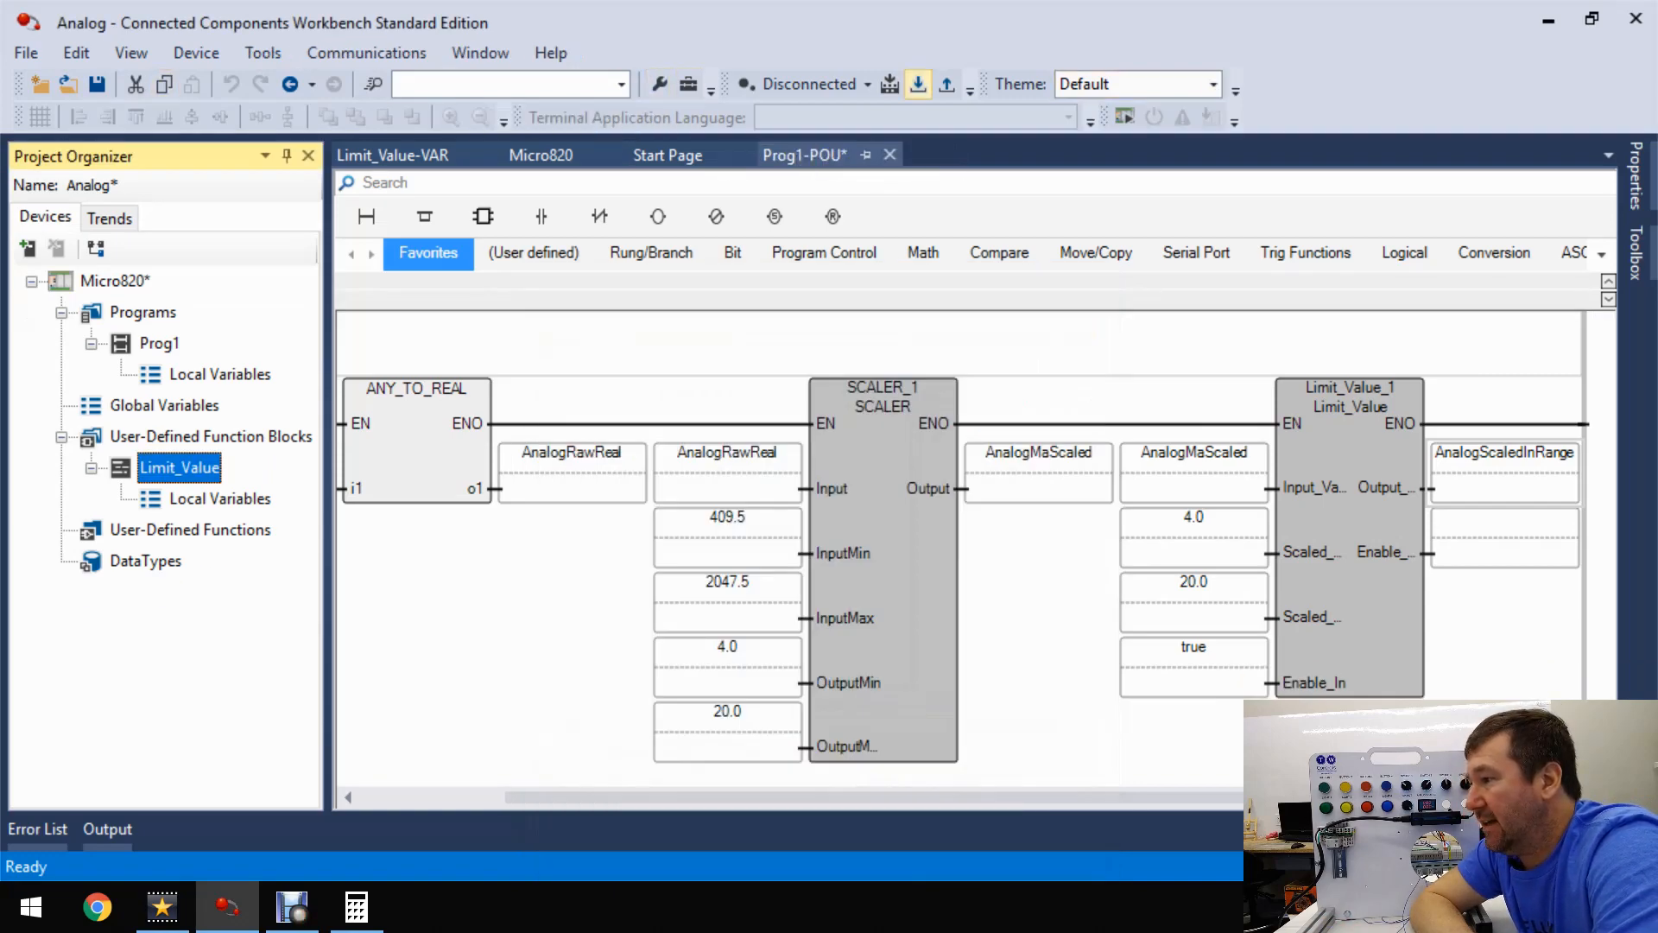
- After the download fails on build errors, end Enable_Out:=Enable_In with ';' and rebuild
click(541, 154)
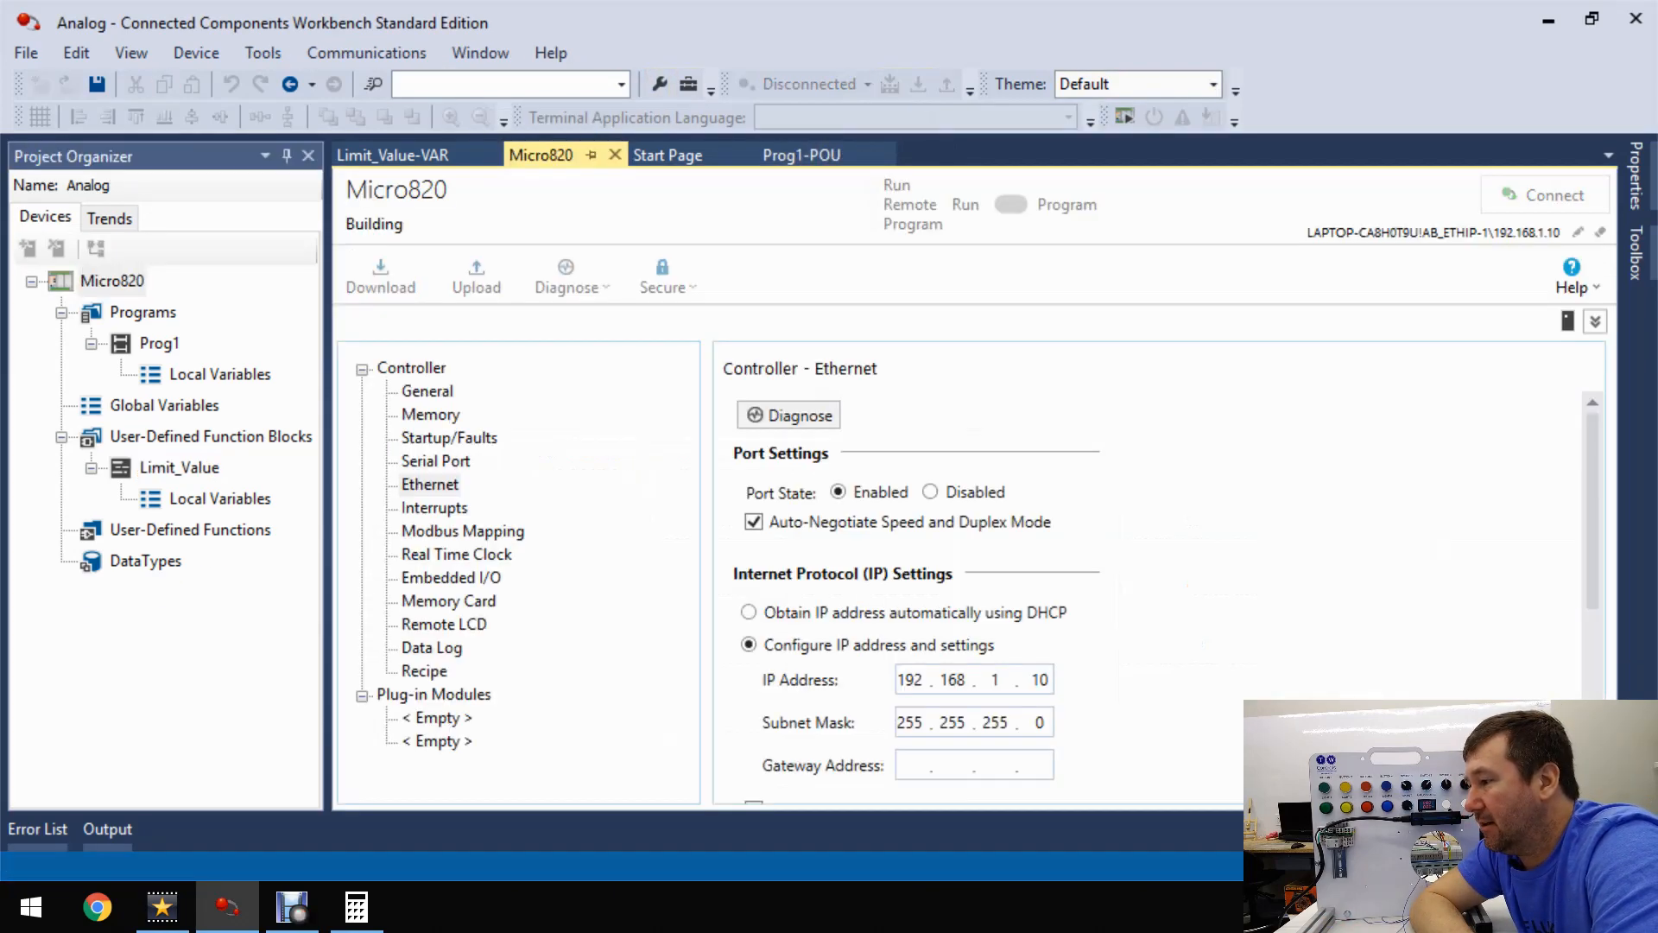
click(380, 274)
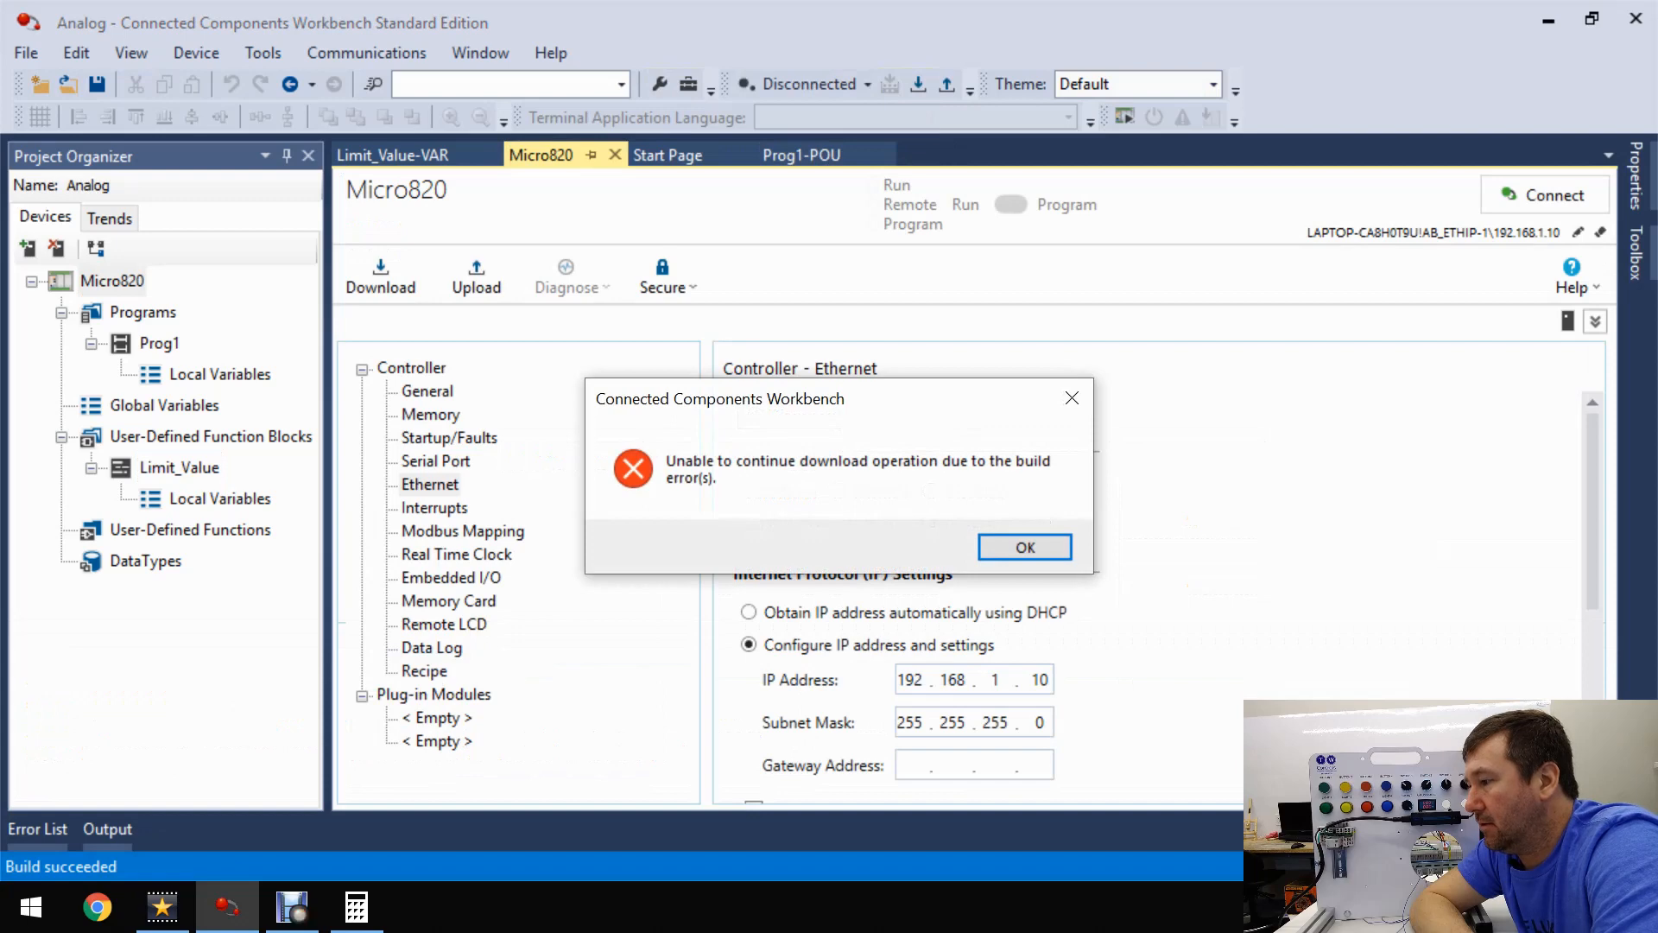
click(1021, 547)
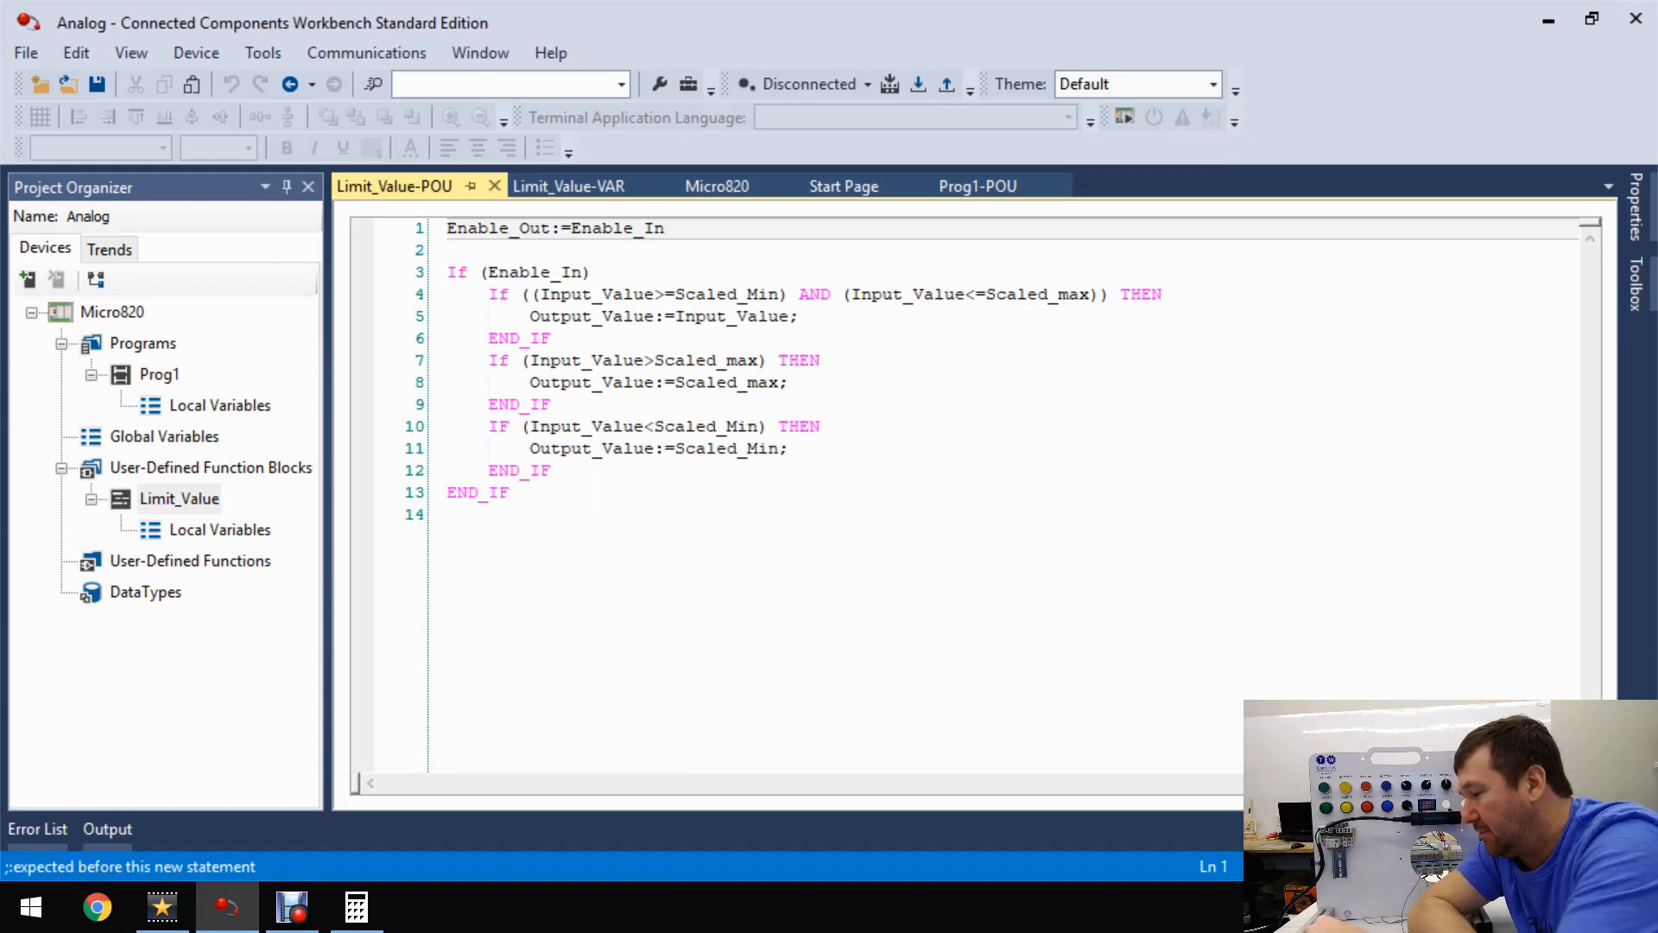
text(;)
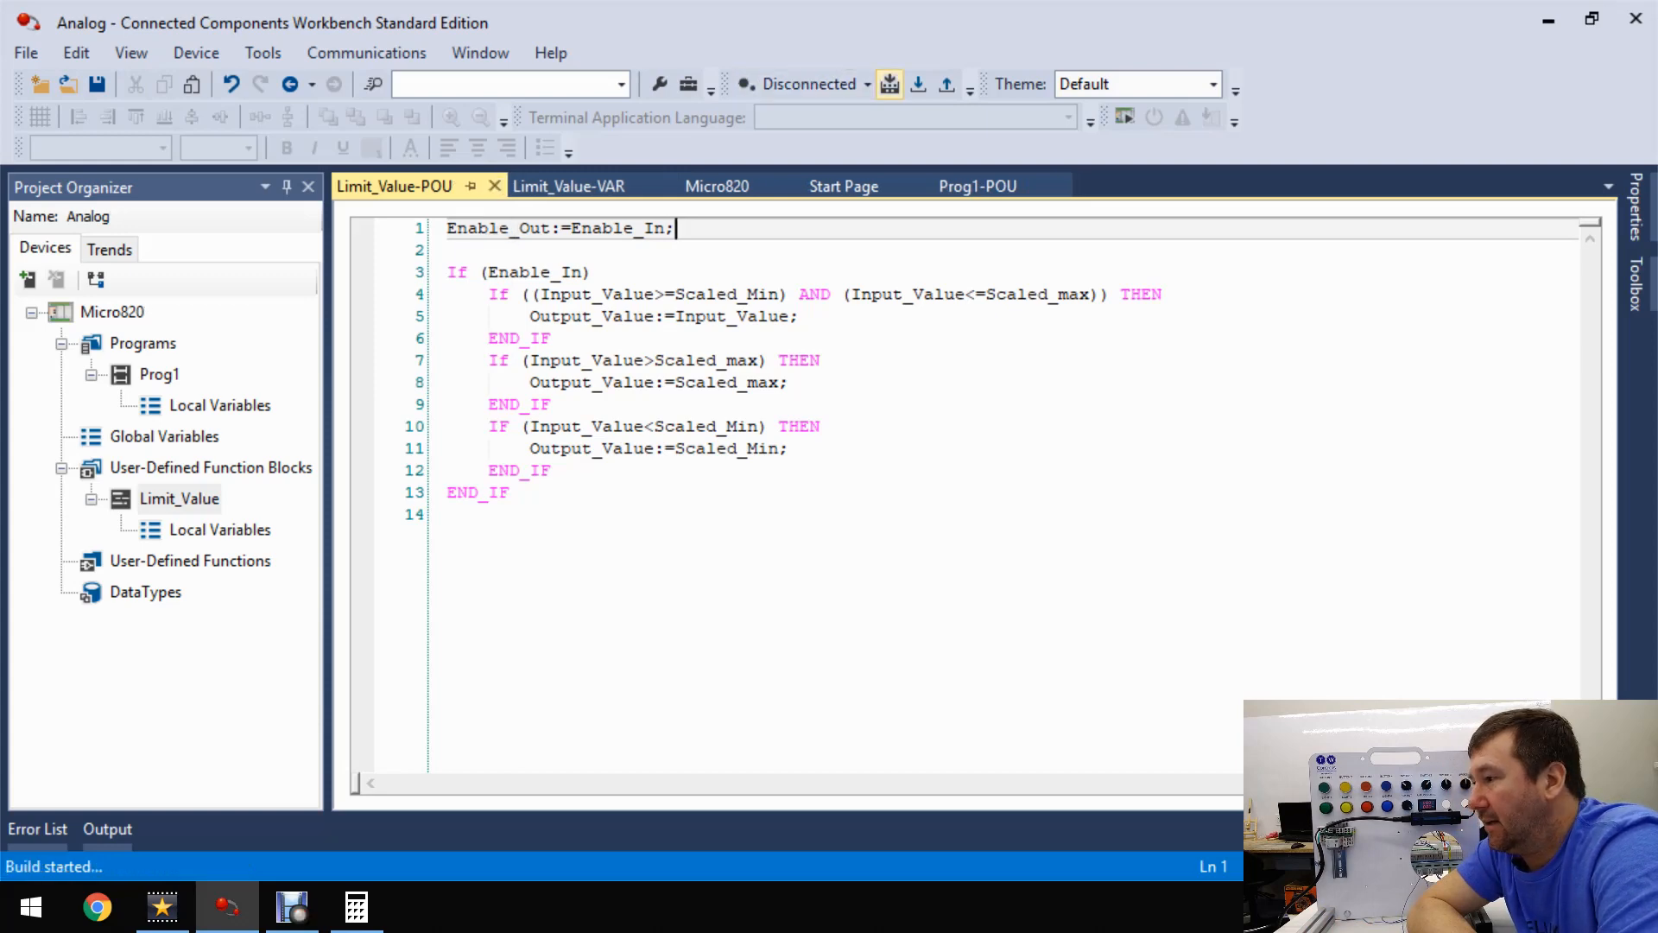
click(717, 186)
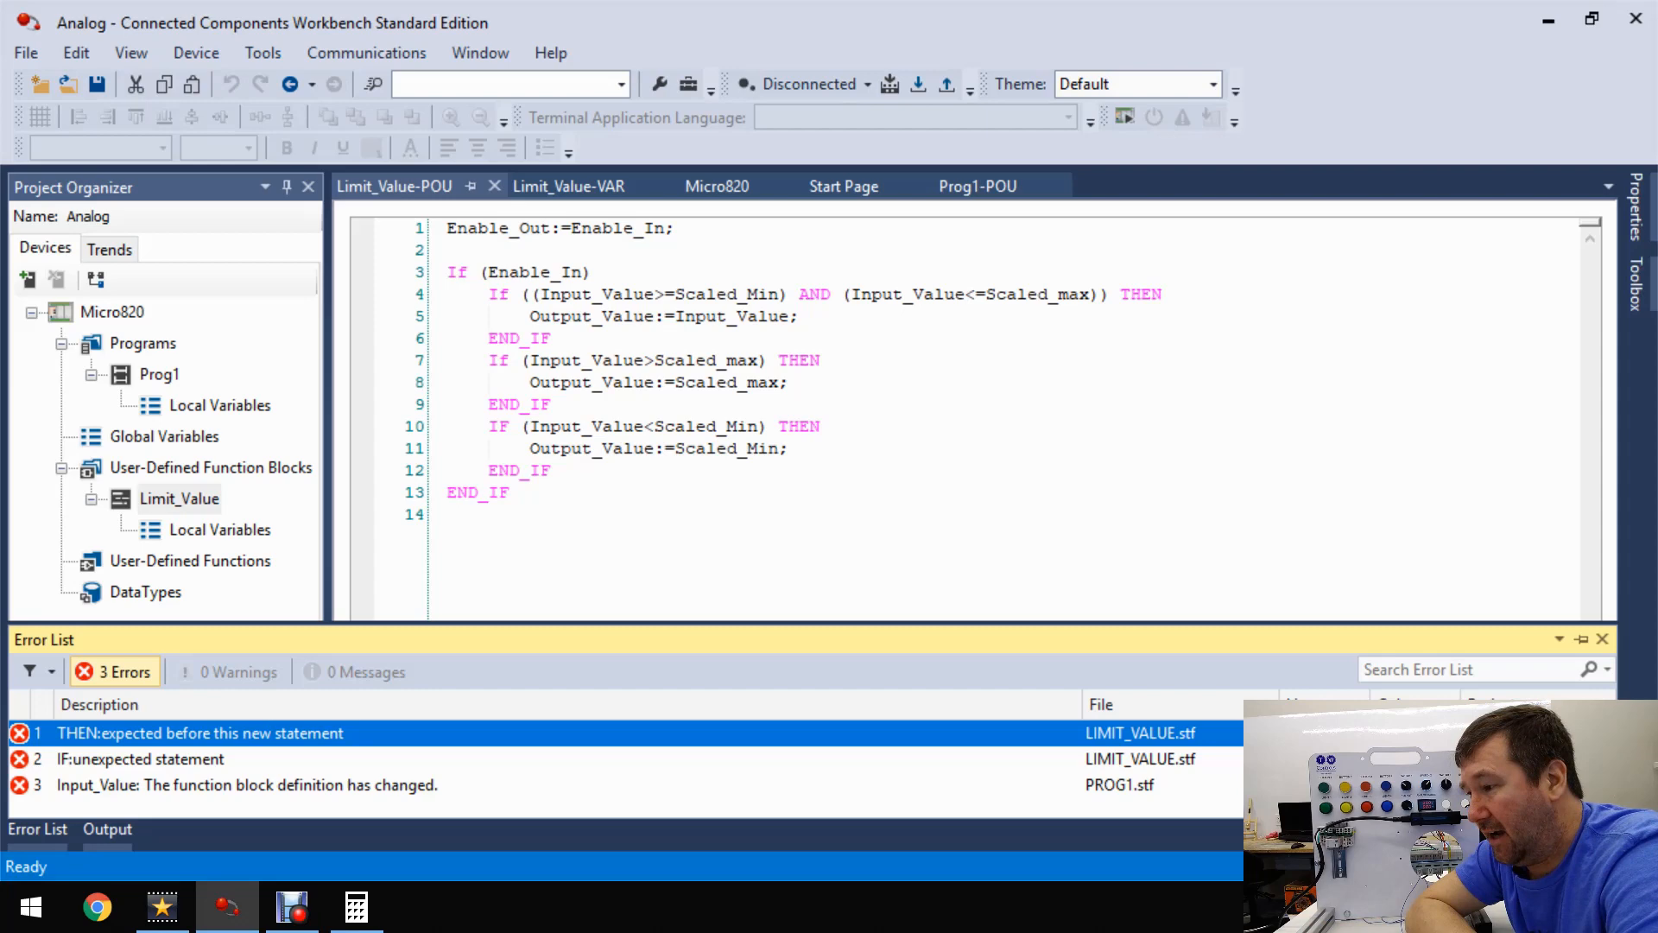
- Add THEN after IF (Enable_In) and ';' after each inner END_IF so the build succeeds
double_click(200, 732)
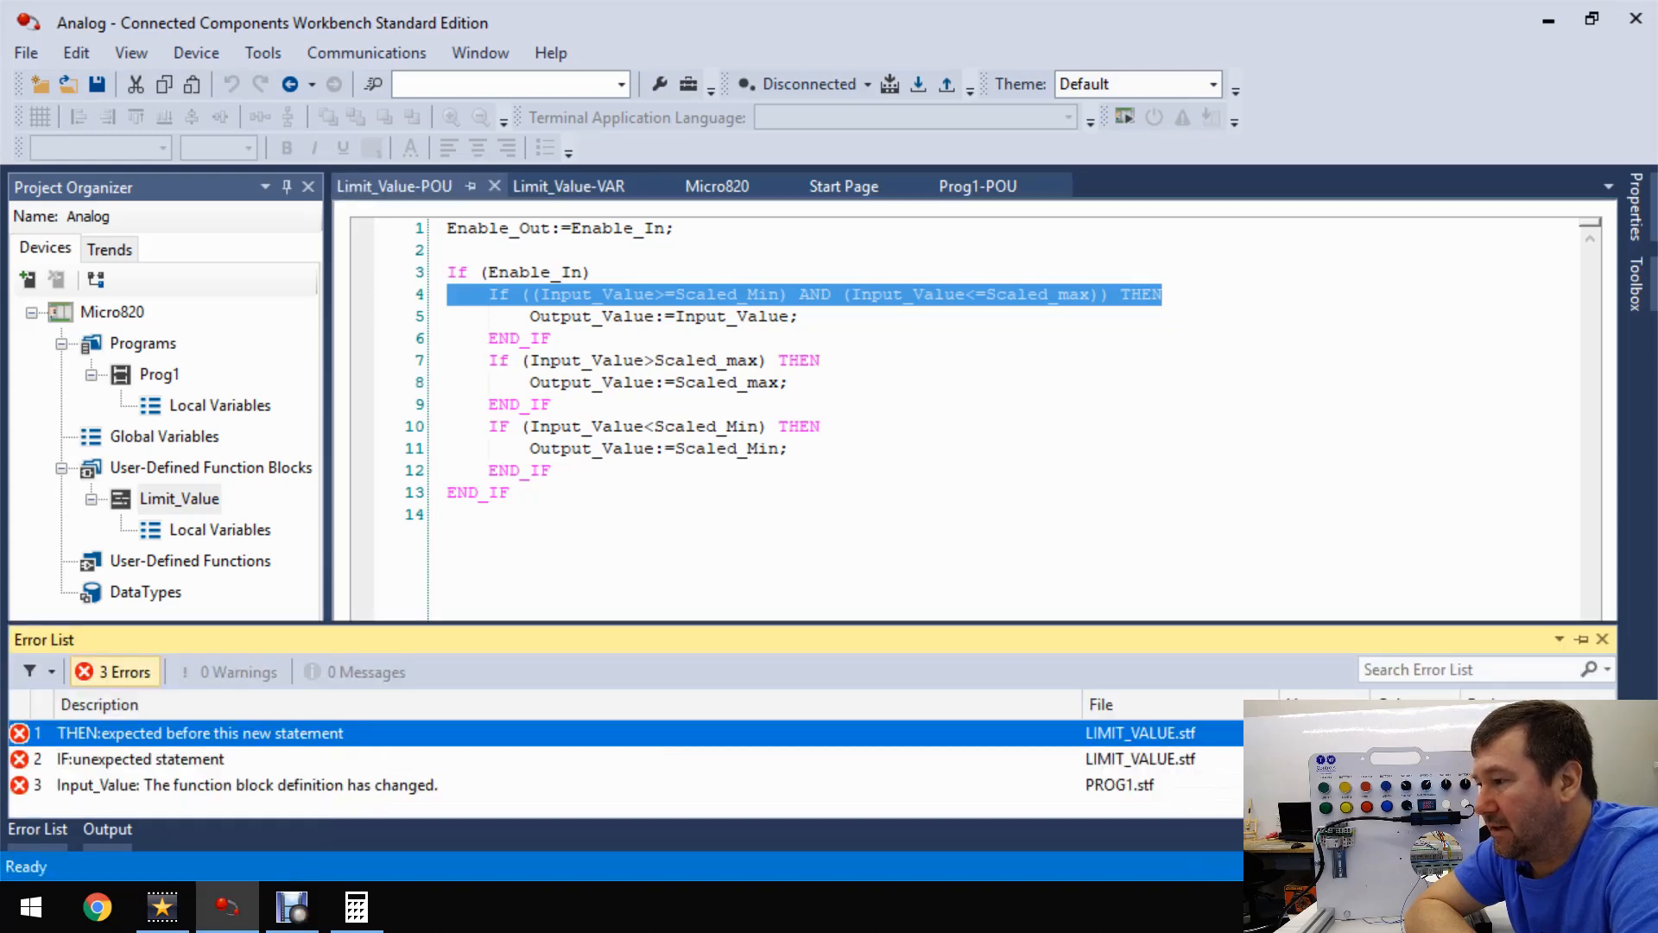
click(534, 271)
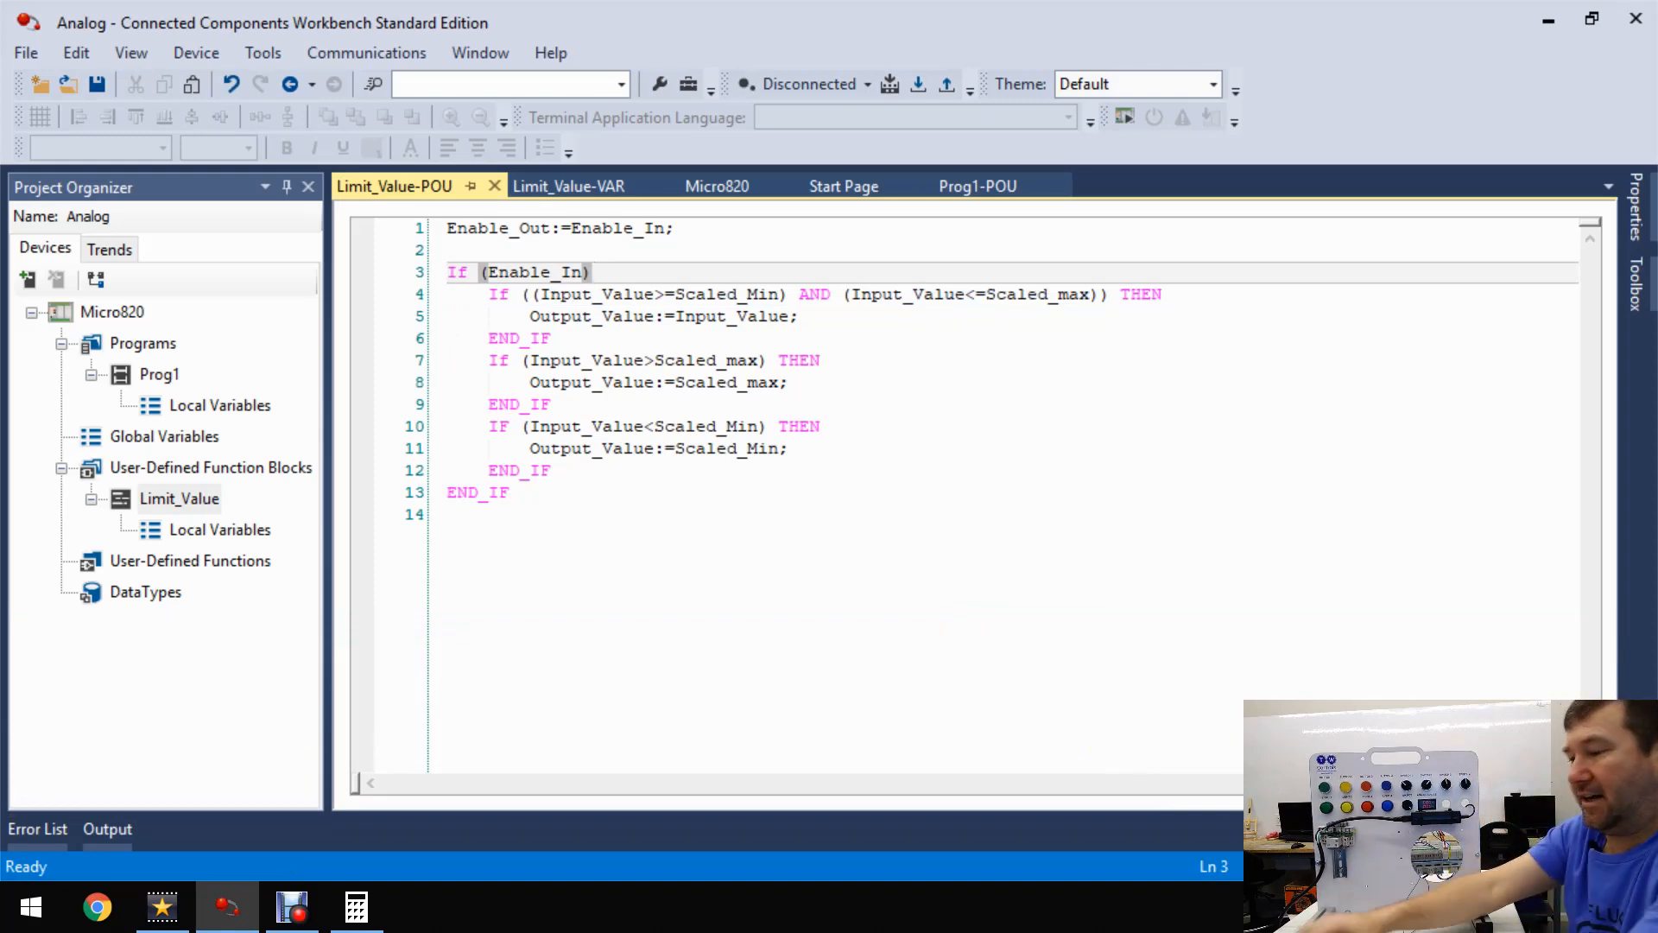
text(THEN)
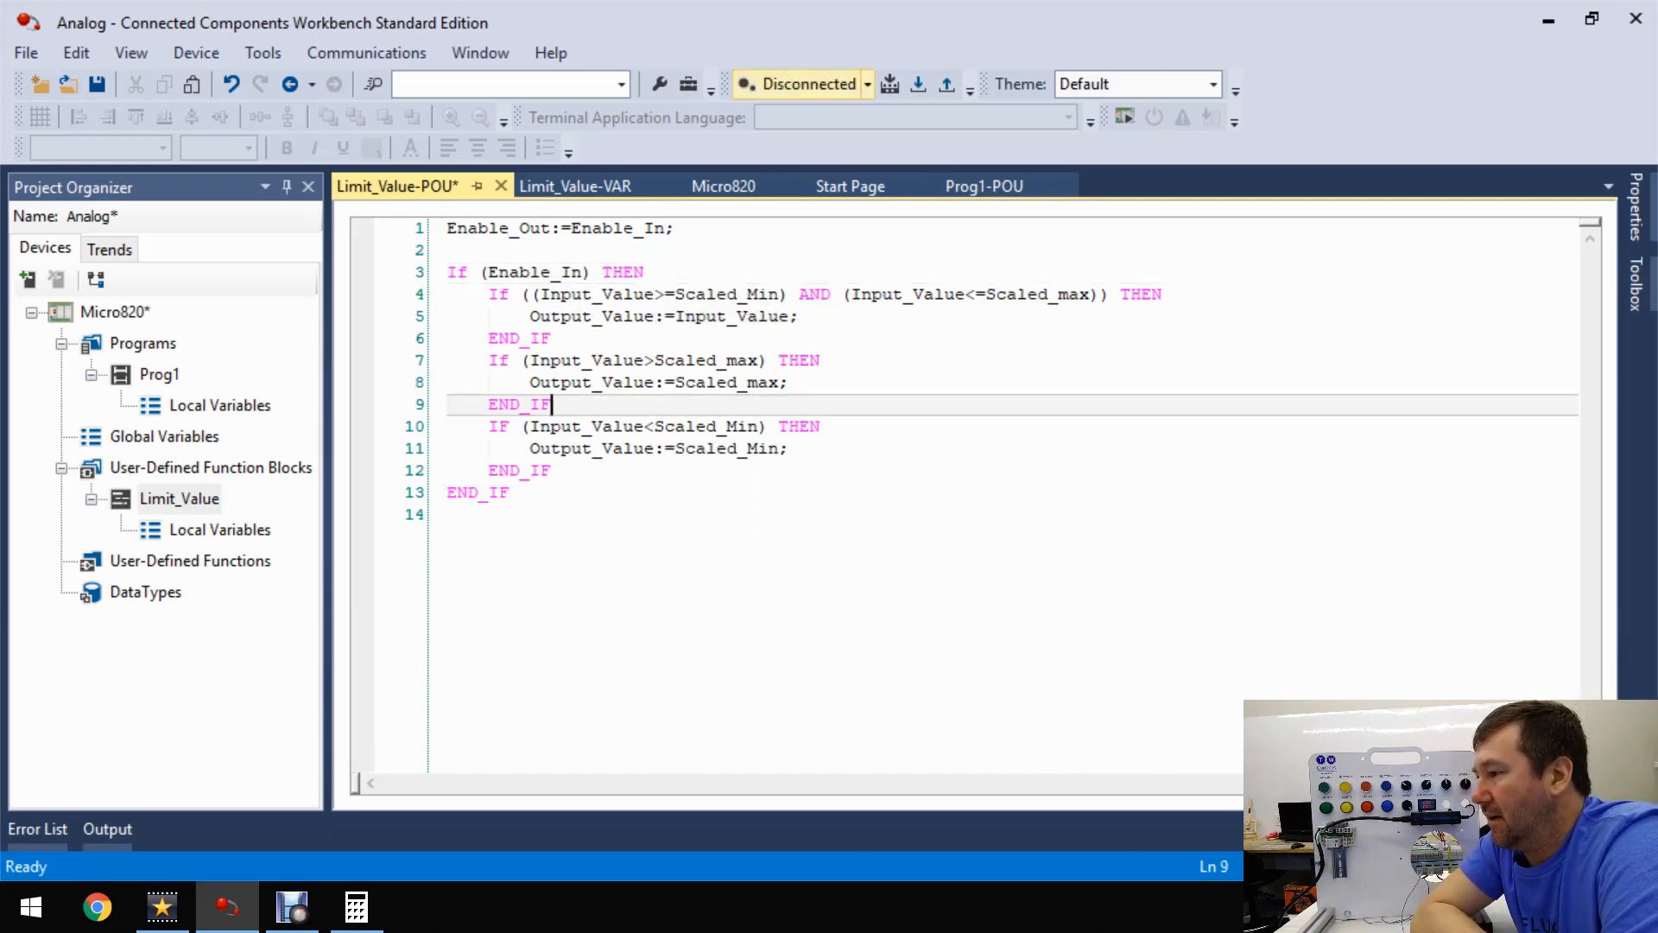
mouse_move(892, 83)
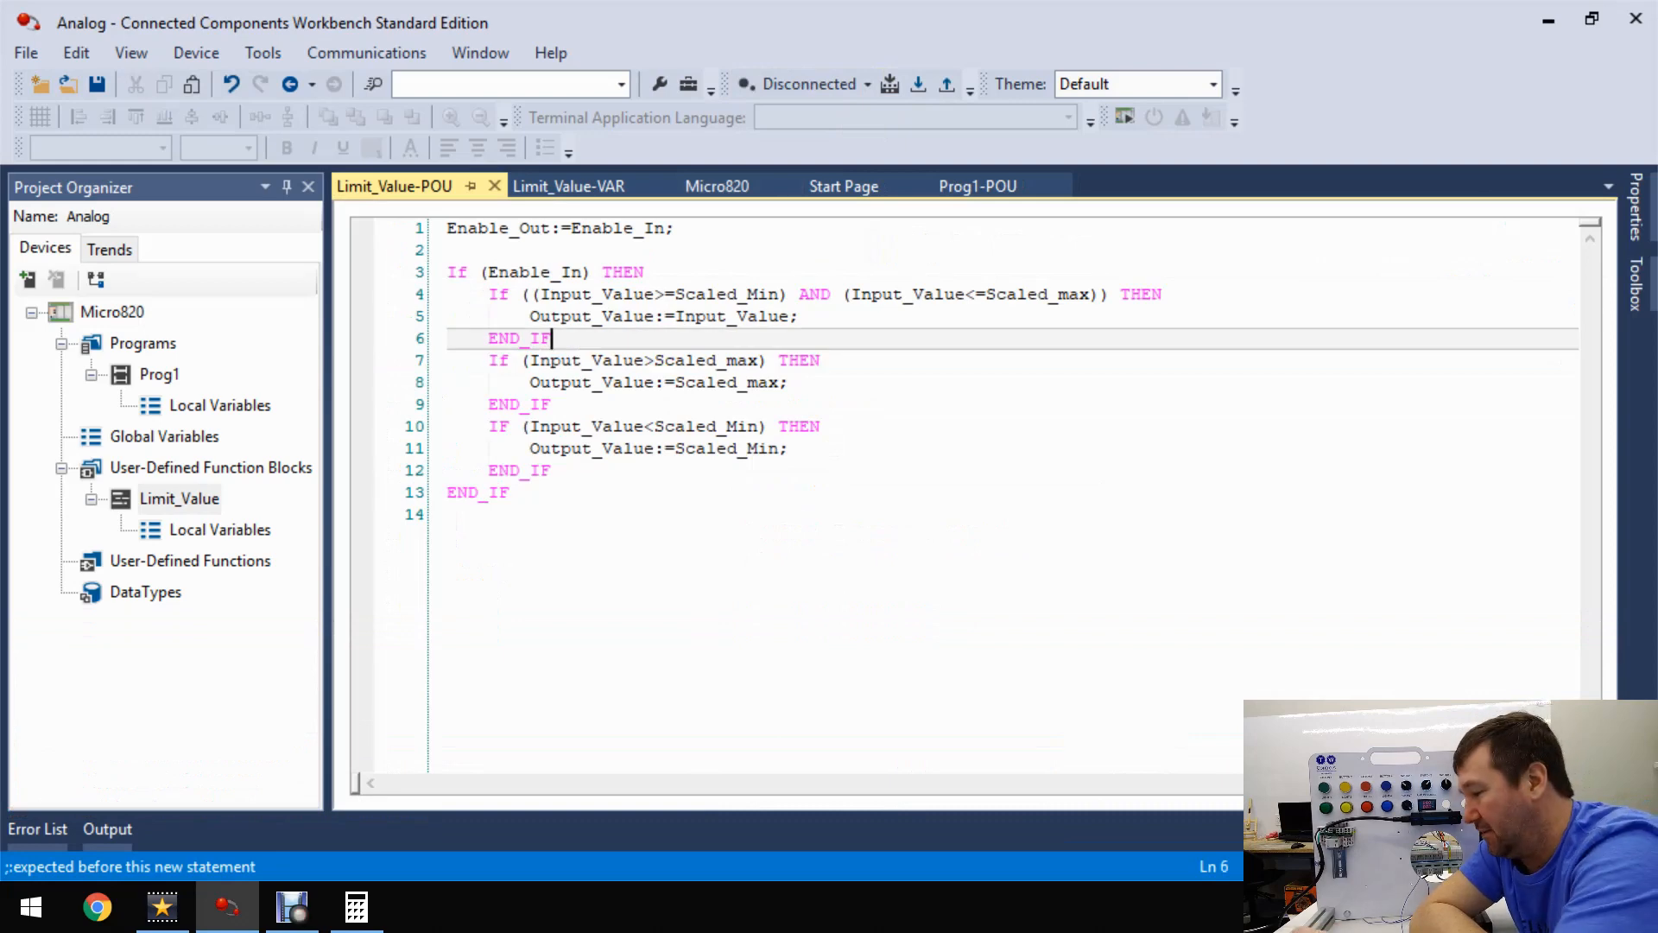
text(;)
click(1012, 470)
text(;)
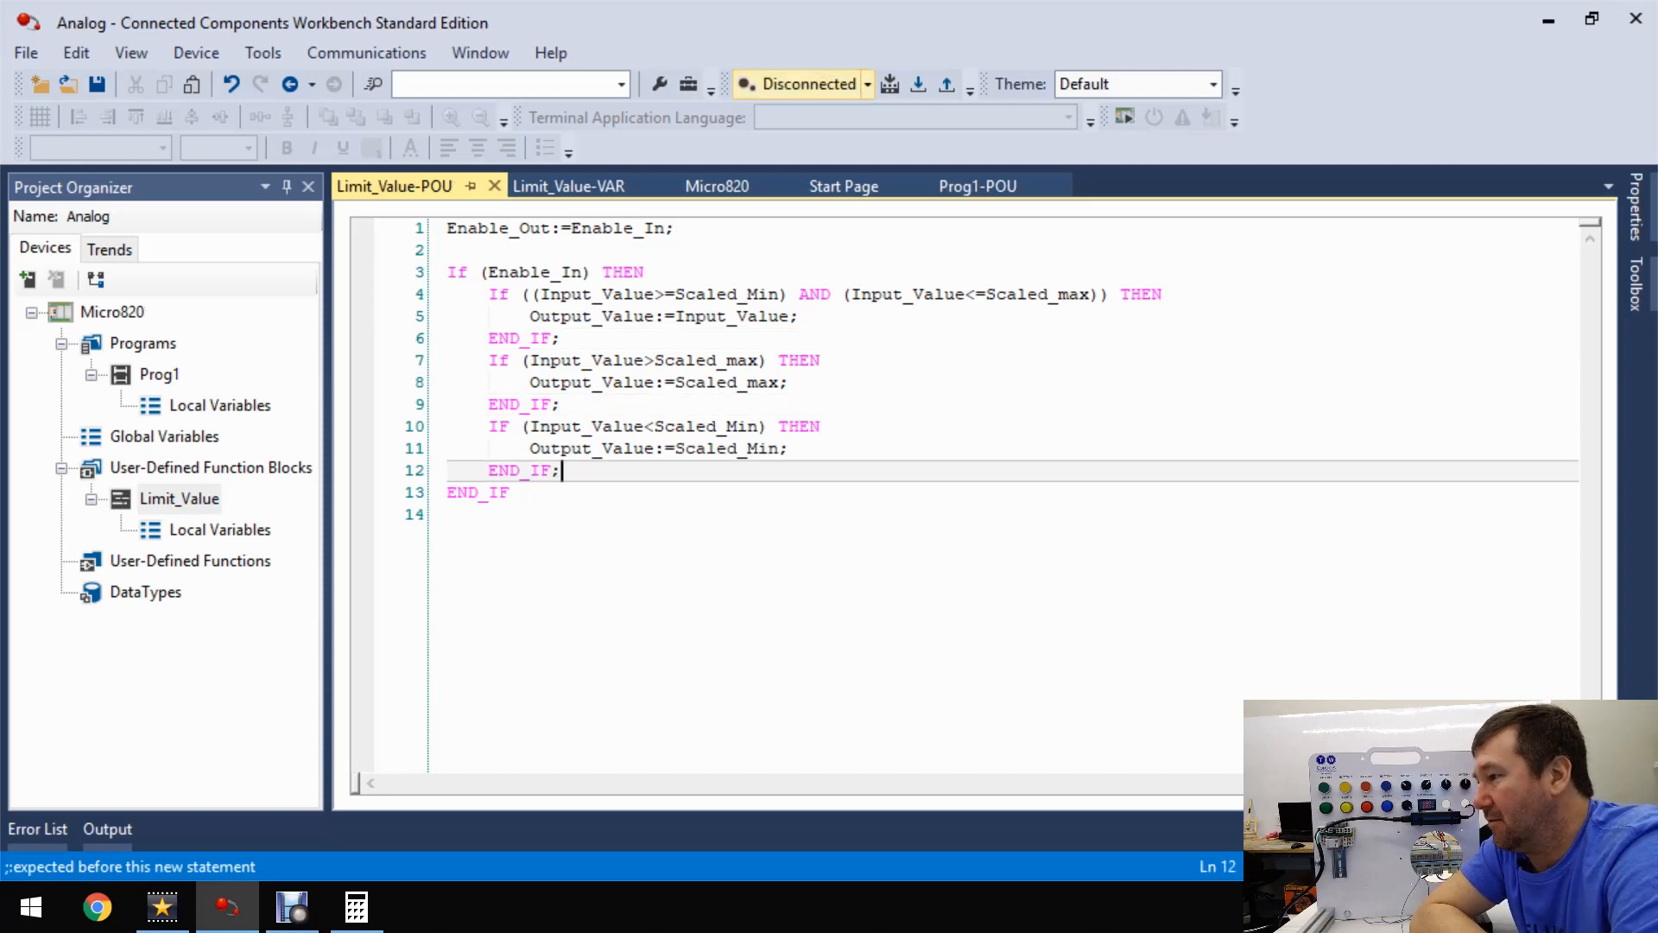
click(715, 186)
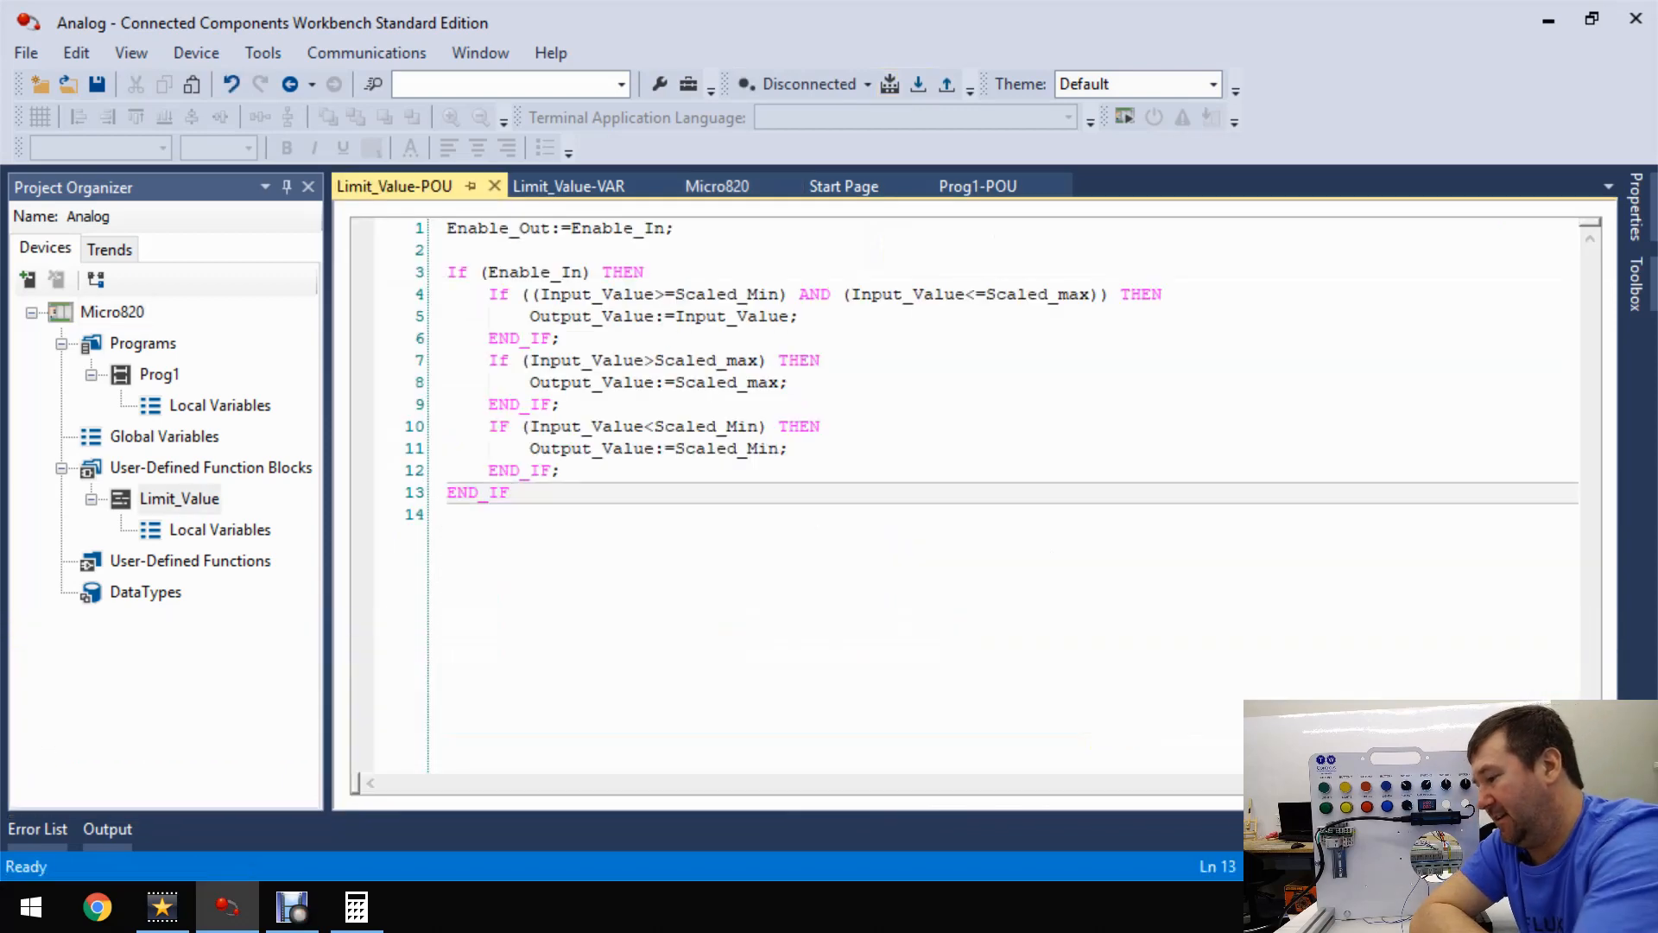
text(;)
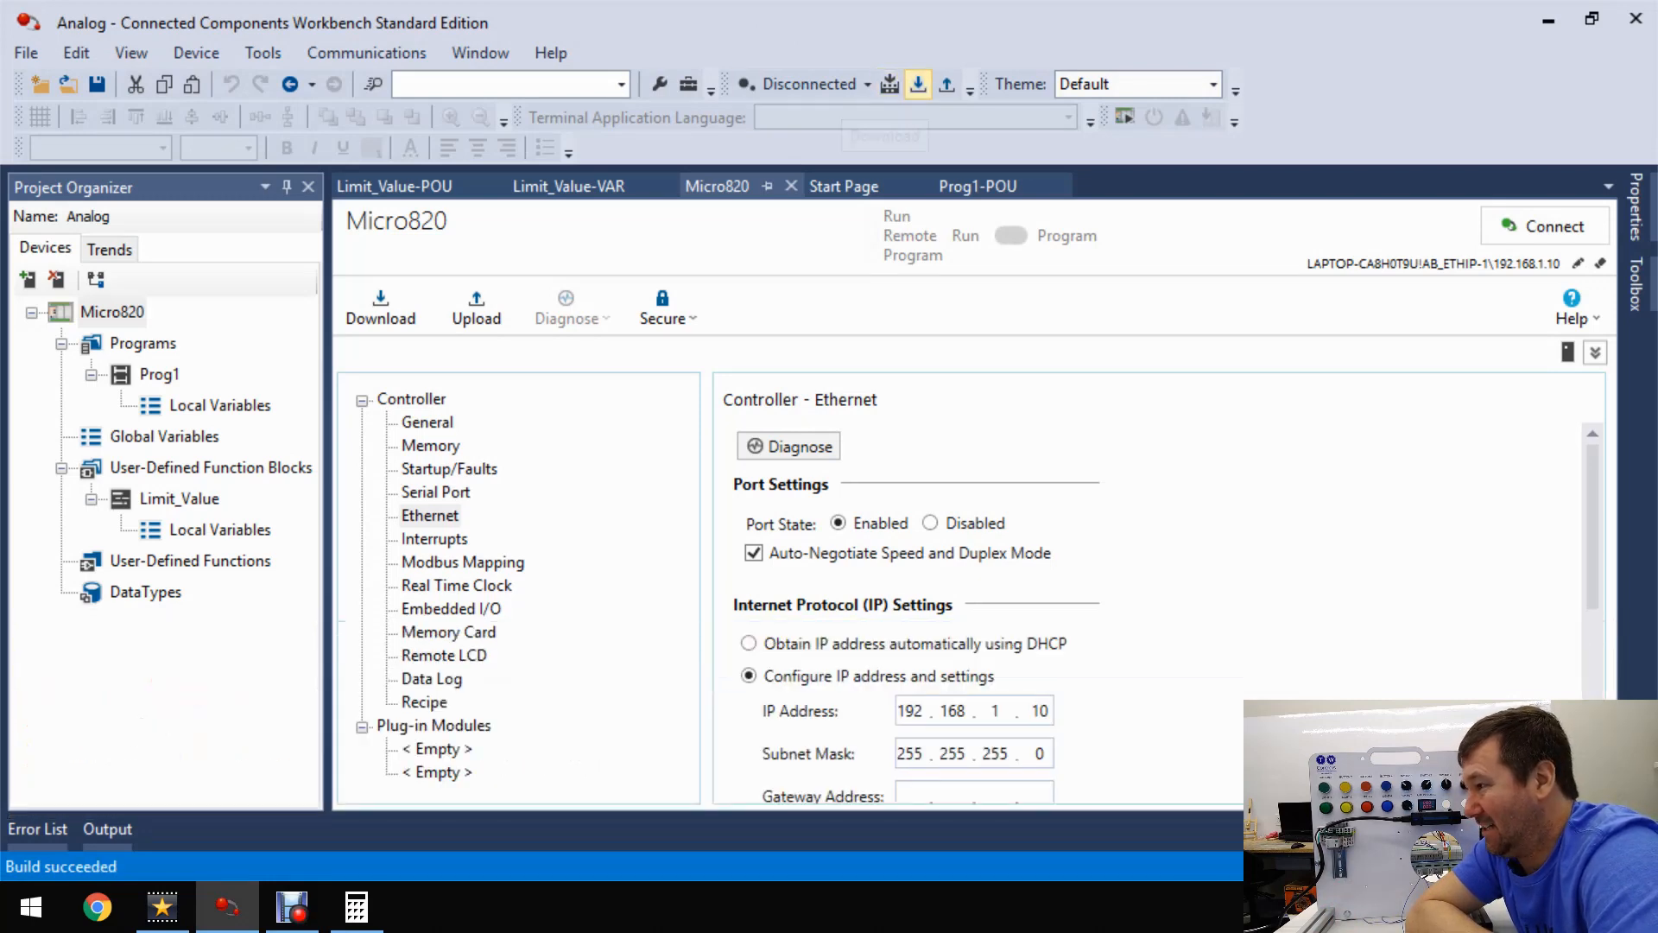
- Download the corrected project to the Micro820 and monitor Limit_Value_1 outputting 4.0 online
click(380, 307)
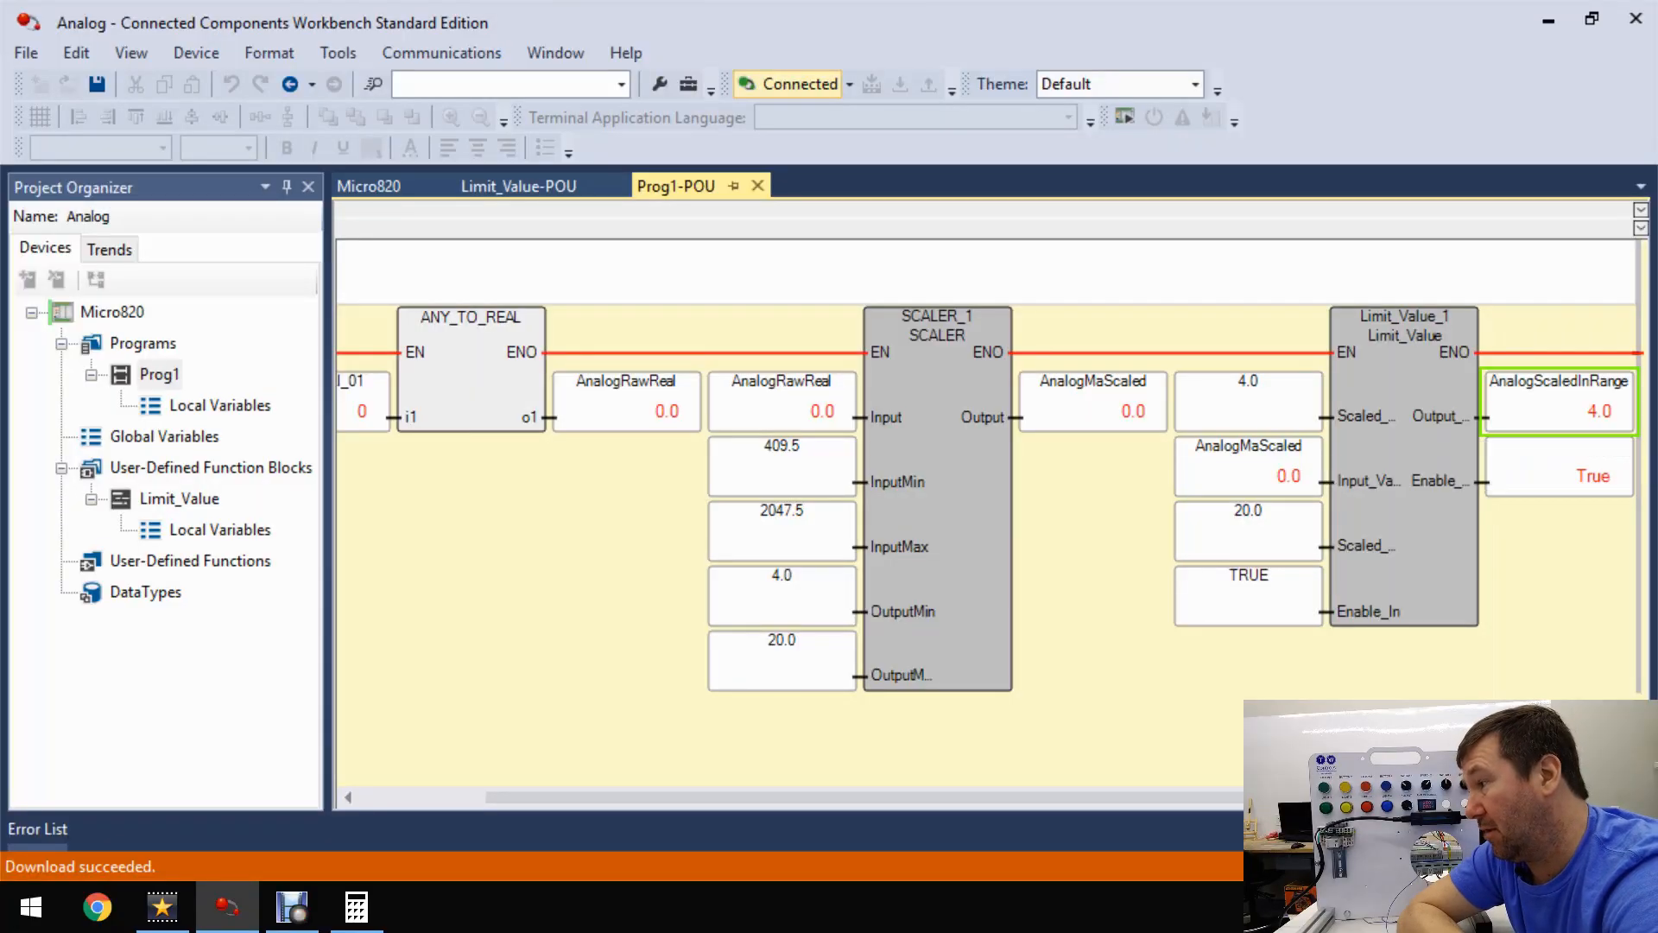
mouse_move(1557, 397)
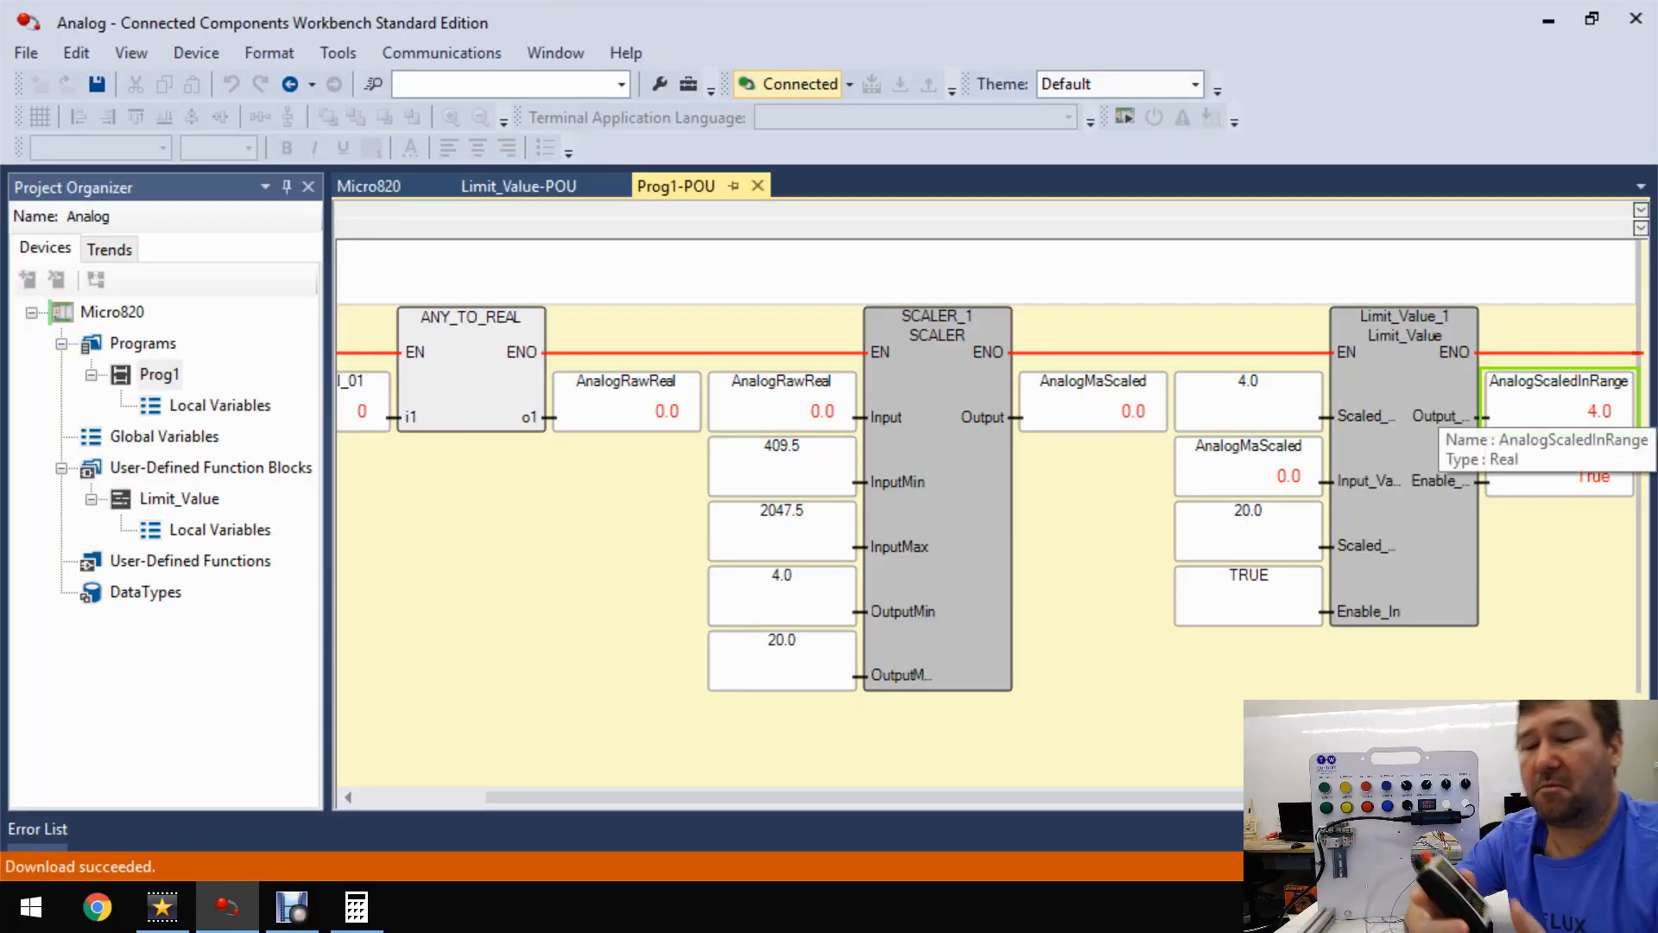